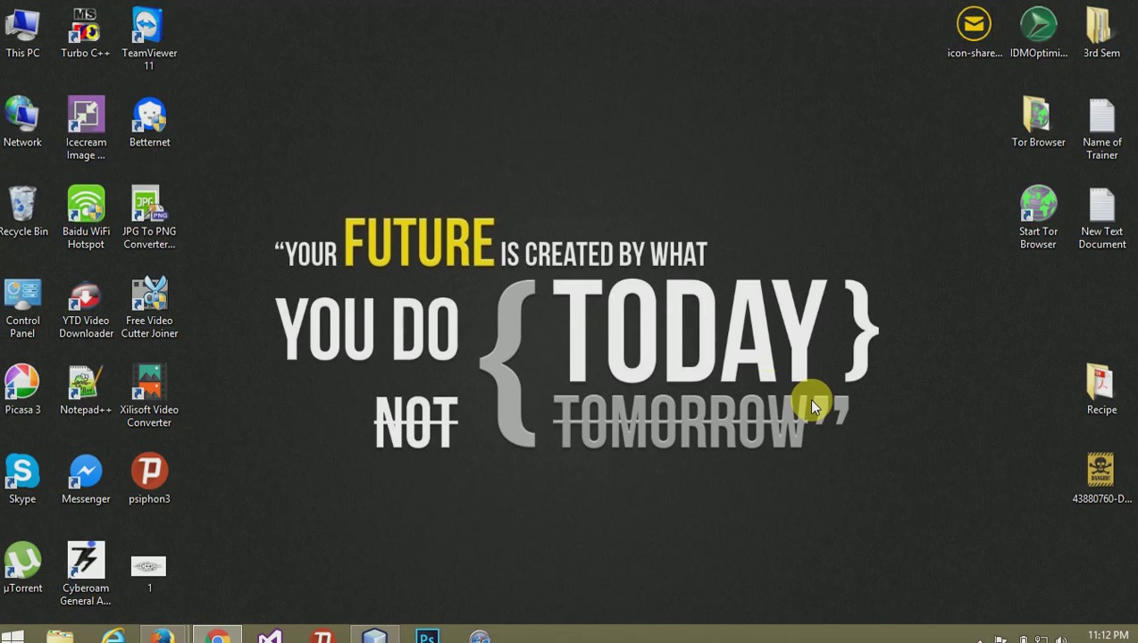
mouse_move(686, 298)
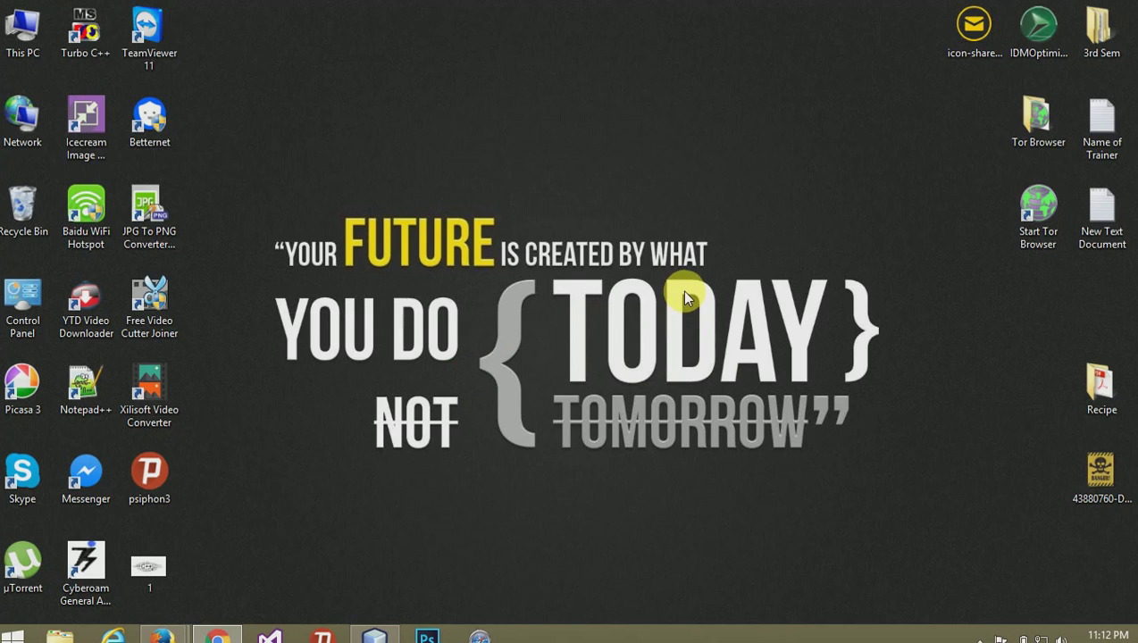
mouse_move(686, 300)
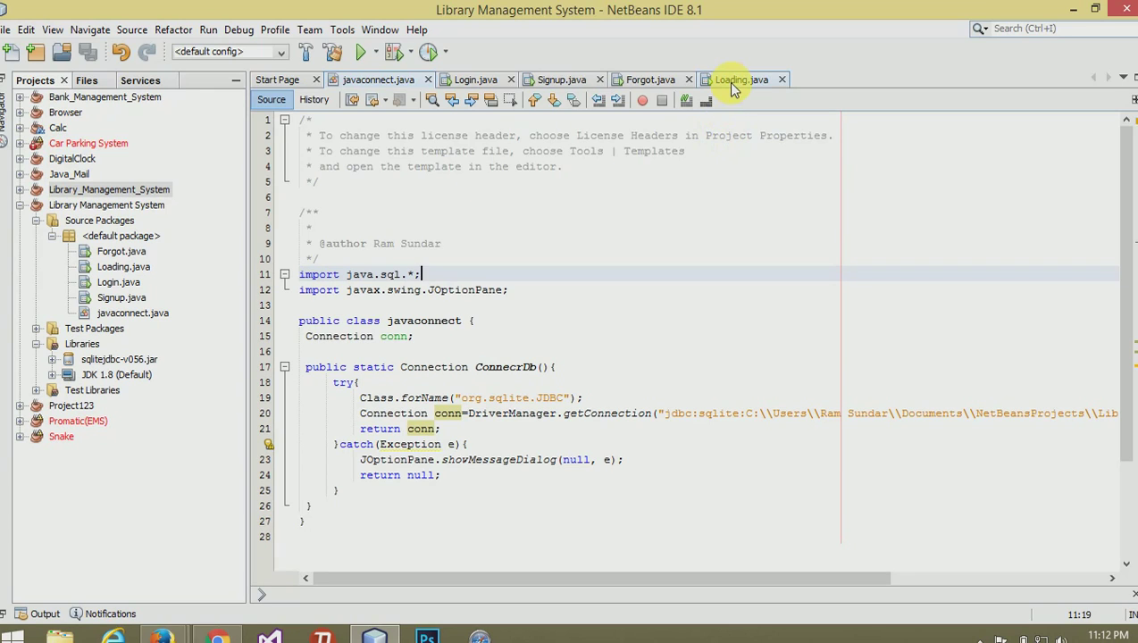
- Show the Loading form in the visual Design view
left_click(736, 79)
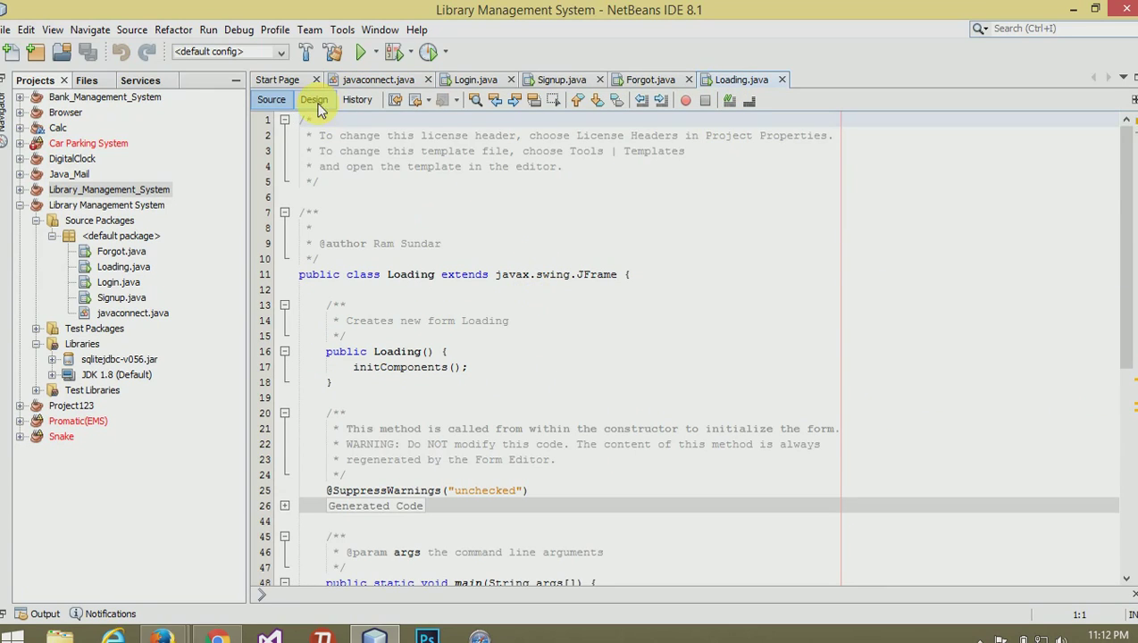
left_click(313, 100)
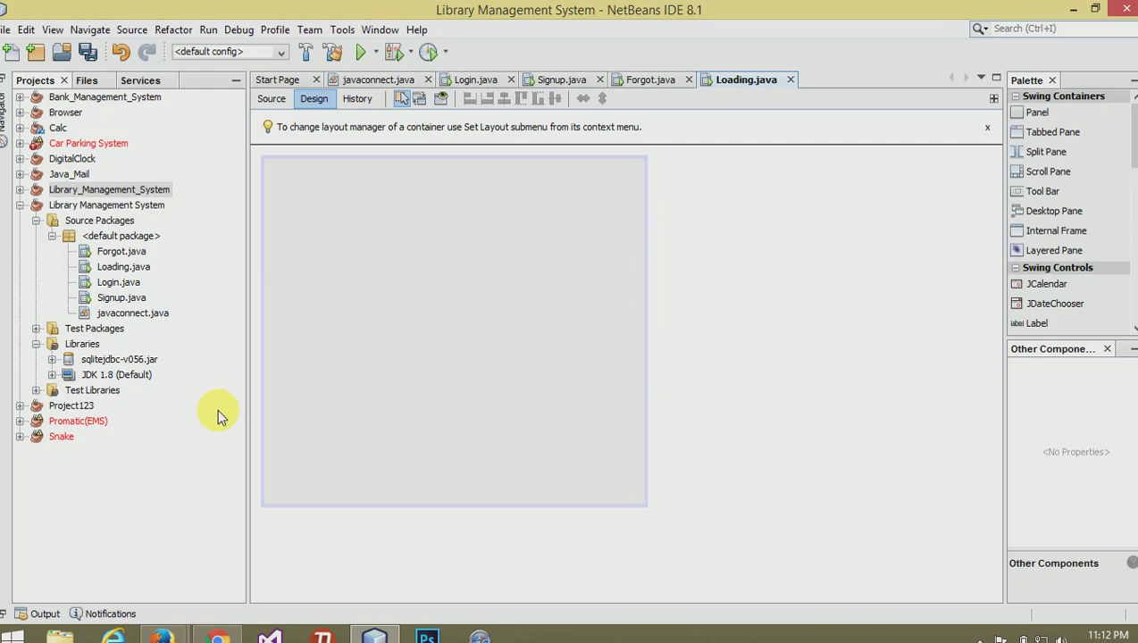
mouse_move(179, 599)
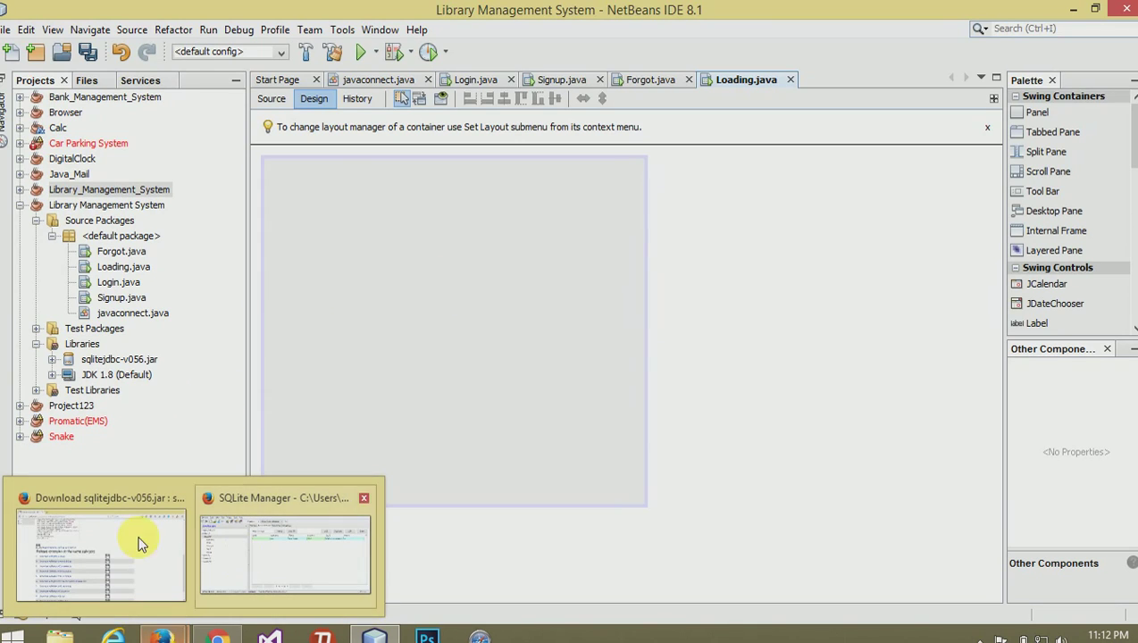
- Restore Firefox and search for jtatto in a new tab to list the JTattoo site
left_click(99, 553)
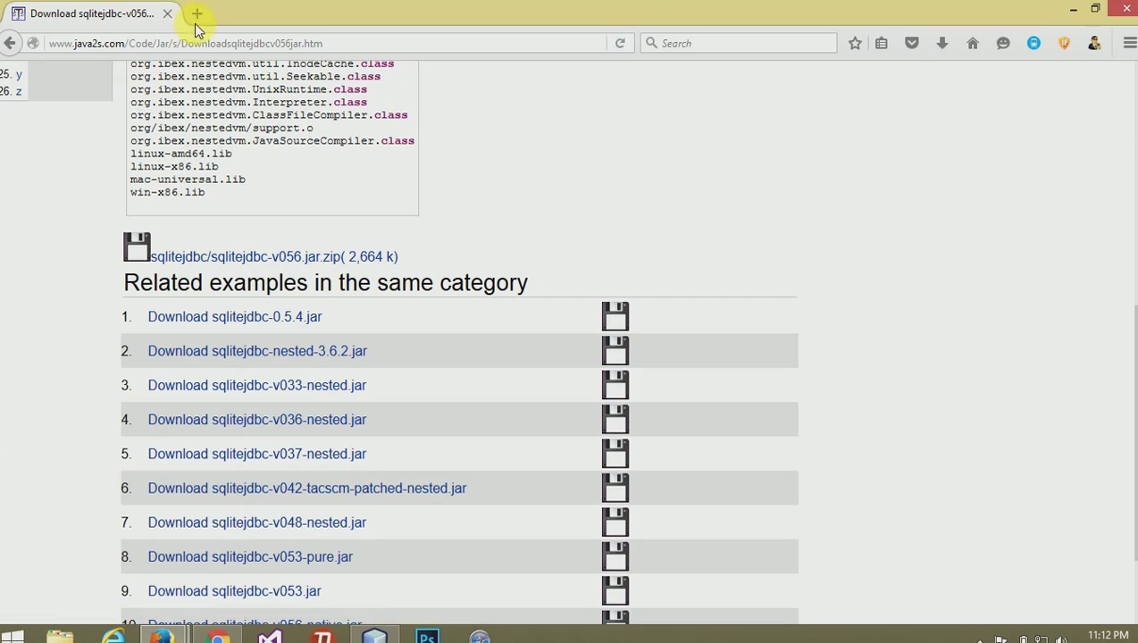
left_click(197, 14)
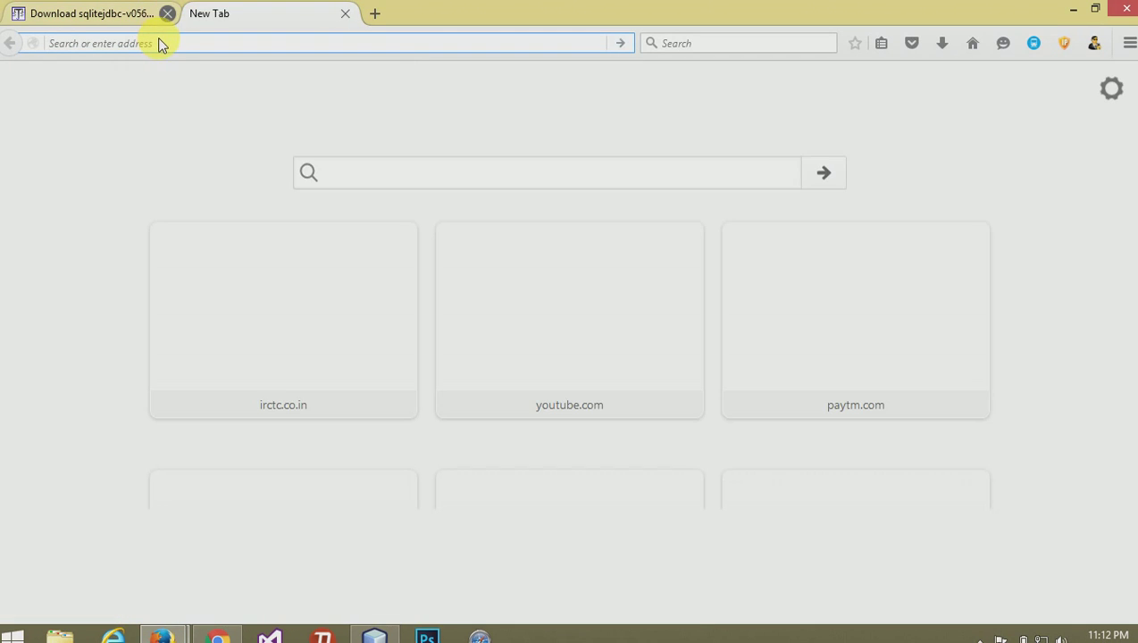
left_click(167, 12)
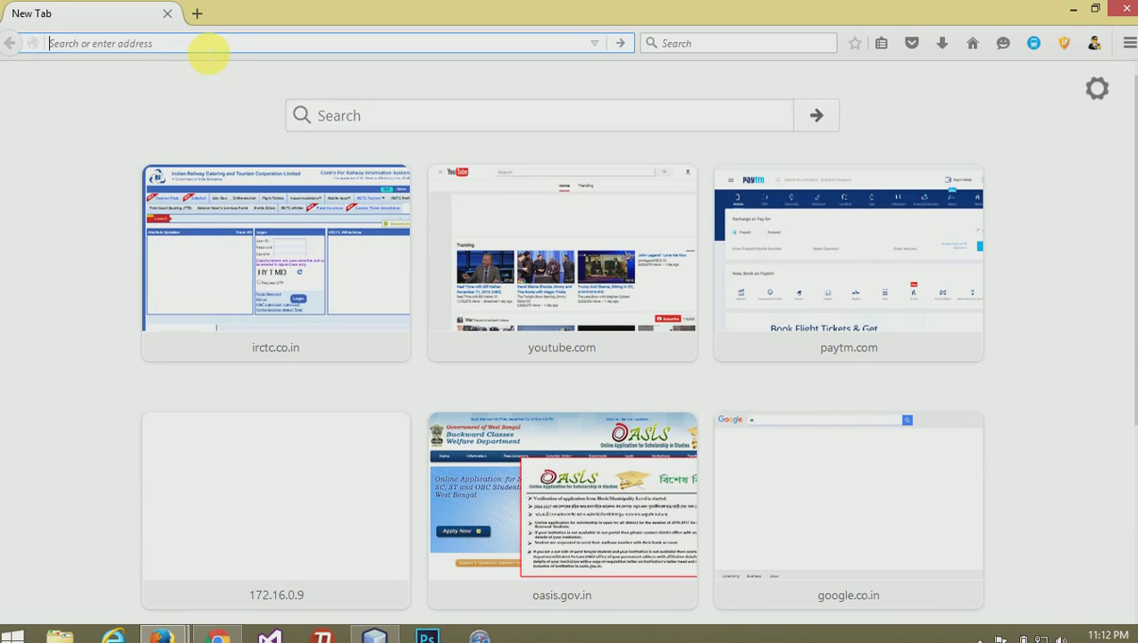
type("jtat")
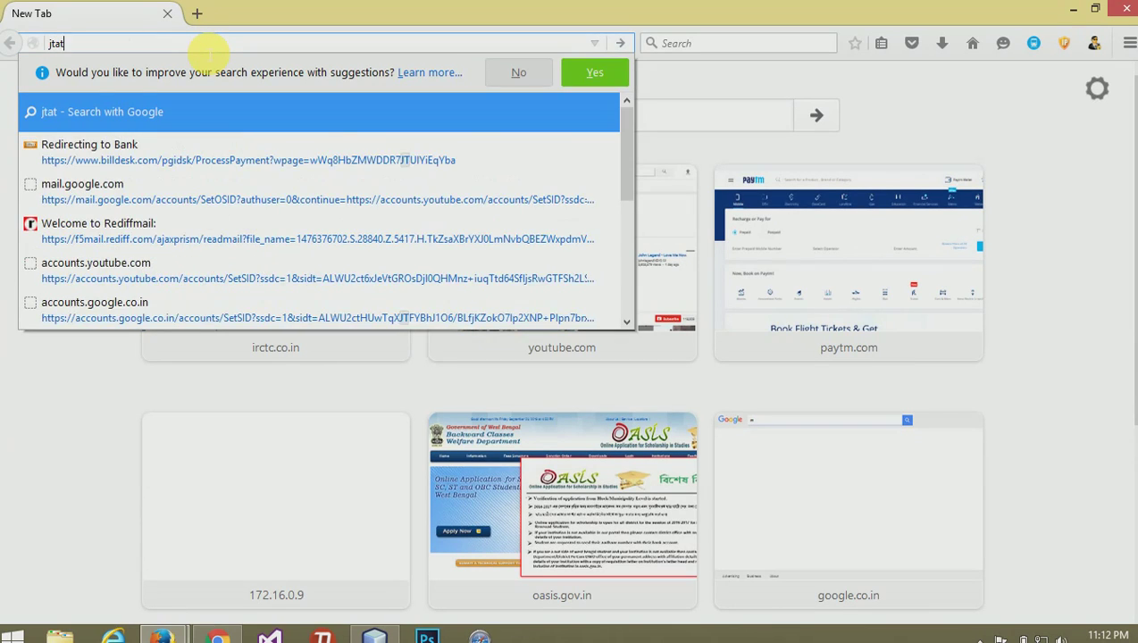
type("to")
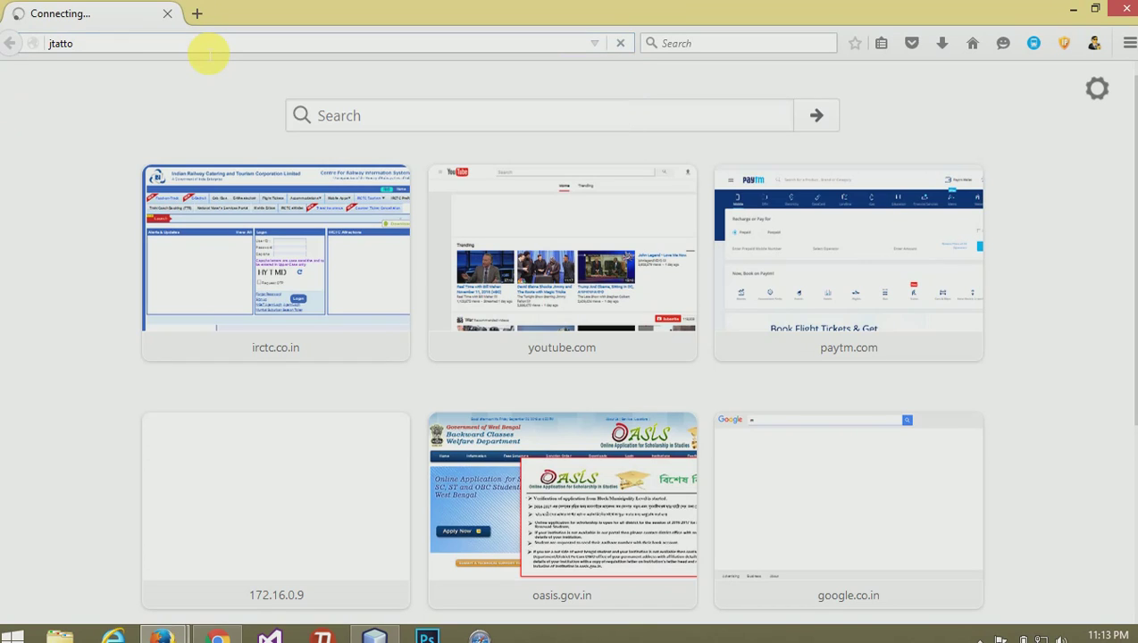
left_click(848, 509)
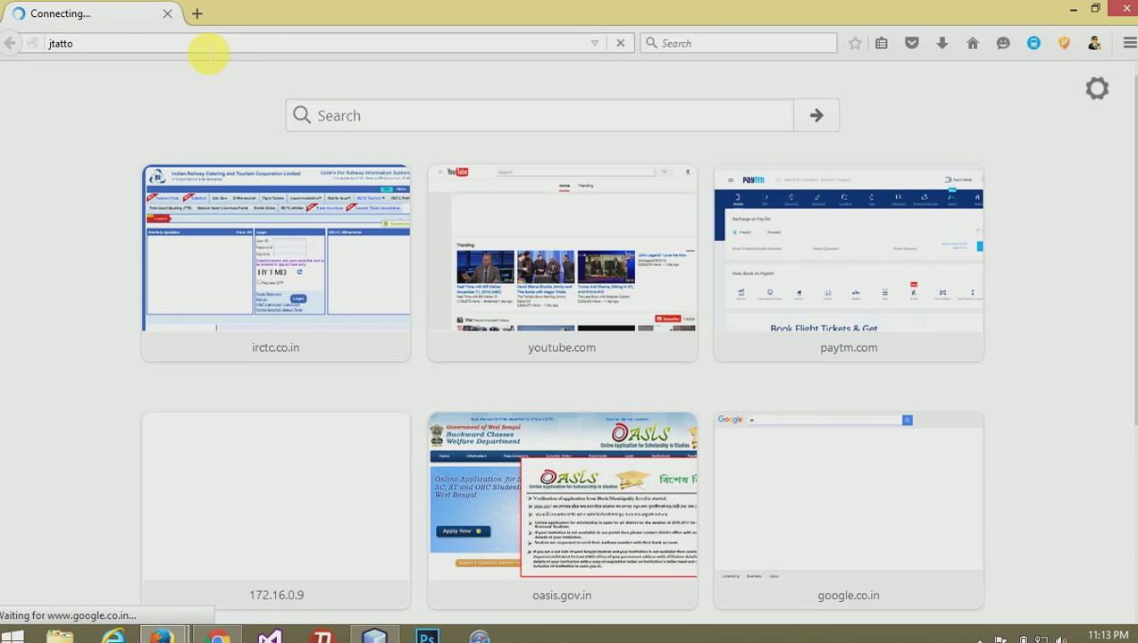
key("Return")
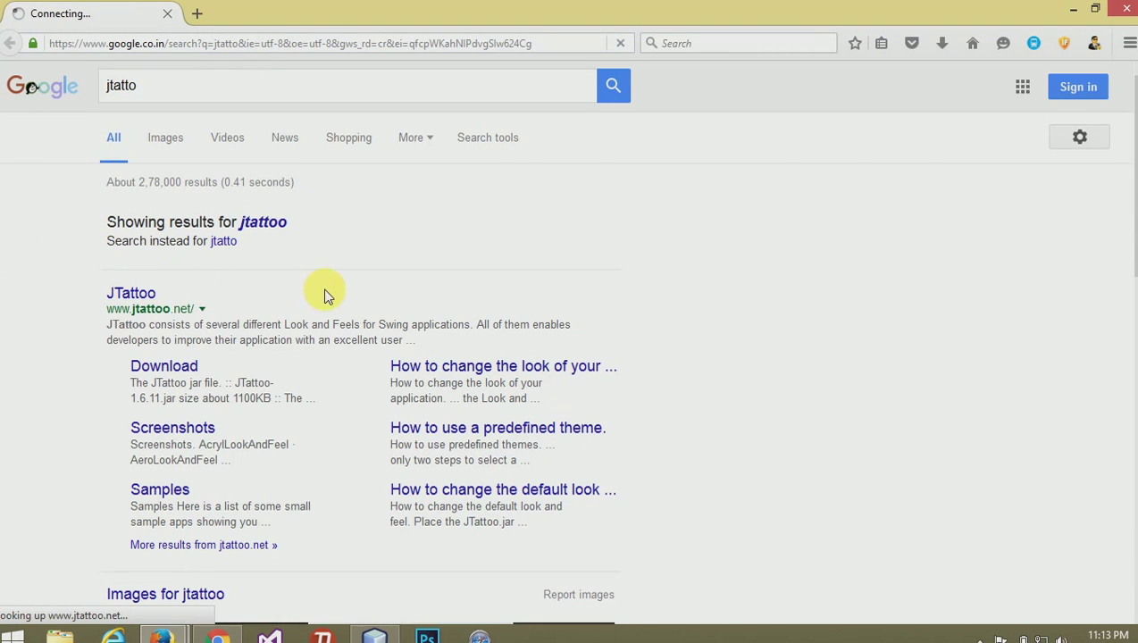
mouse_move(432, 343)
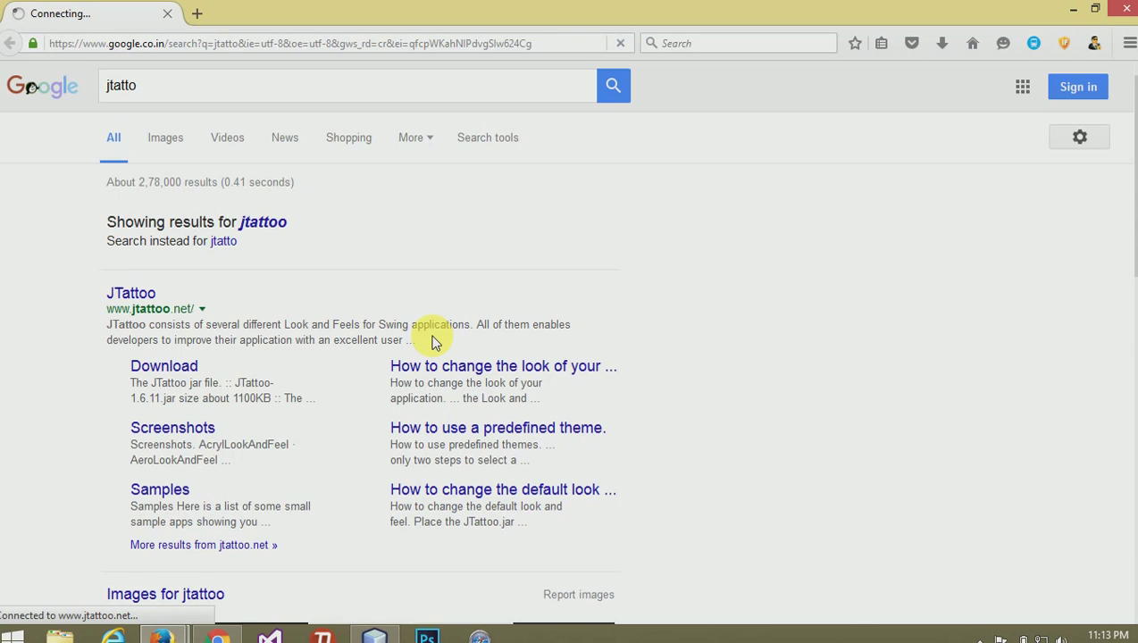
mouse_move(1072, 14)
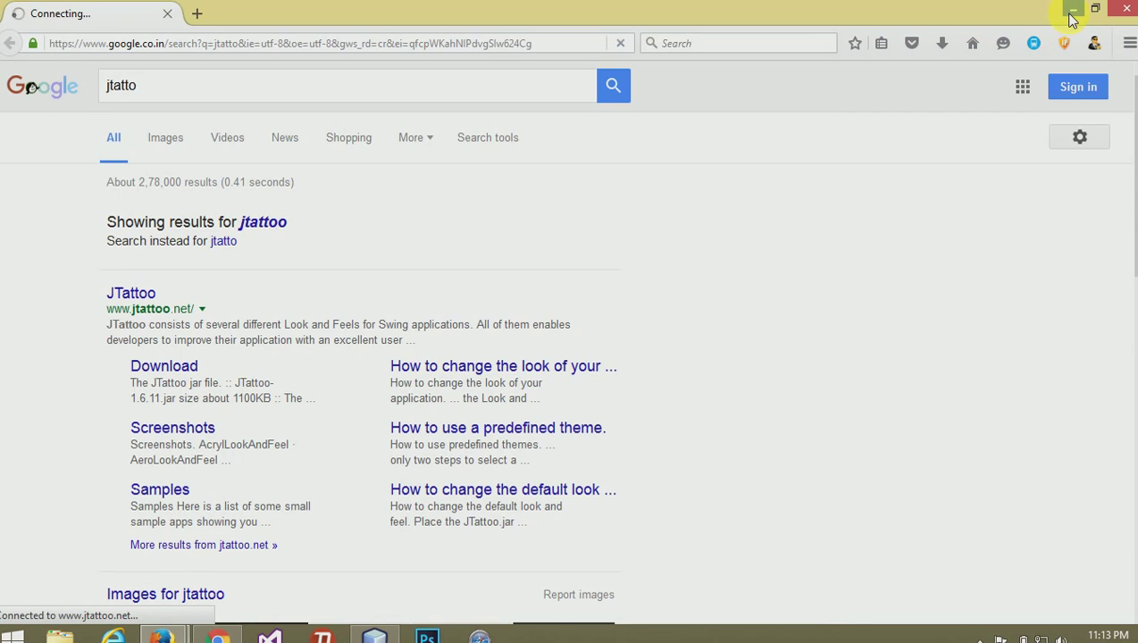
mouse_move(1072, 9)
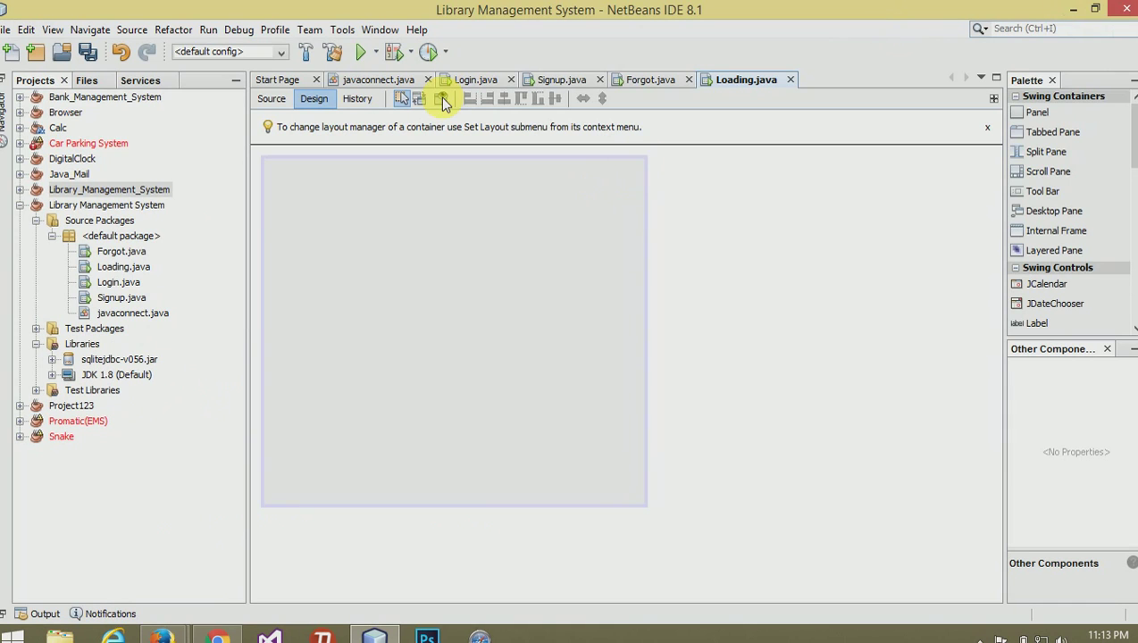
mouse_move(929, 253)
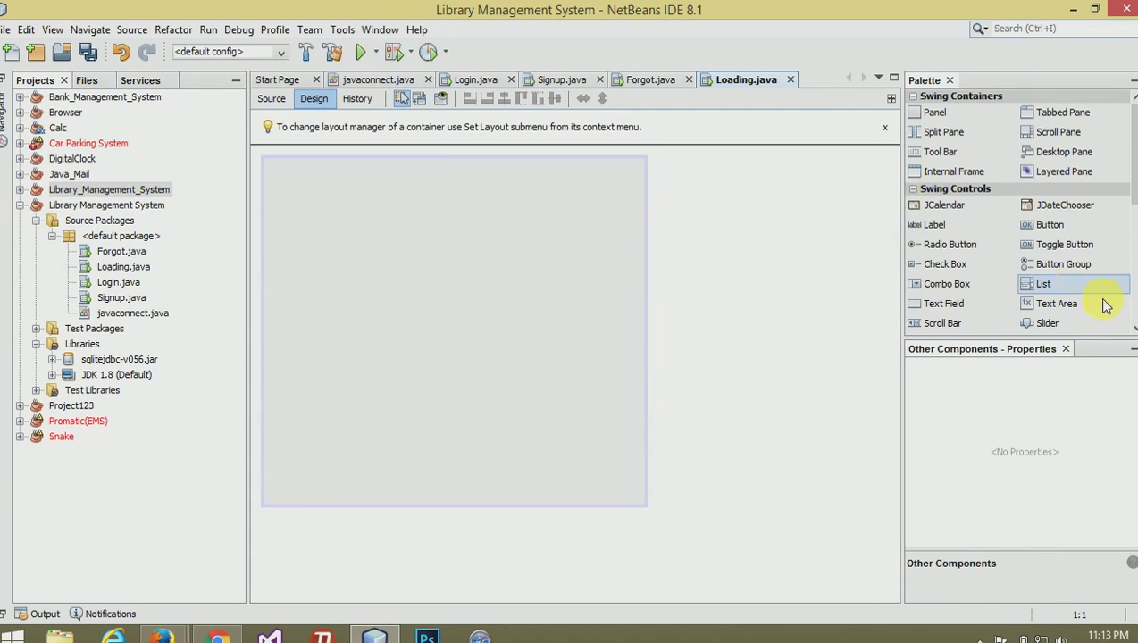
- Add a Swing Label to the form with the text #Smart Library 1.1
scroll("down", 3)
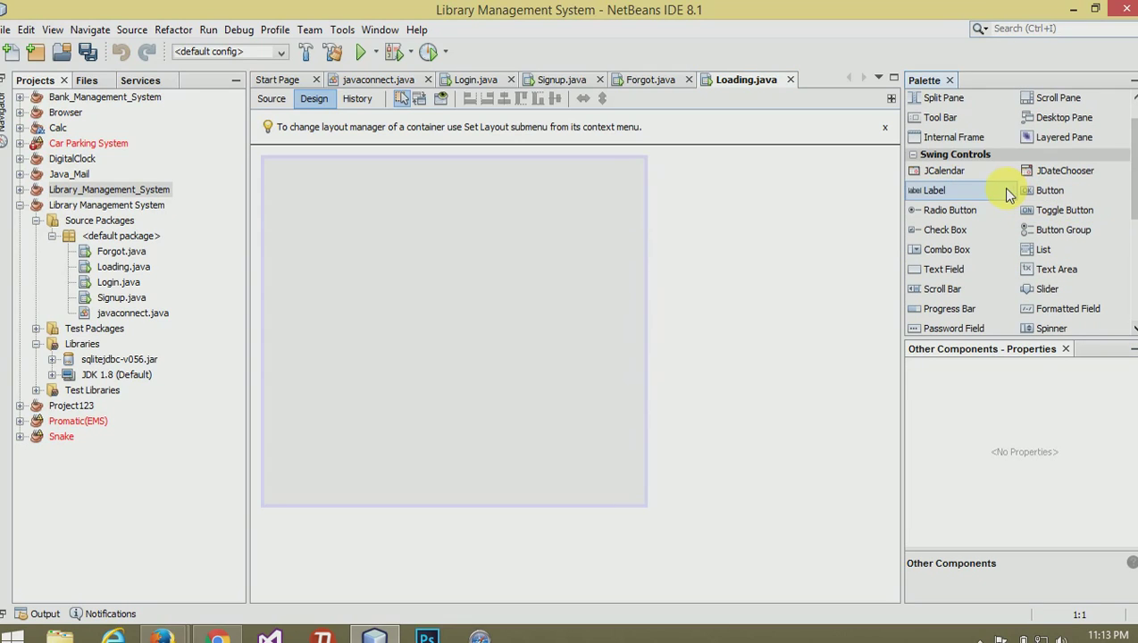
right_click(390, 200)
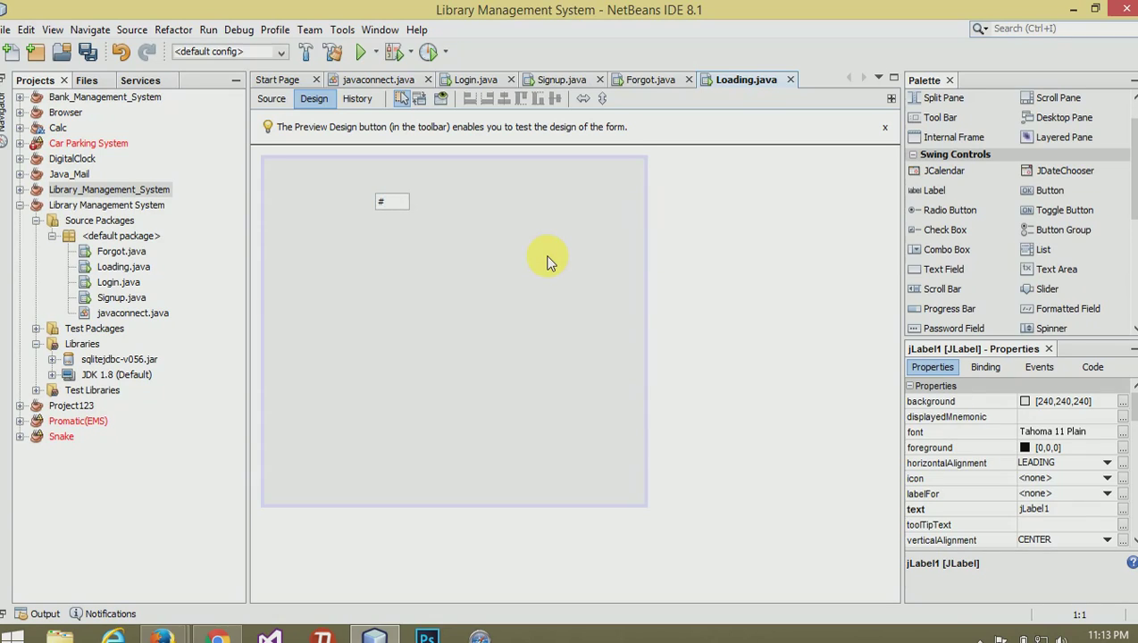
type("Smart Li")
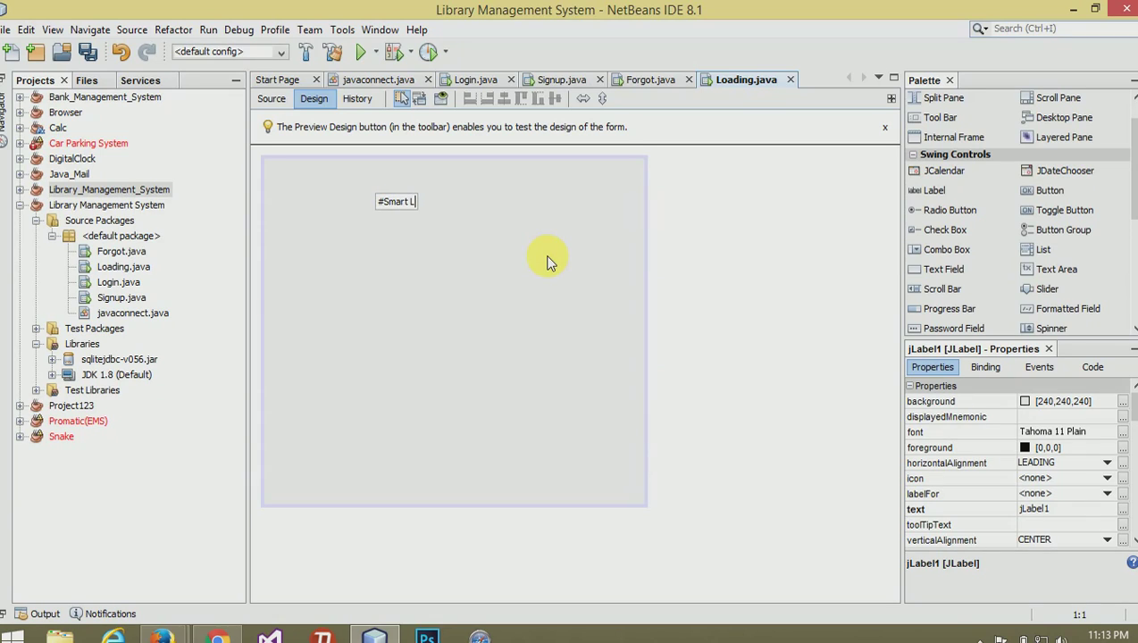
type("brary")
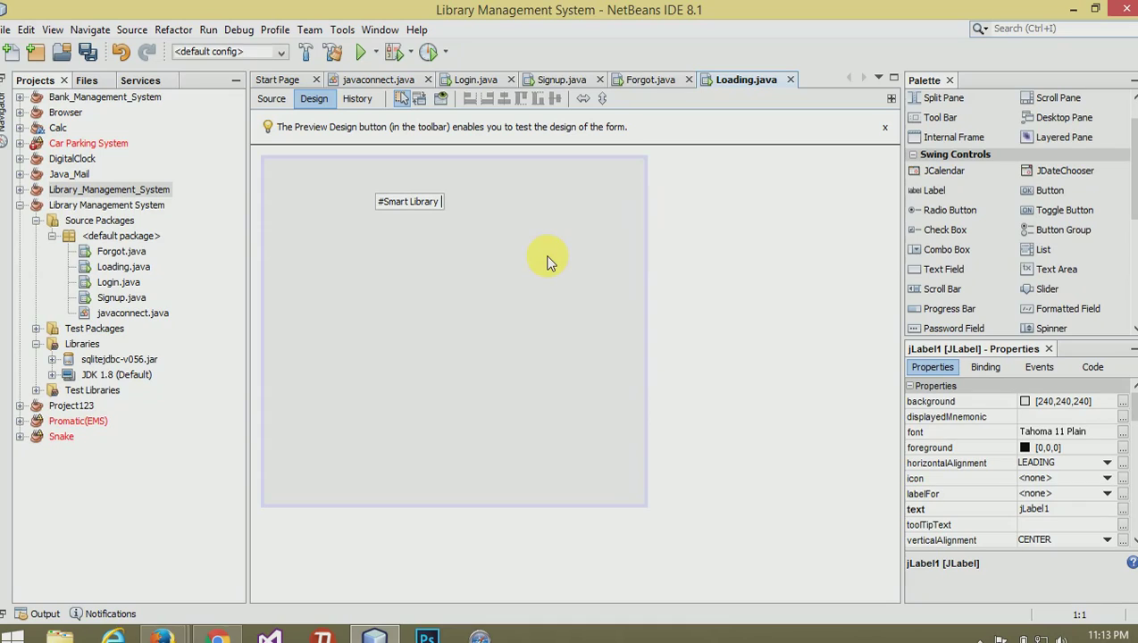
type("1.1")
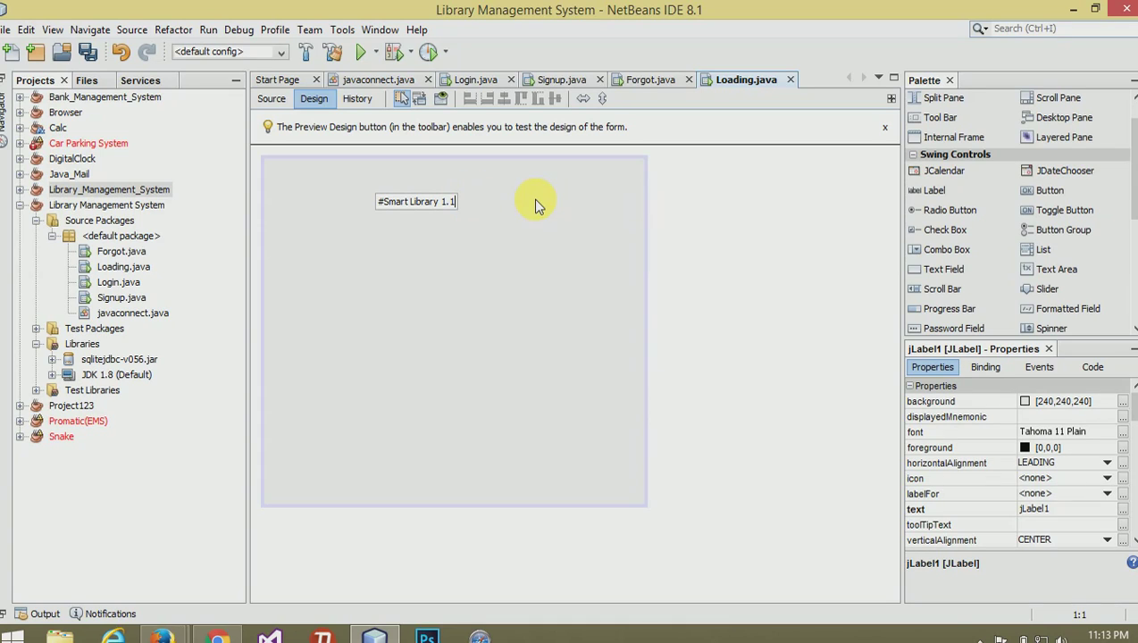
mouse_move(625, 221)
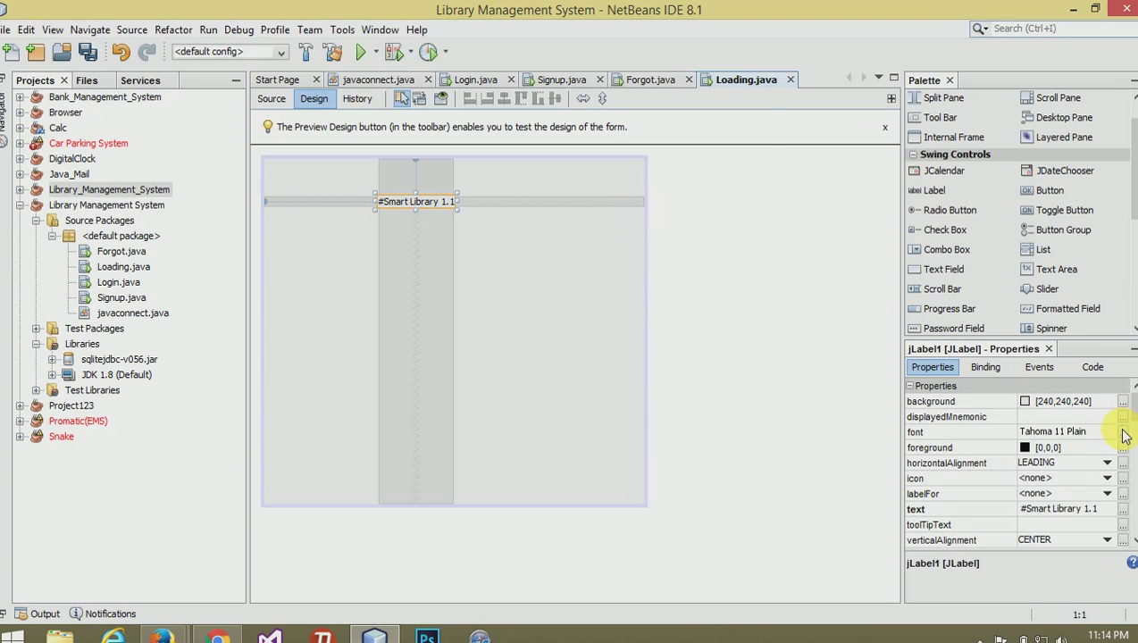
- Set the title label's font to Tahoma 36 Plain and its foreground to teal
left_click(1122, 432)
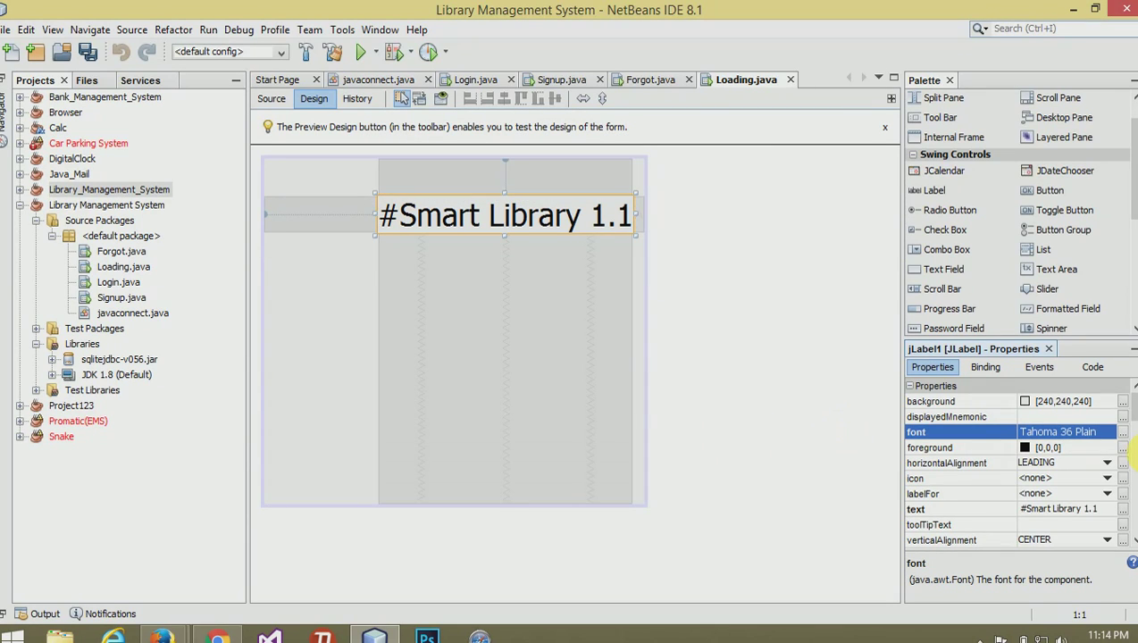
left_click(1122, 446)
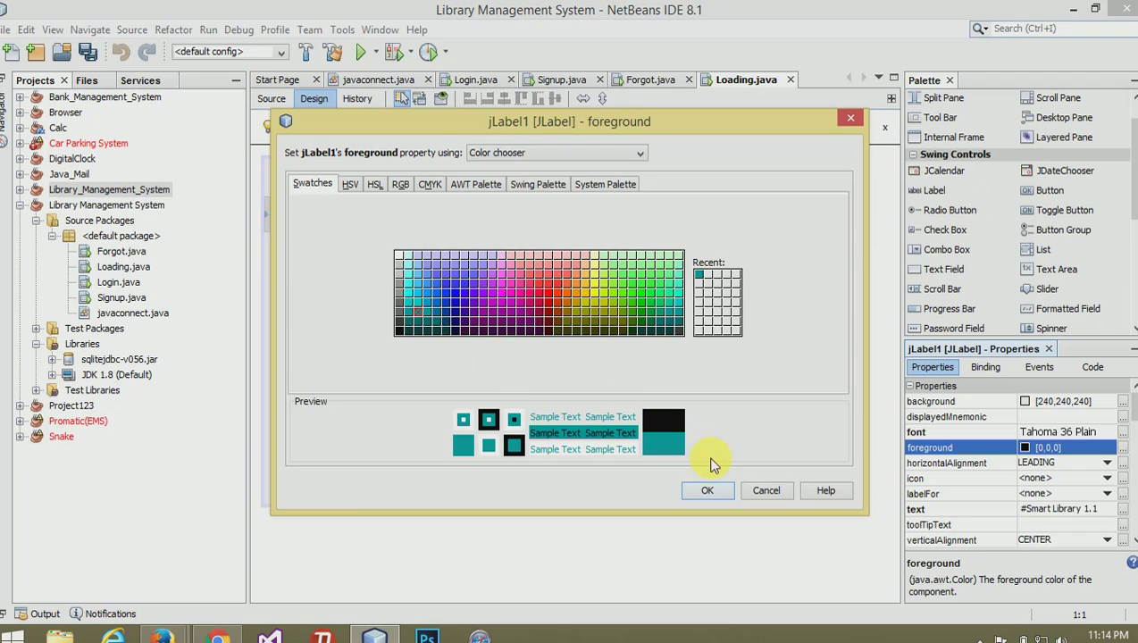
left_click(708, 489)
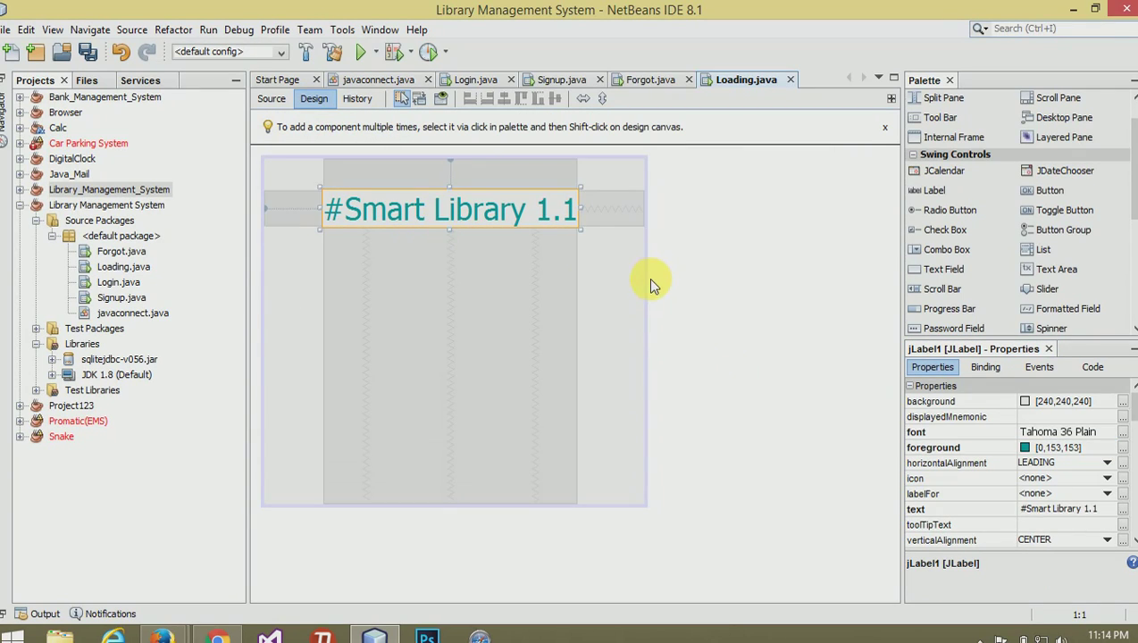
- Move the title to the top-left and add a progress bar stretched wide beneath it
left_click_drag(448, 209, 420, 216)
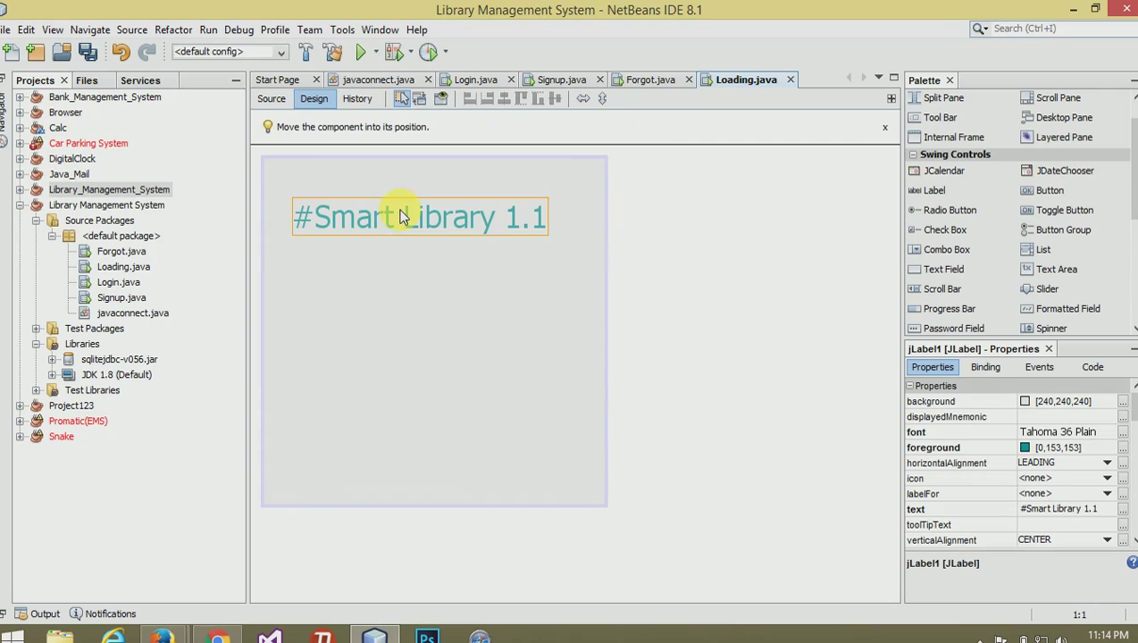
left_click(589, 246)
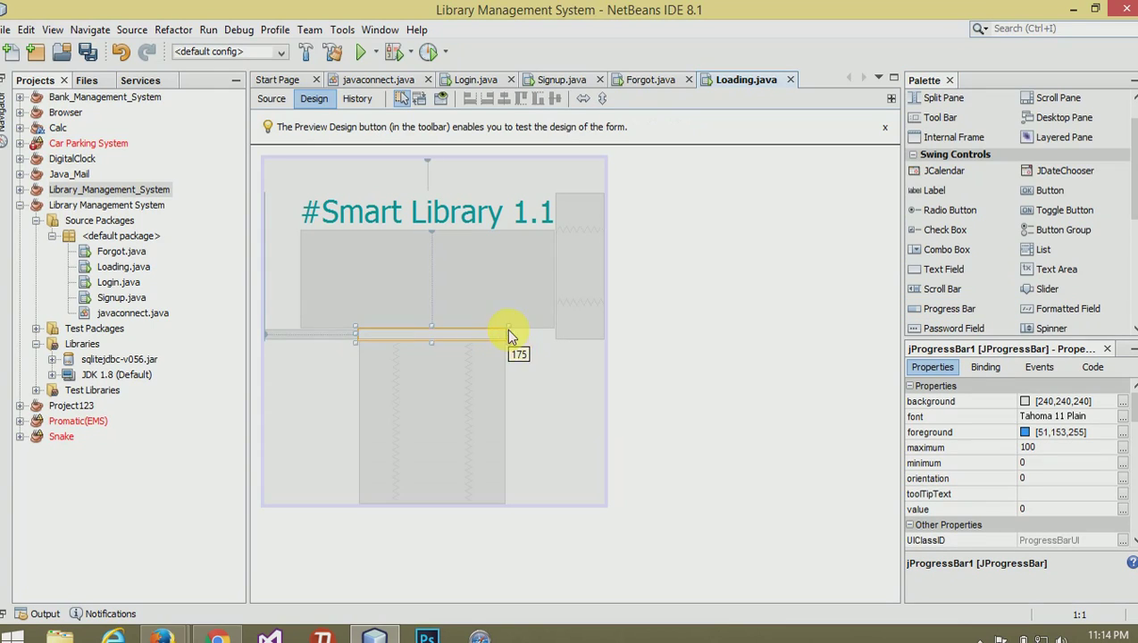
left_click_drag(509, 332, 348, 337)
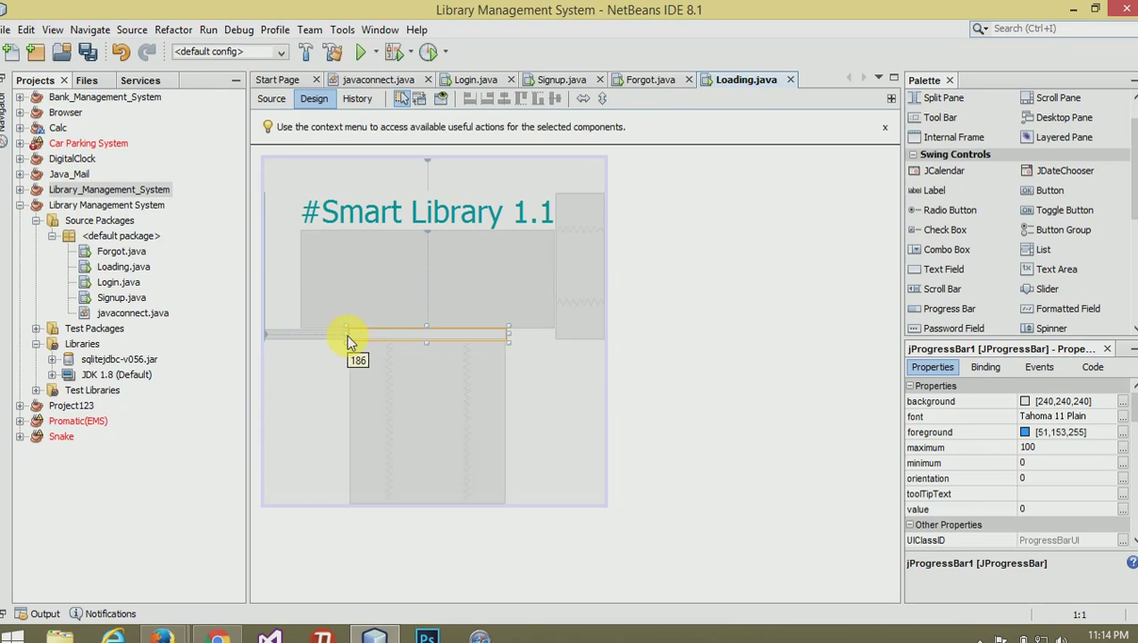
mouse_move(929, 189)
type("Ple")
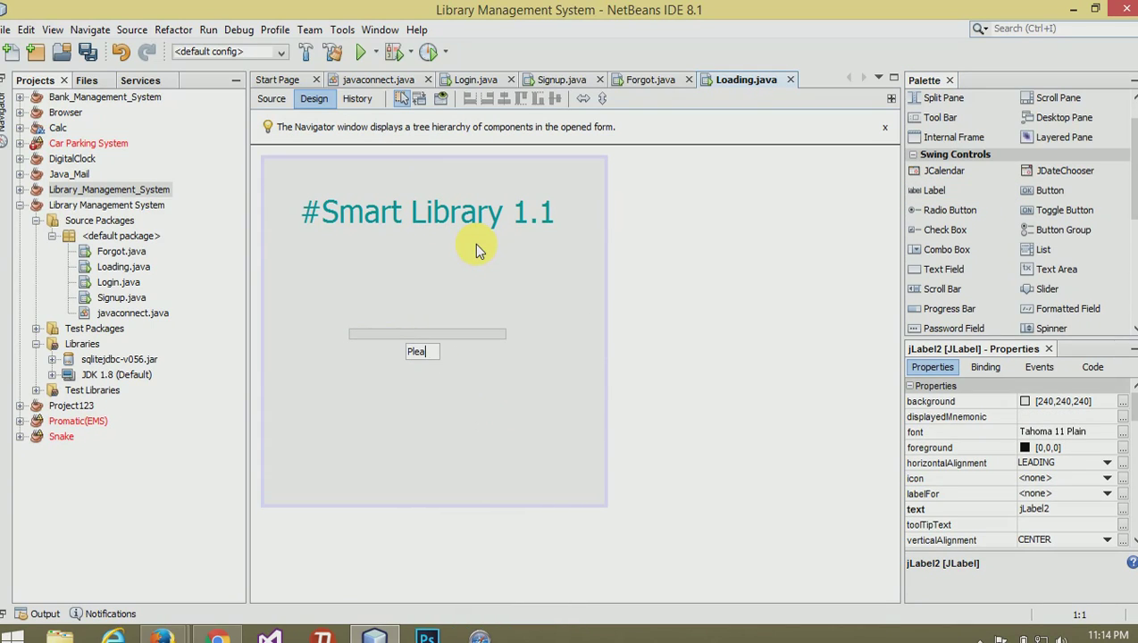
- Add a 'Please wait...' label centred below the progress bar
type("ase w")
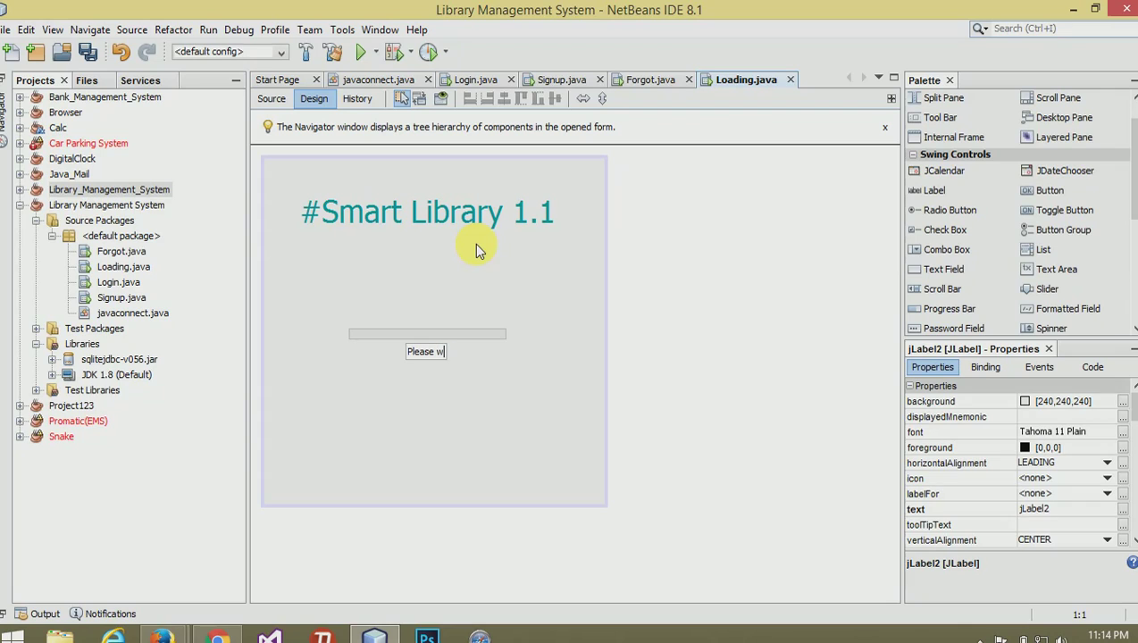
left_click(425, 350)
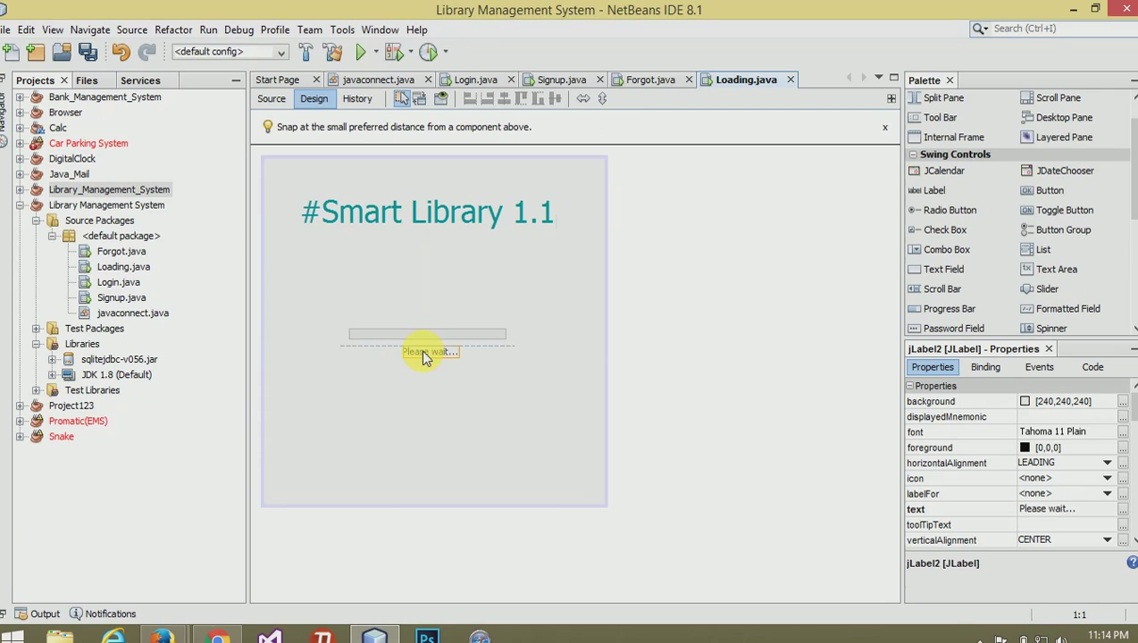
left_click(629, 336)
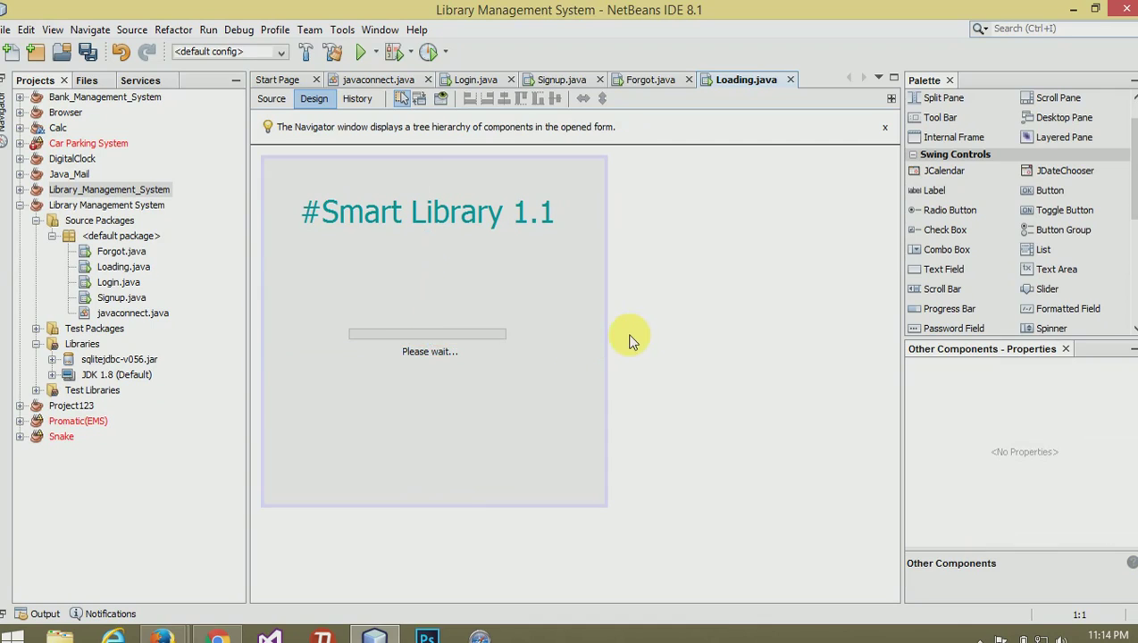
- Enable stringPainted on the JProgressBar so it displays 0%
left_click(427, 334)
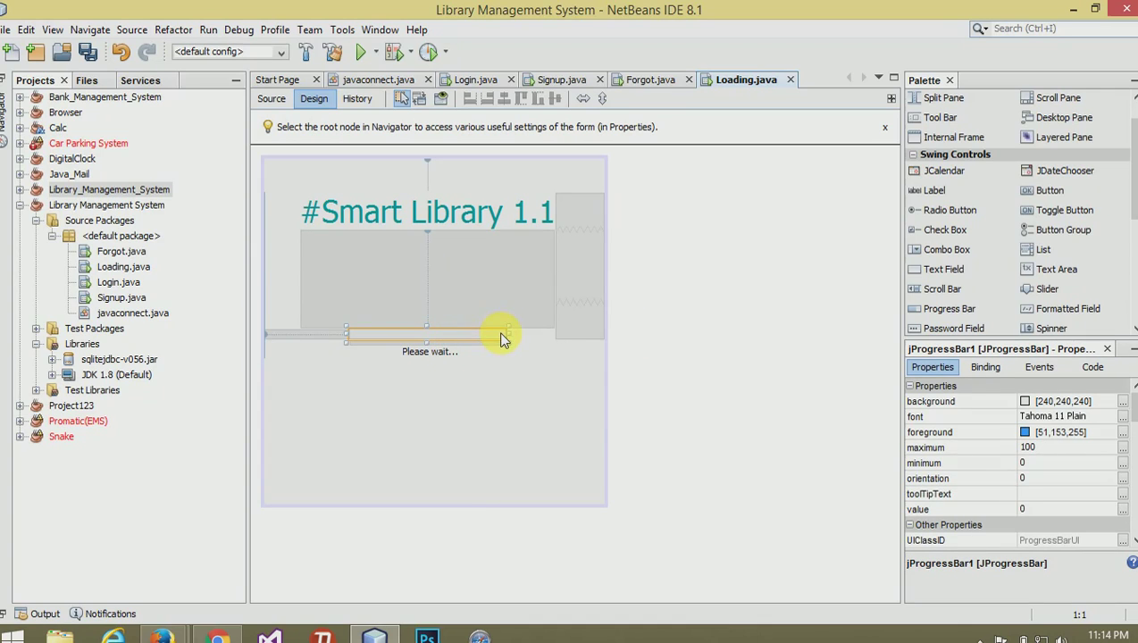
mouse_move(1086, 498)
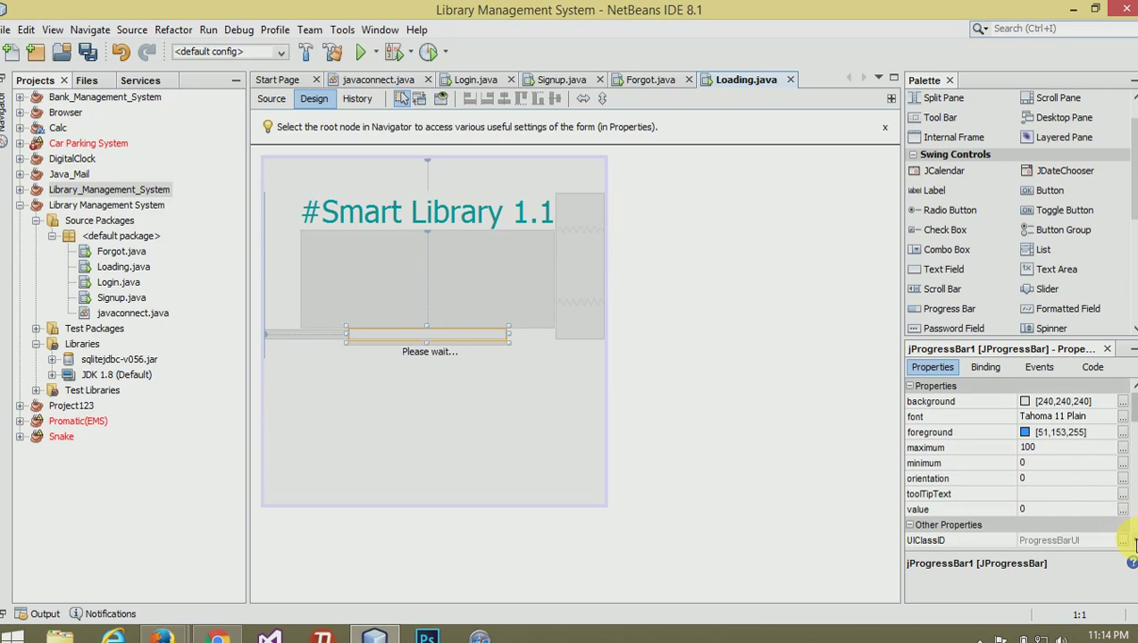
scroll("down", 3)
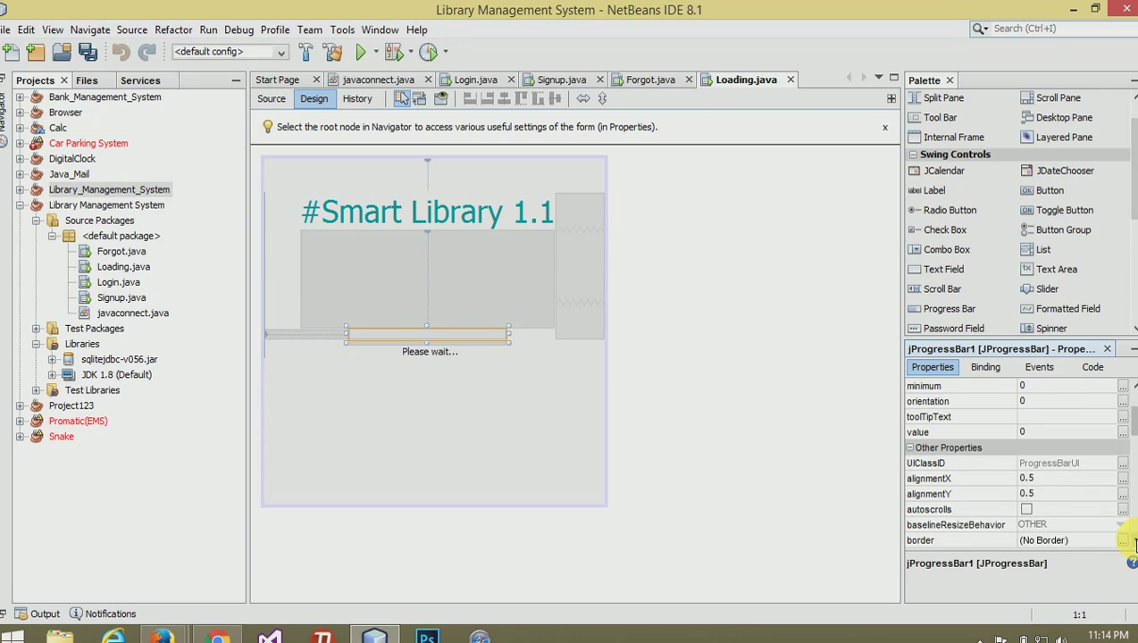
scroll("down", 3)
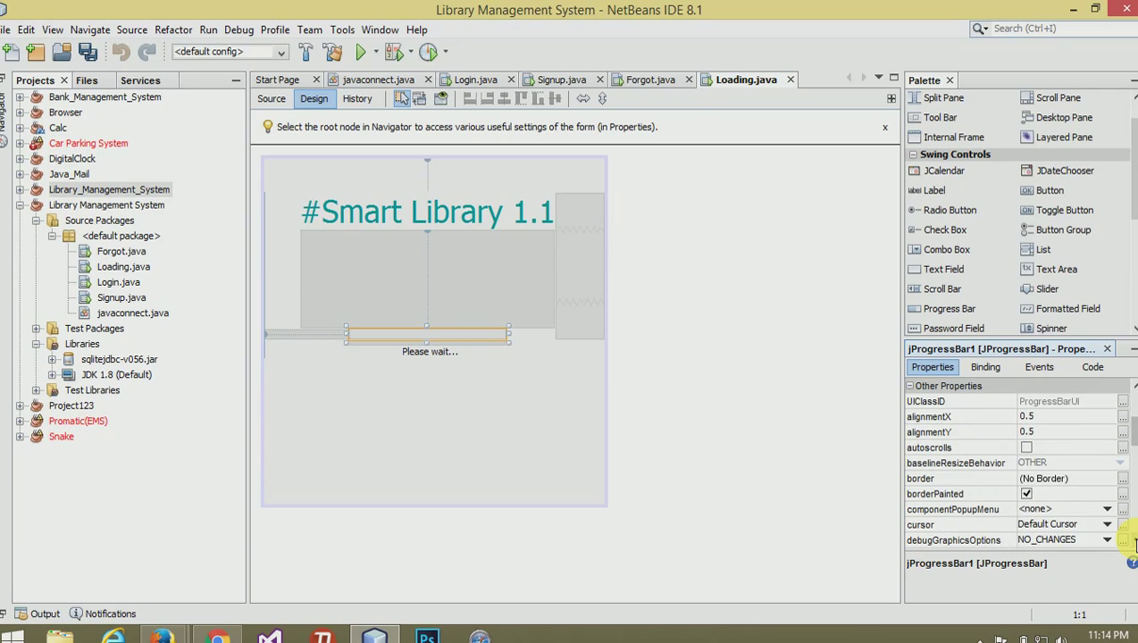
scroll("down", 3)
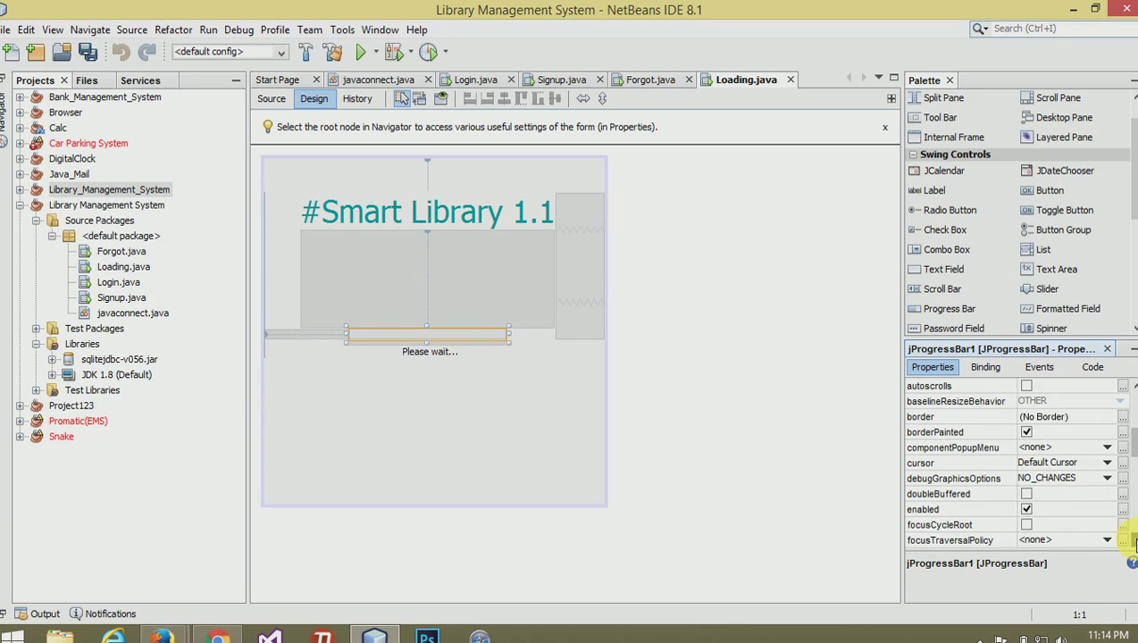
scroll("down", 3)
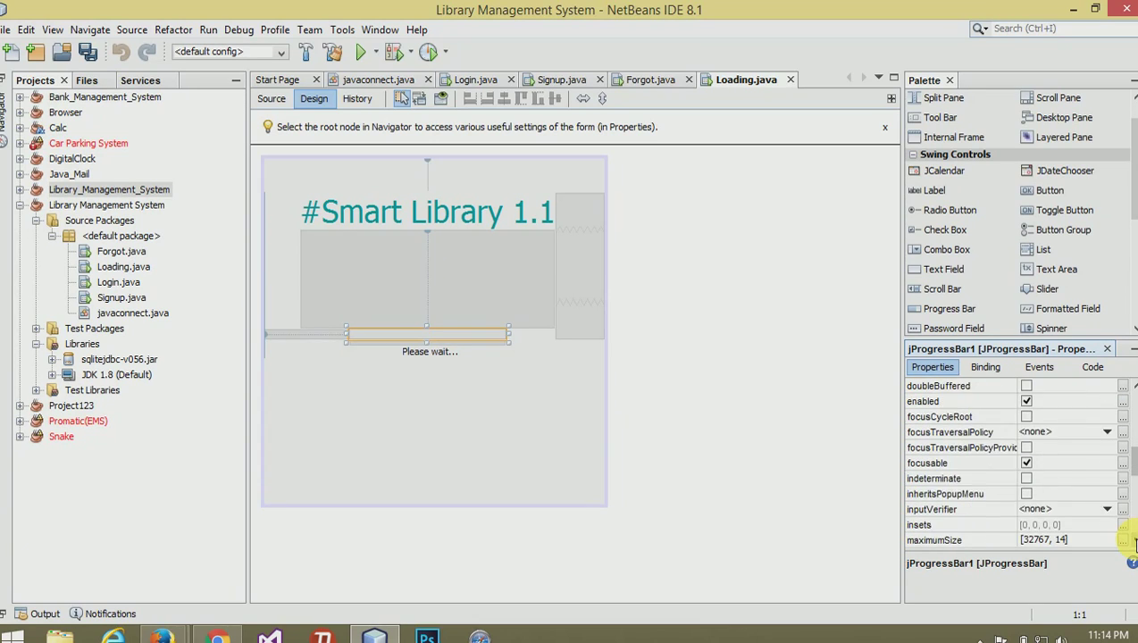
scroll("down", 3)
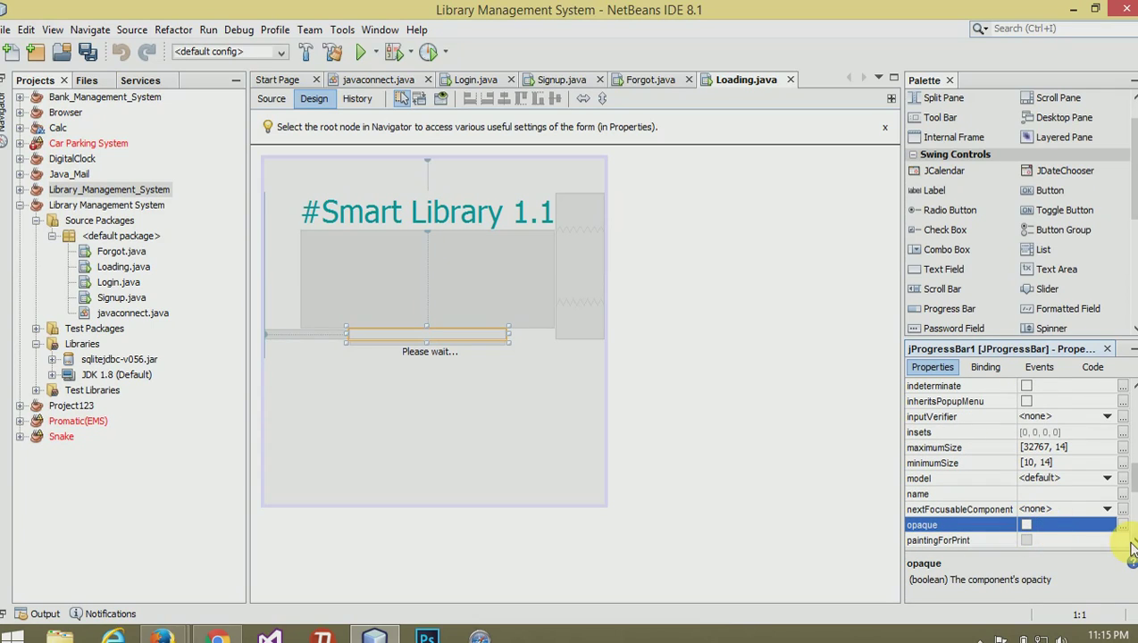
scroll("down", 3)
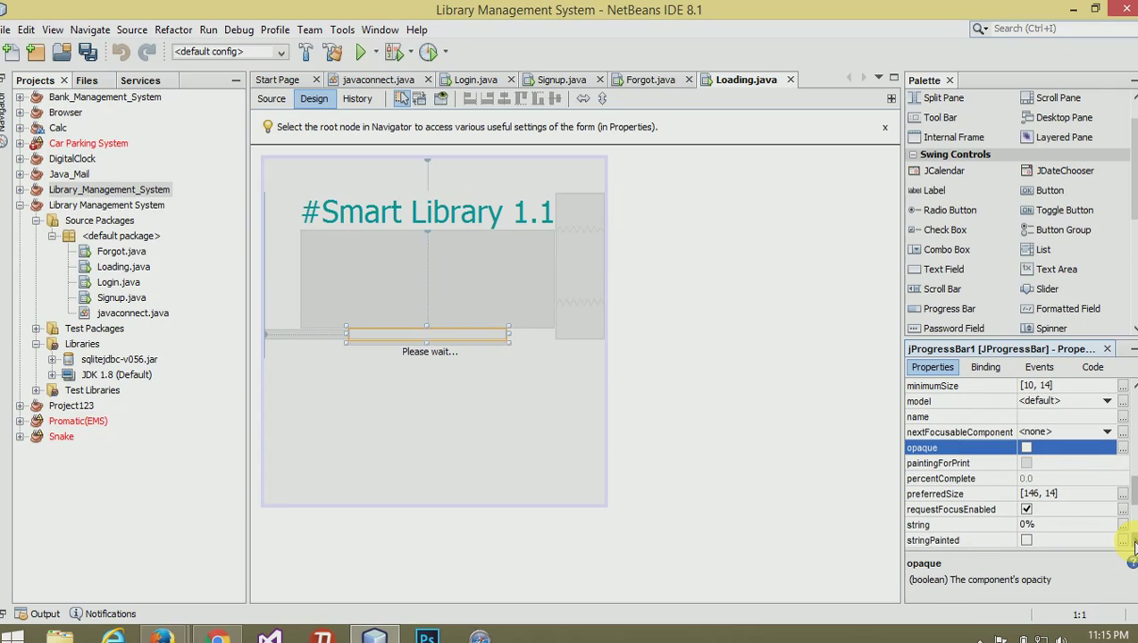
scroll("down", 3)
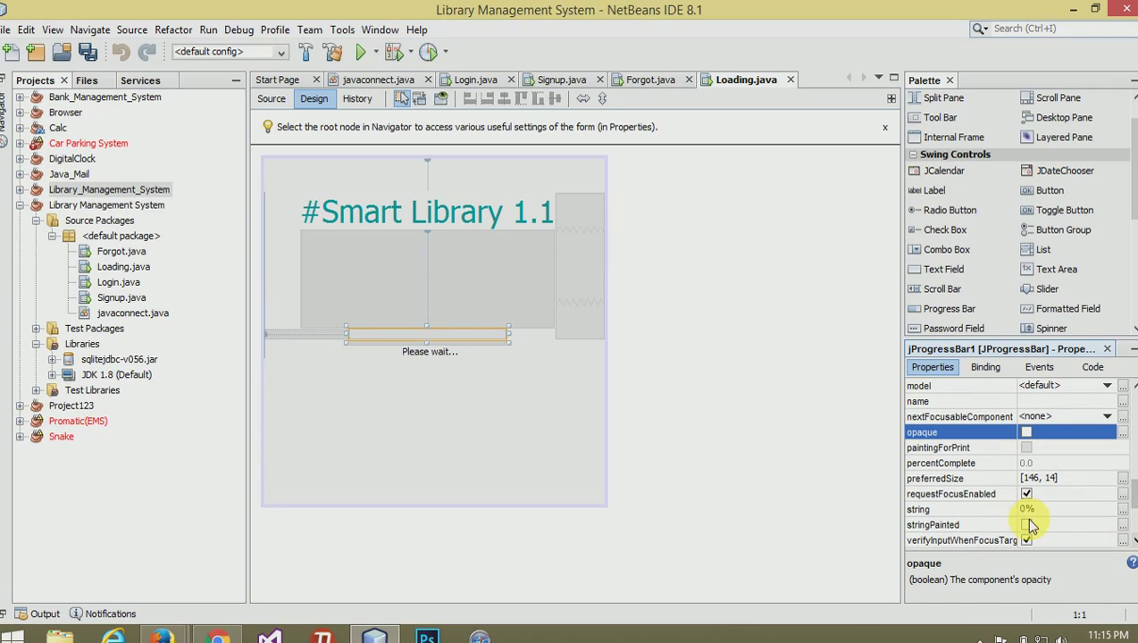
left_click(536, 325)
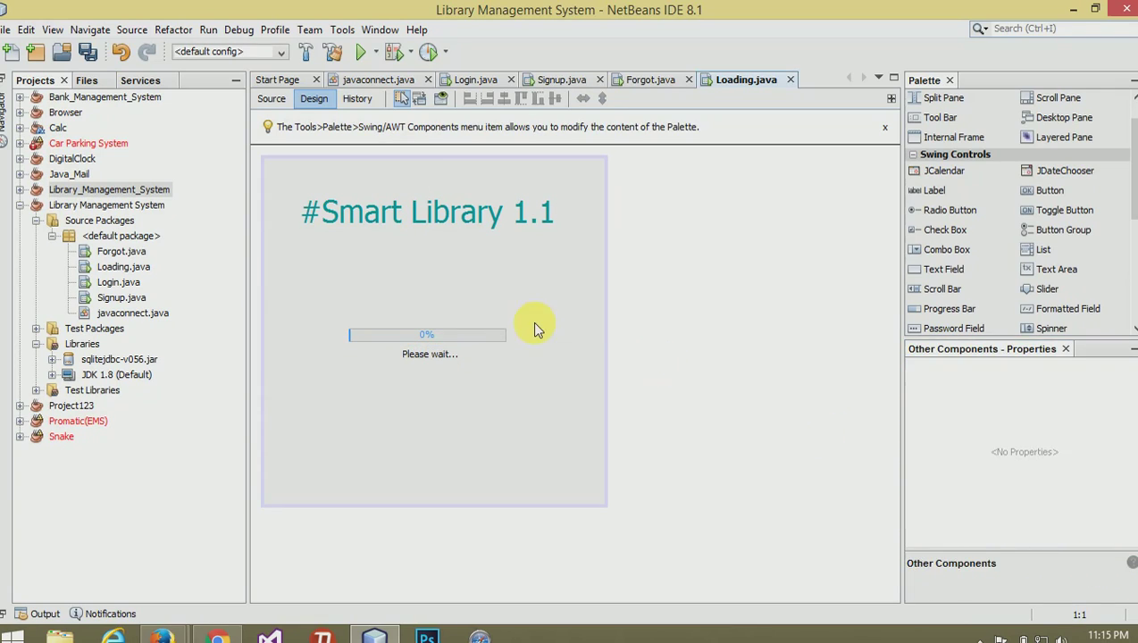
mouse_move(425, 425)
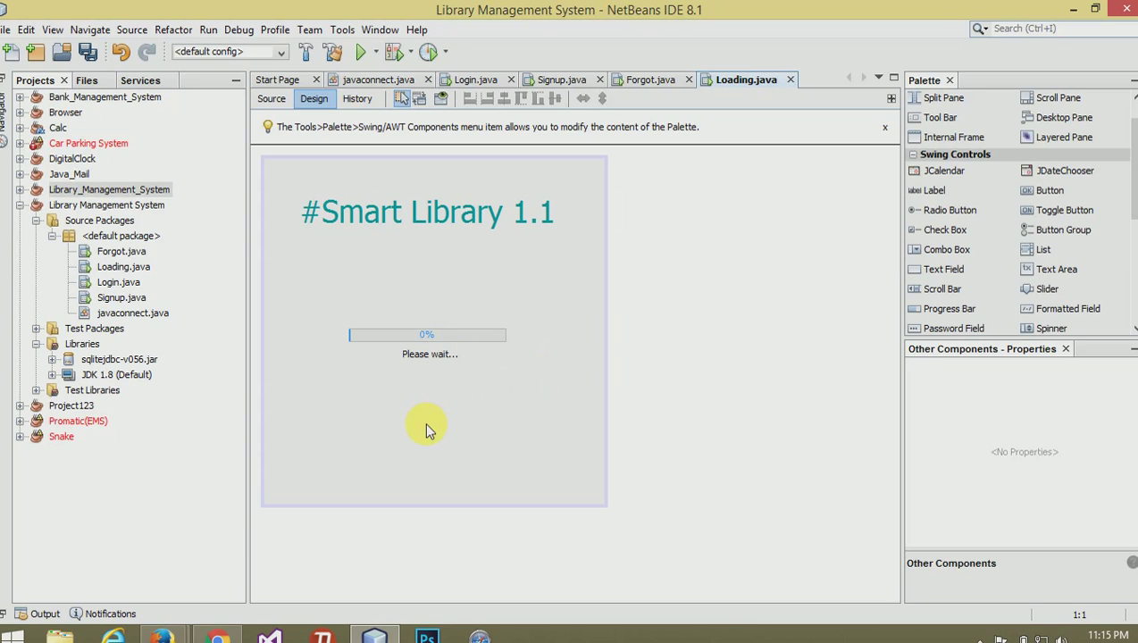
mouse_move(438, 343)
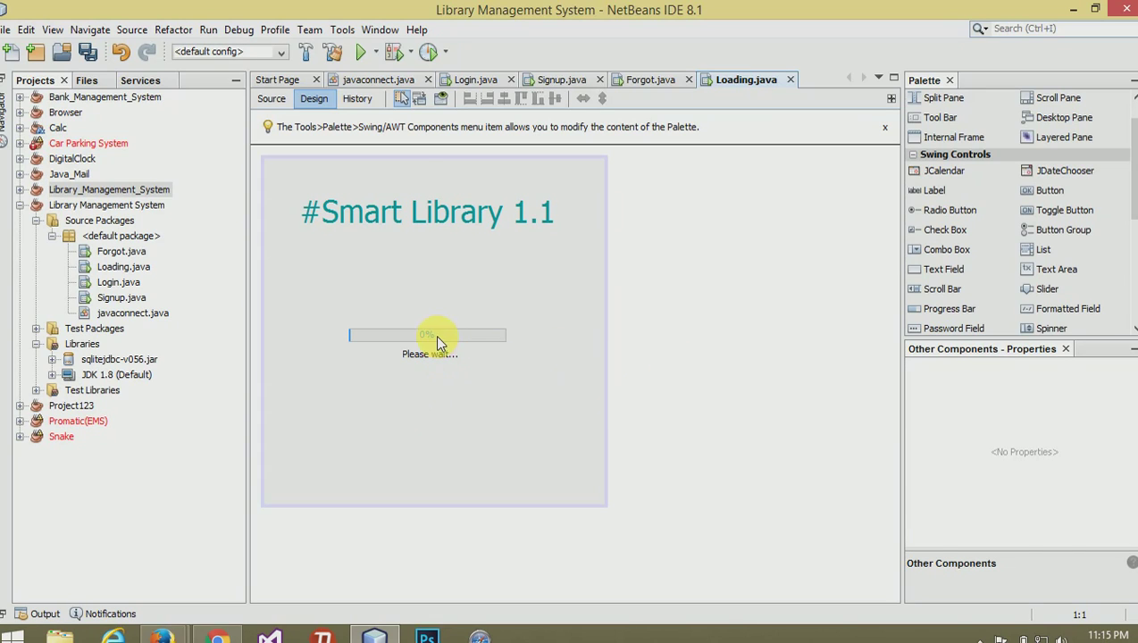
- Reposition the Please wait... caption closer beneath the progress bar
left_click(429, 343)
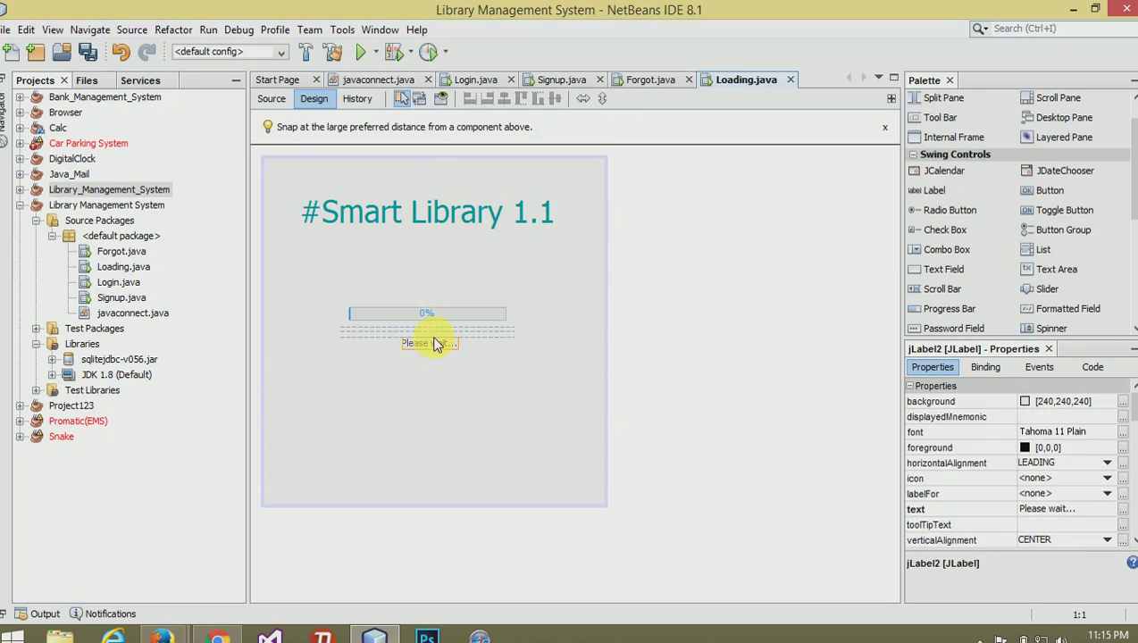
left_click(683, 297)
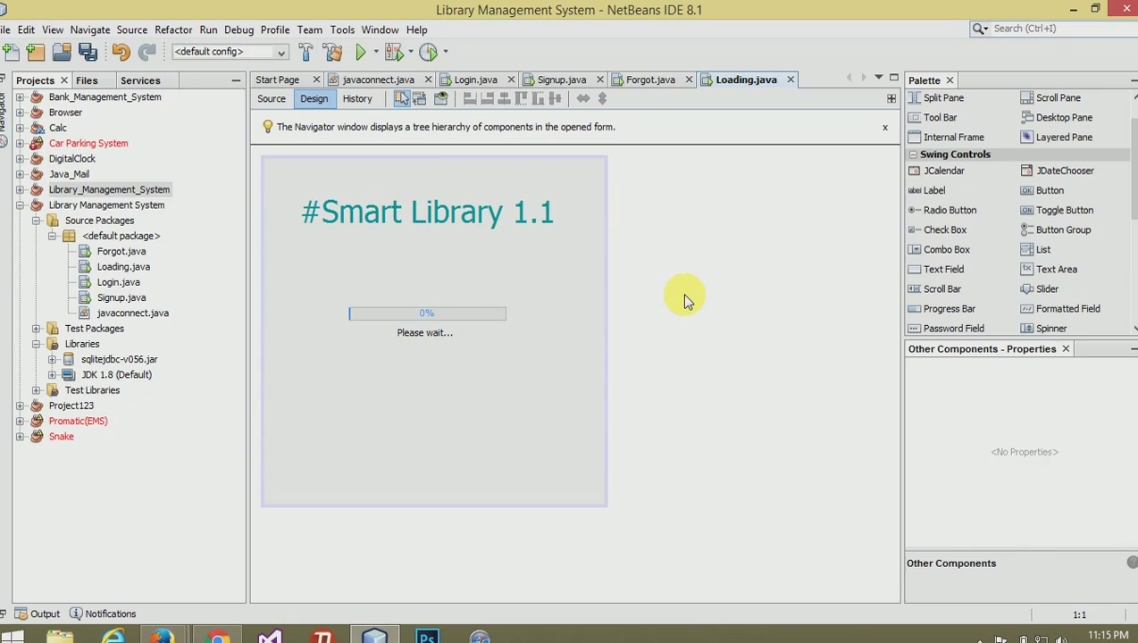
mouse_move(1015, 287)
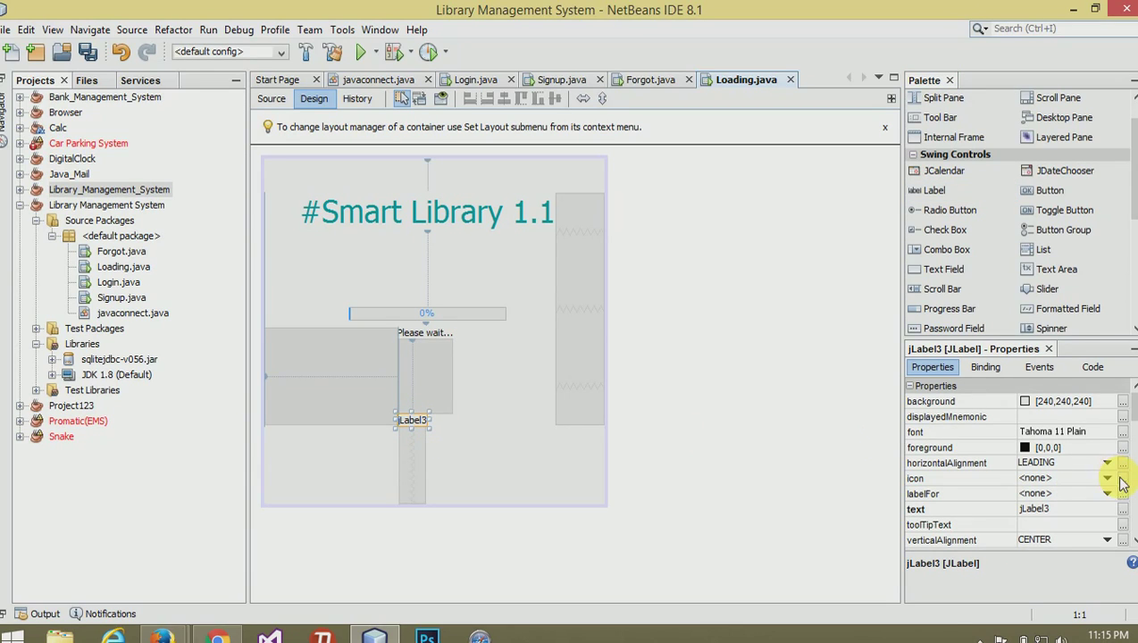
left_click(1122, 478)
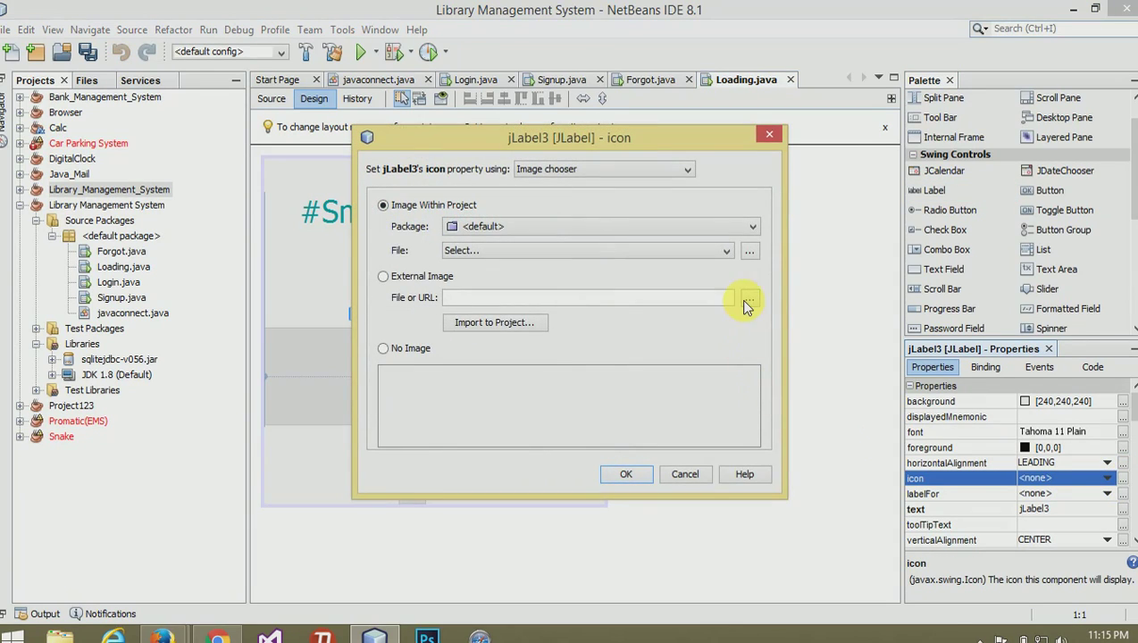
left_click(746, 296)
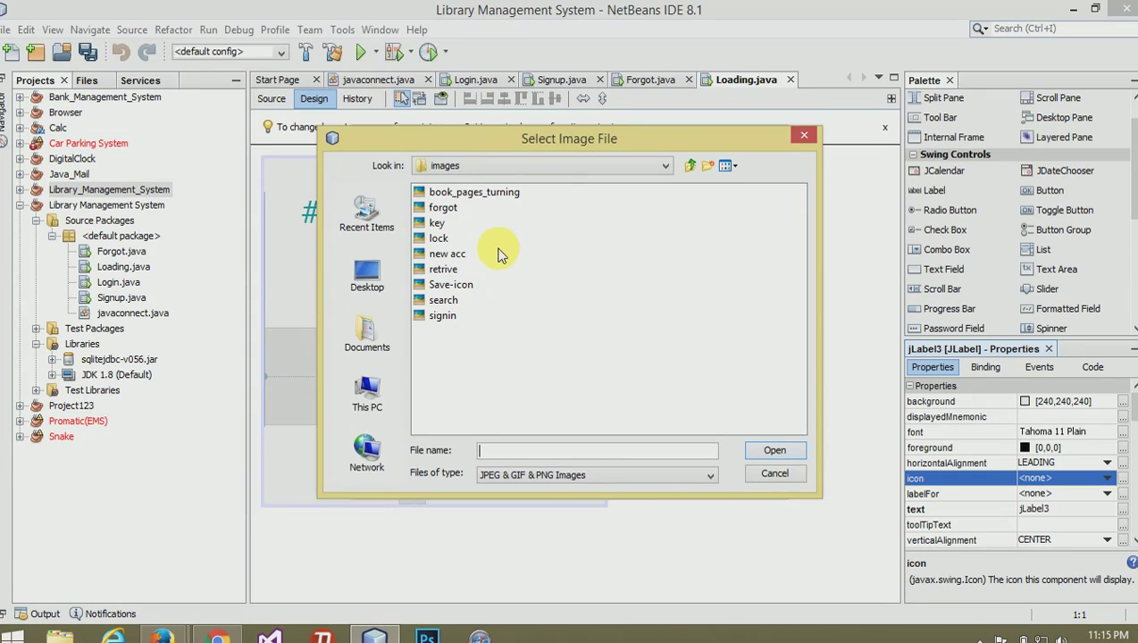
left_click(475, 191)
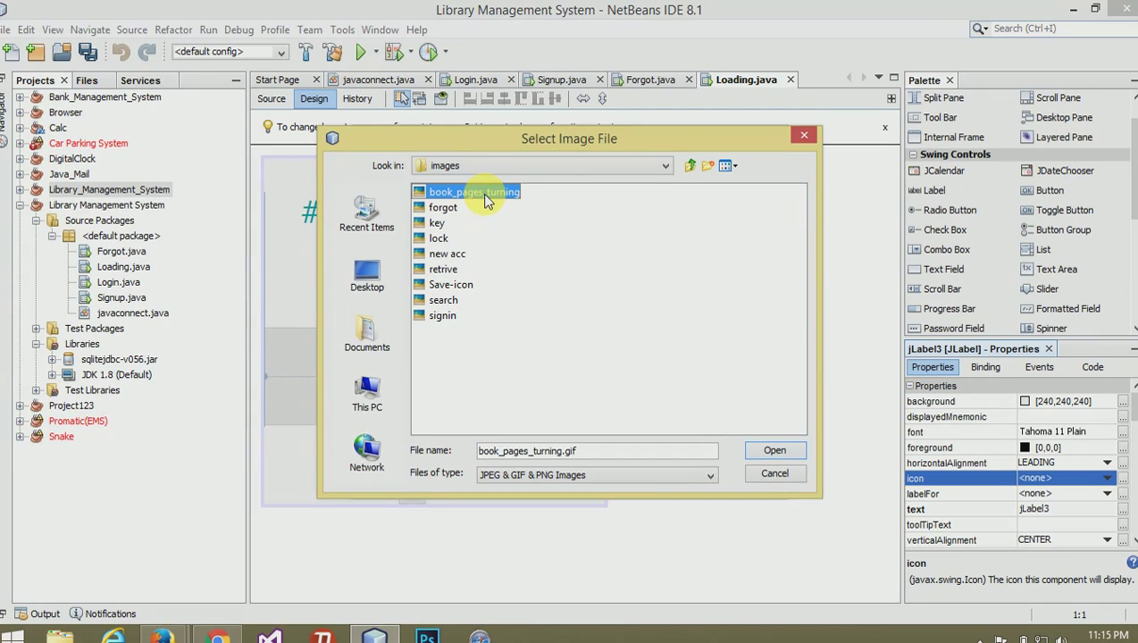
left_click(774, 450)
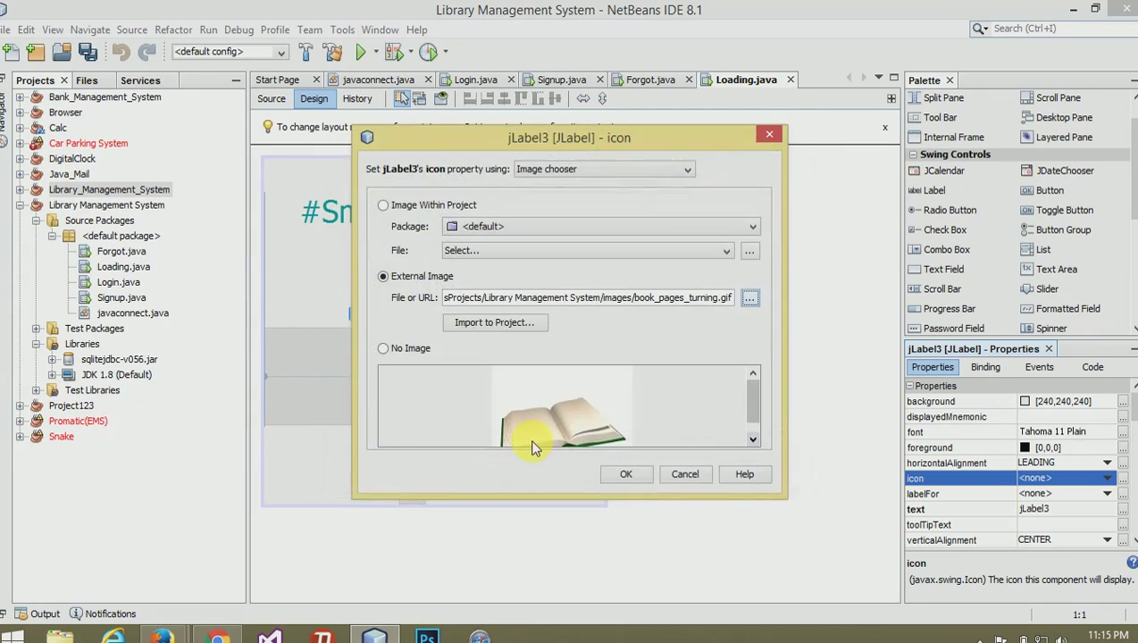
left_click(625, 474)
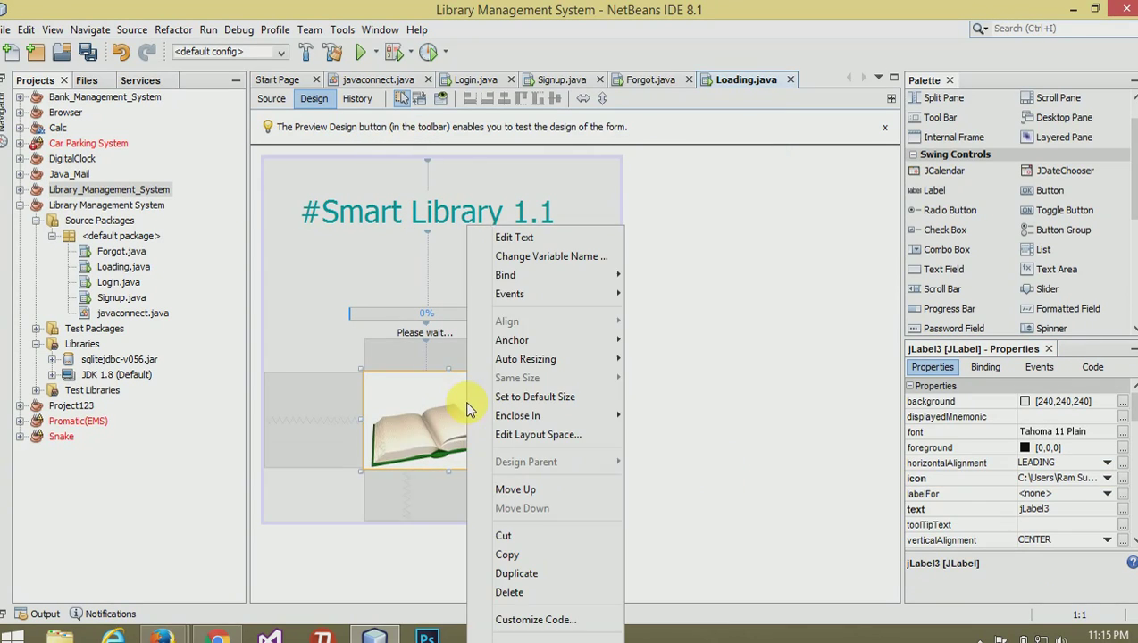
left_click(599, 302)
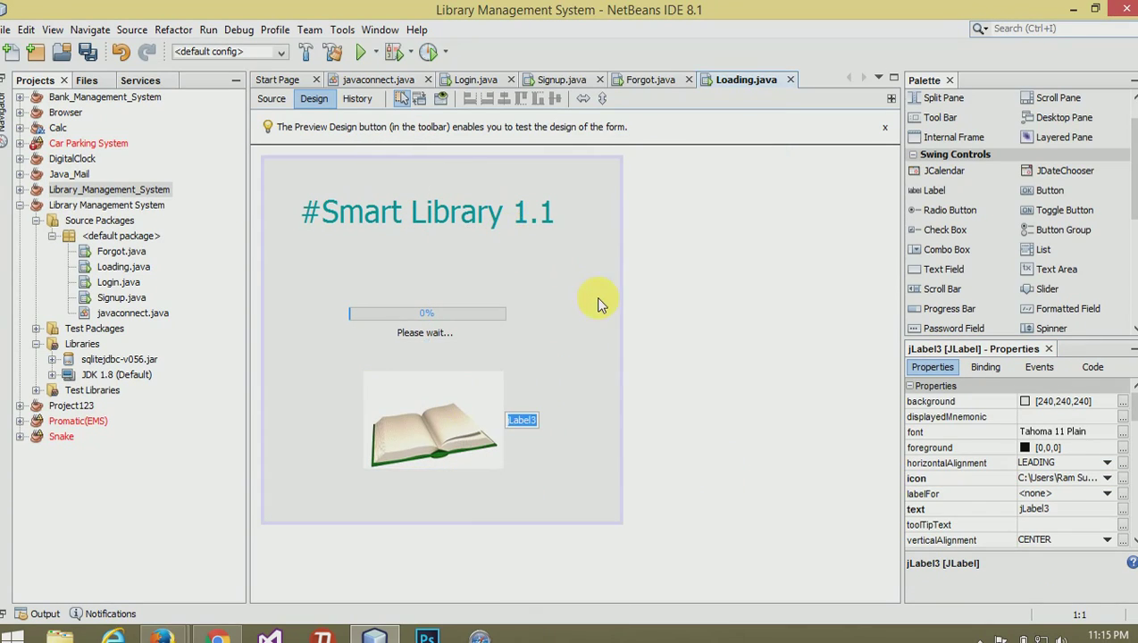
left_click(433, 419)
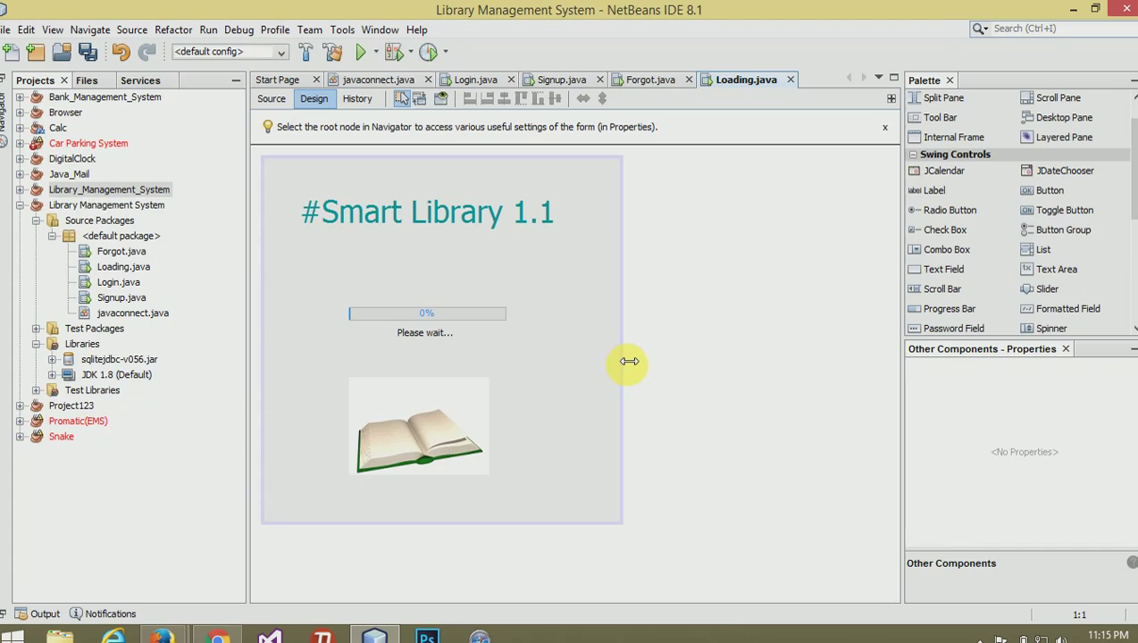
left_click(396, 211)
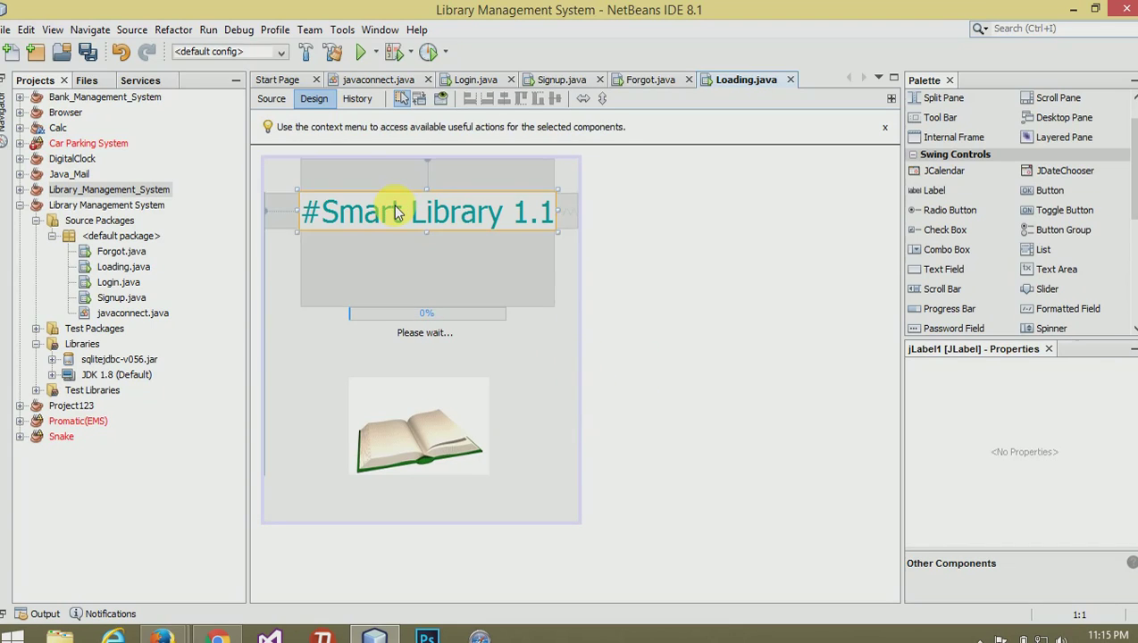
left_click(427, 211)
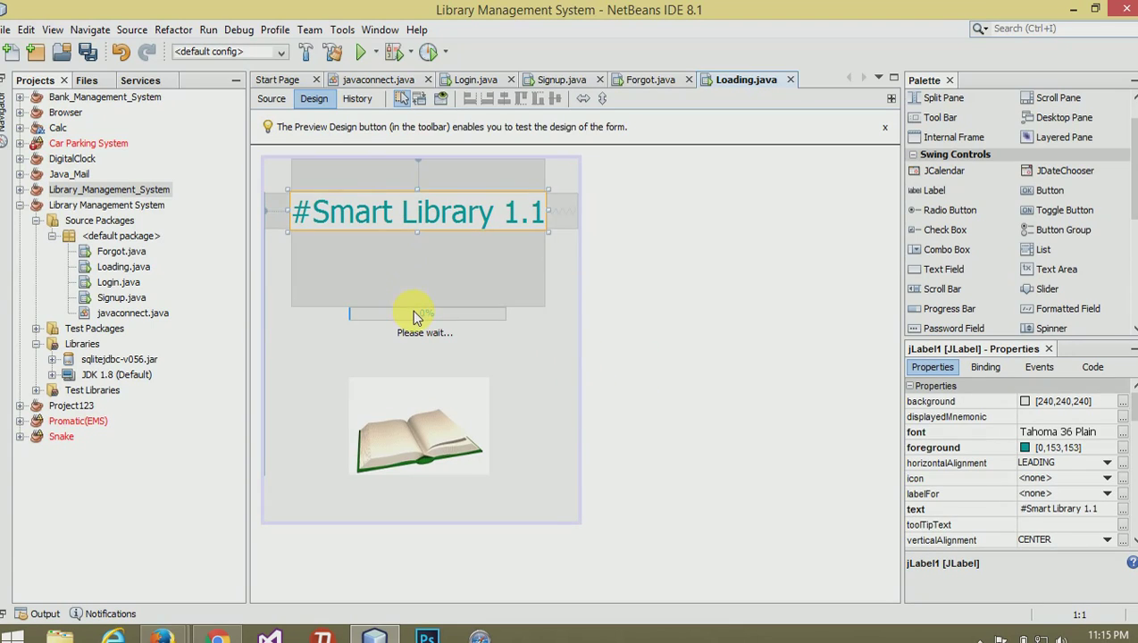
left_click(418, 332)
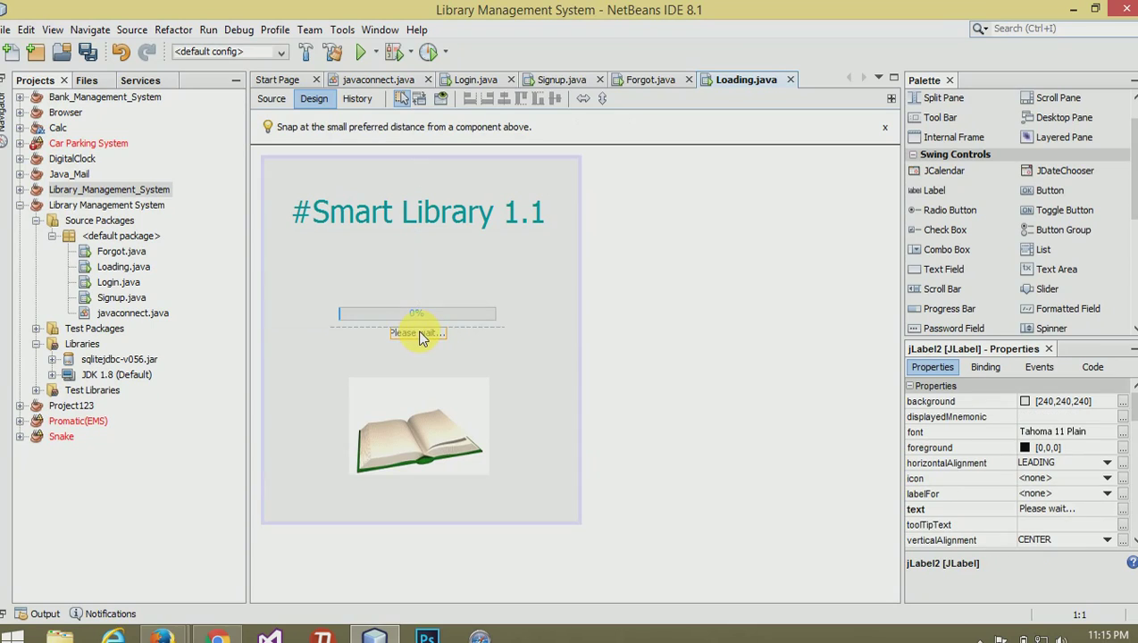
left_click(418, 425)
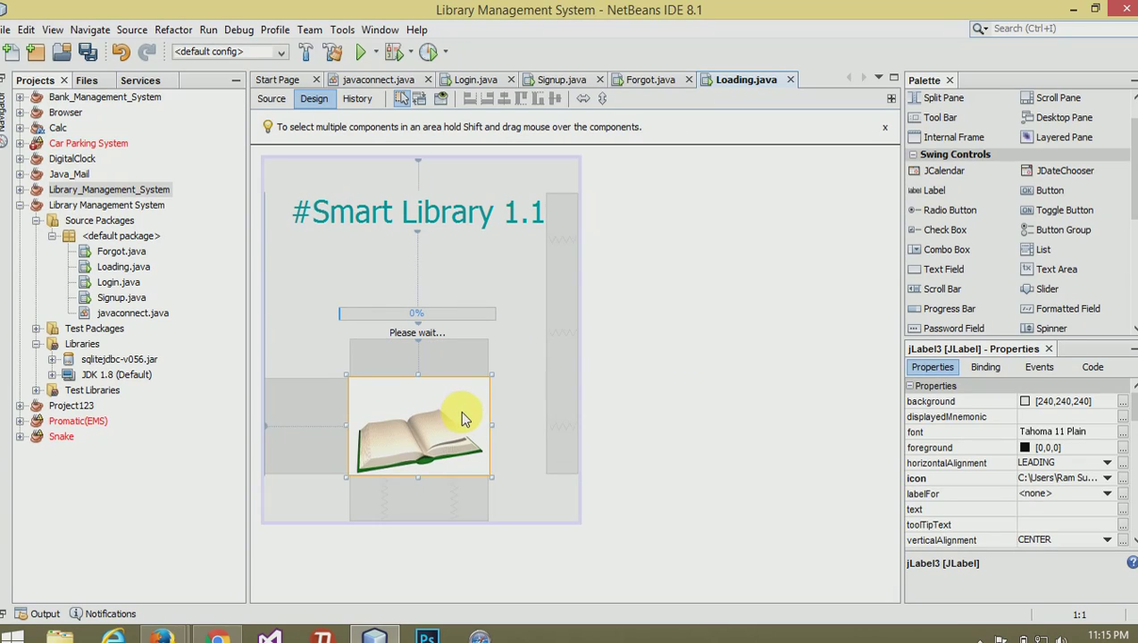
left_click(673, 331)
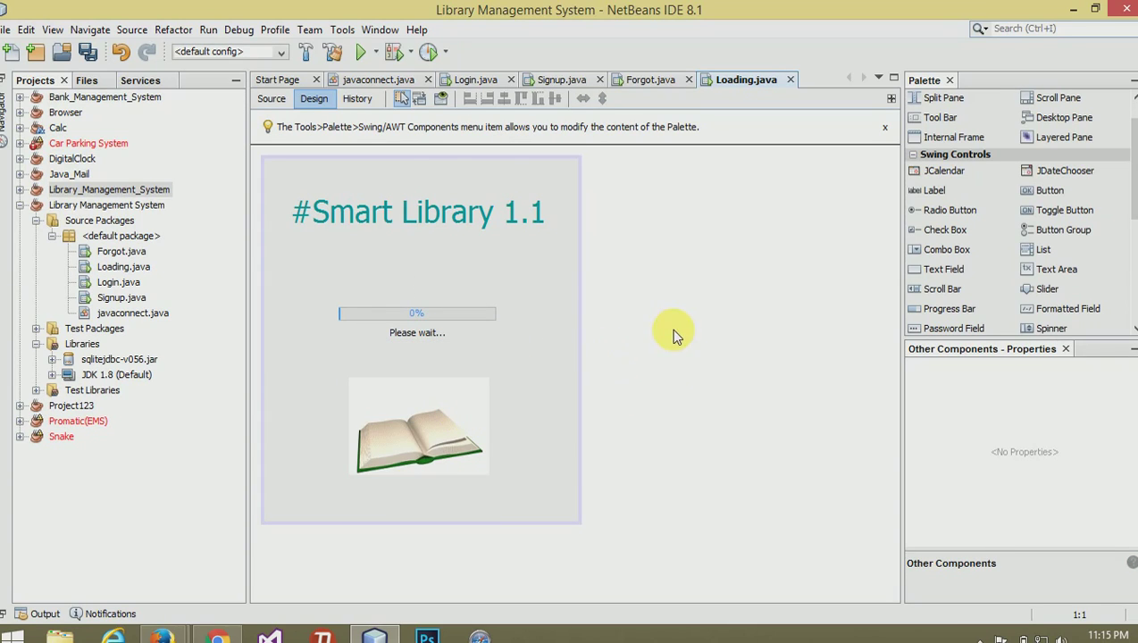
mouse_move(536, 153)
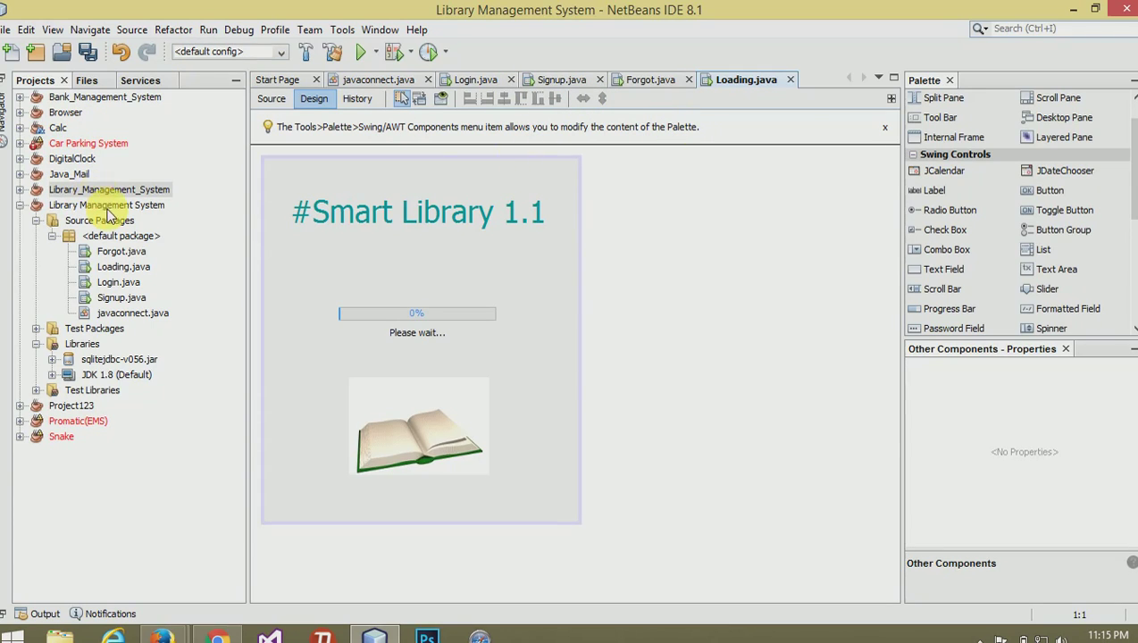
- Create a new JFrame form named Home under Source Packages, then return to Loading.java
left_click(109, 190)
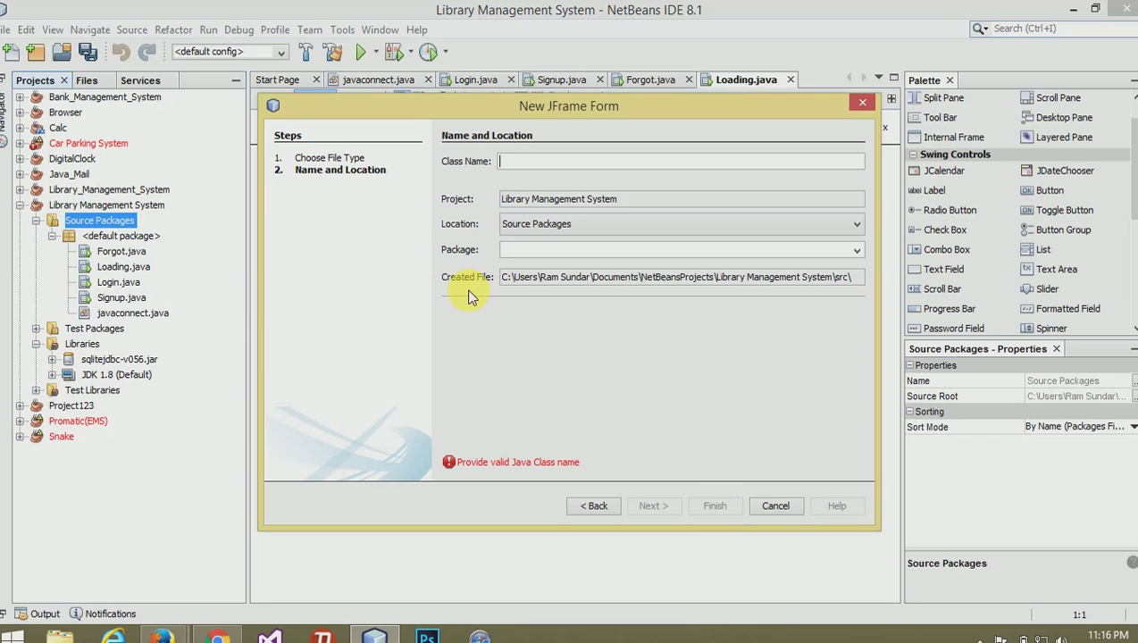
type("Welcome")
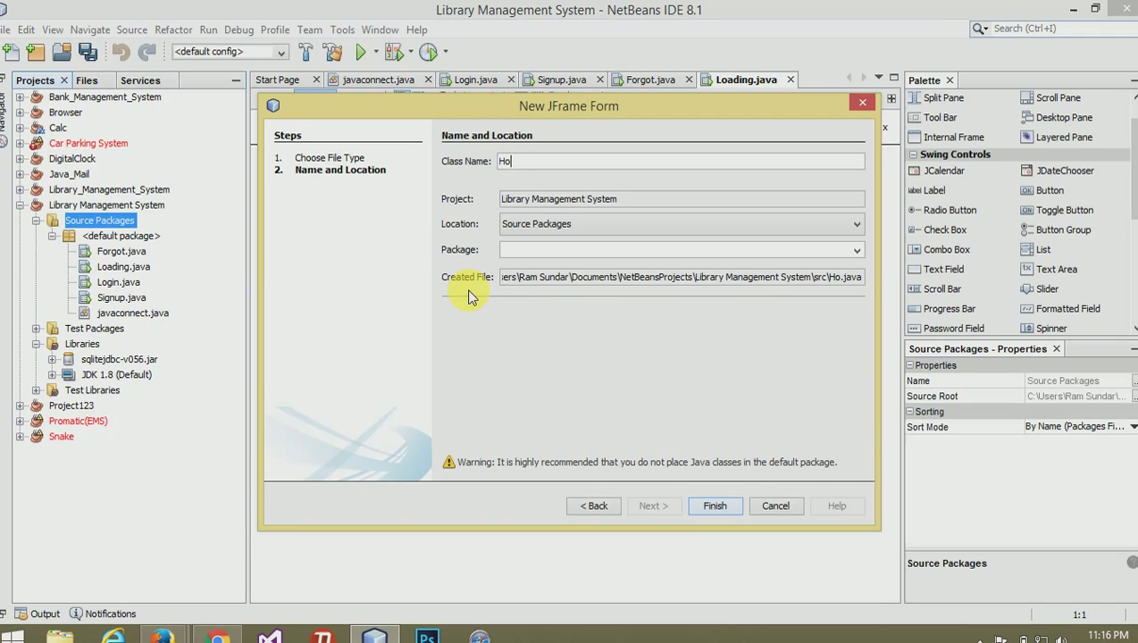
left_click(715, 505)
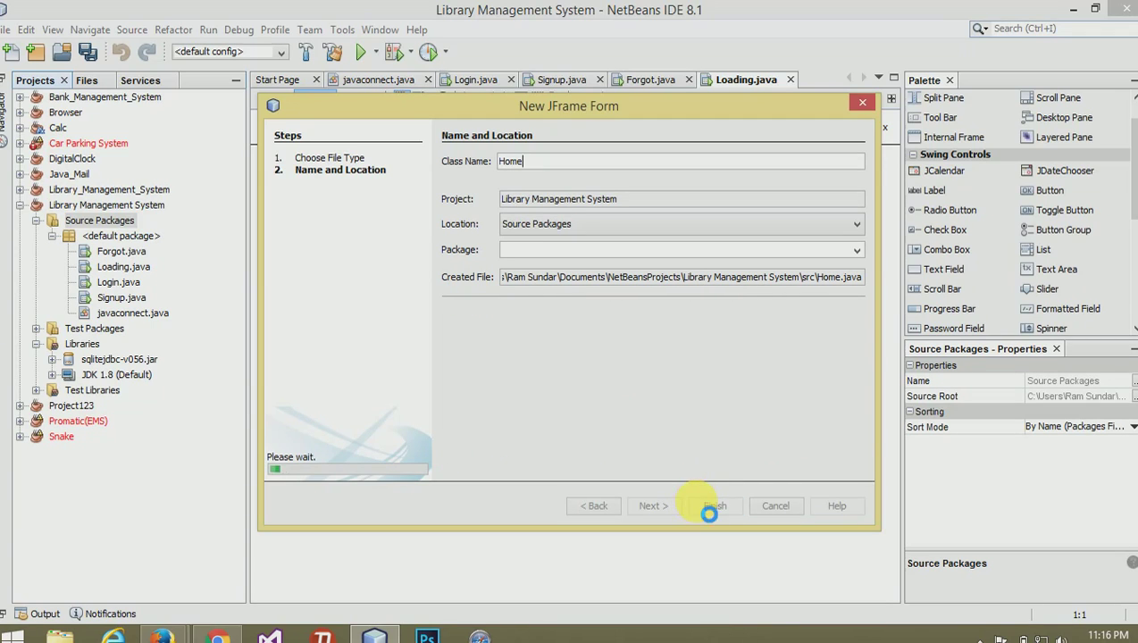
left_click(707, 506)
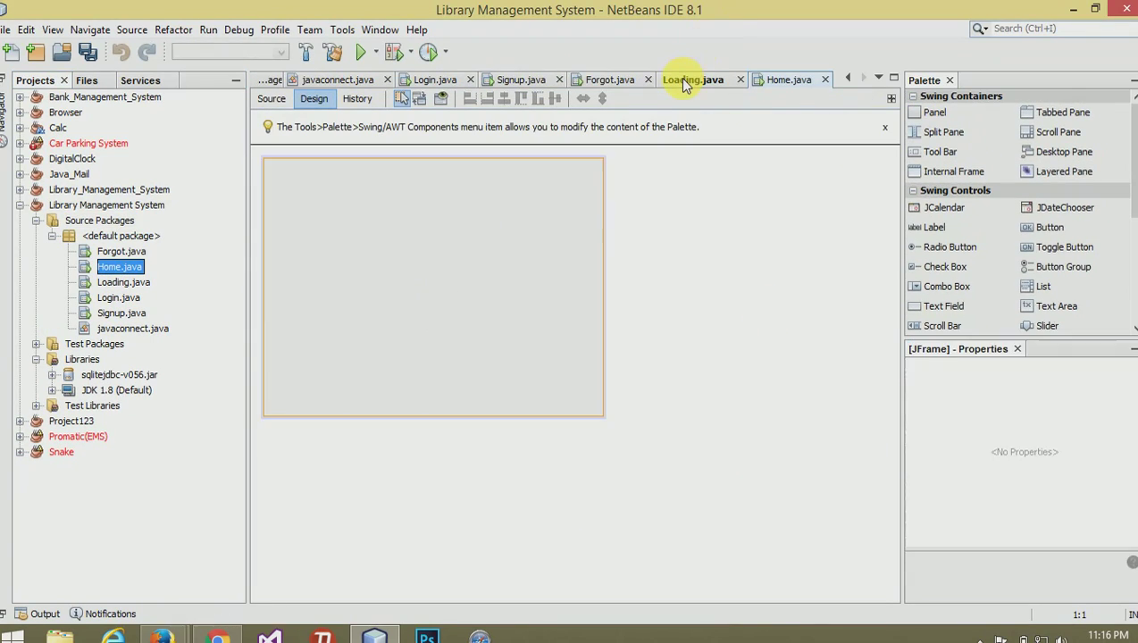
left_click(693, 78)
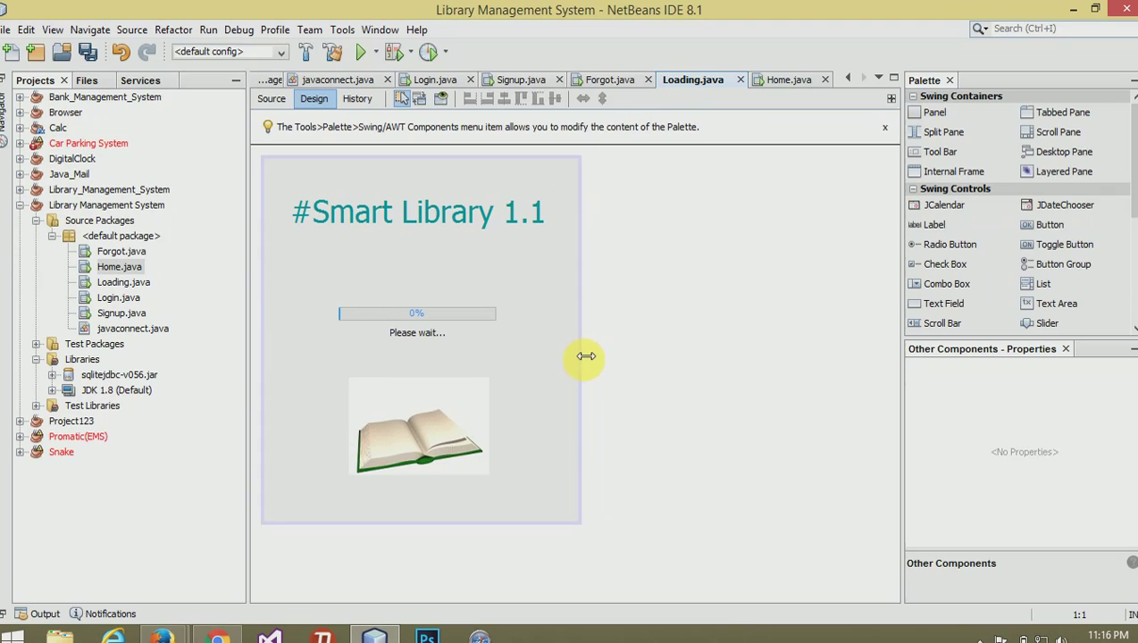
mouse_move(543, 475)
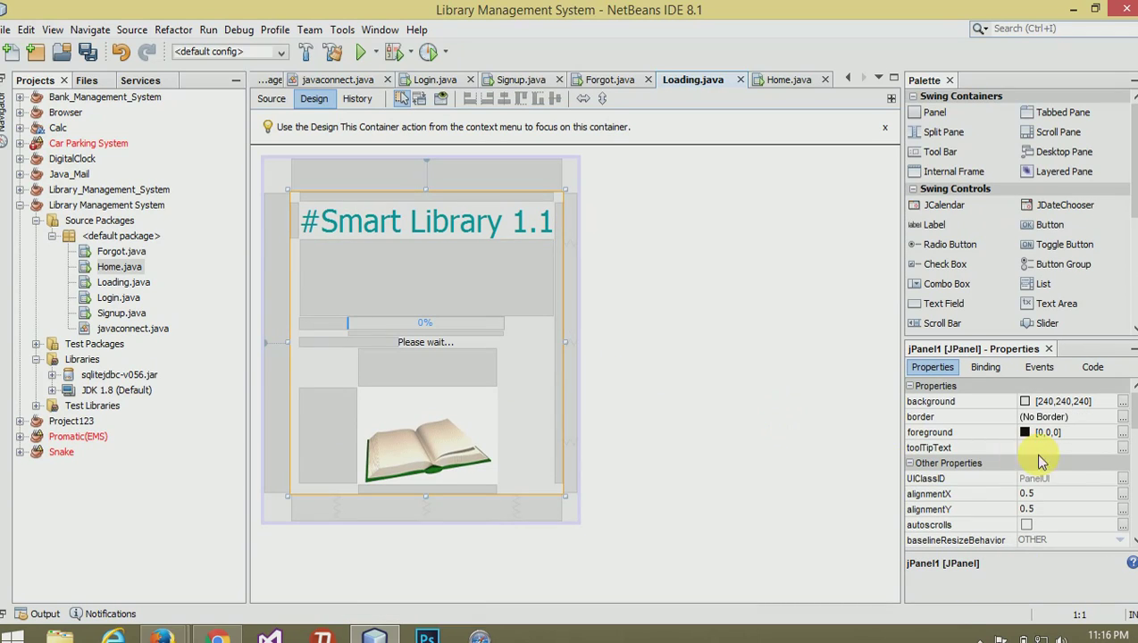
- Give jPanel1 a red Line Border via its border property
left_click(1122, 418)
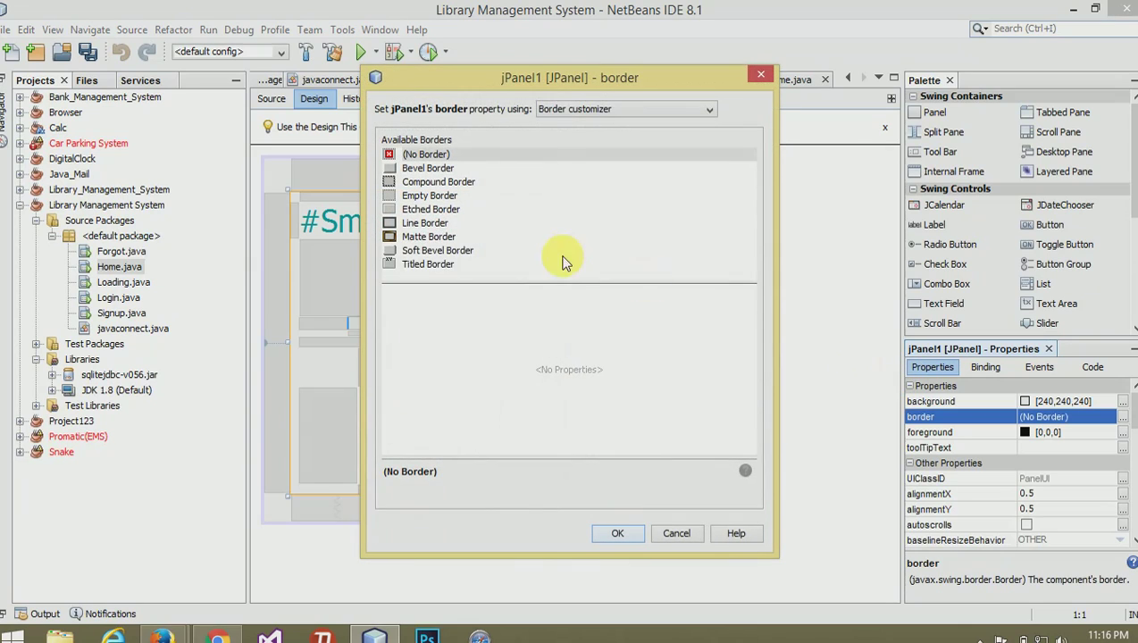
mouse_move(429, 175)
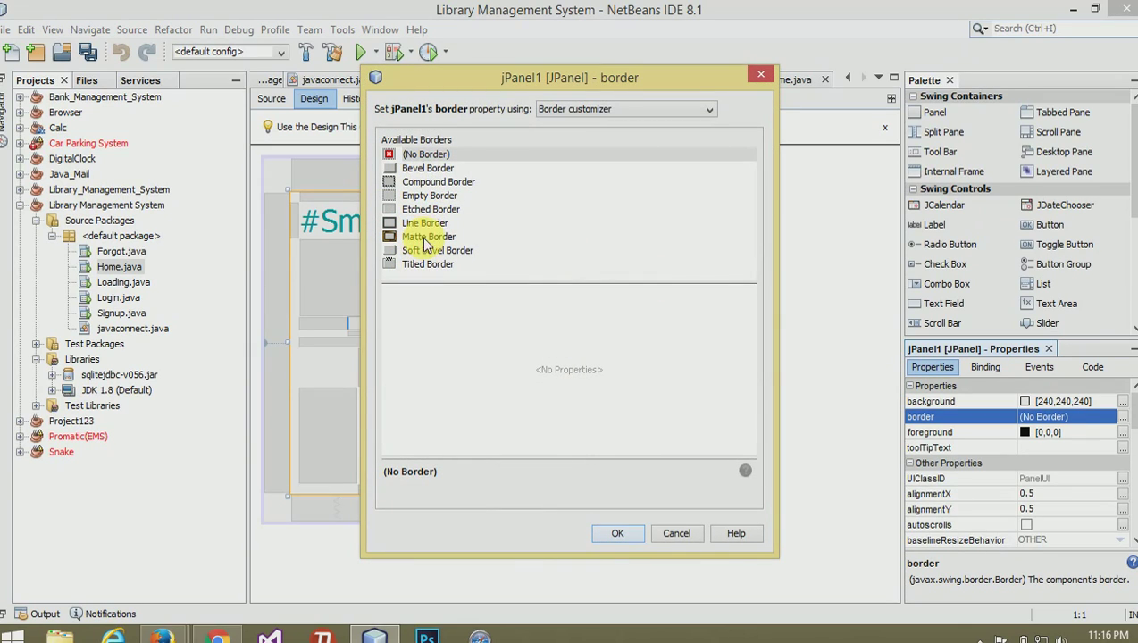
left_click(425, 222)
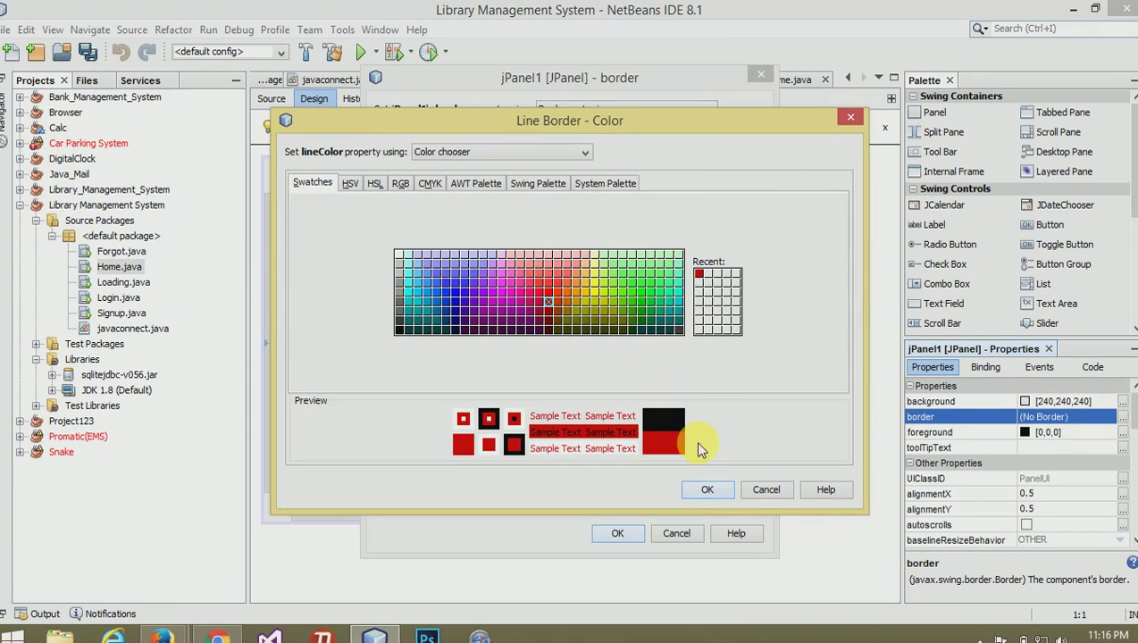
left_click(708, 489)
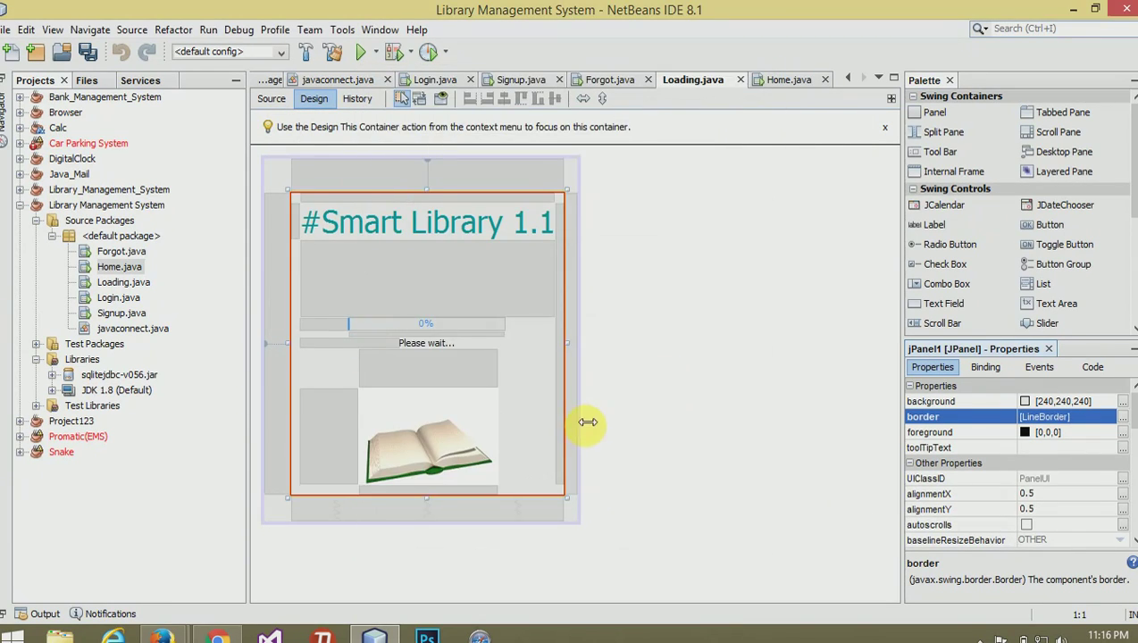
- Resize the bordered panel to fit neatly inside the Loading form
left_click(427, 212)
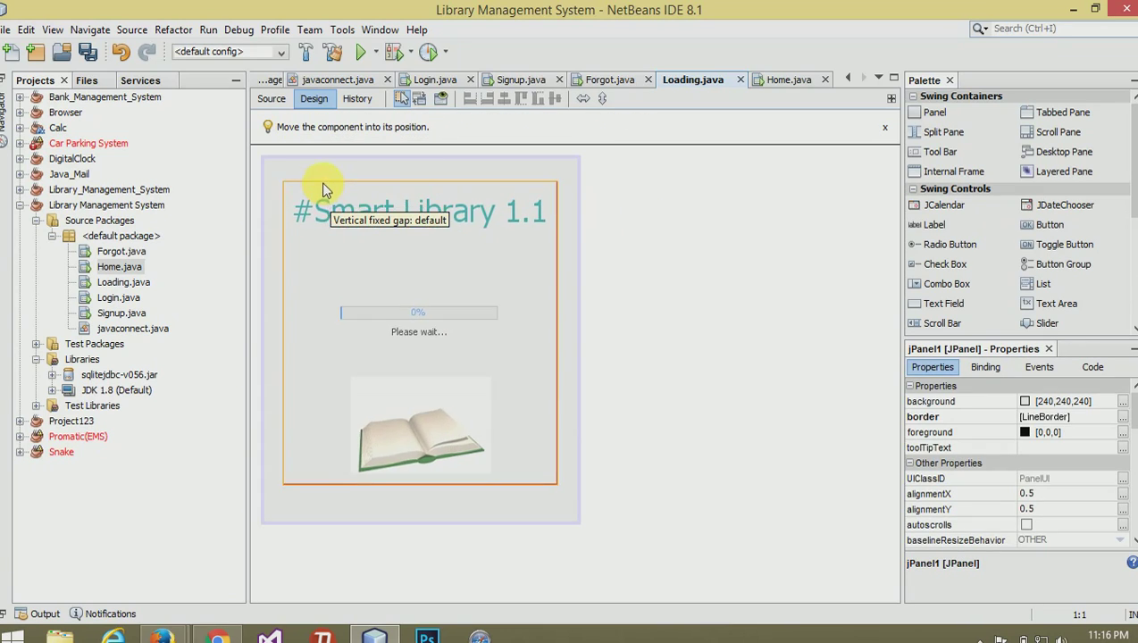
left_click(572, 543)
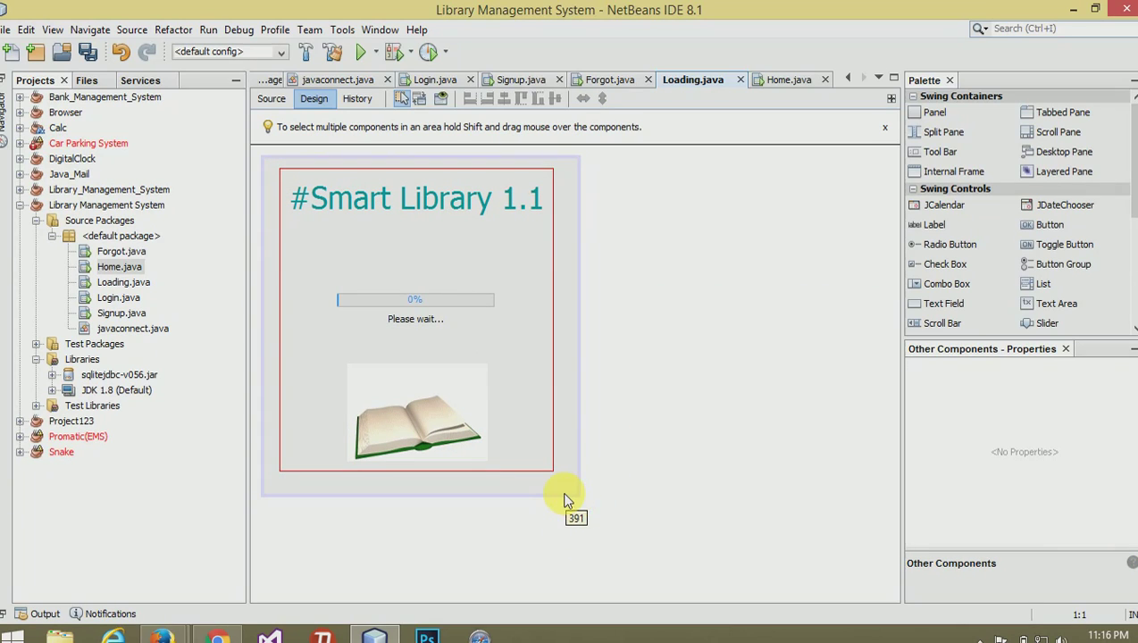
left_click(415, 413)
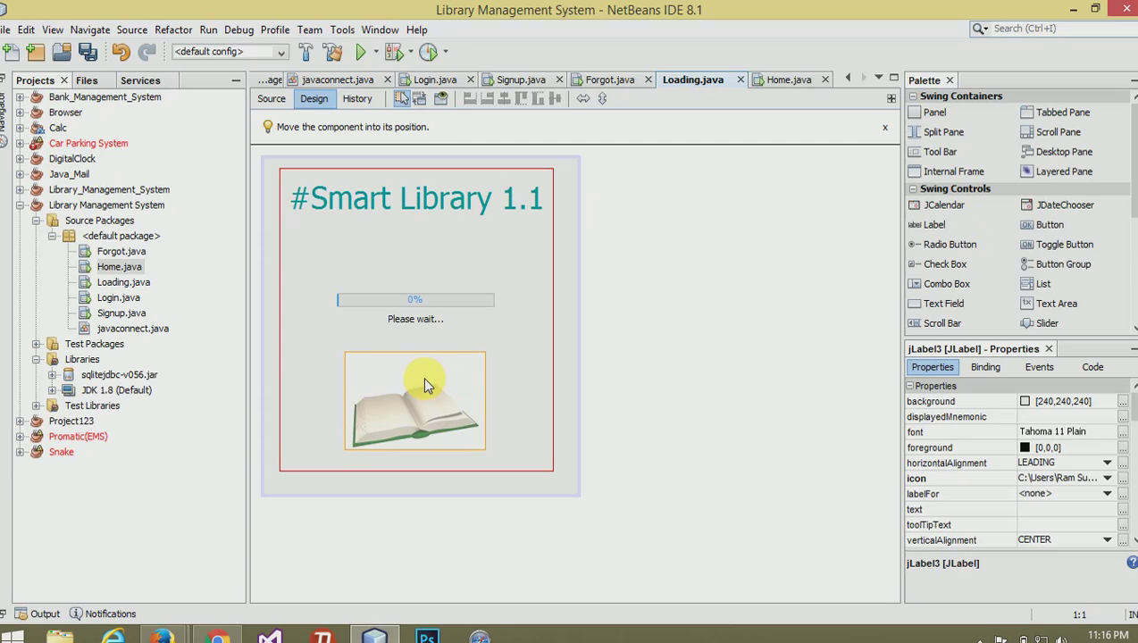
left_click(607, 293)
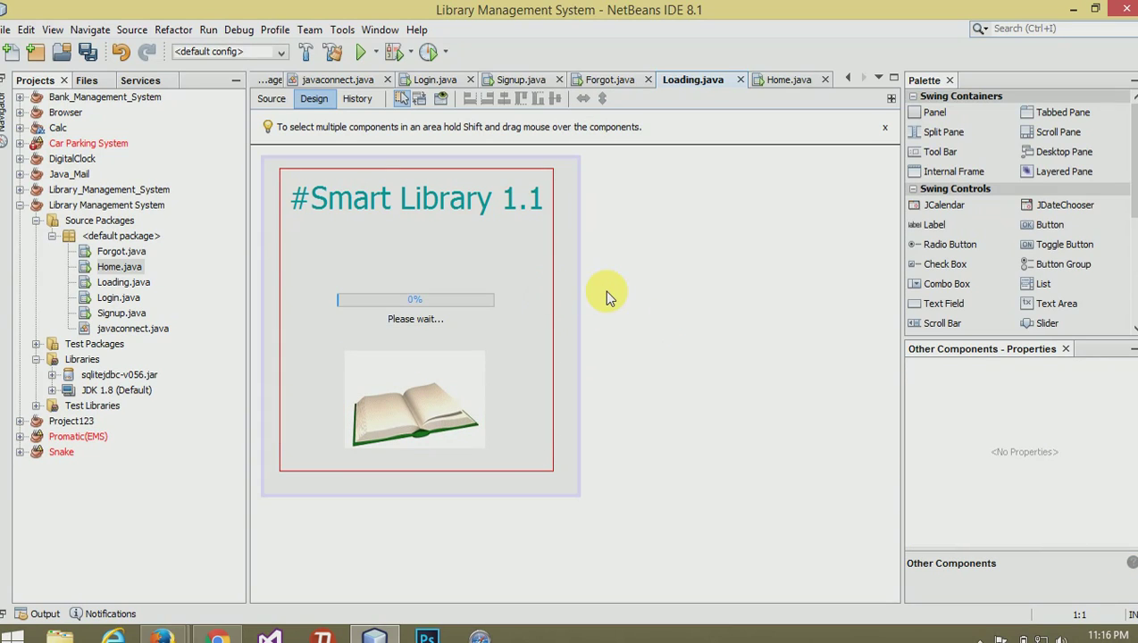
mouse_move(511, 196)
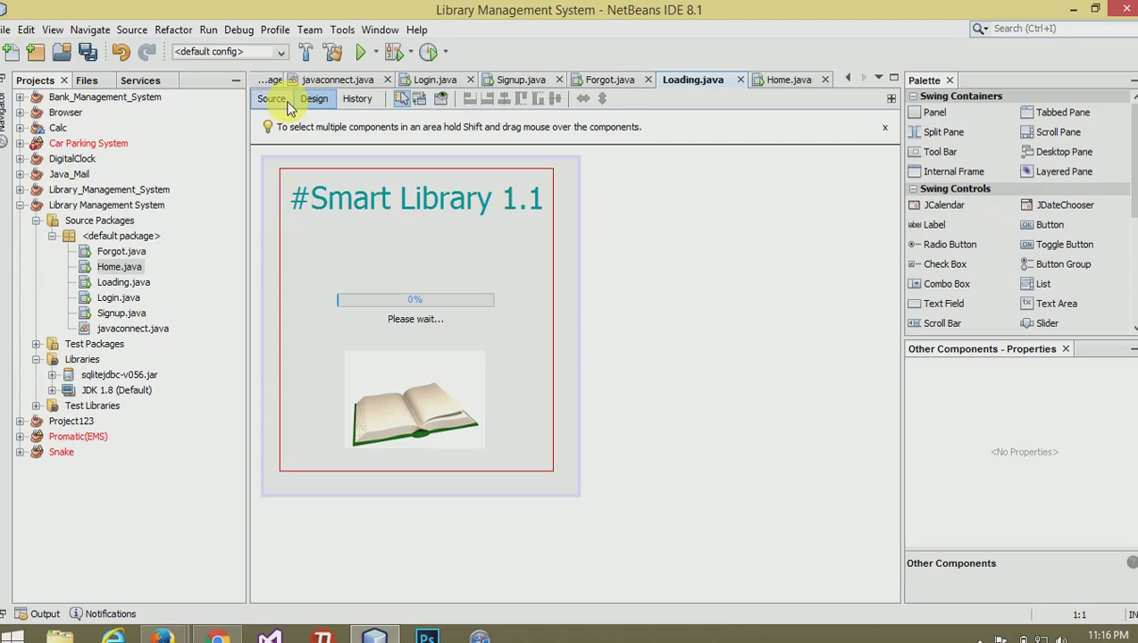
mouse_move(272, 98)
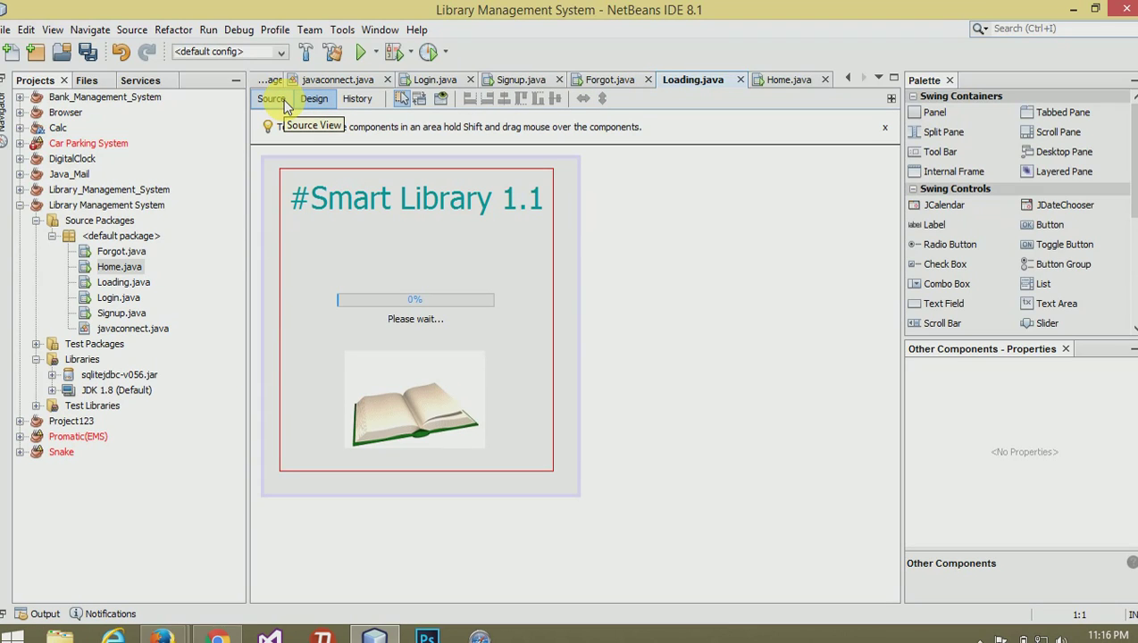
- Declare fields Connection conn, counter int s=0 and Thread th in Loading.java
left_click(272, 98)
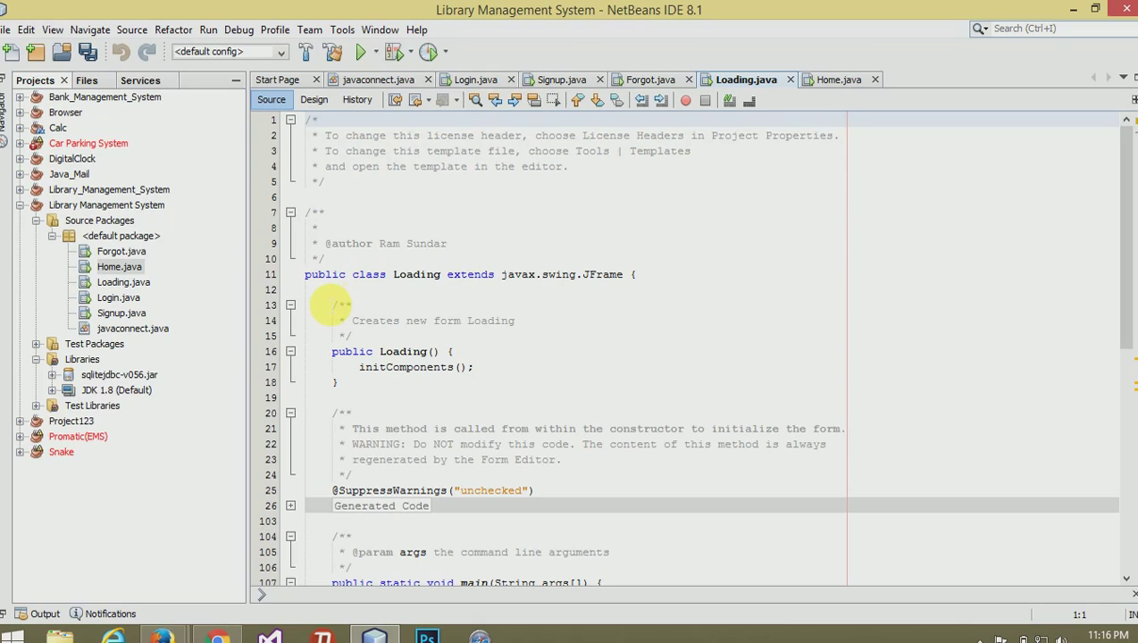
type("Conne")
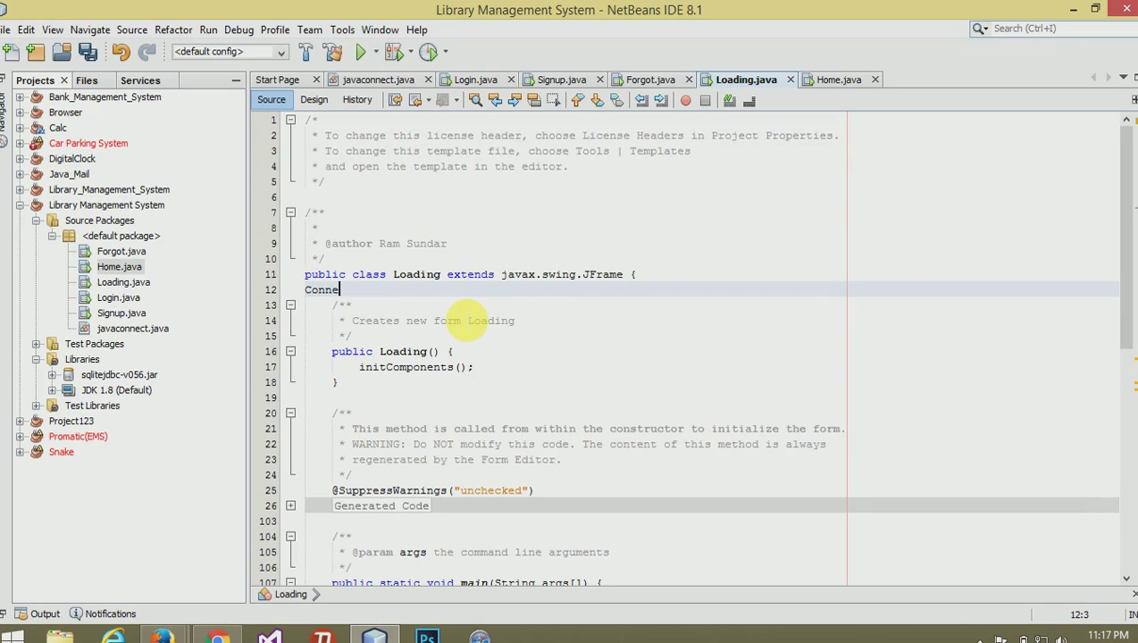
type("ction conn")
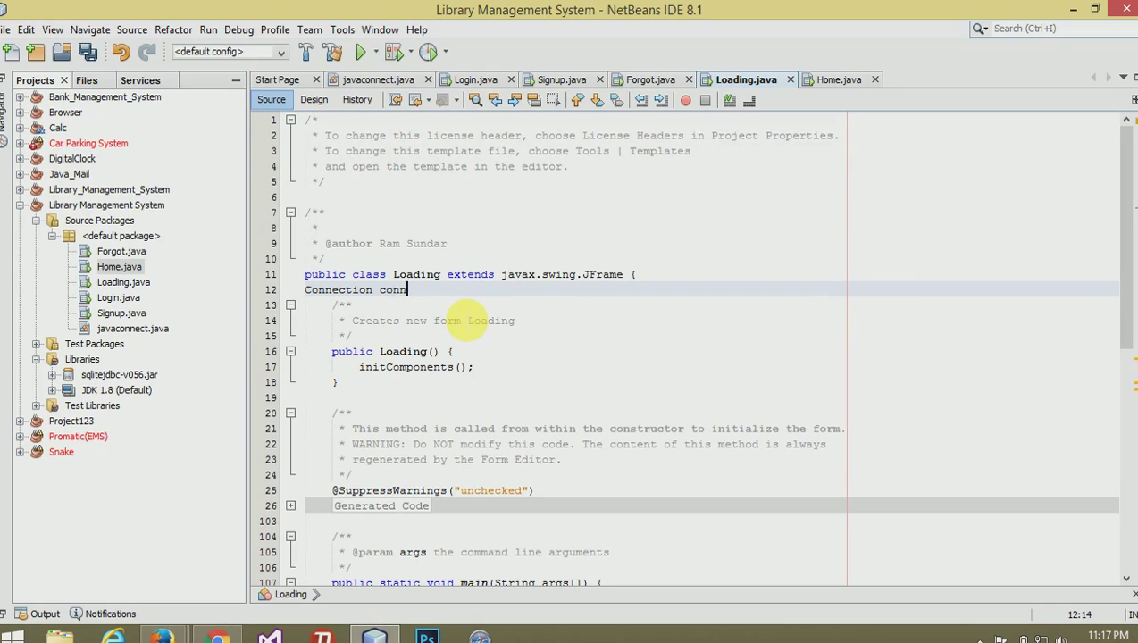
type(";")
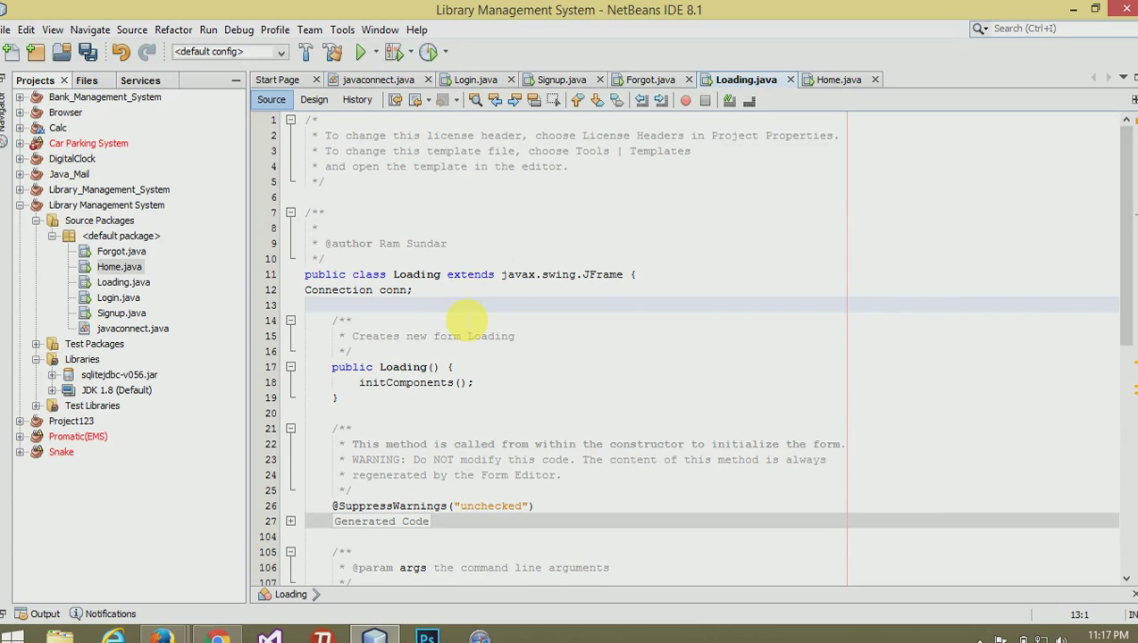
type("s=")
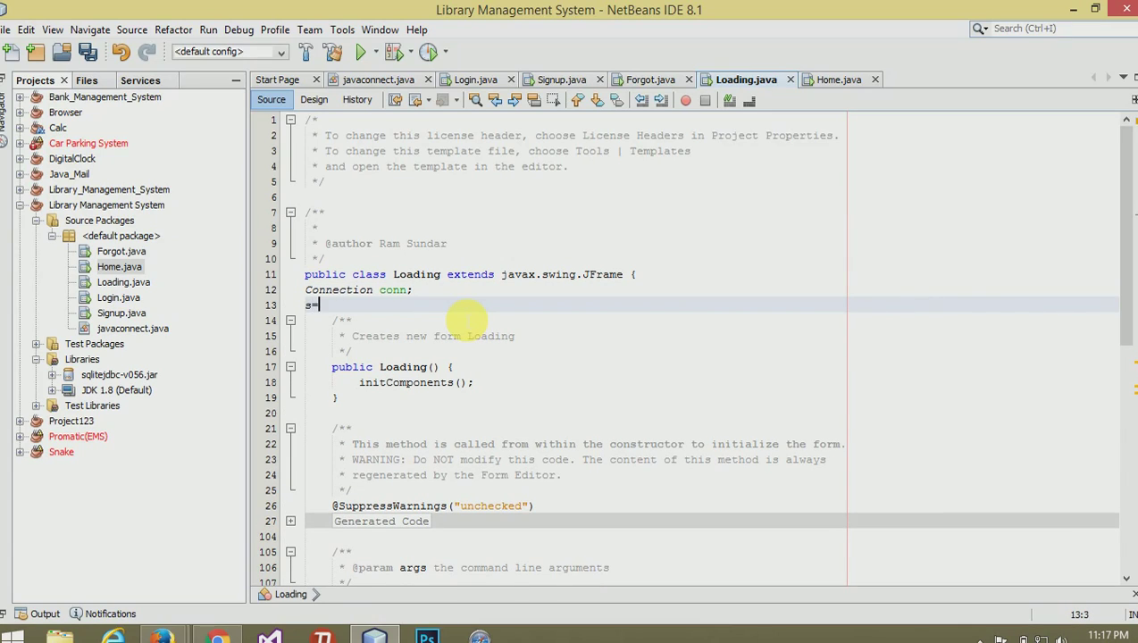
type("0;")
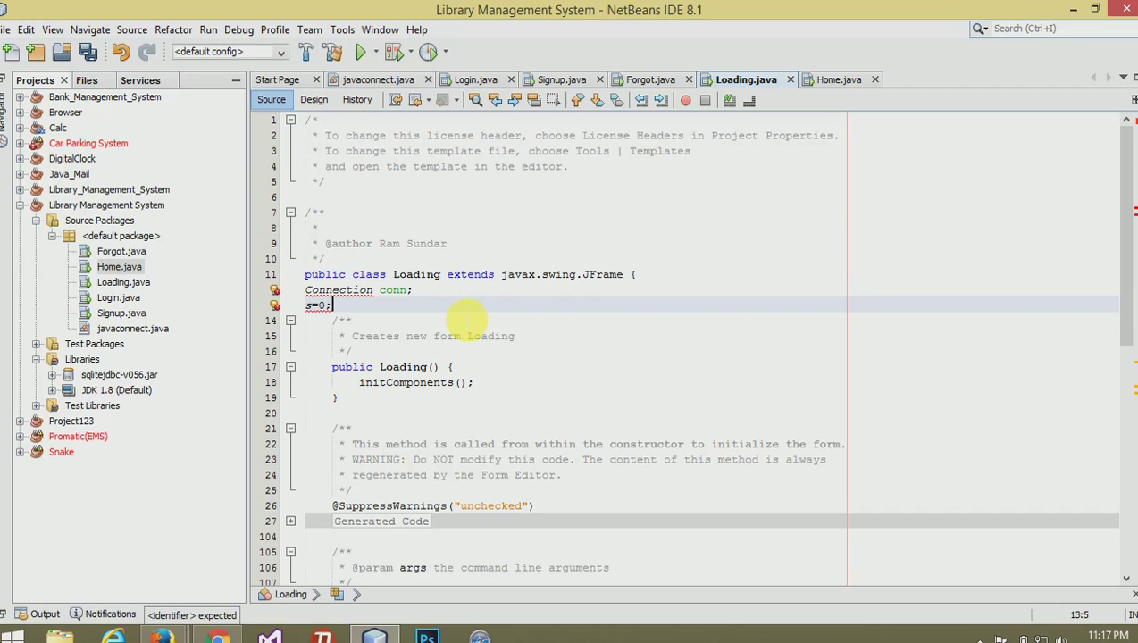
type("int ")
key("enter")
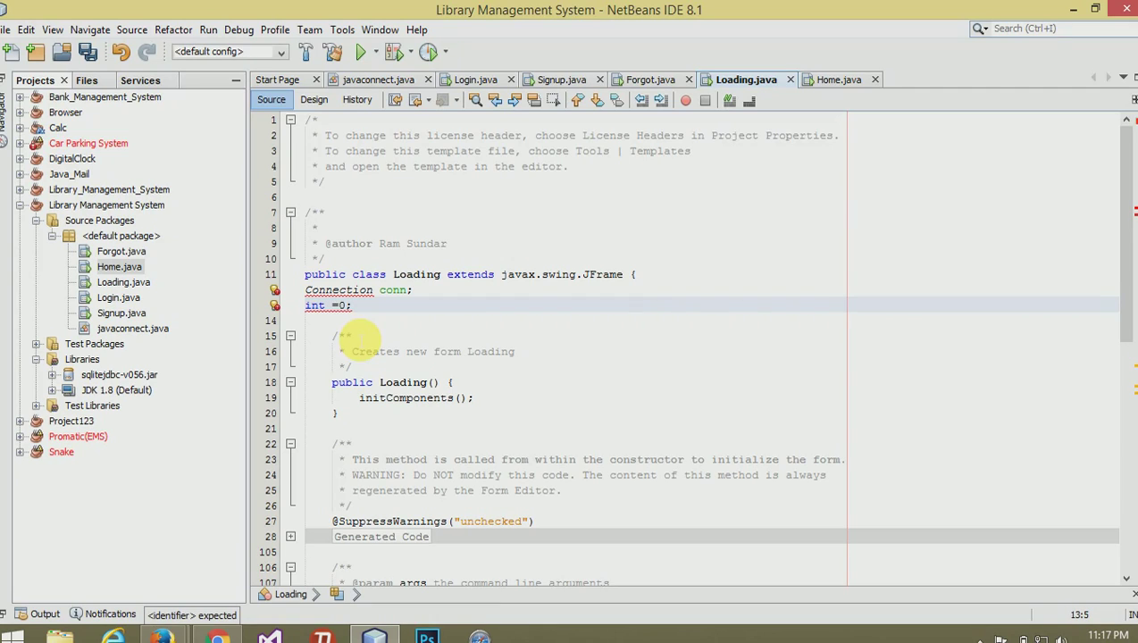
type("s")
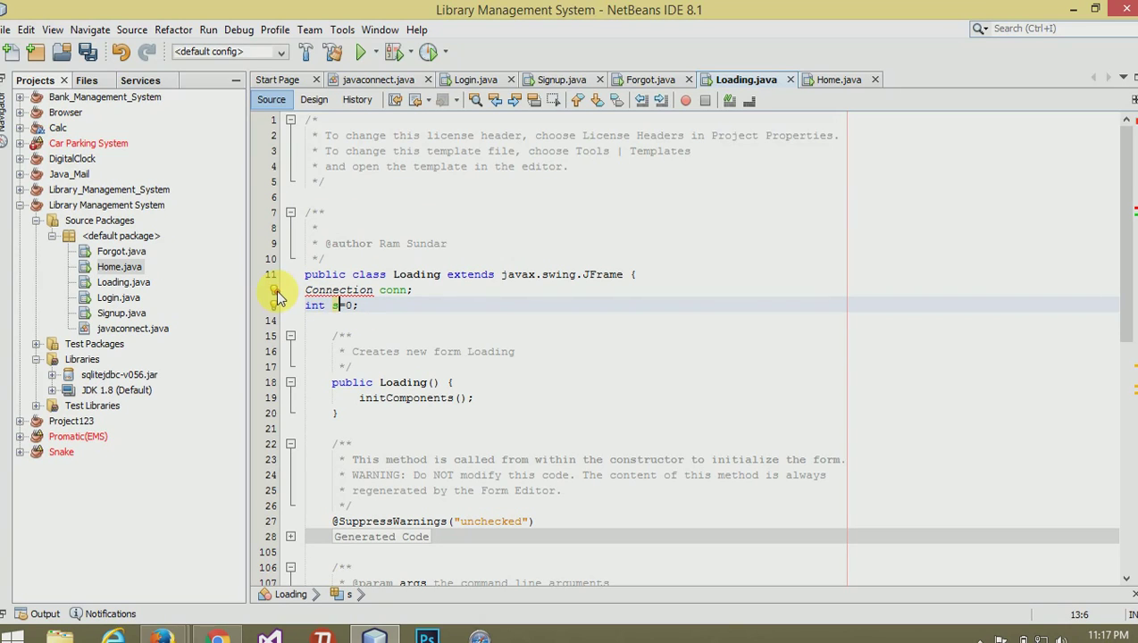
left_click(275, 289)
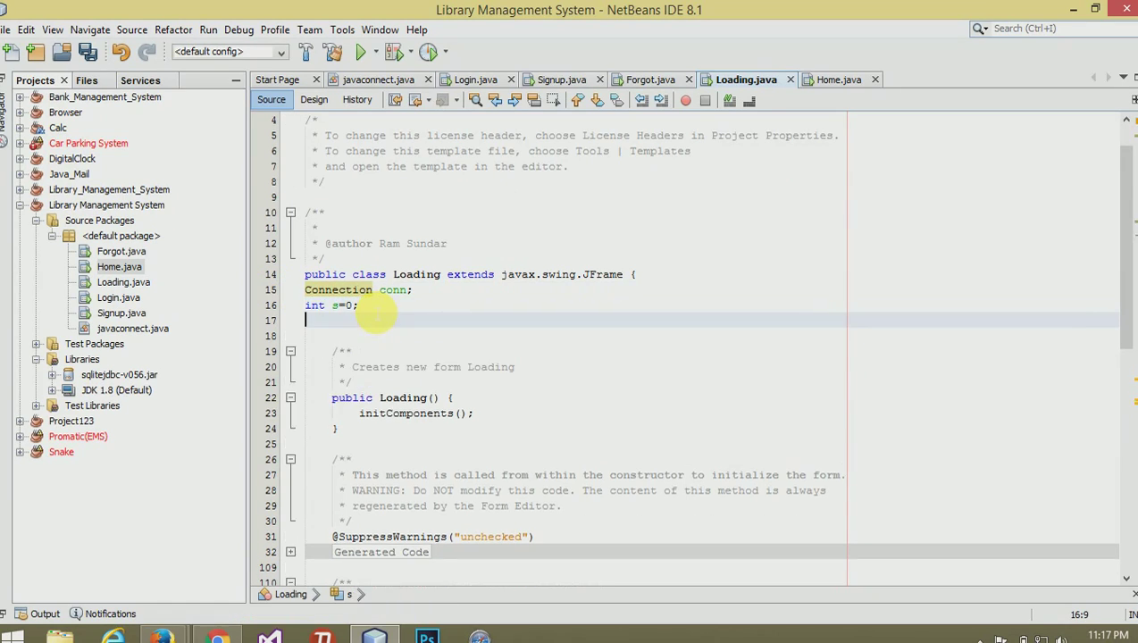
type("Thre")
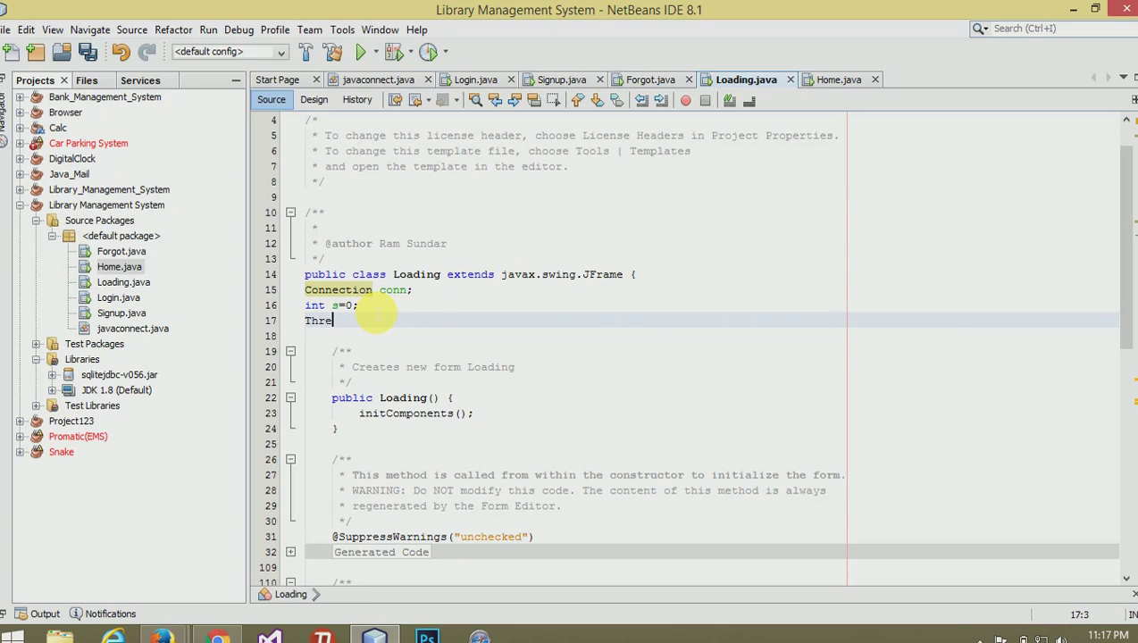
type("ad th;")
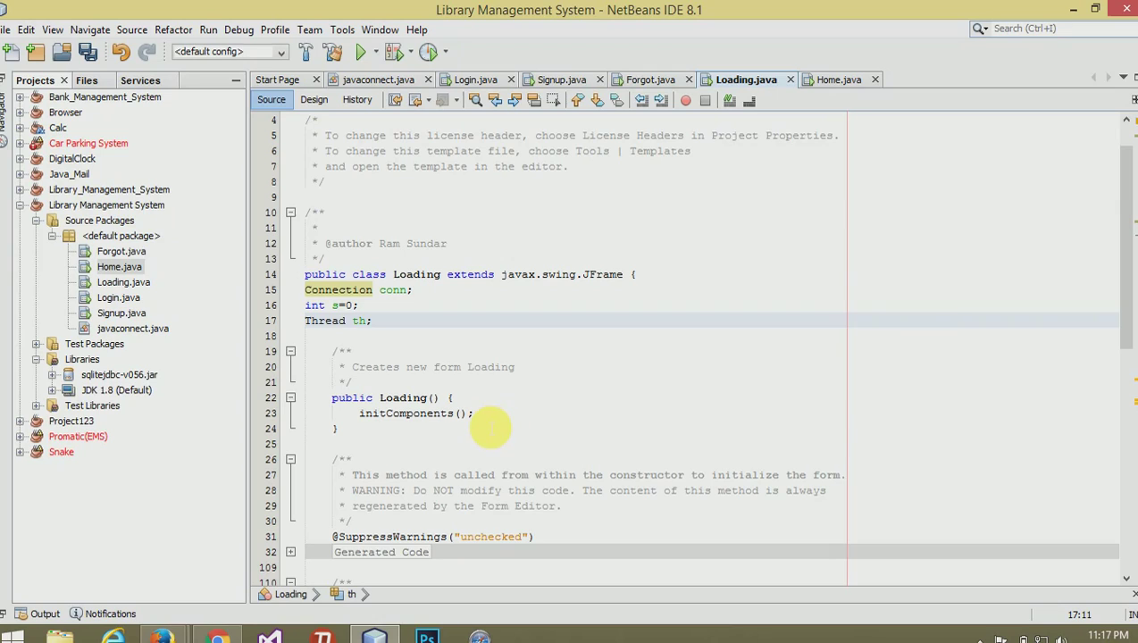
- In the constructor add super("Loading"); and th=new Thread((Runnable)this);
left_click(475, 413)
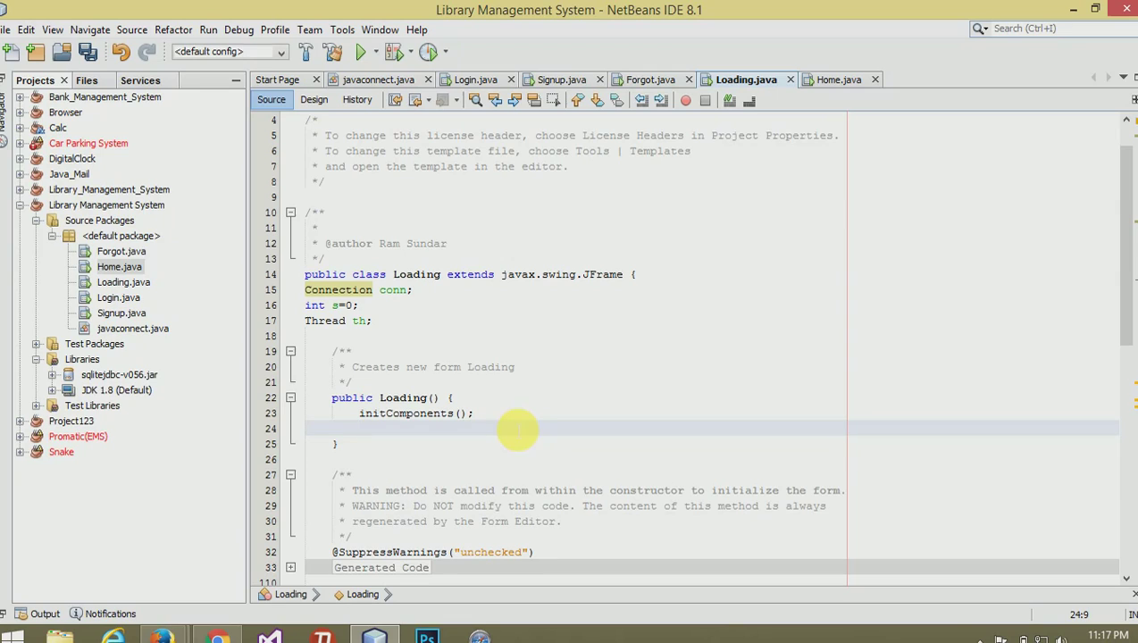
left_click(454, 397)
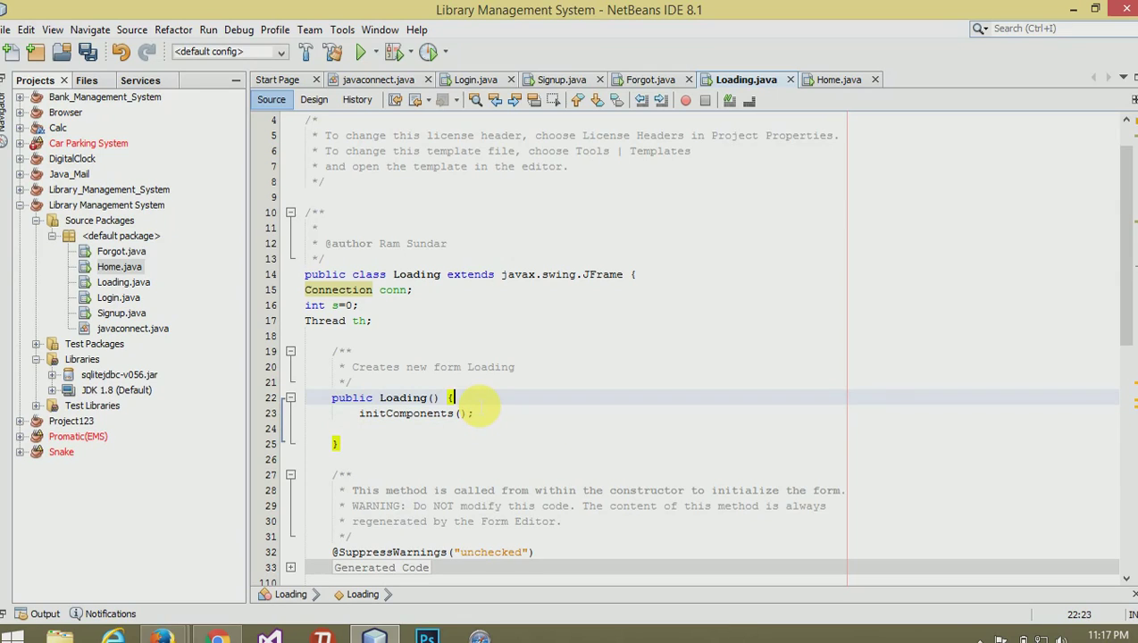
type("super(\"Loading")
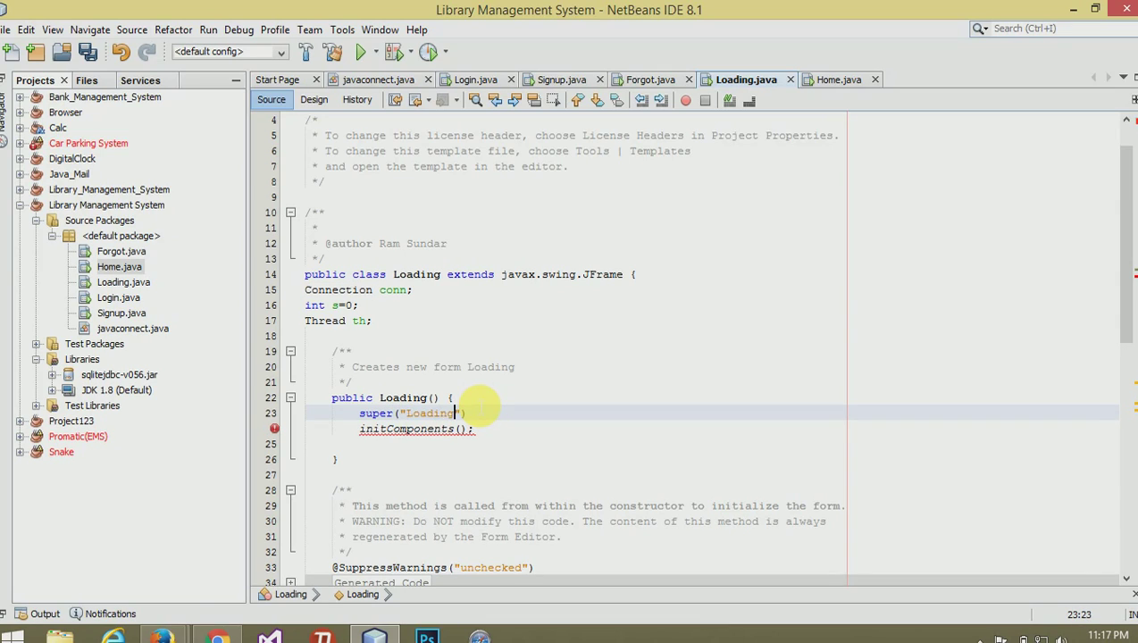
type(";")
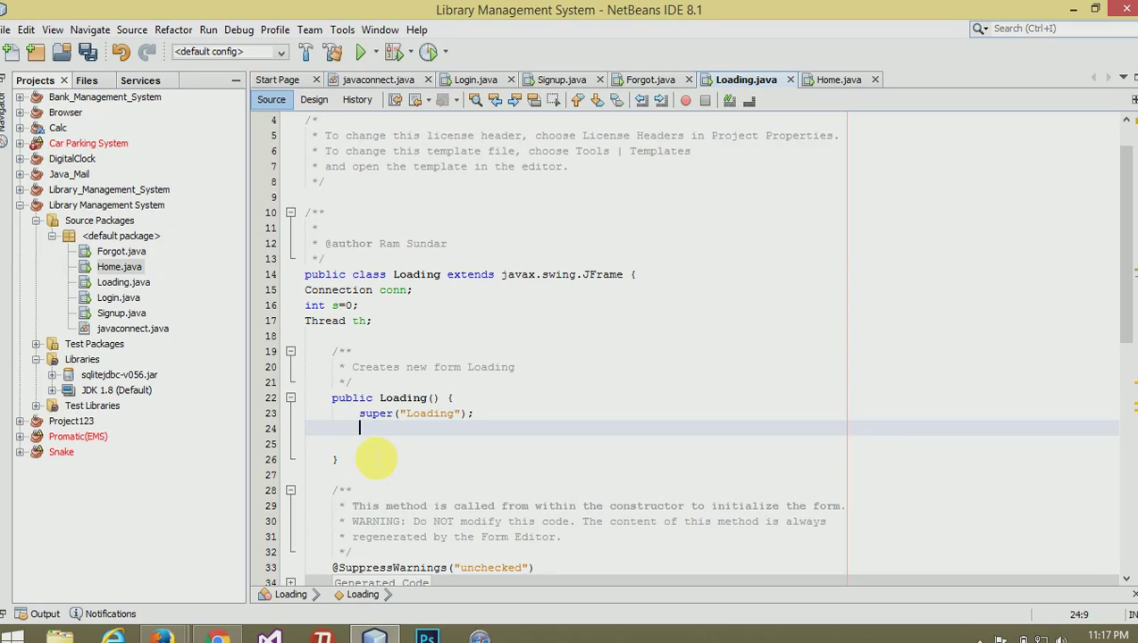
type("th=new")
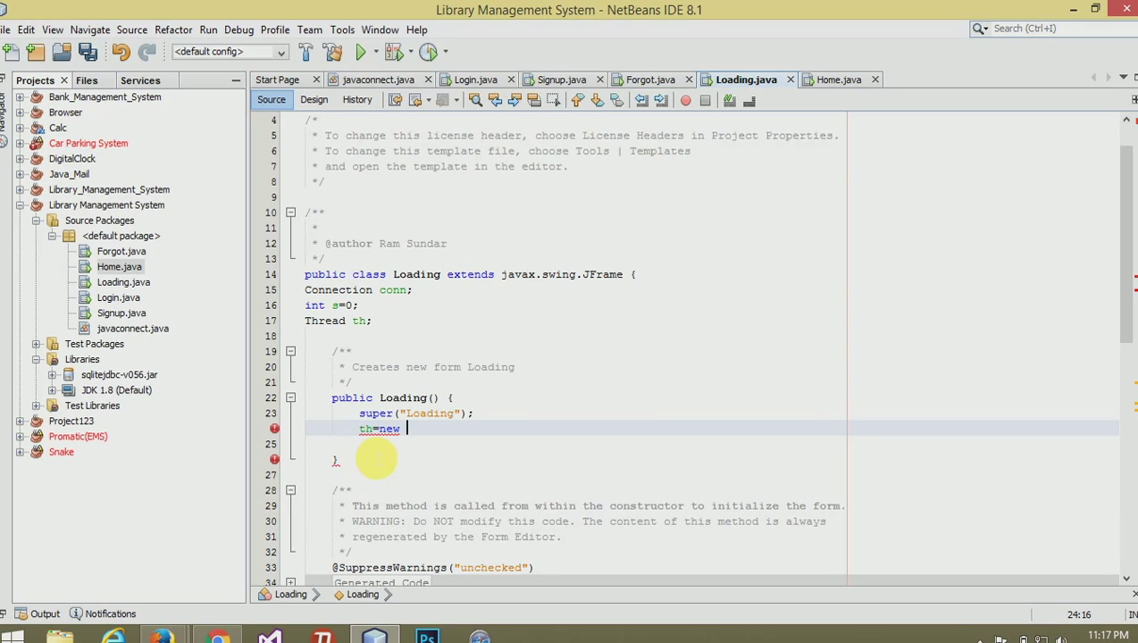
type("Thread(")
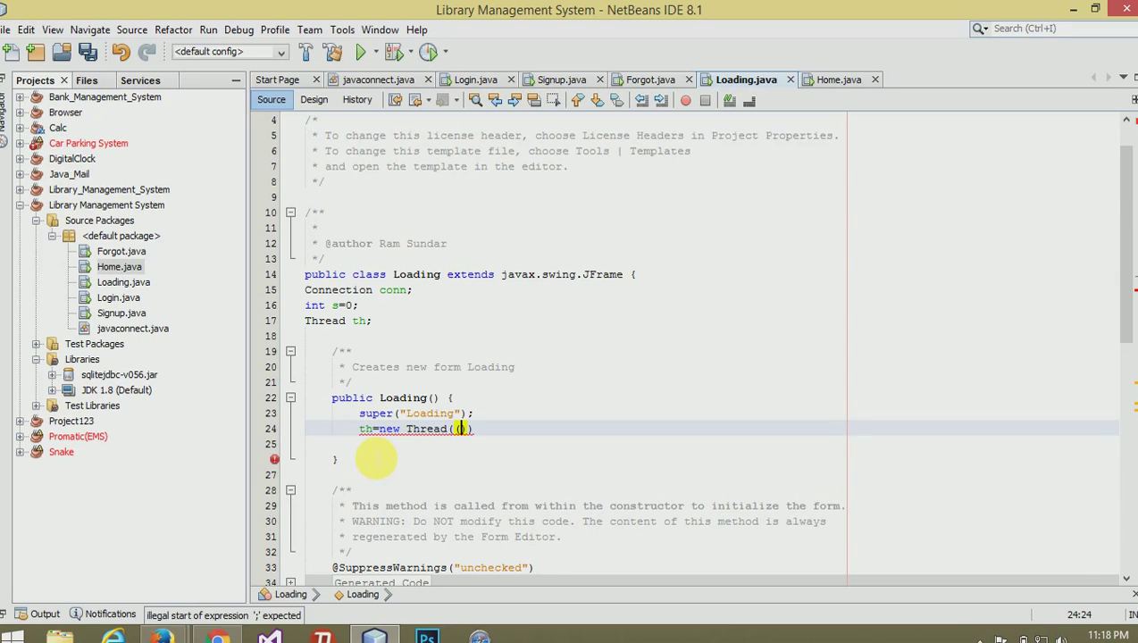
type("Runnable")
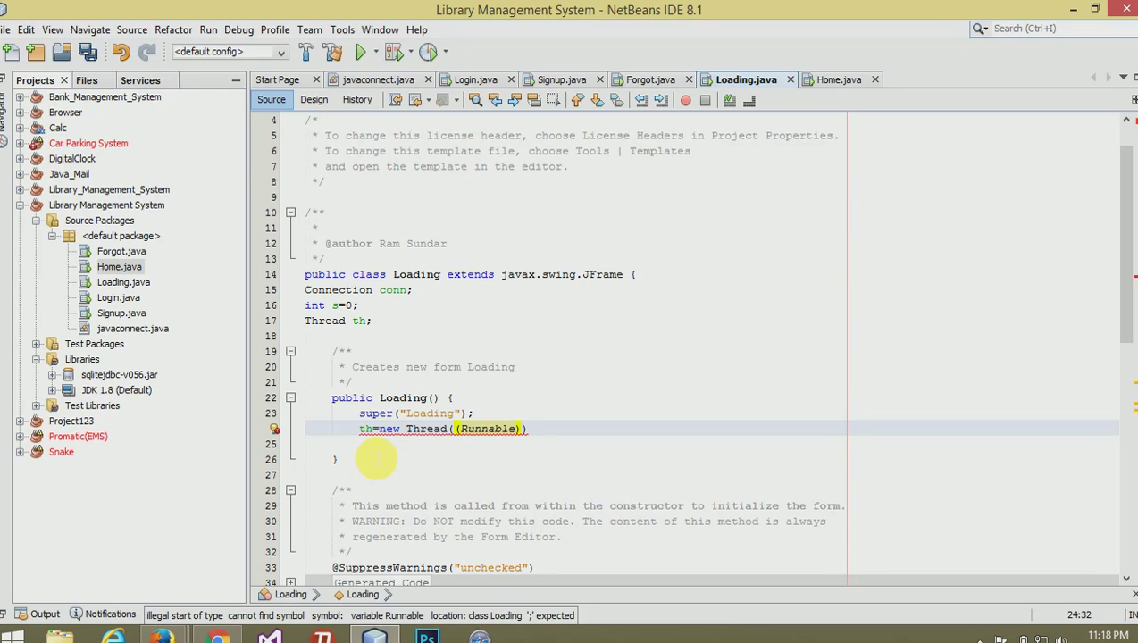
type("this")
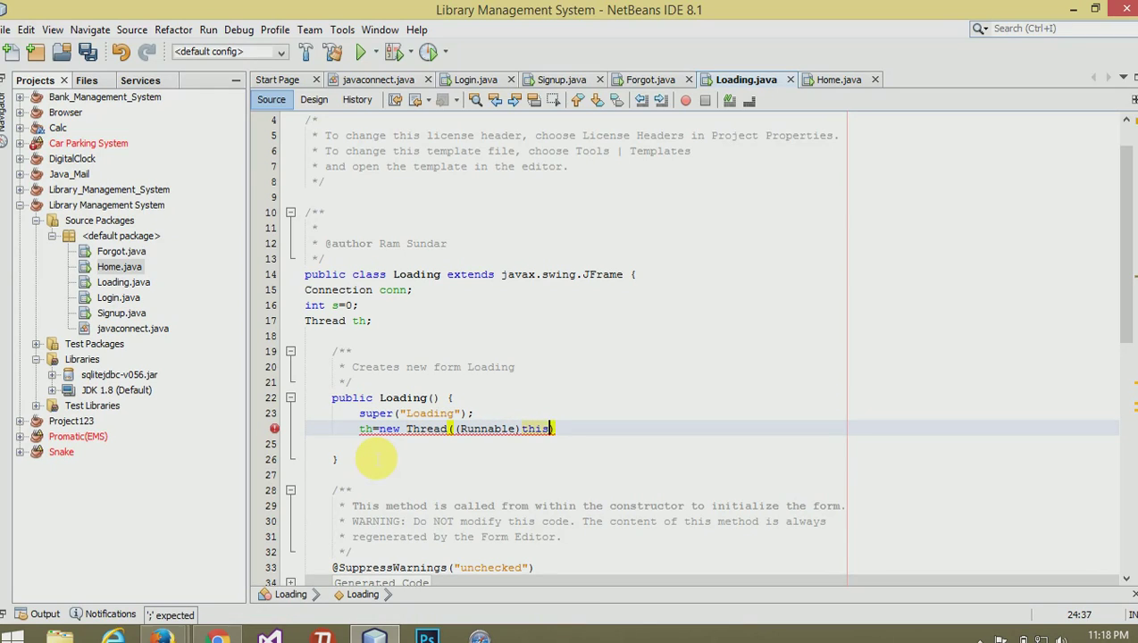
type(";")
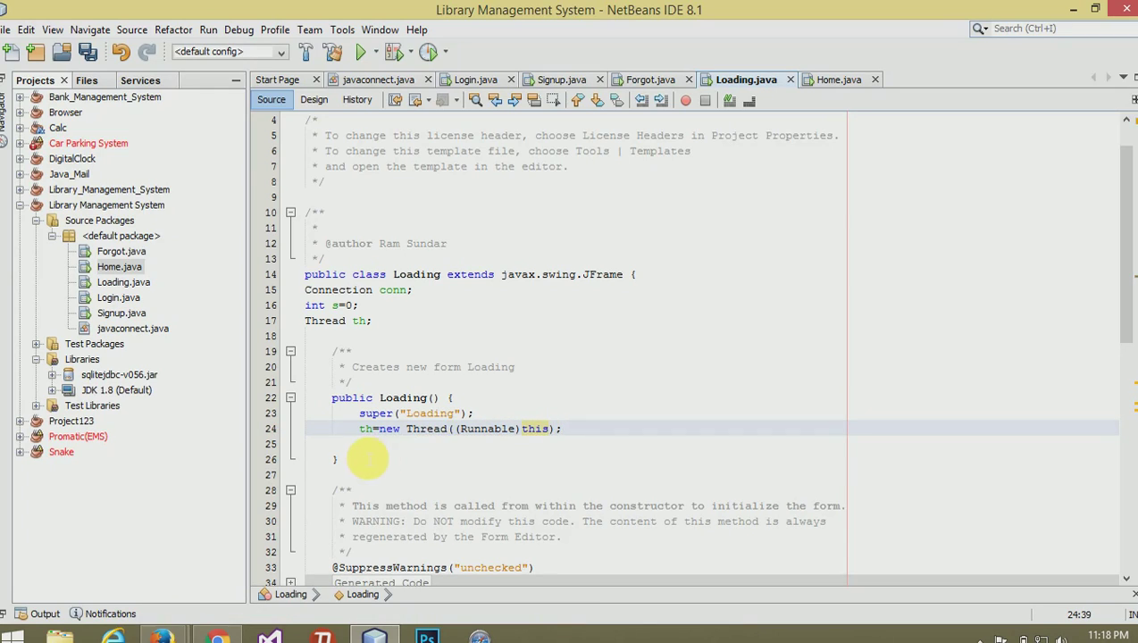
left_click(335, 443)
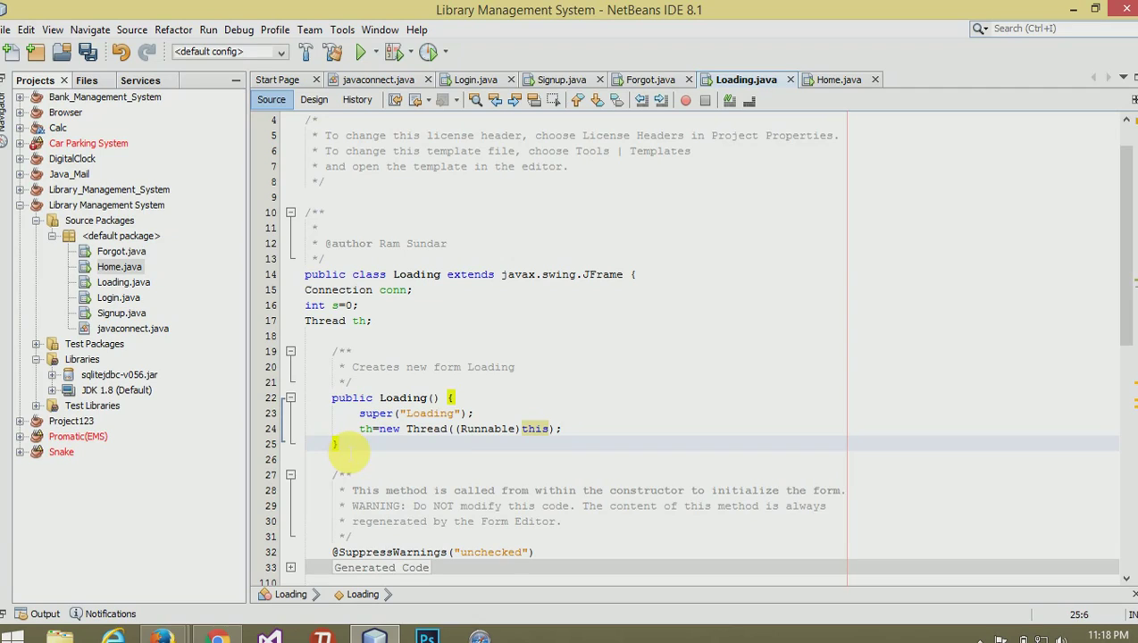
- Declare a new public void setUpLoading() method below the constructor
type("pu")
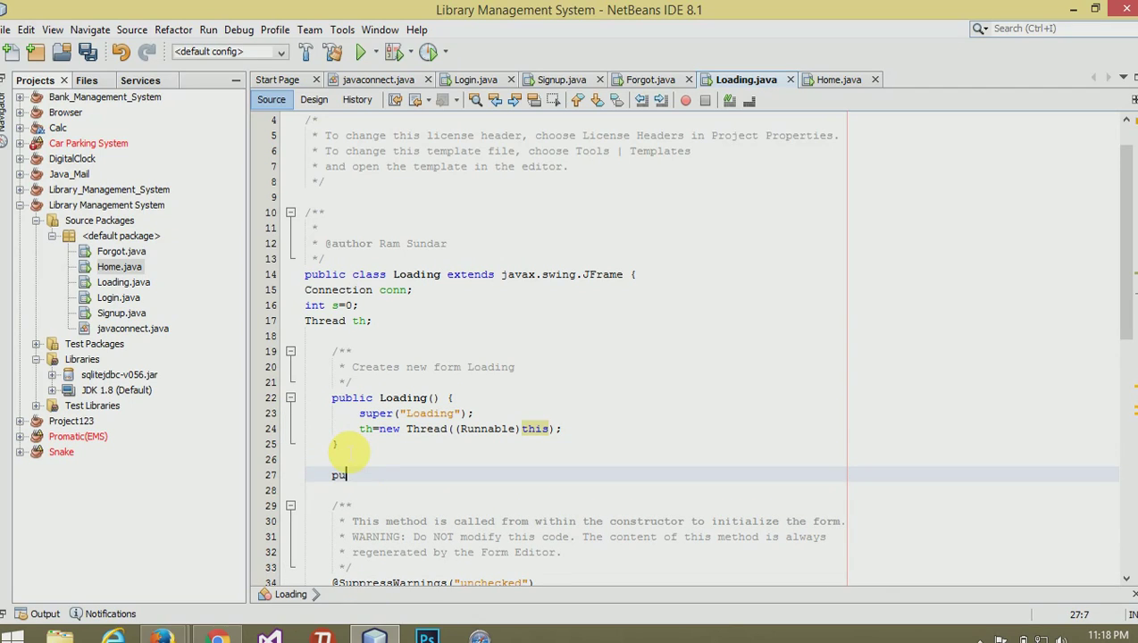
type("blic void")
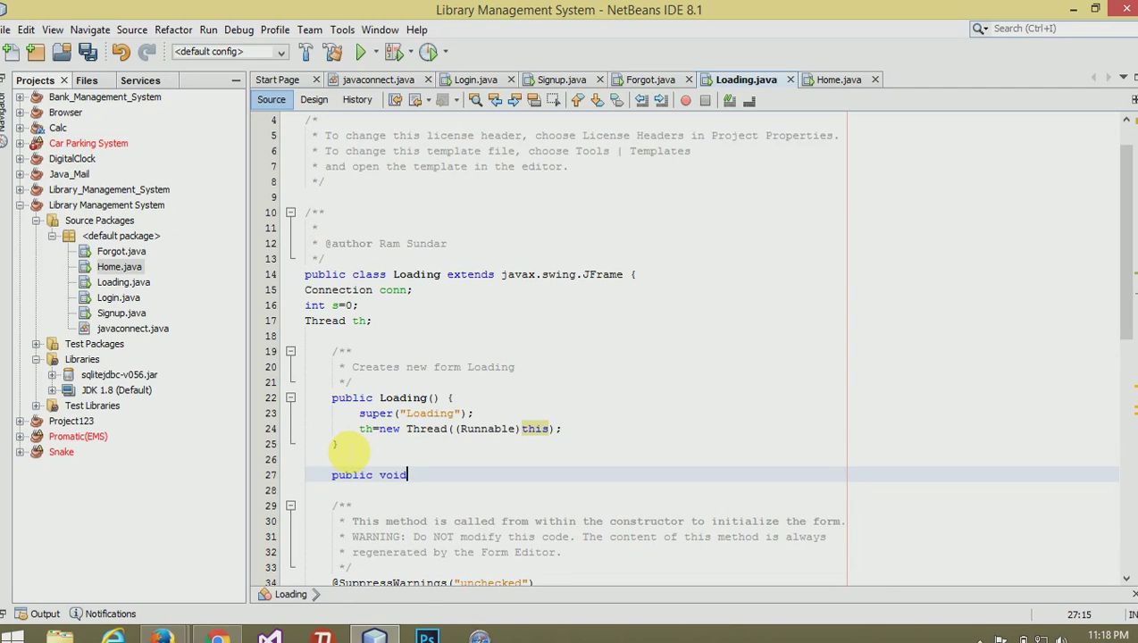
type("set")
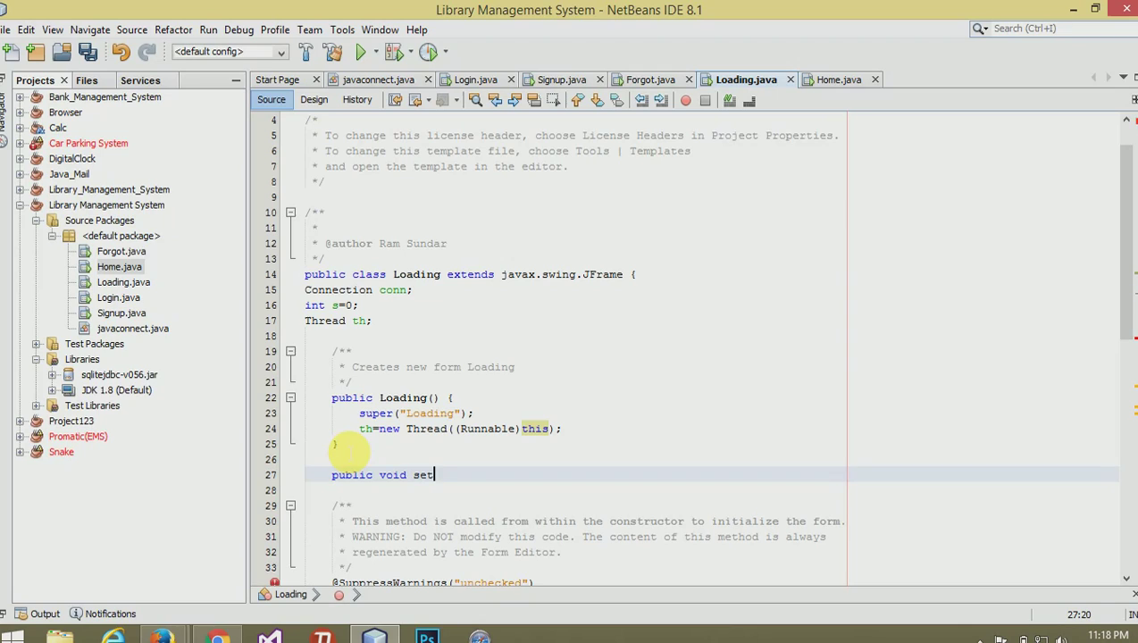
type("UpL")
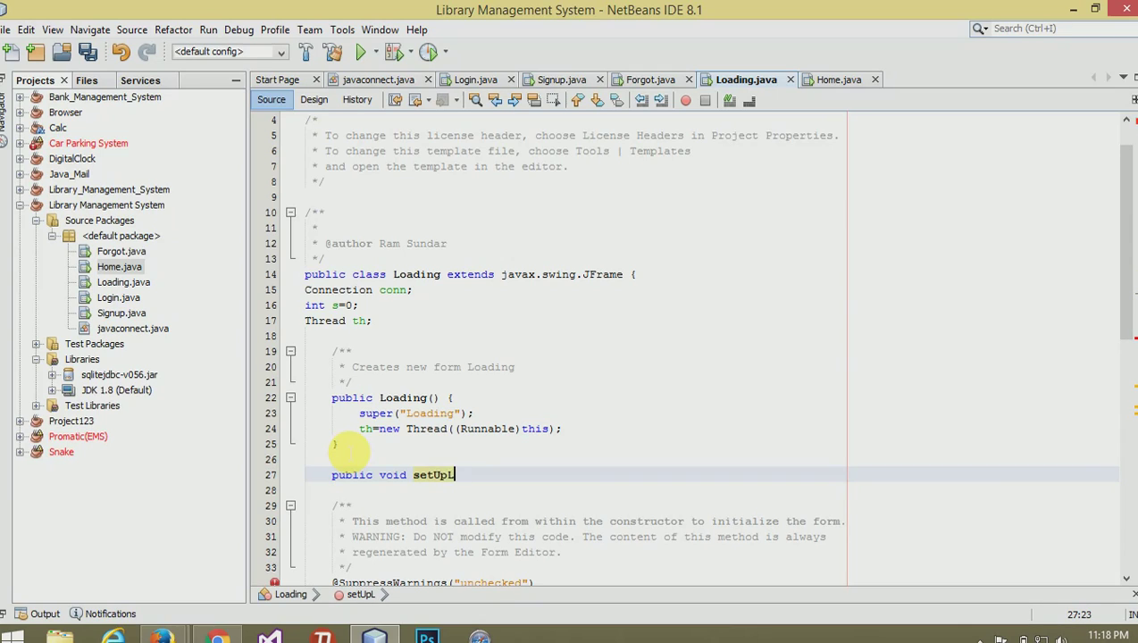
type("oading(){")
left_click(709, 489)
type("s")
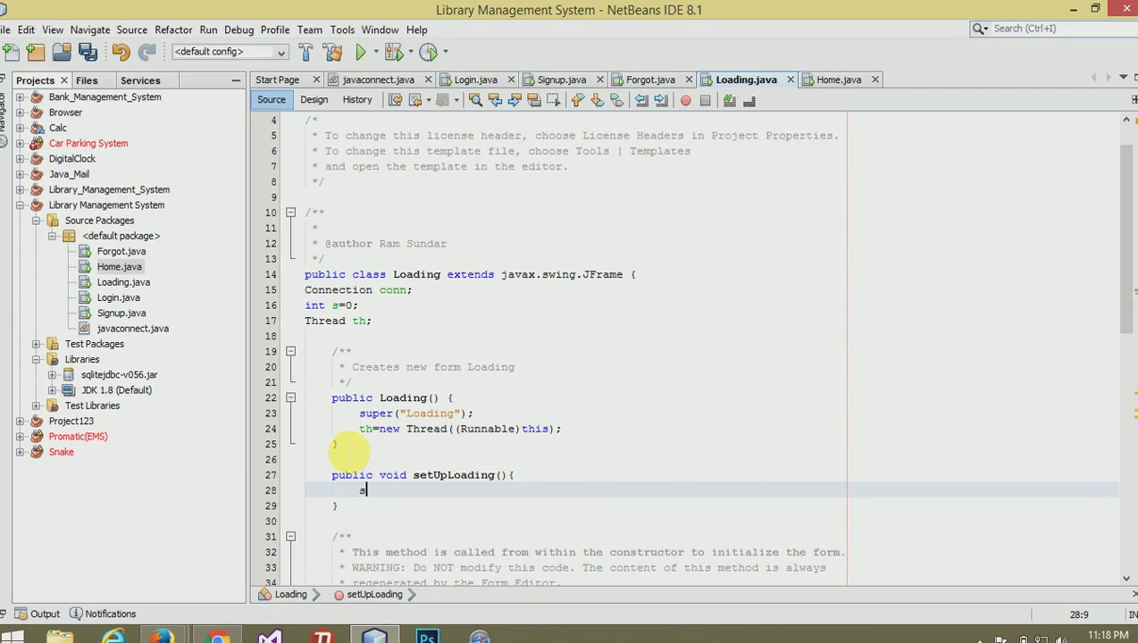
- Fill setUpLoading with setVisible(false); and th.start(); to hide the form and start the thread
type("etVisbl")
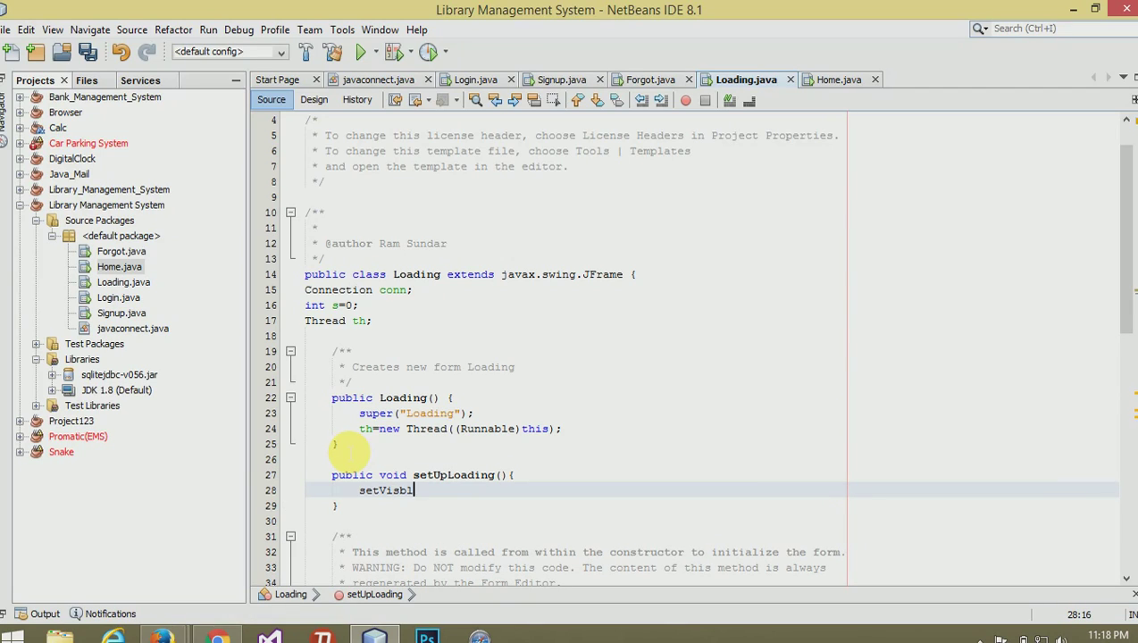
type("e()")
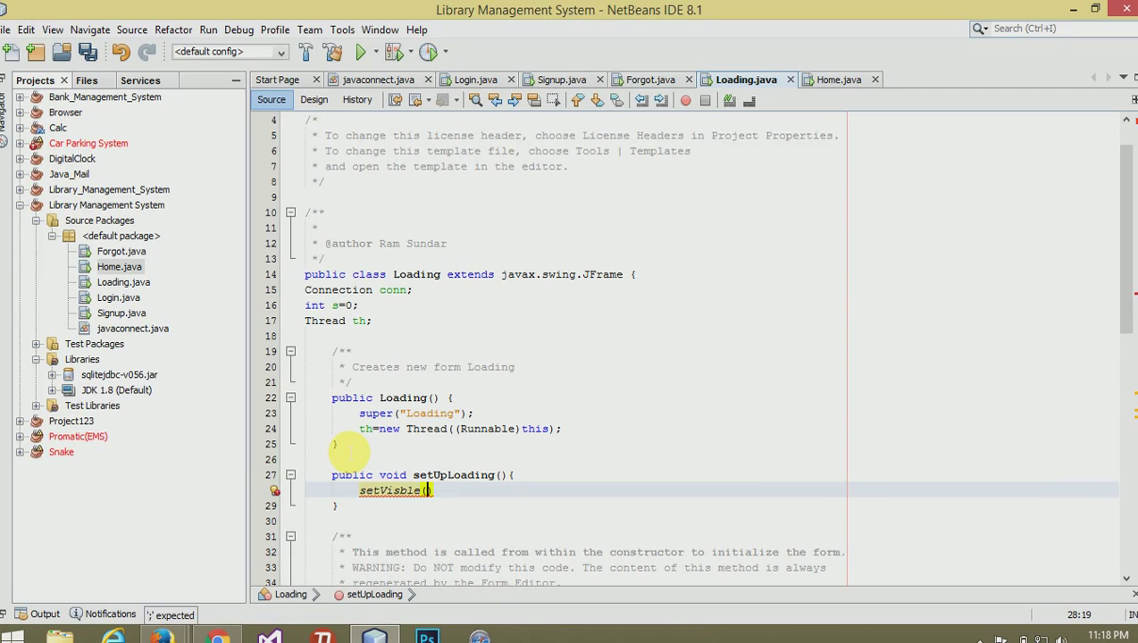
type("fa);")
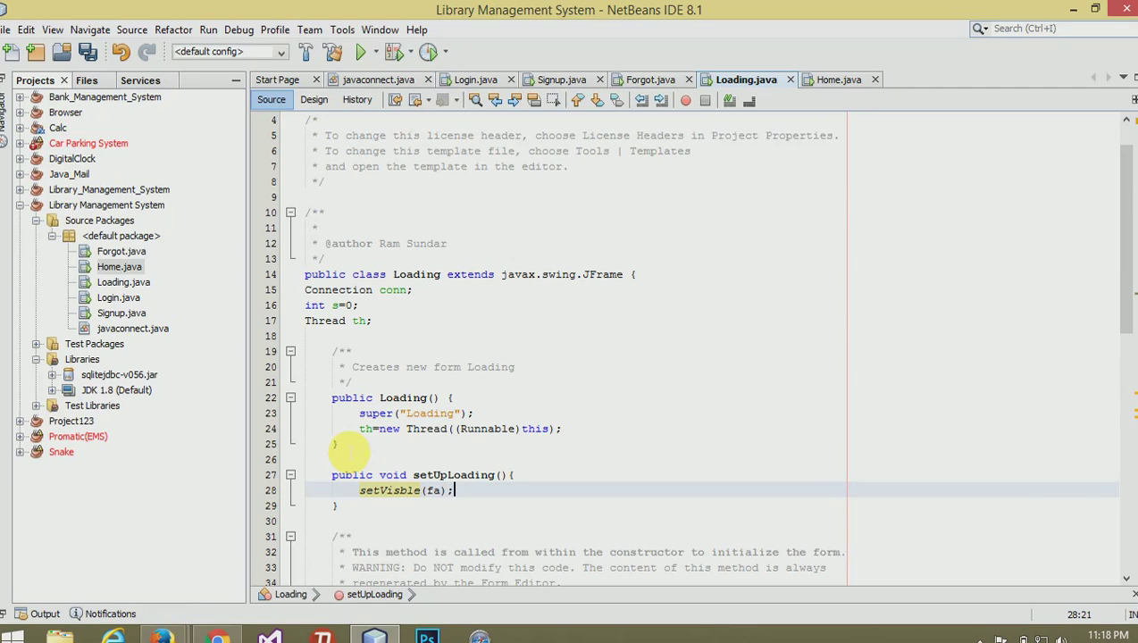
type("lse")
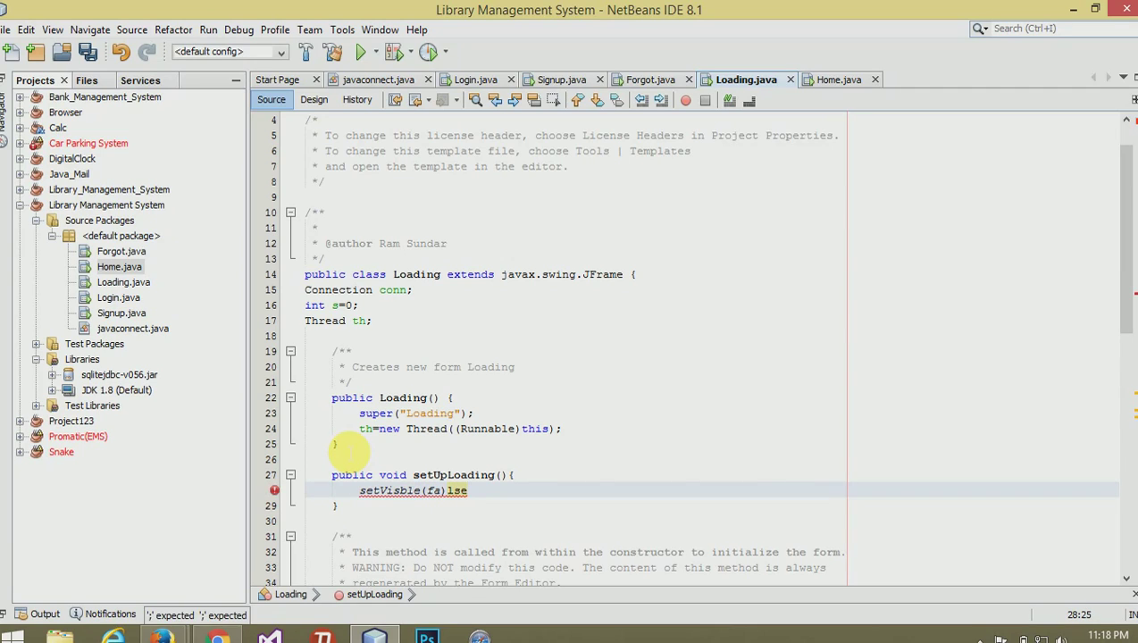
key("BackSpace")
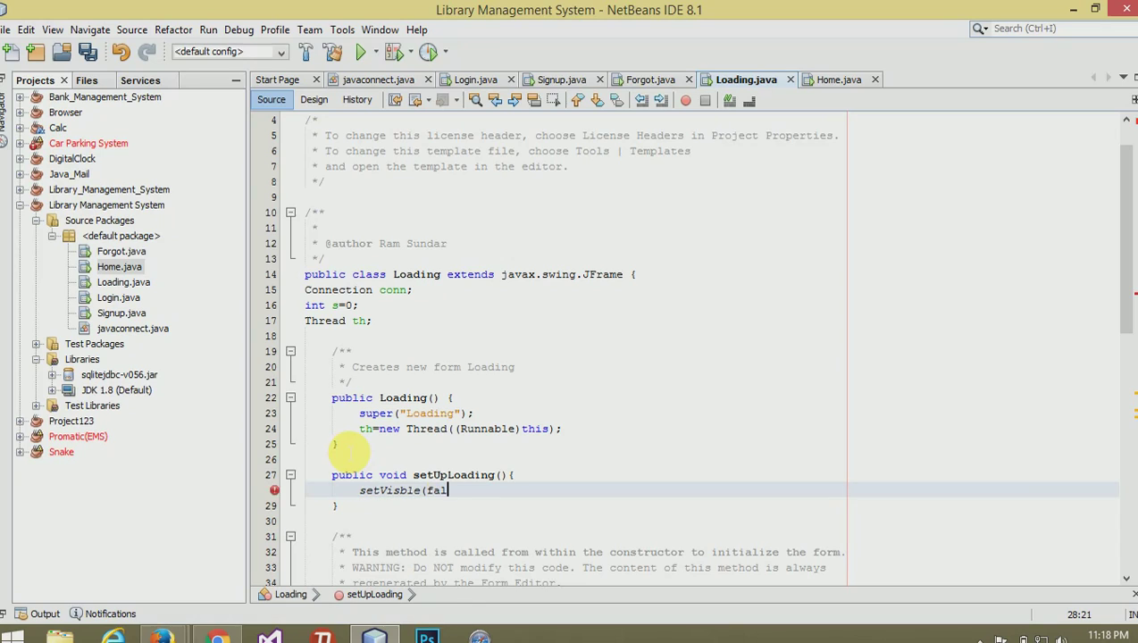
type("se);")
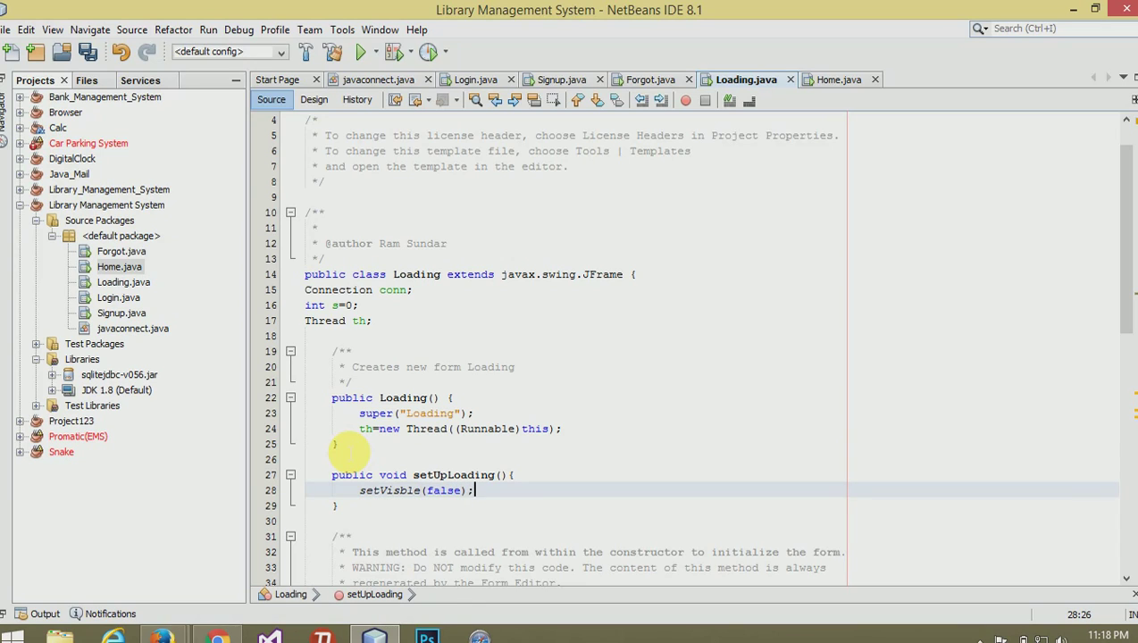
type("th")
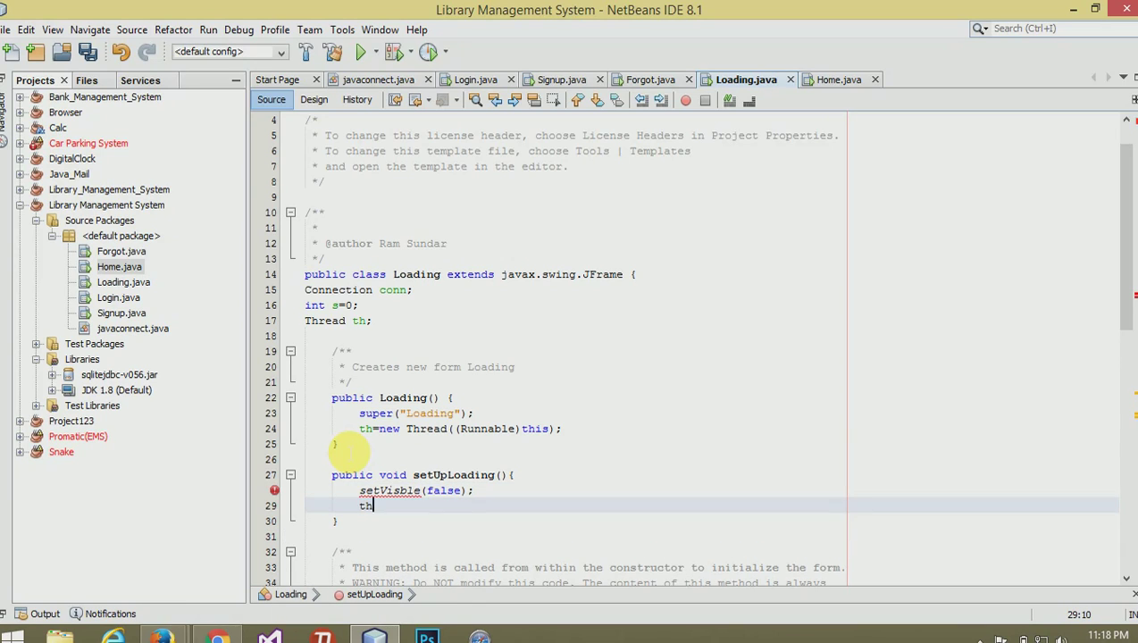
type(".start();")
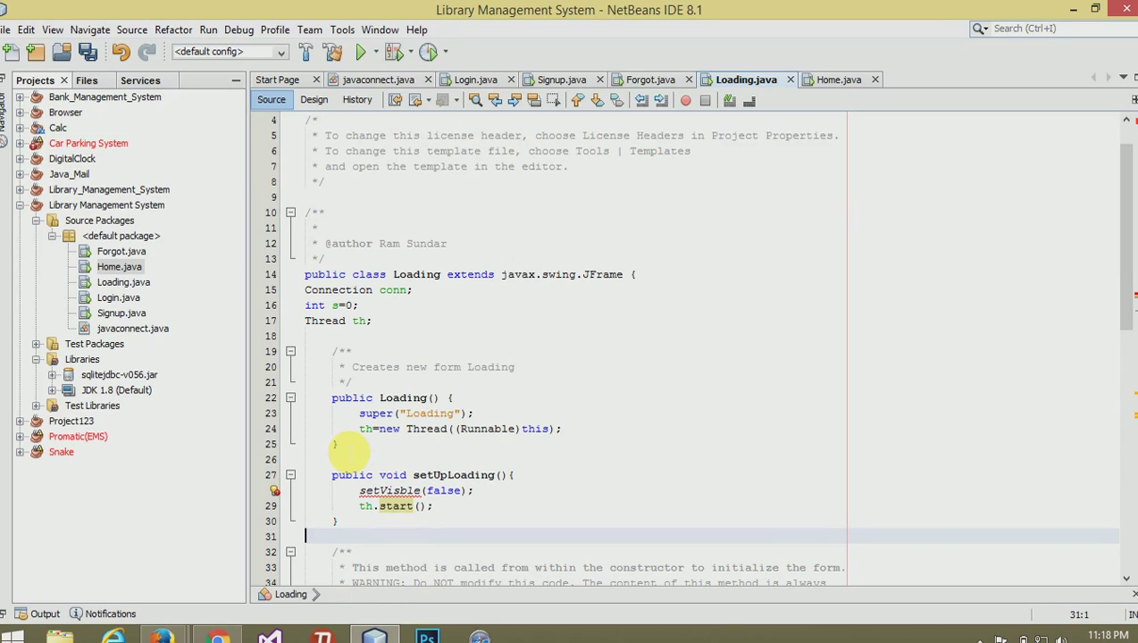
left_click(402, 490)
type("i")
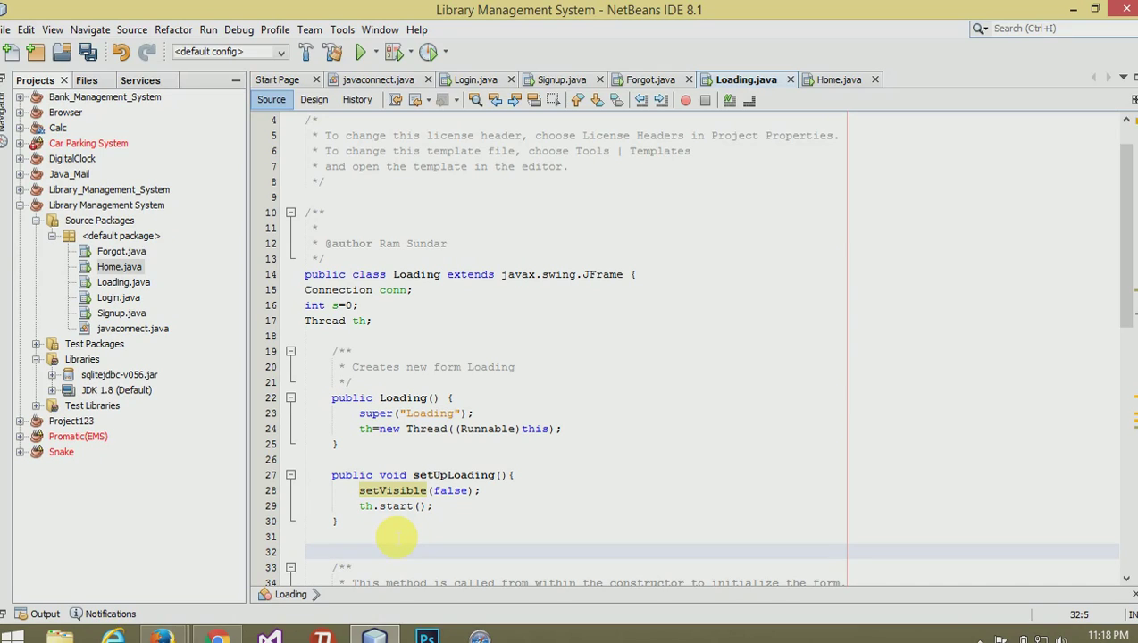
- Add a public void run() method opening a try block
type("public")
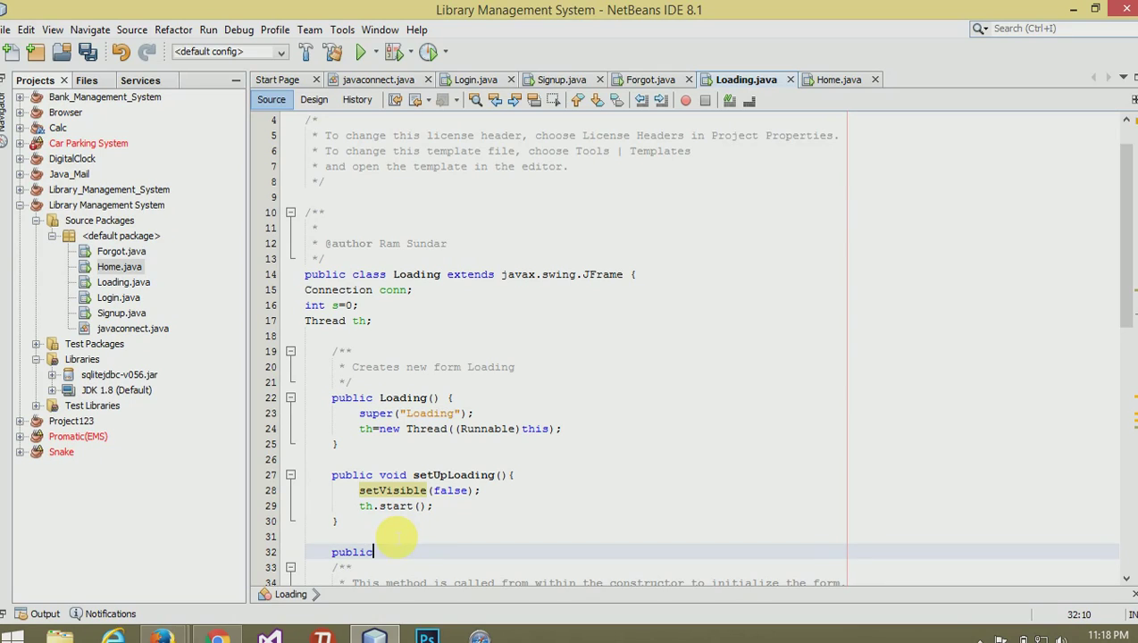
type("void")
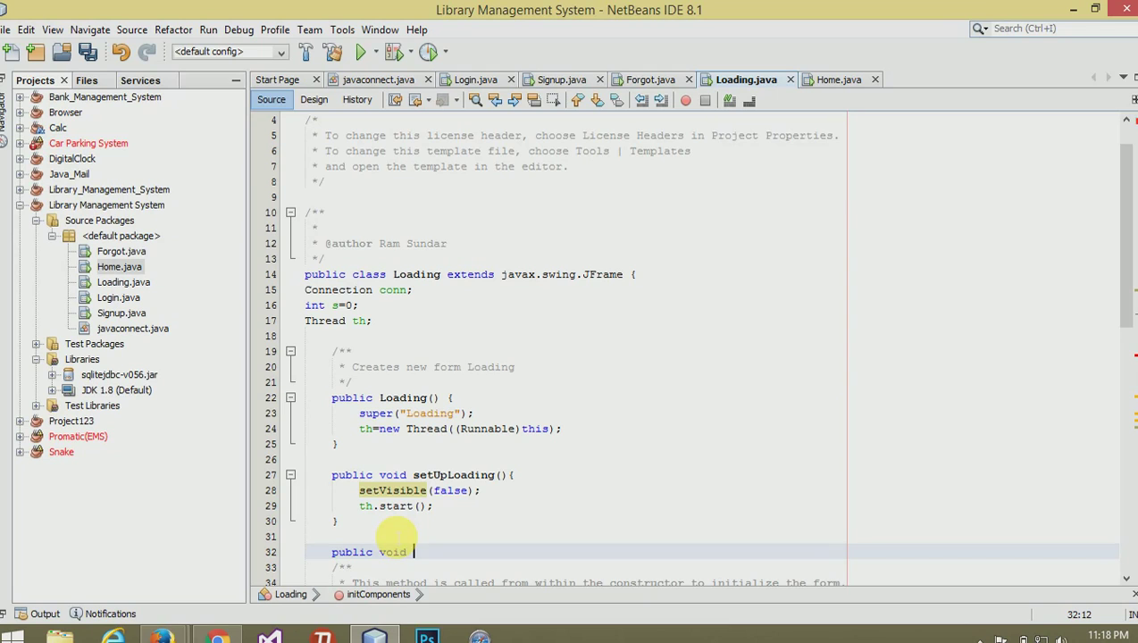
type("run(){")
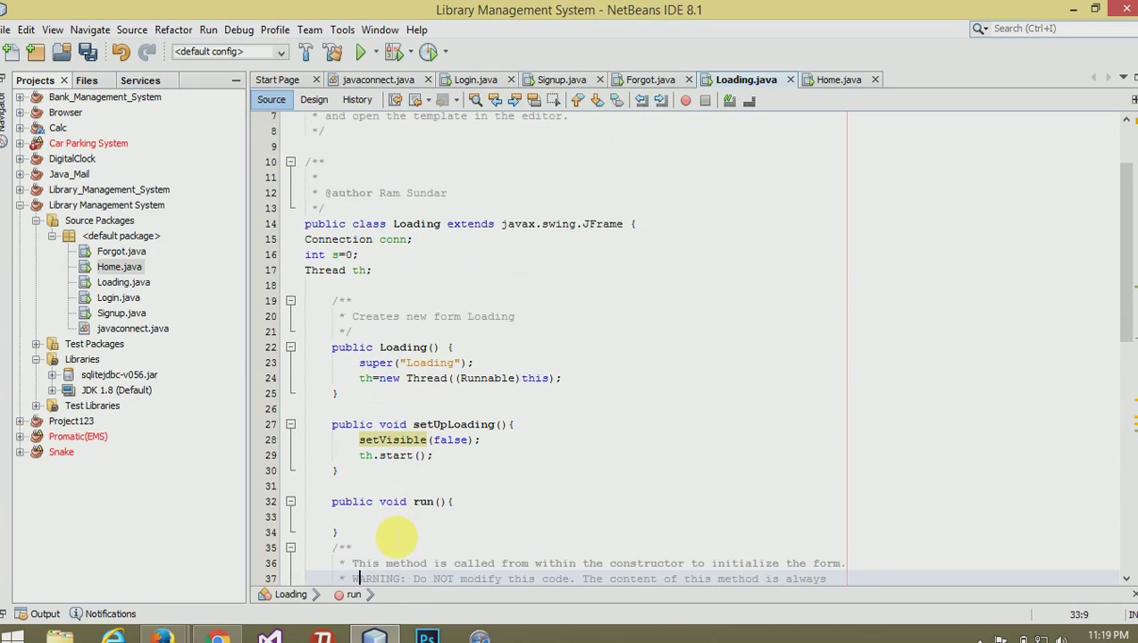
scroll("down", 3)
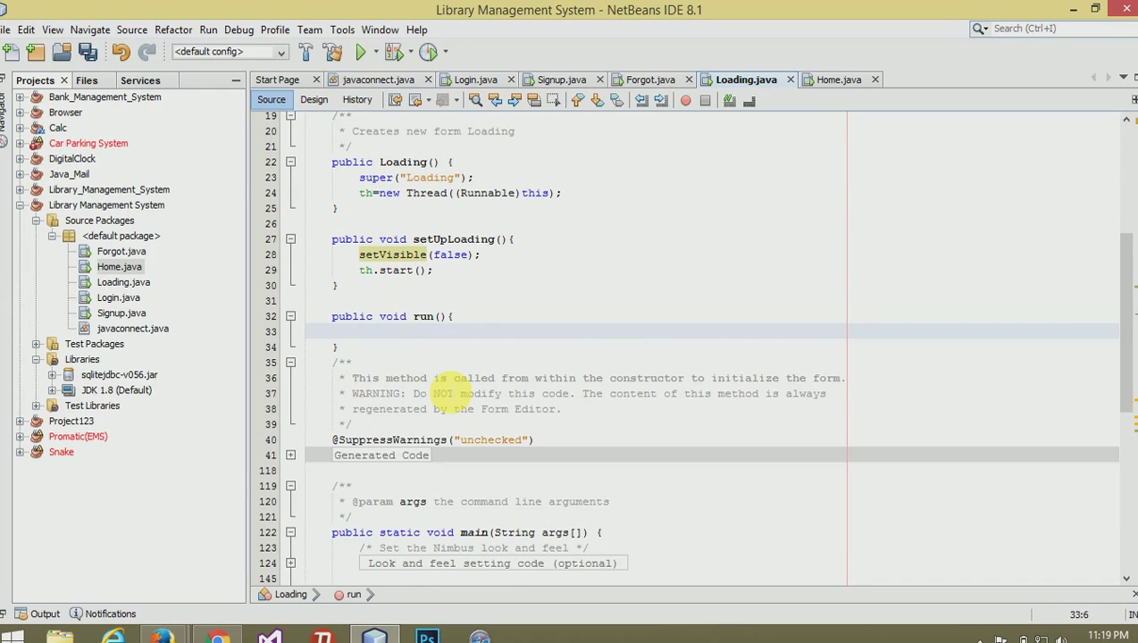
type("tryP")
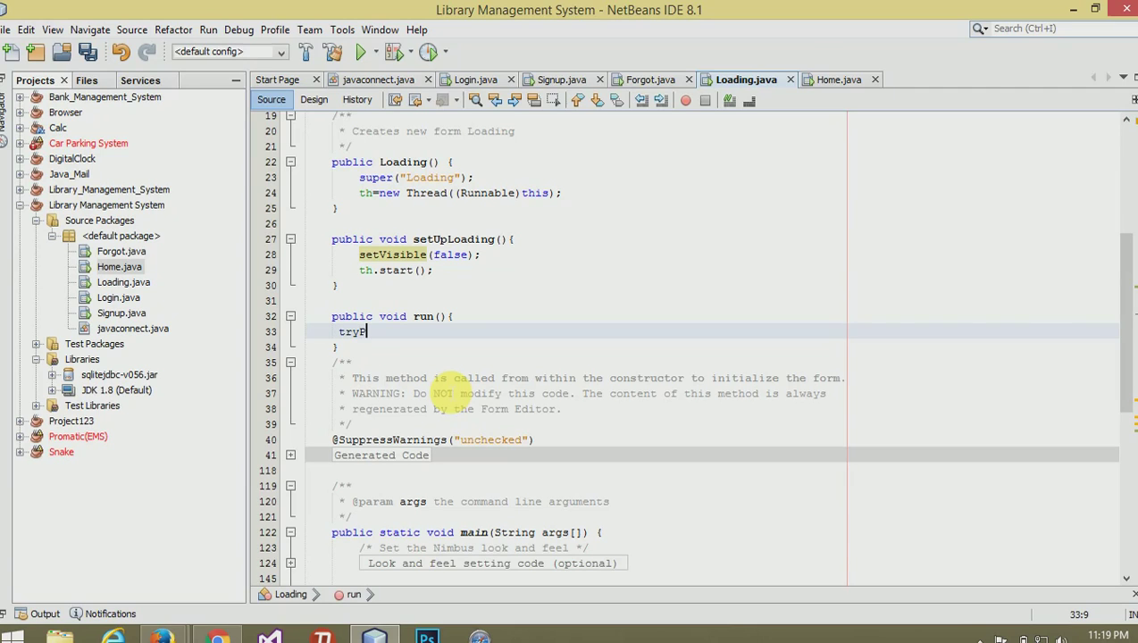
type("{")
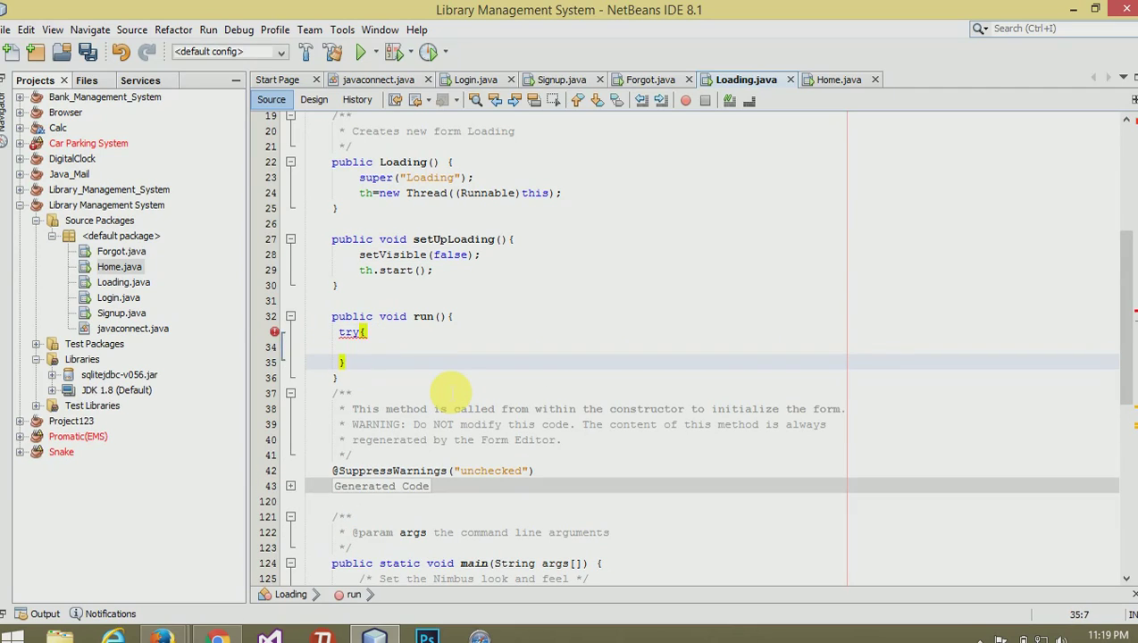
- Add catch(Exception e) showing the exception with JOptionPane.showMessageDialog(null, e)
type("catch(Exception")
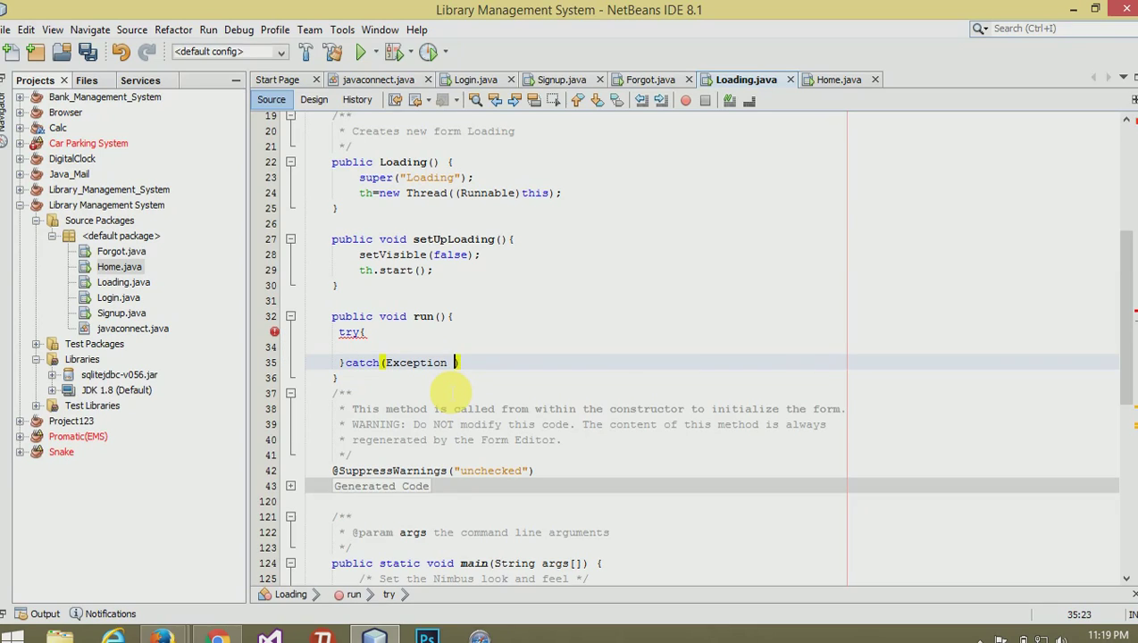
type("e)")
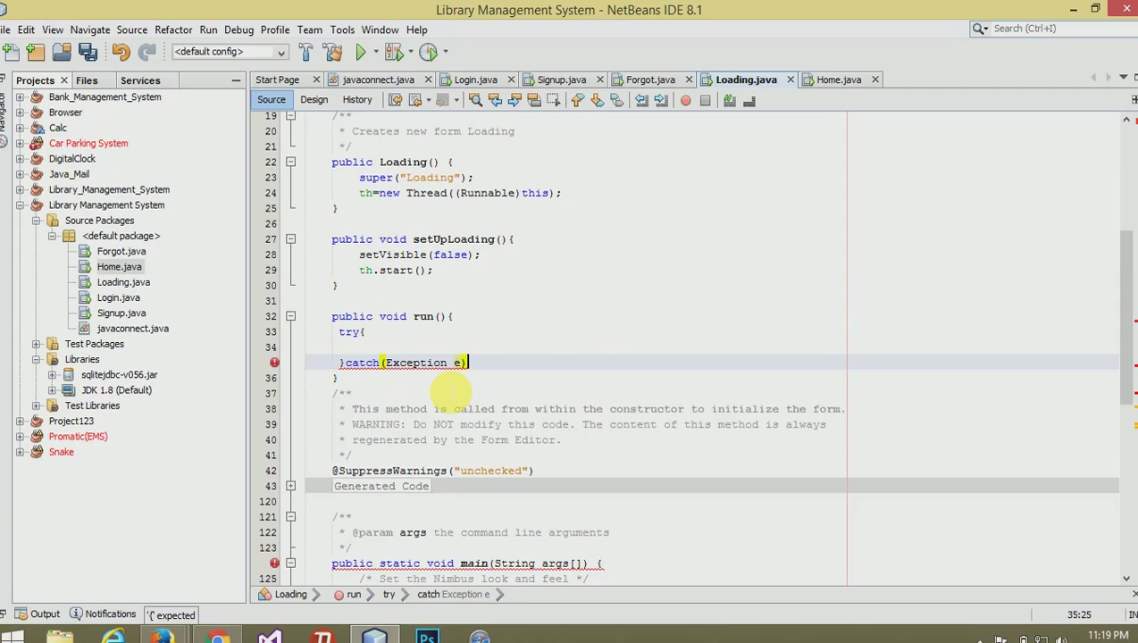
type("JOptio")
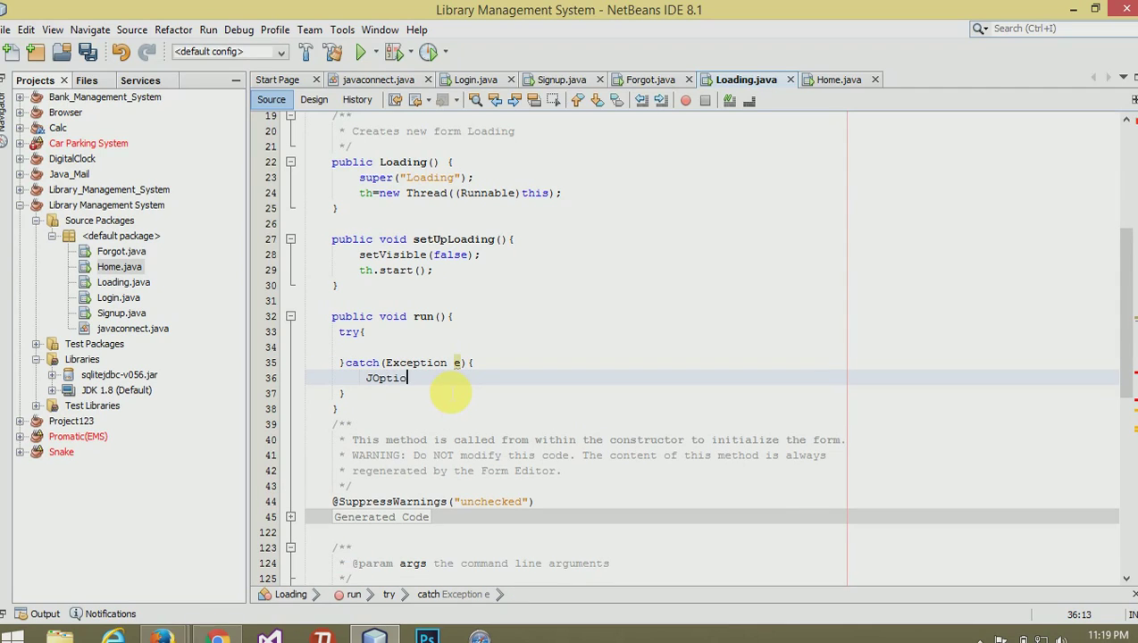
type("nPan")
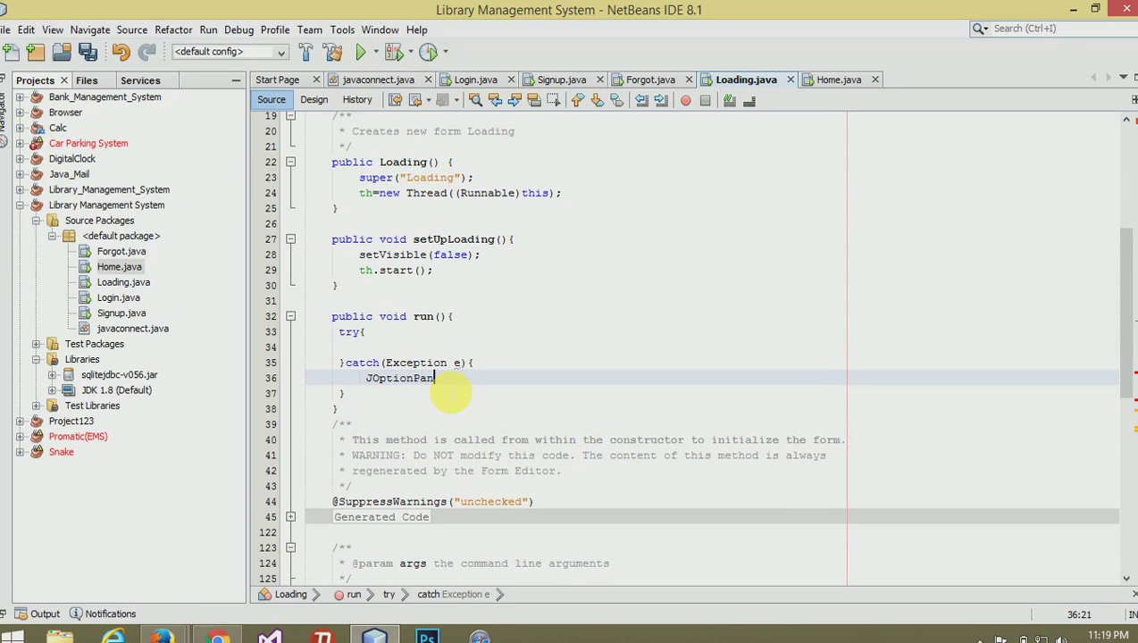
type(".showMessageDialog(null")
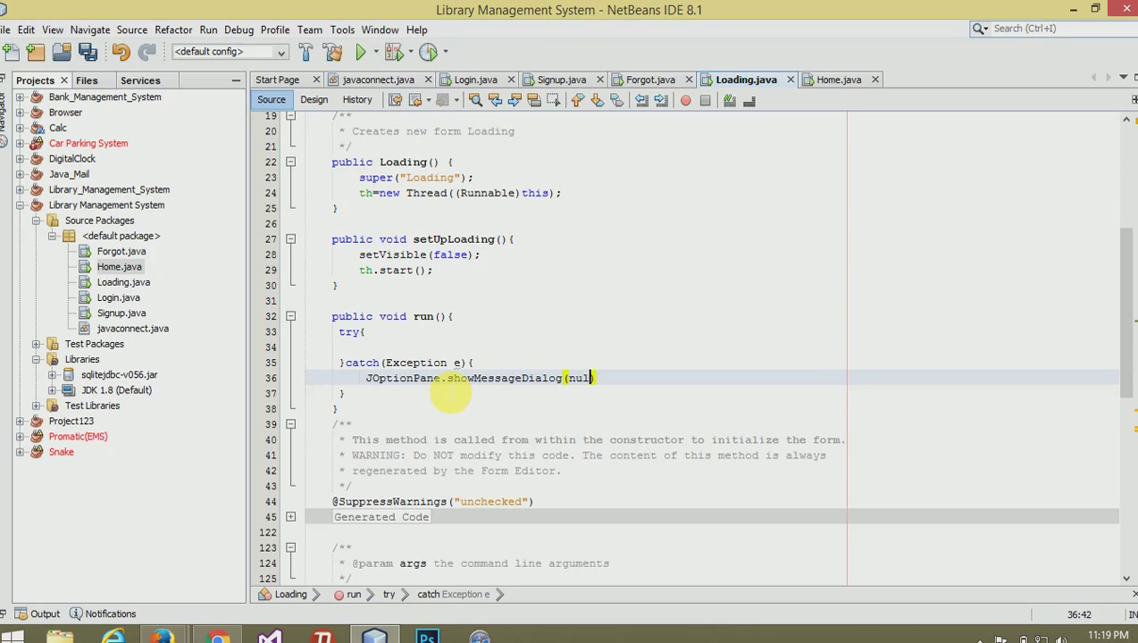
type(", e)")
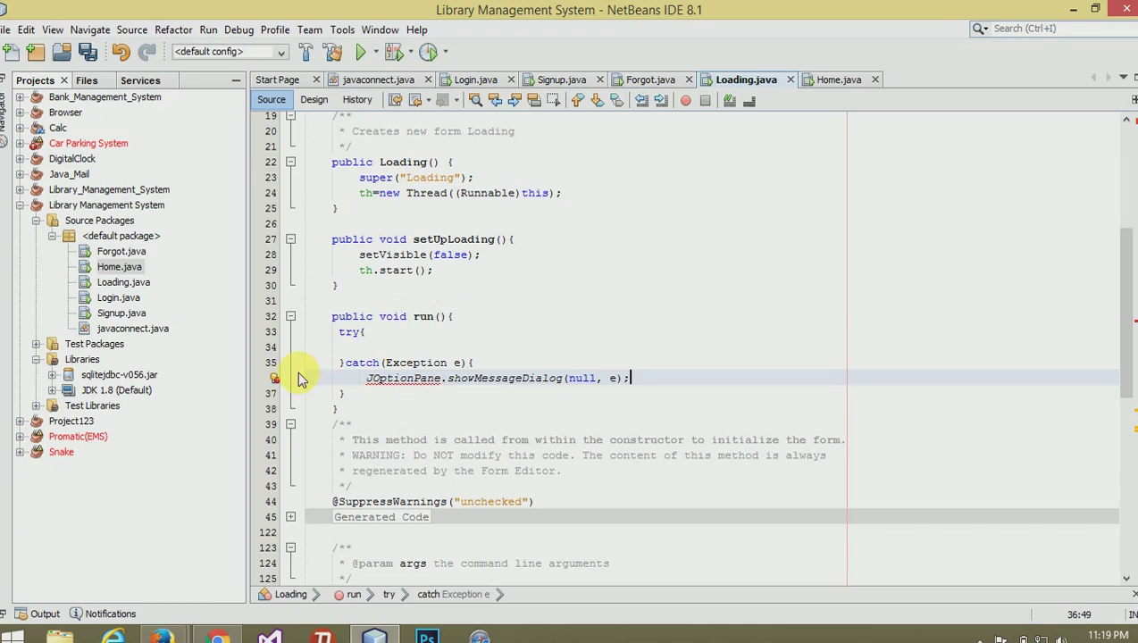
left_click(276, 379)
type("for(")
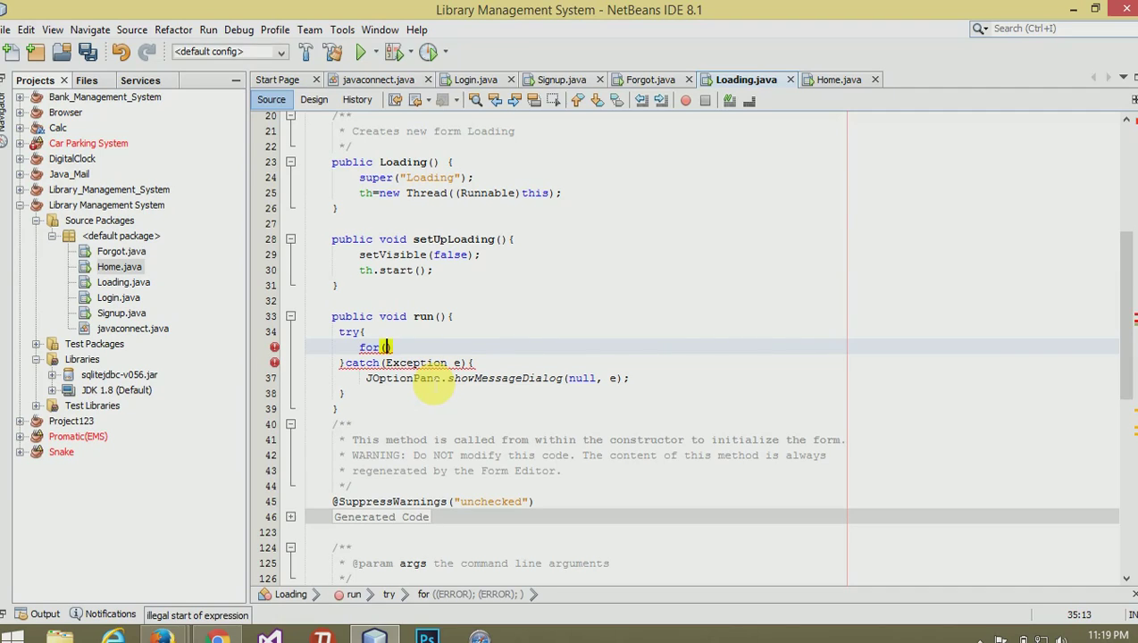
- Write the loop for(int i=1;i<=200;i++){ incrementing s by 1 each pass
type("int")
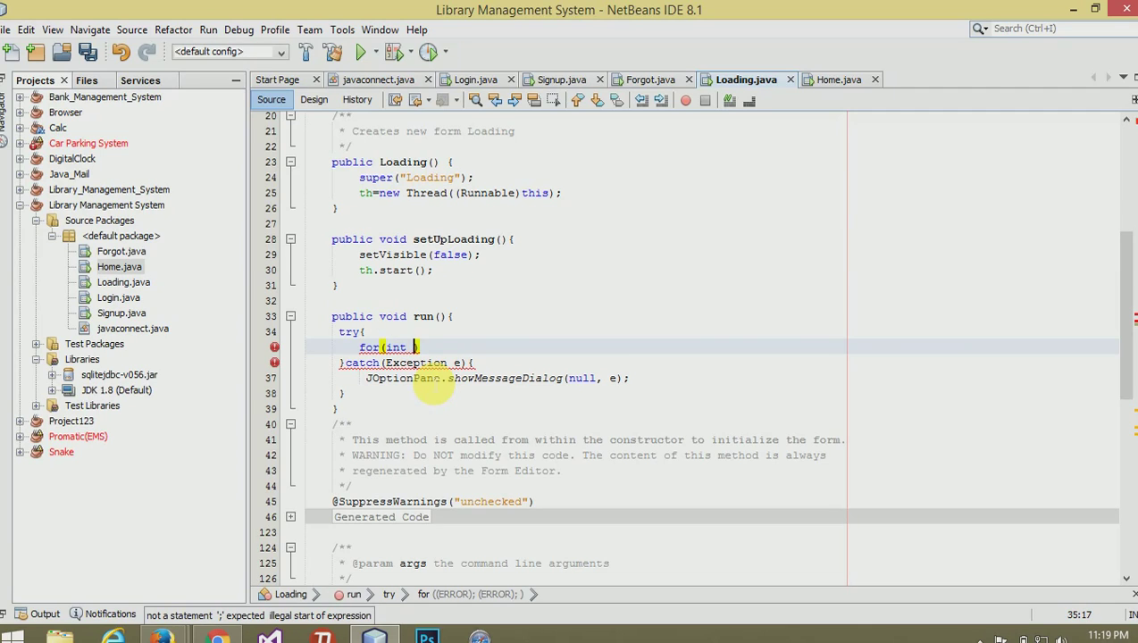
type("i=1")
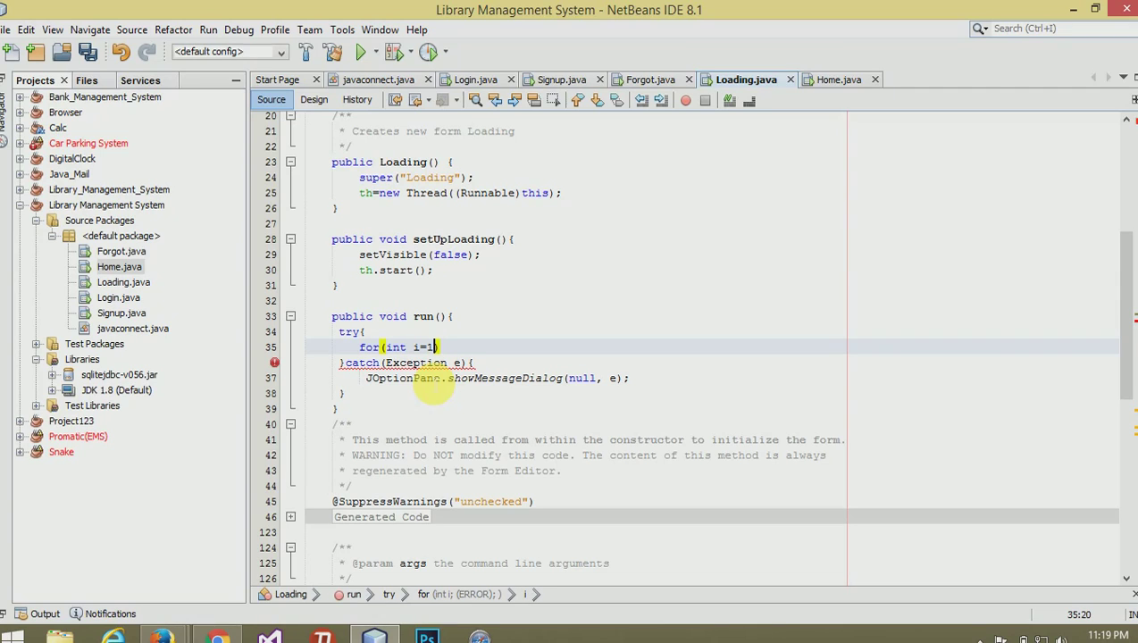
type(";)")
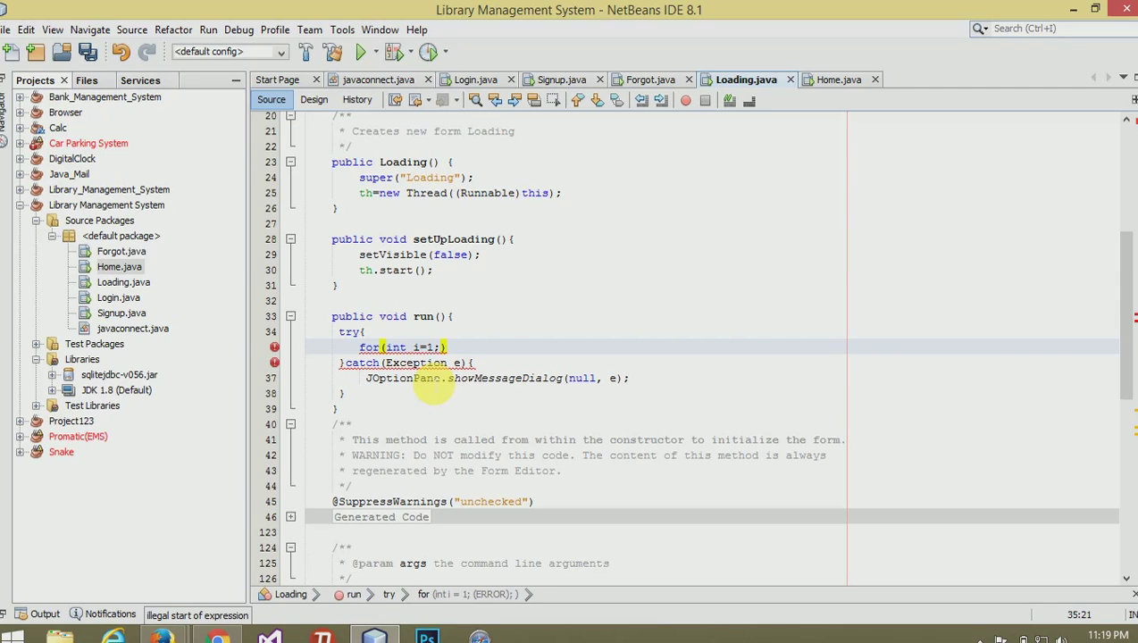
type("i<=2")
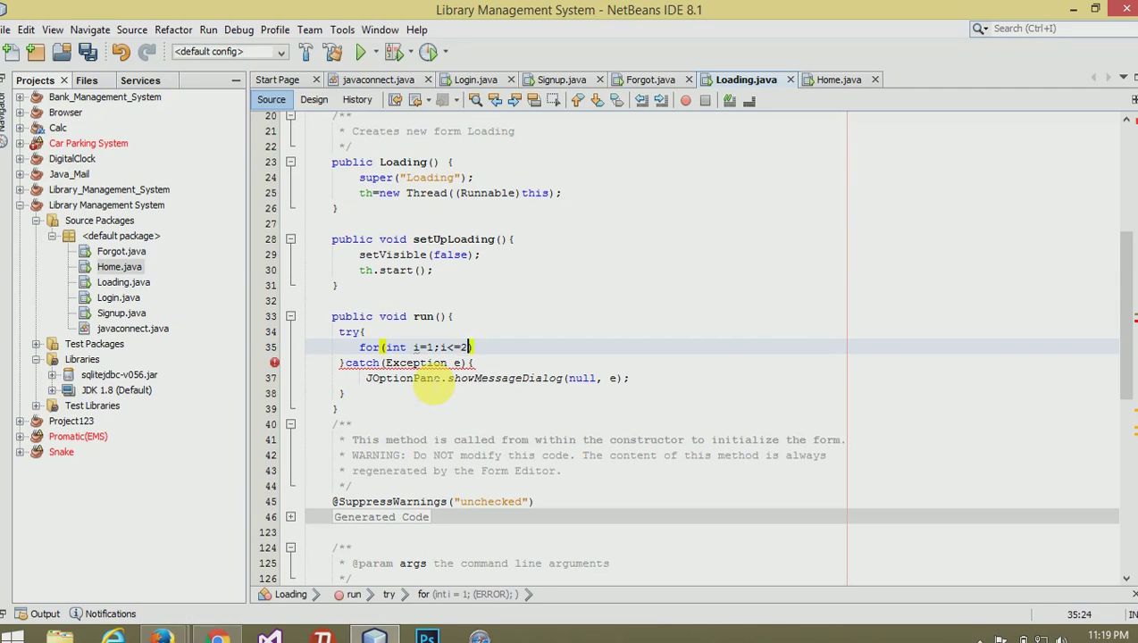
type("00;i")
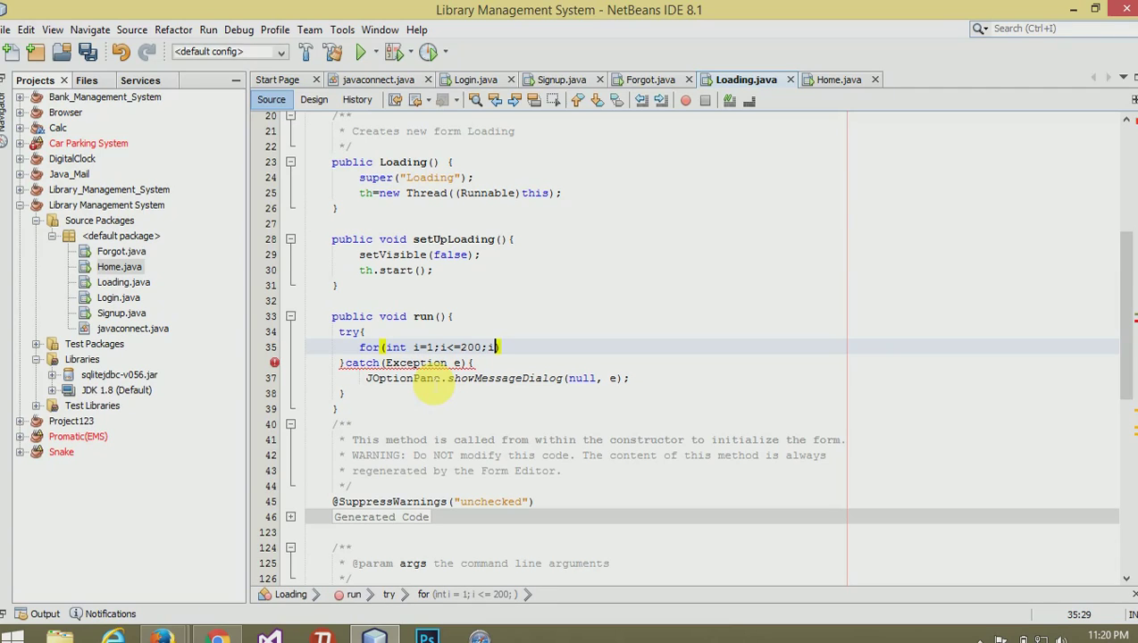
type("i++")
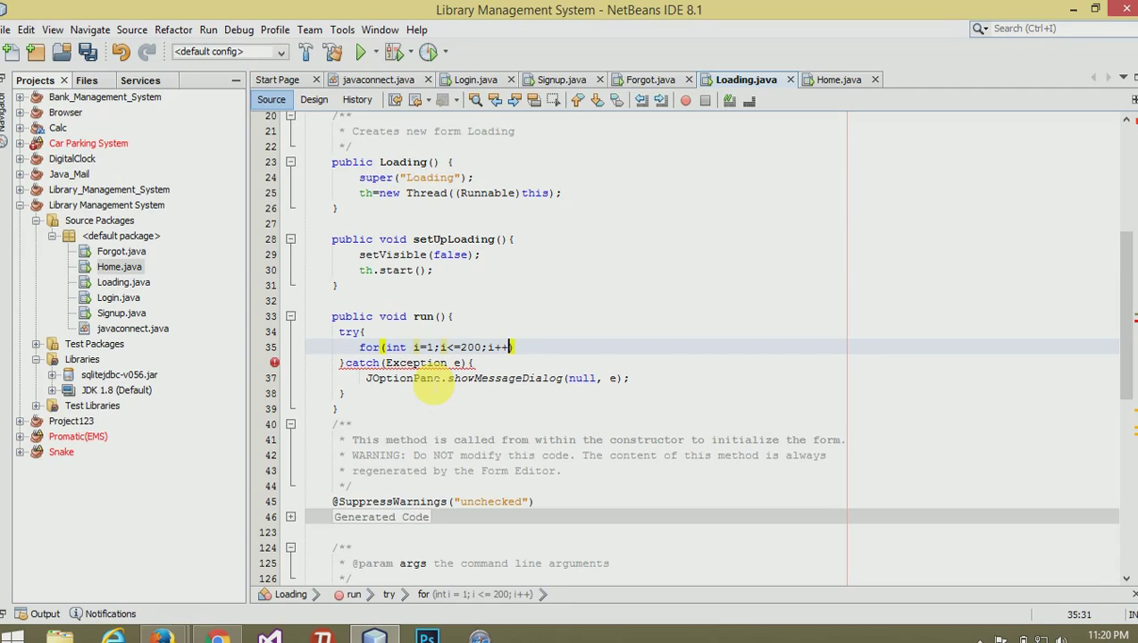
type("{")
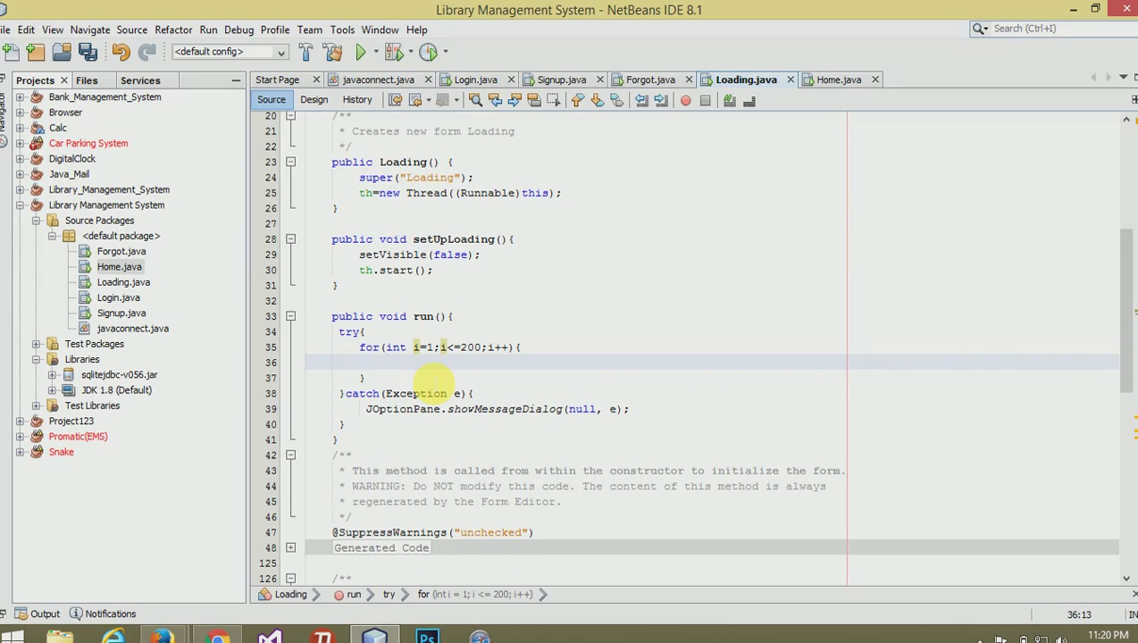
type("s=s")
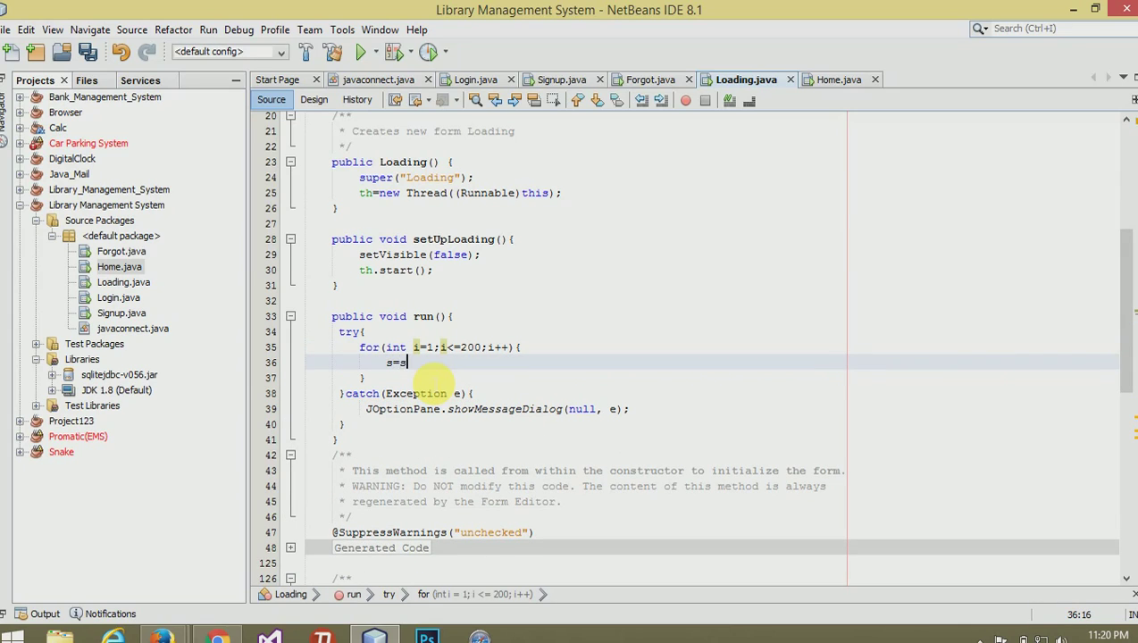
type("+1;")
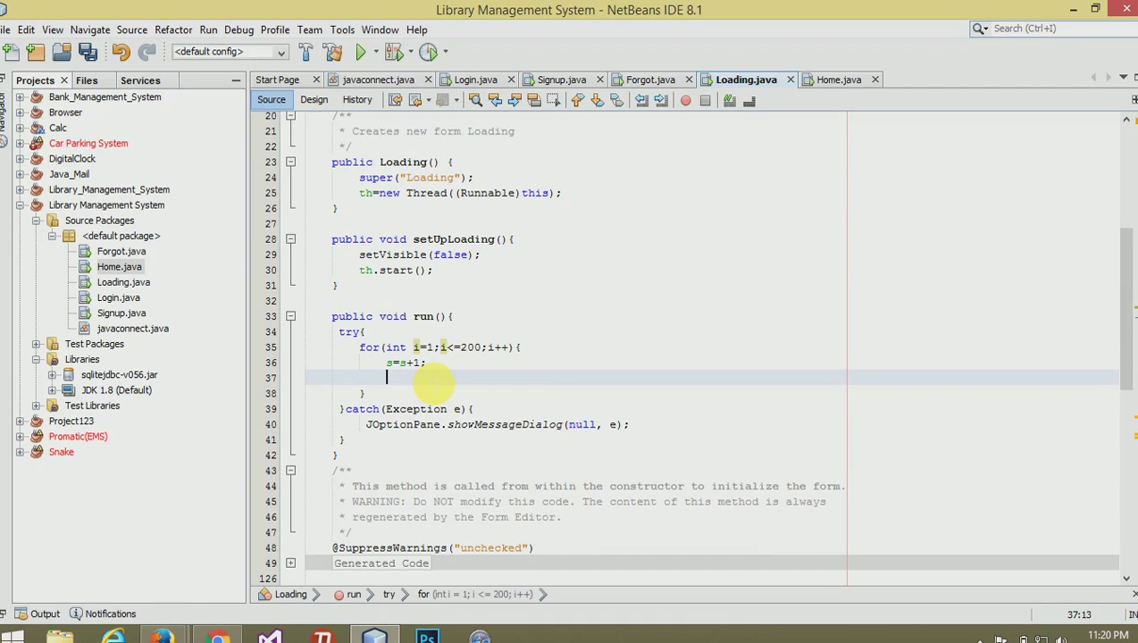
- Store jProgressBar1.getMaximum() in int m
type("int")
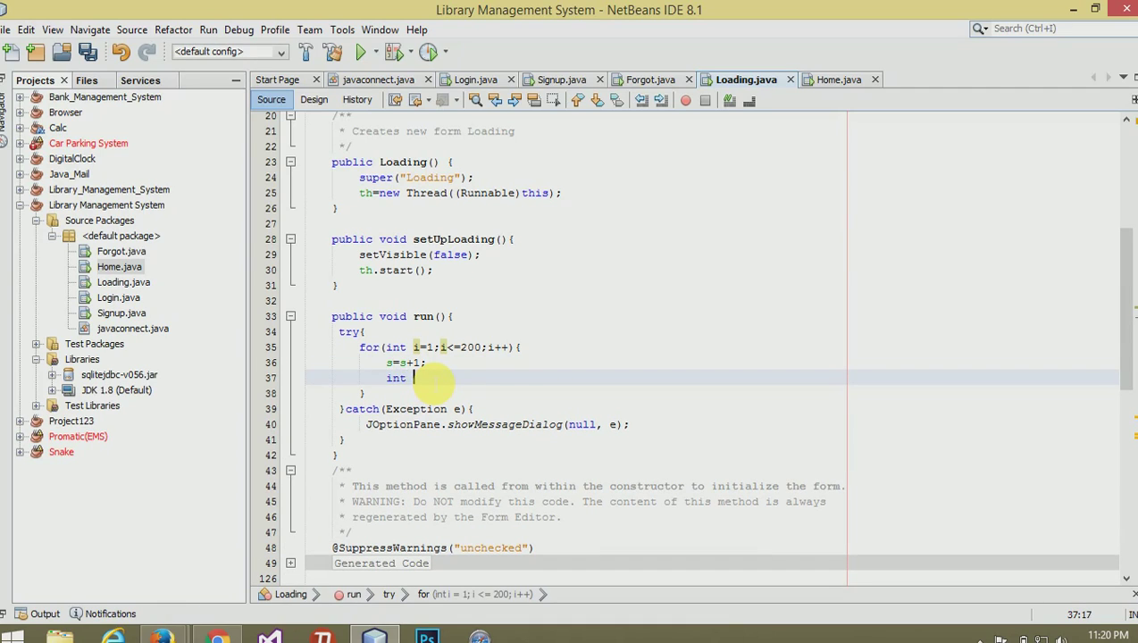
type("m")
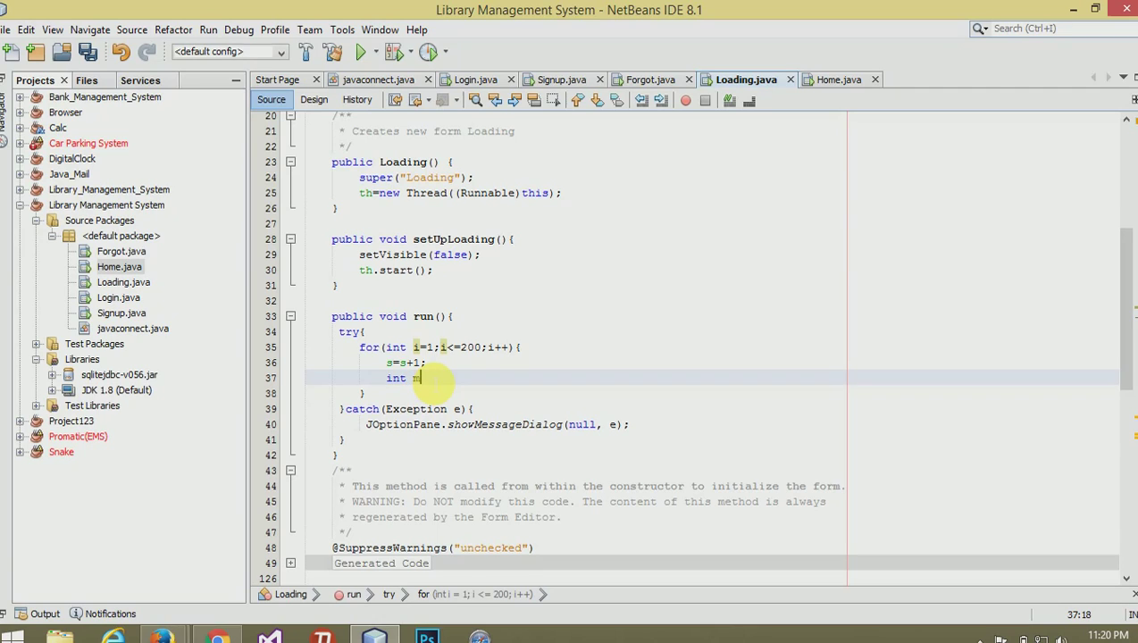
type("=j")
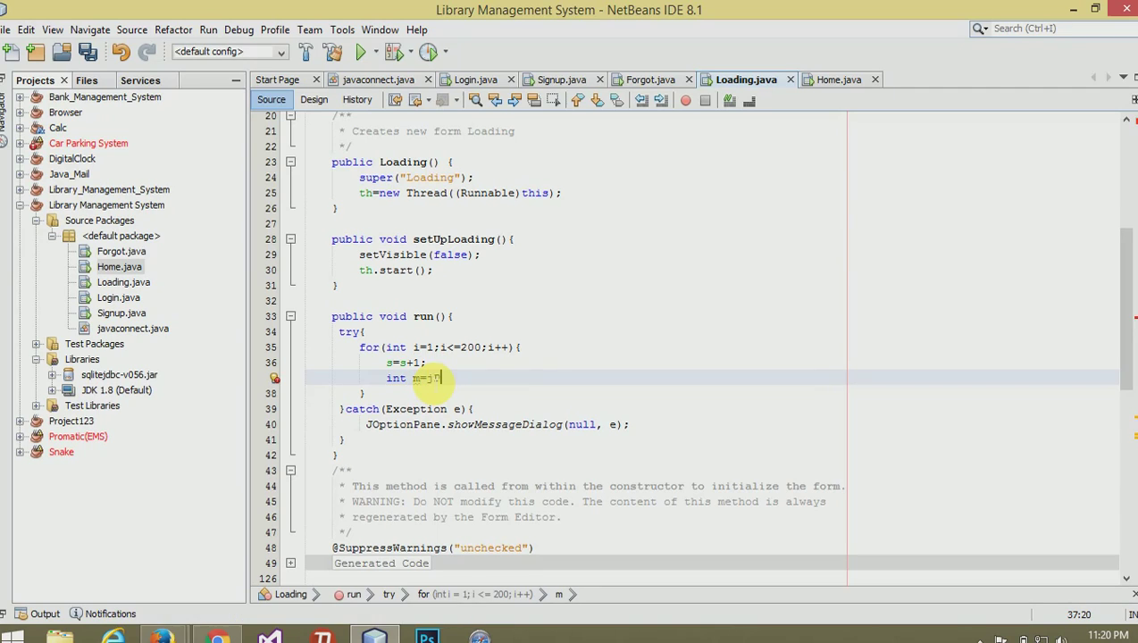
type("rogress")
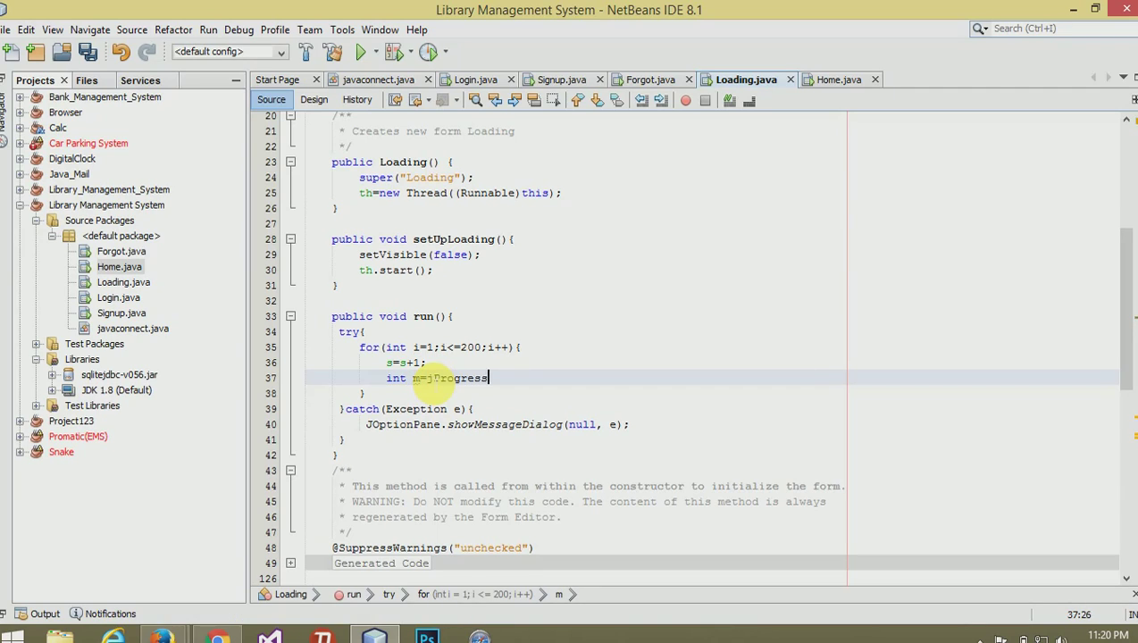
type("Bar")
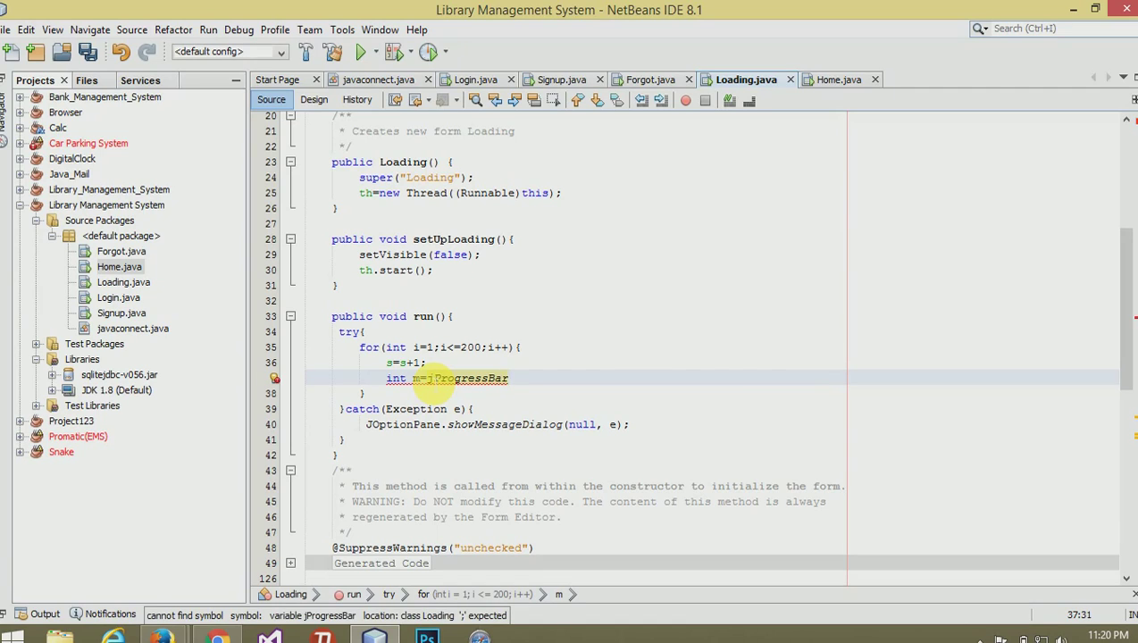
type(".getMaximum")
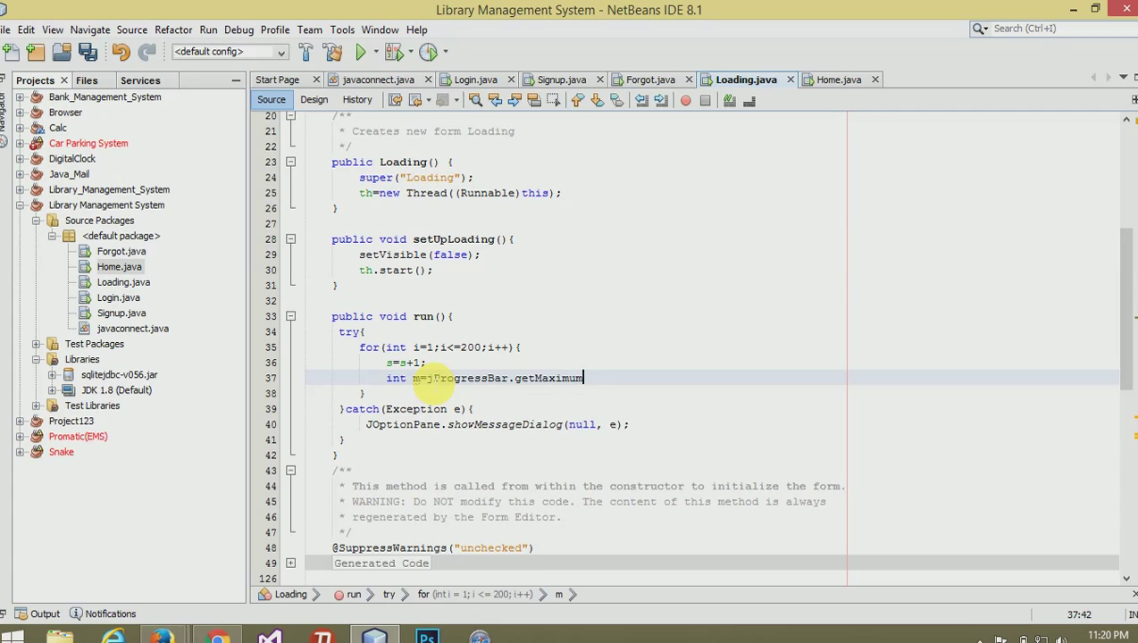
type("()")
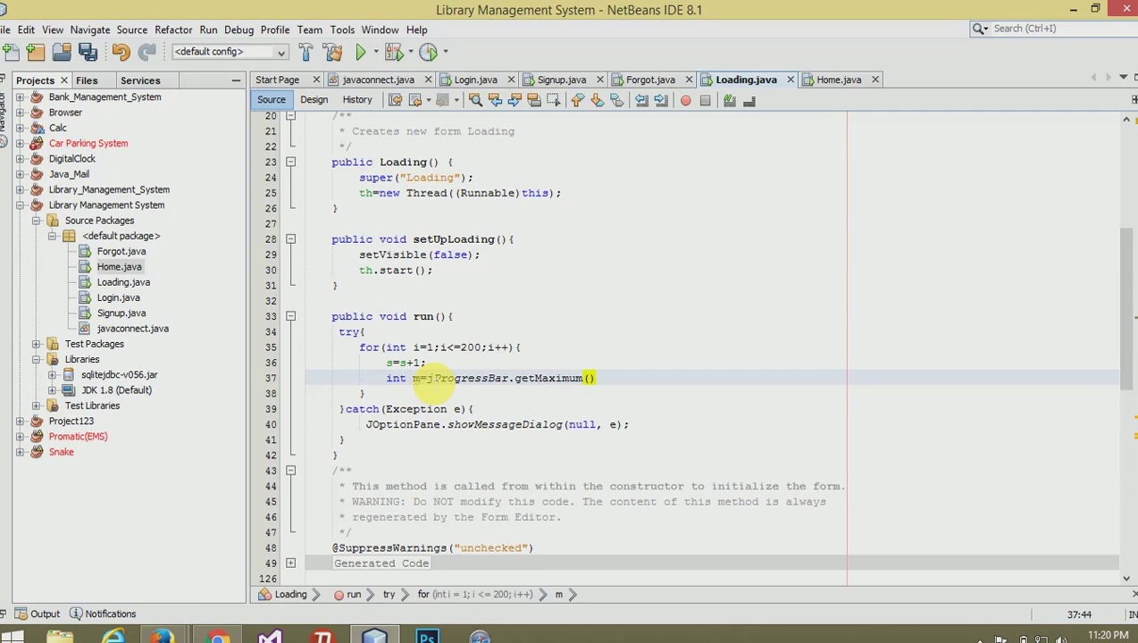
type("int")
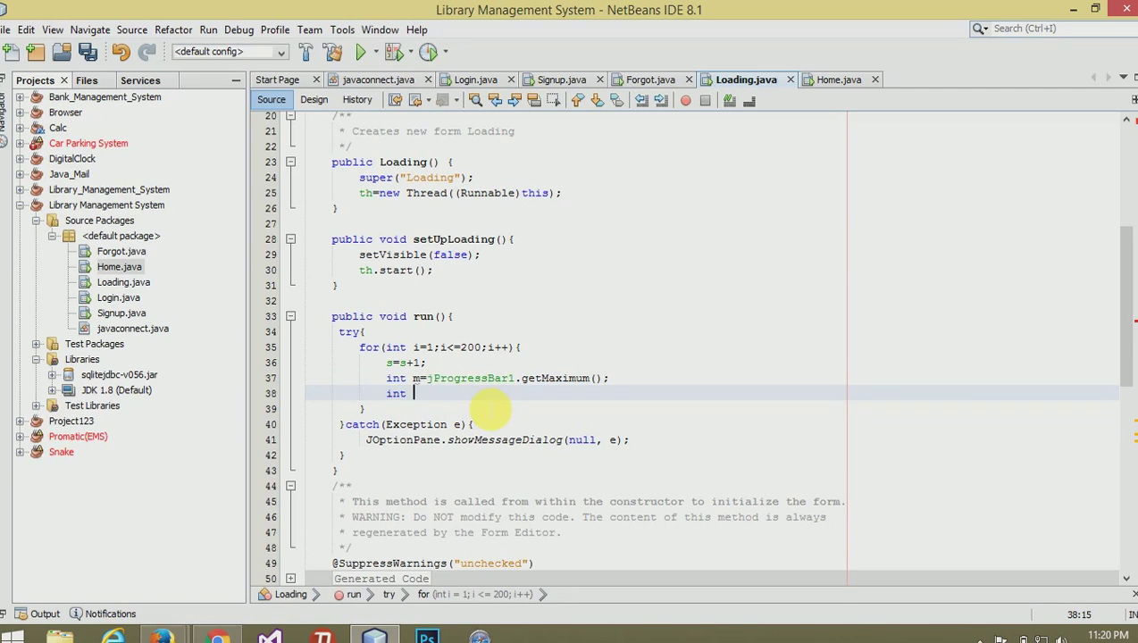
- Store jProgressBar1.getValue() in int v
type("v")
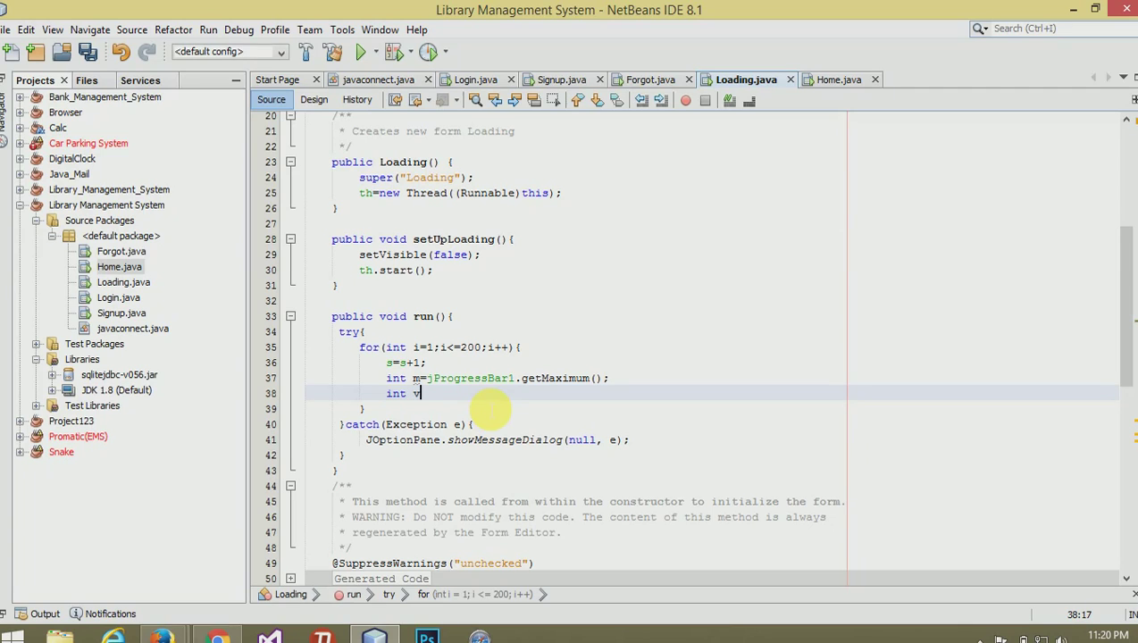
type("v")
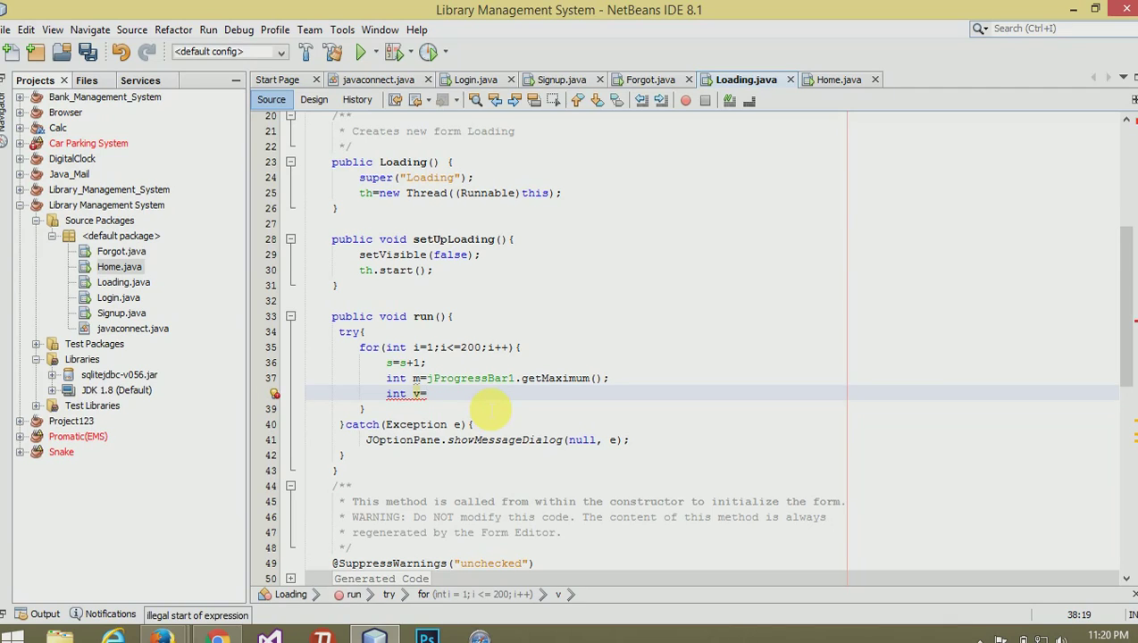
type("jProgr")
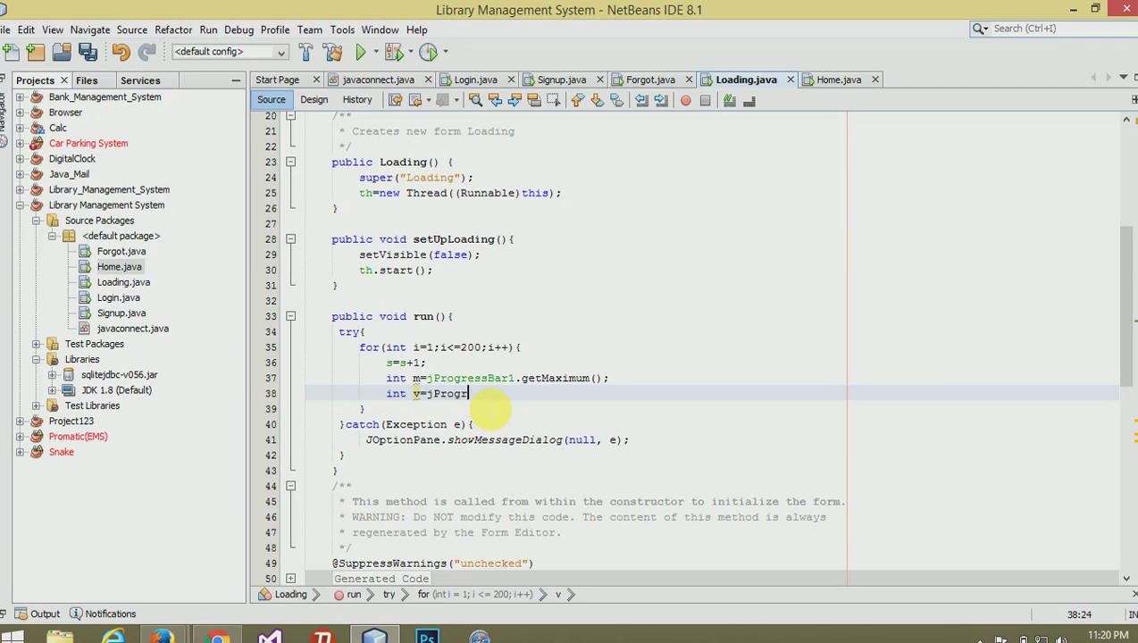
type("ressBar1.")
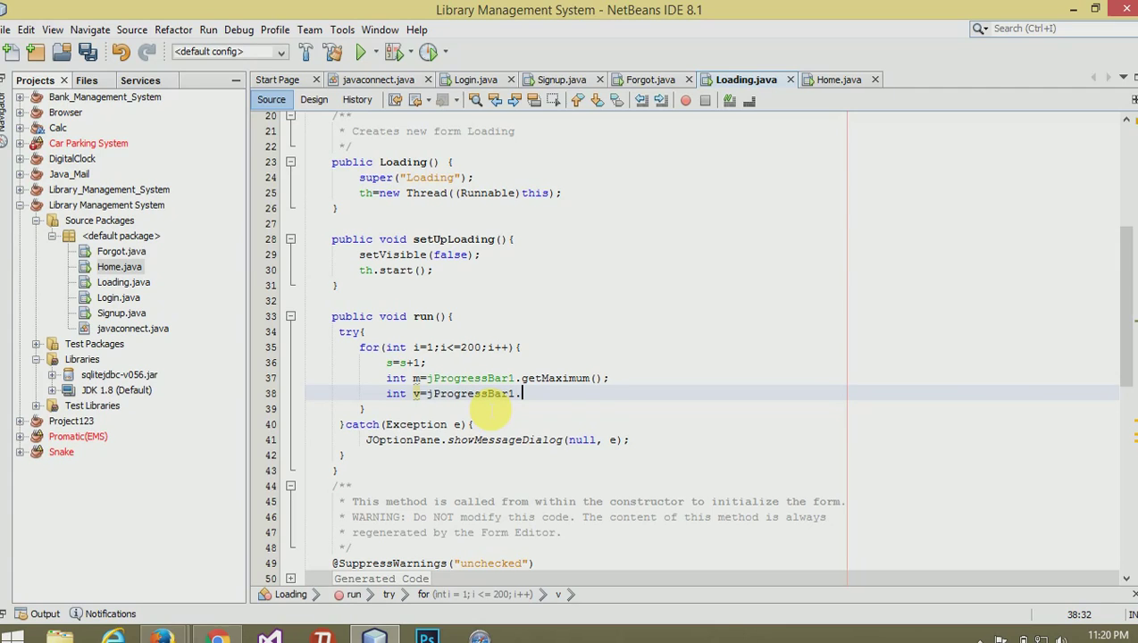
type("getV")
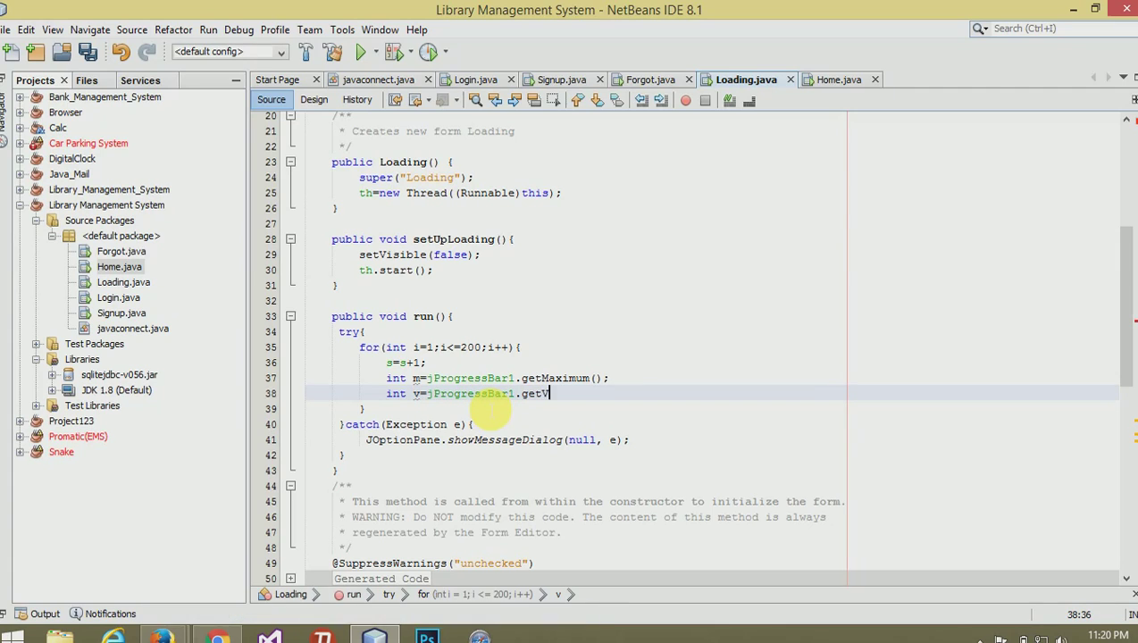
type("alue")
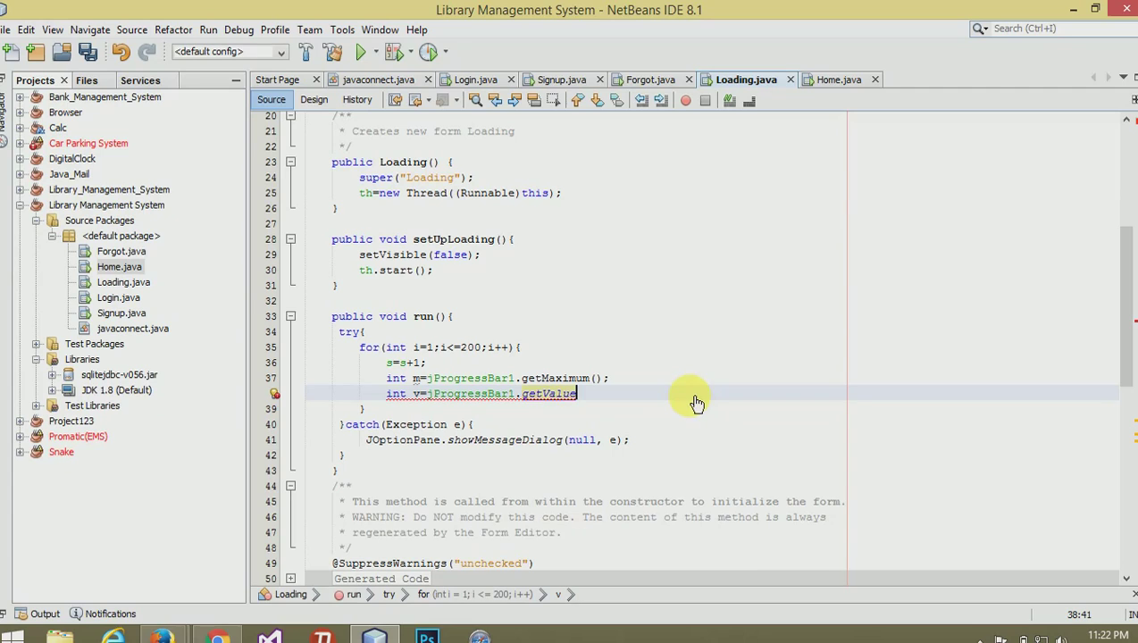
type("();")
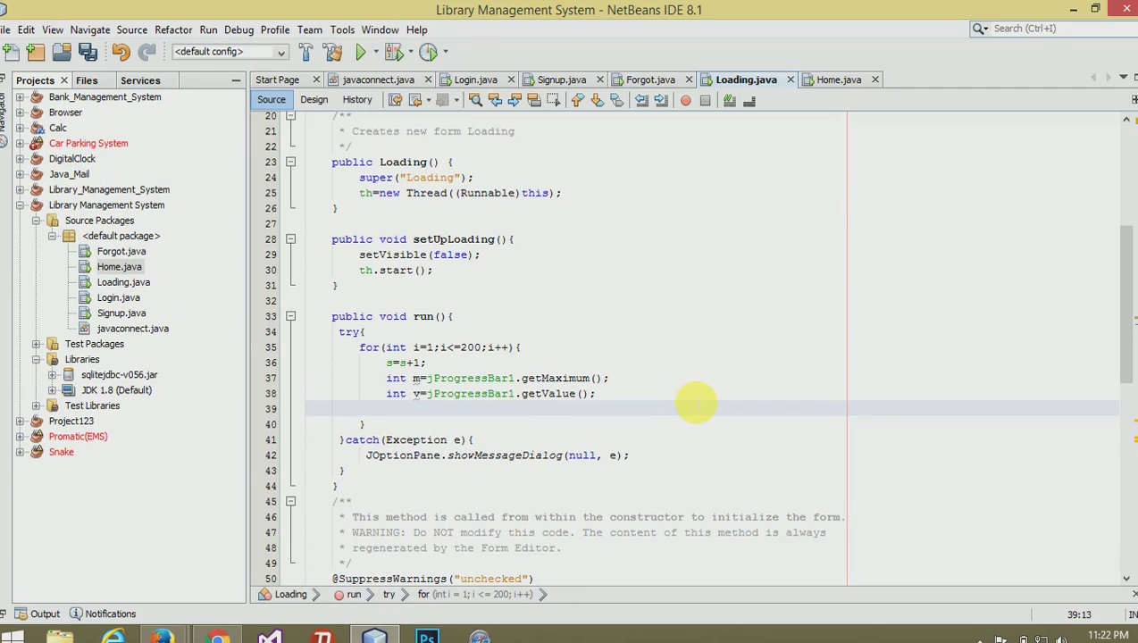
- Open an if(v<m) block calling jProgressBar1.setValue(
type("if(v)")
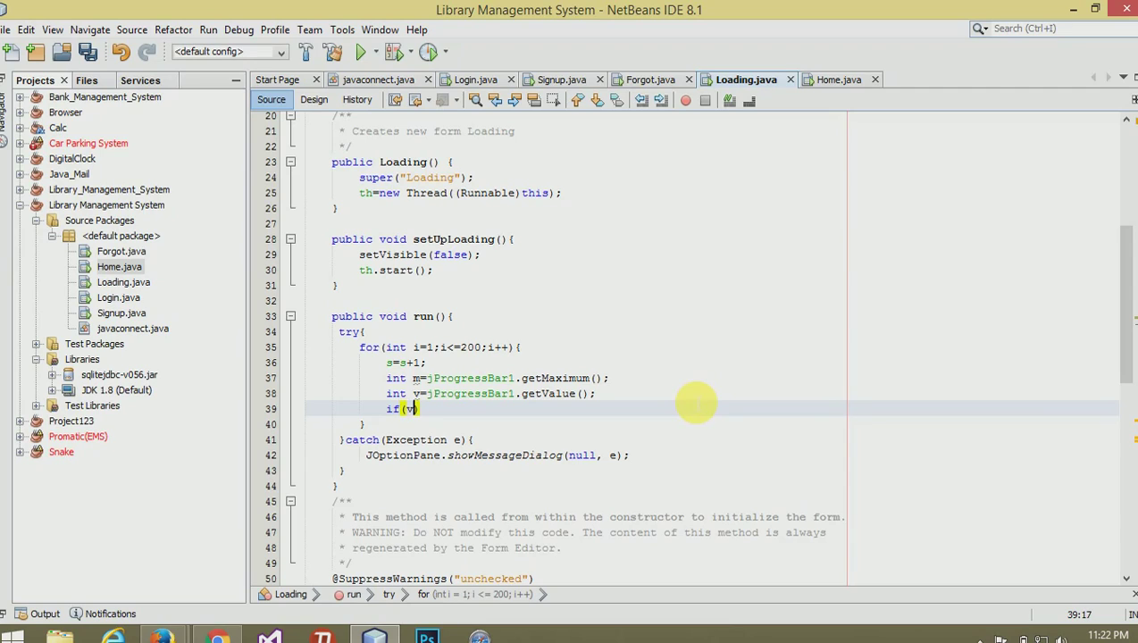
type("<m")
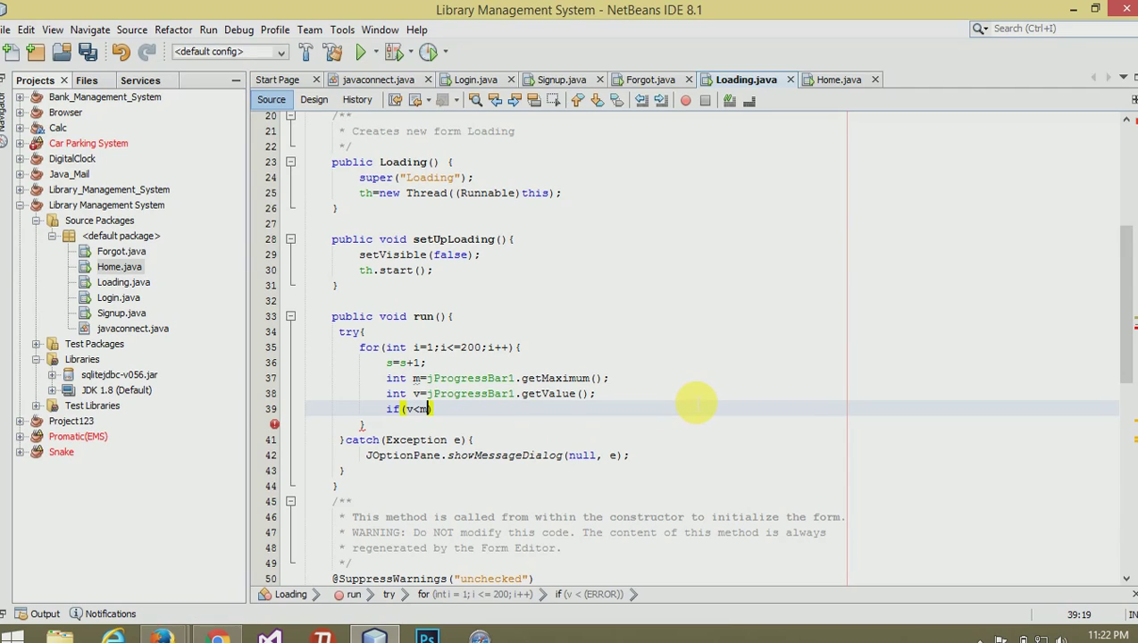
type("{")
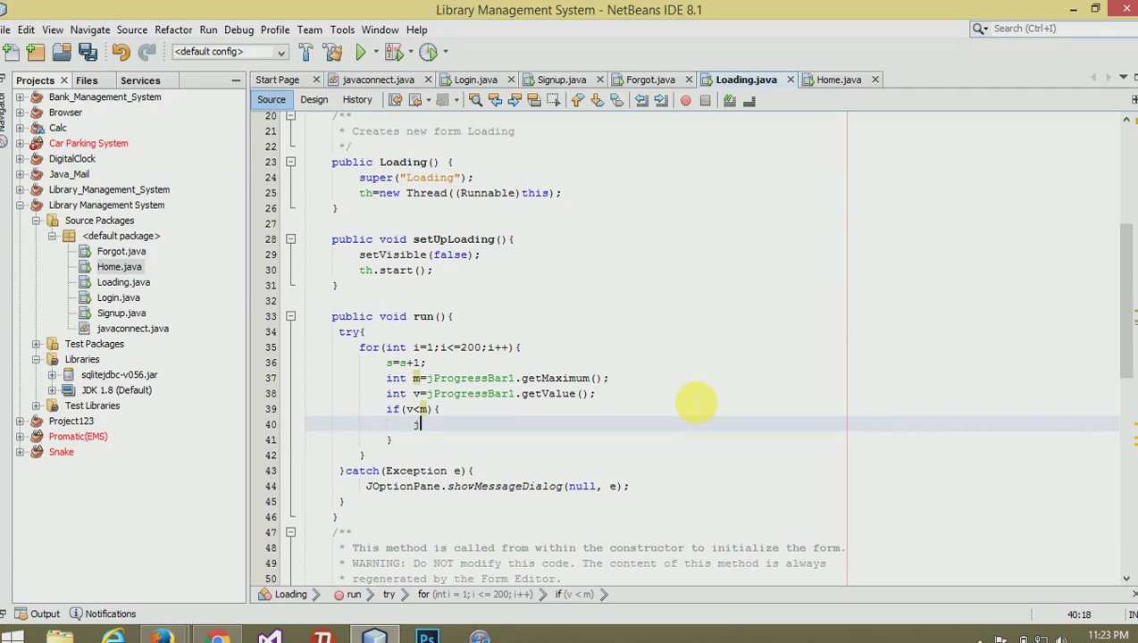
type("jProgressBar1.set")
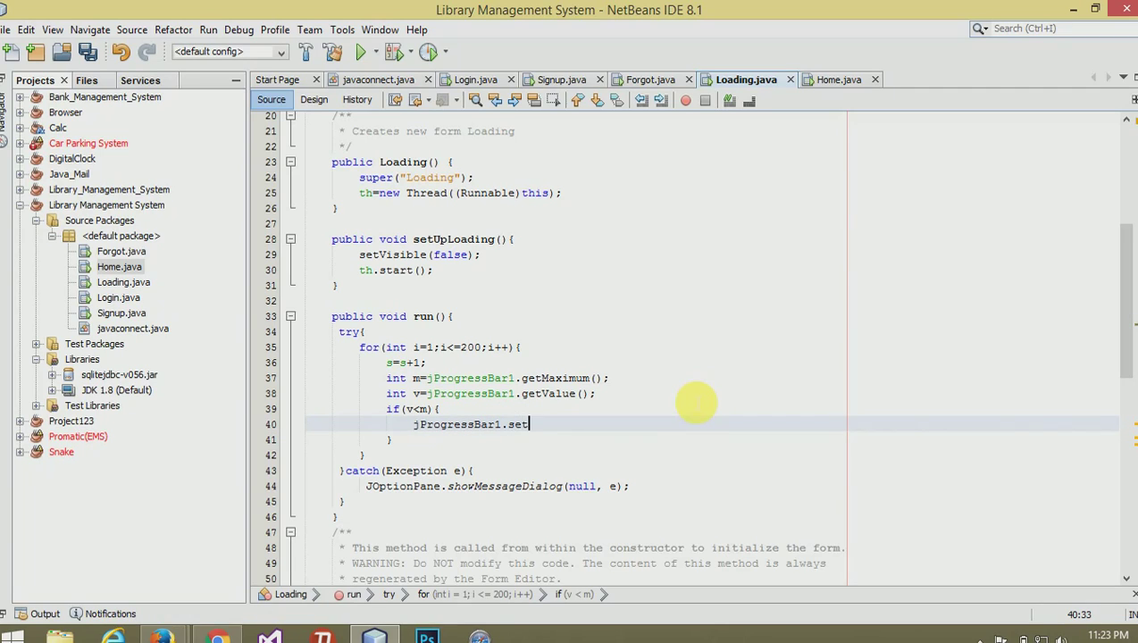
type("Value")
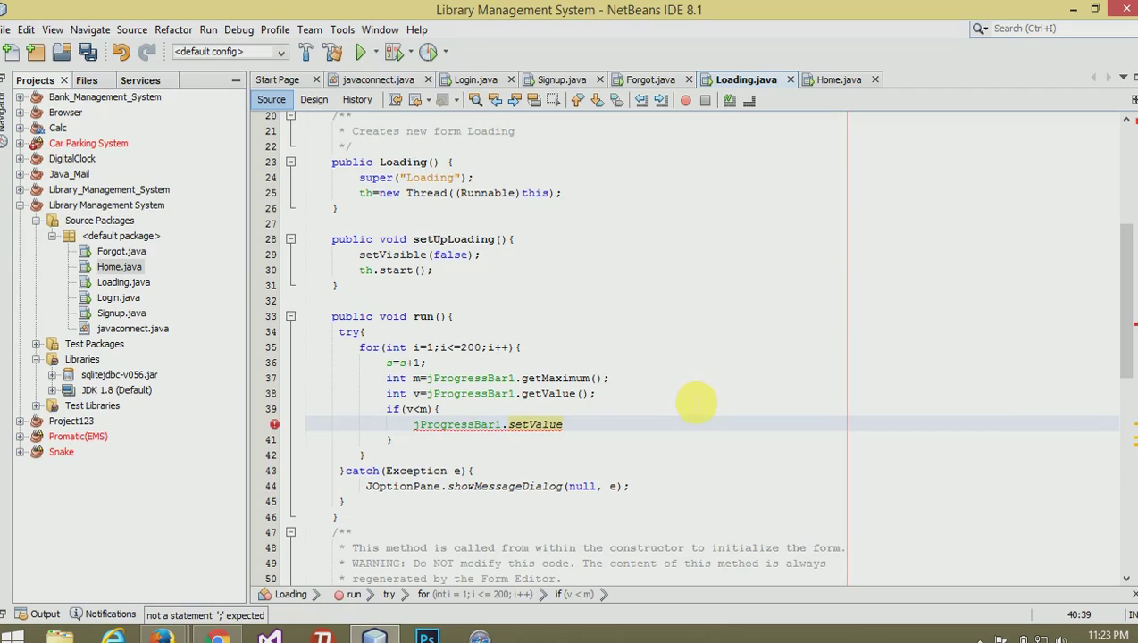
type("(j")
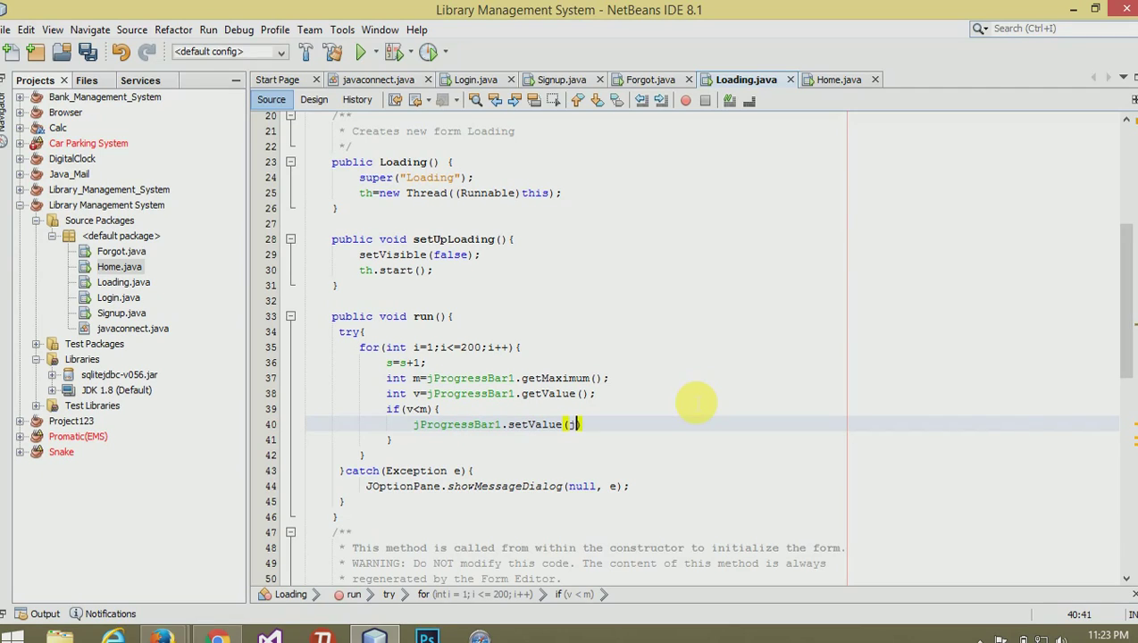
- Complete setValue with jProgressBar1.getValue()+1 and begin the else branch
type("jProgress")
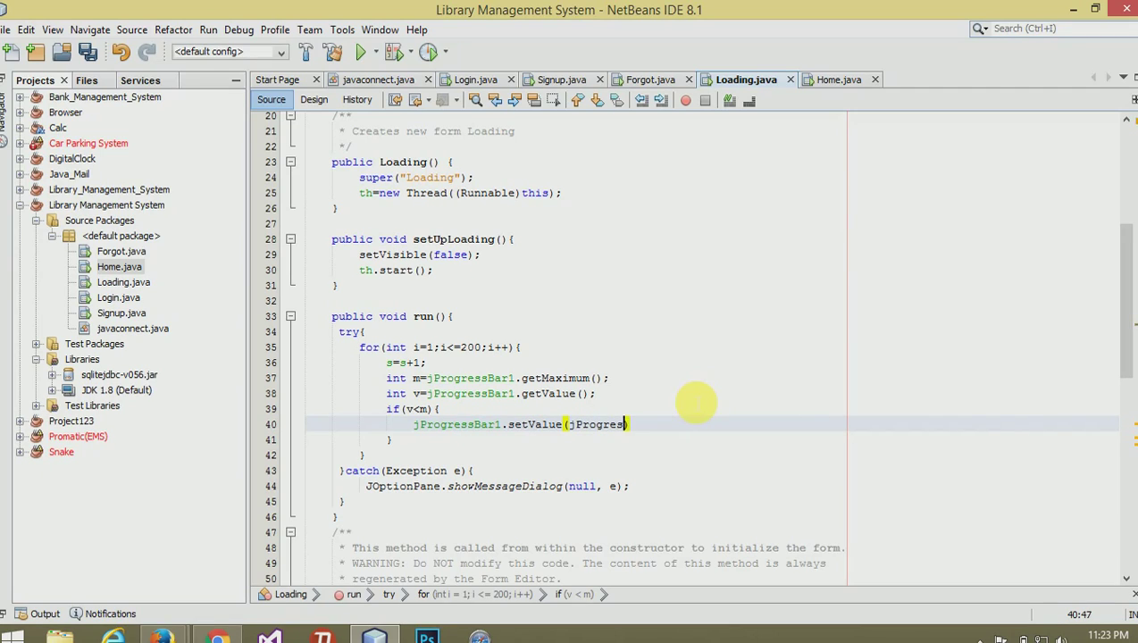
type("sBar1")
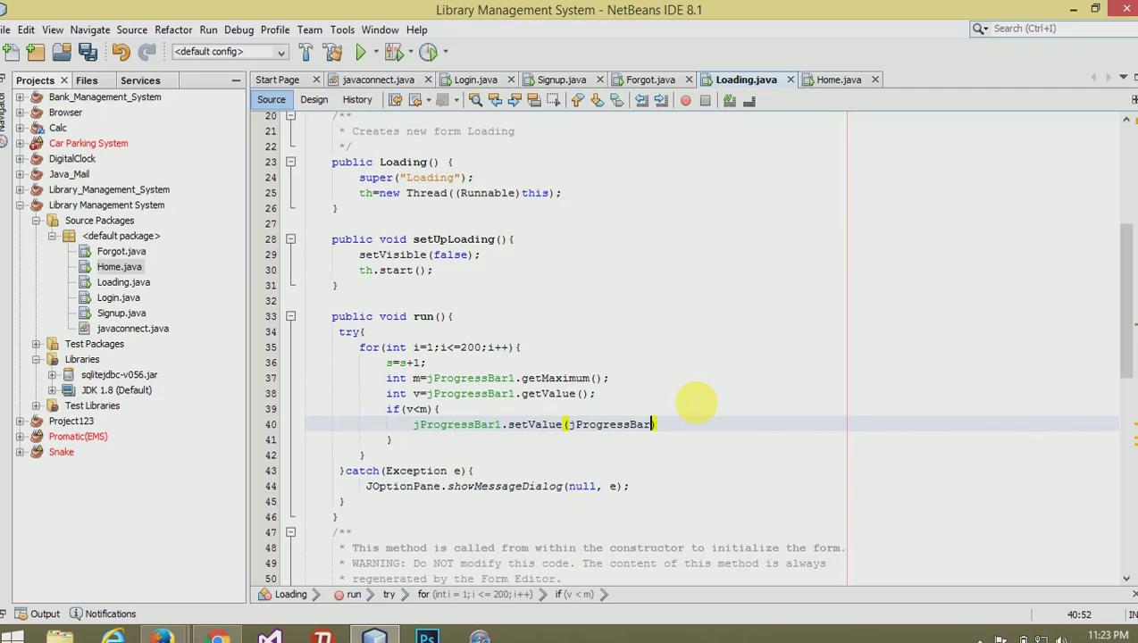
type(".")
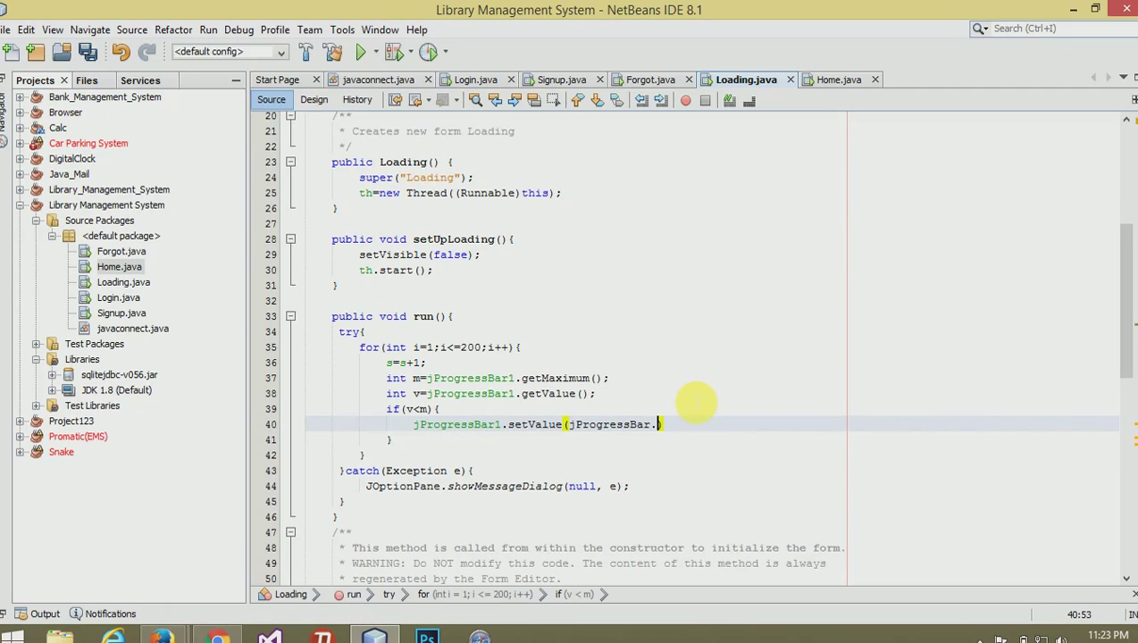
type("getValue")
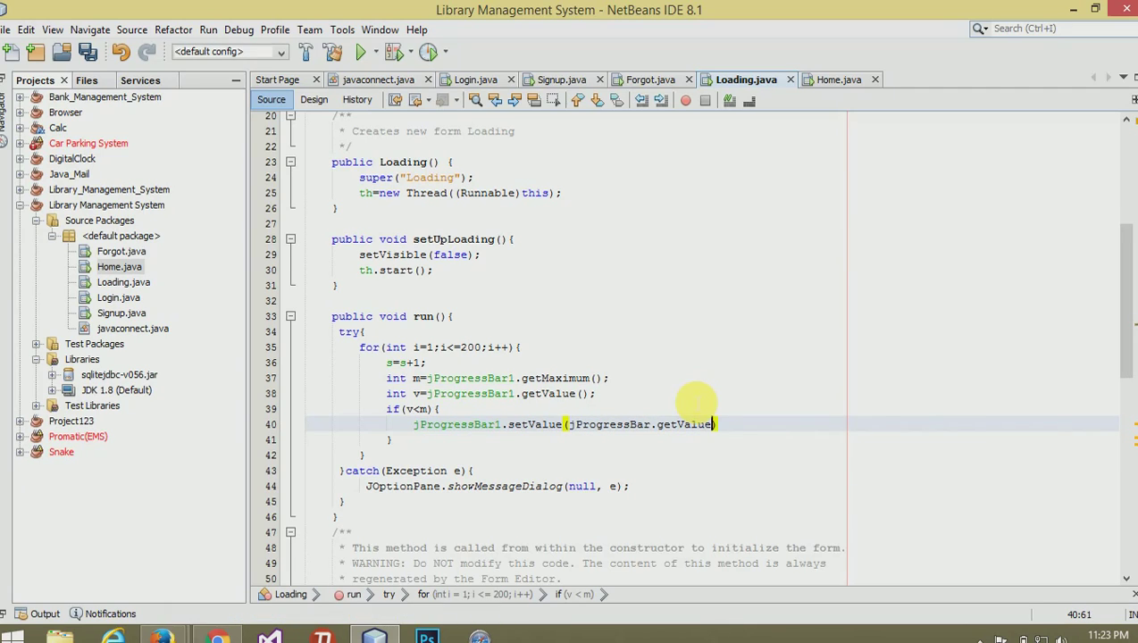
type("()")
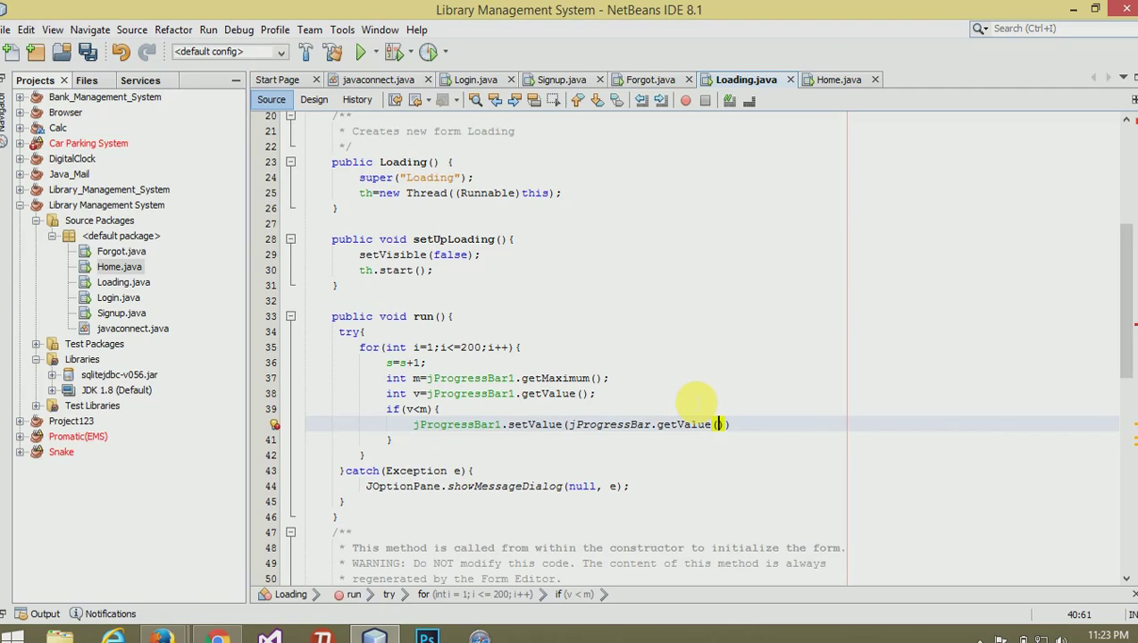
type("+1)")
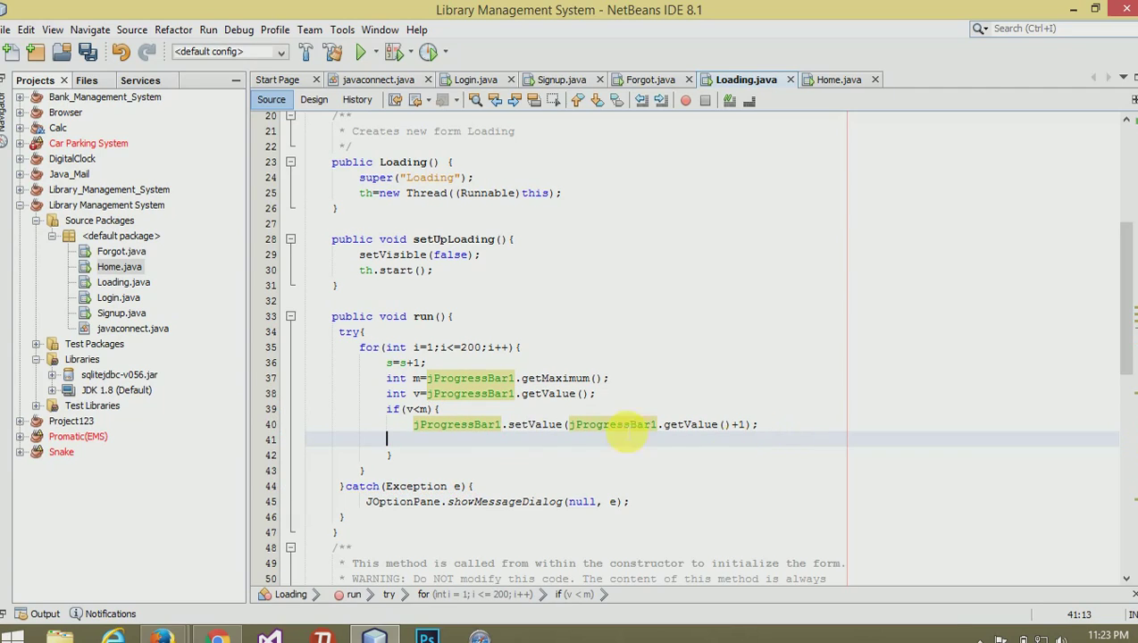
type("else{")
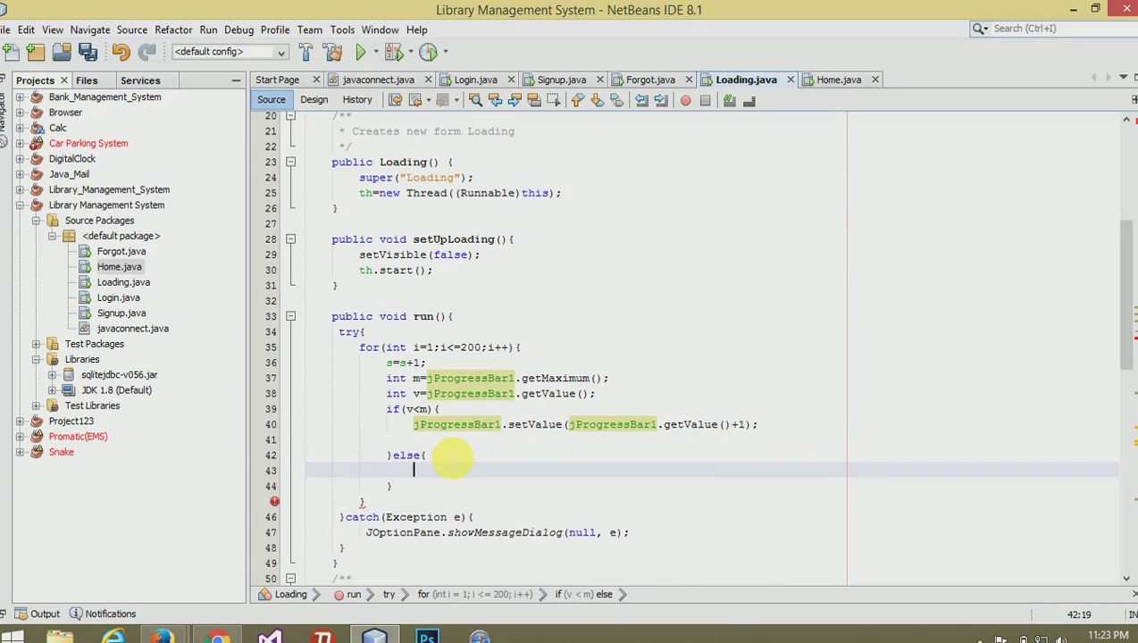
- In else, set i=201, hide Loading, and show a new Home form ob with setVisible(true)
type("i=")
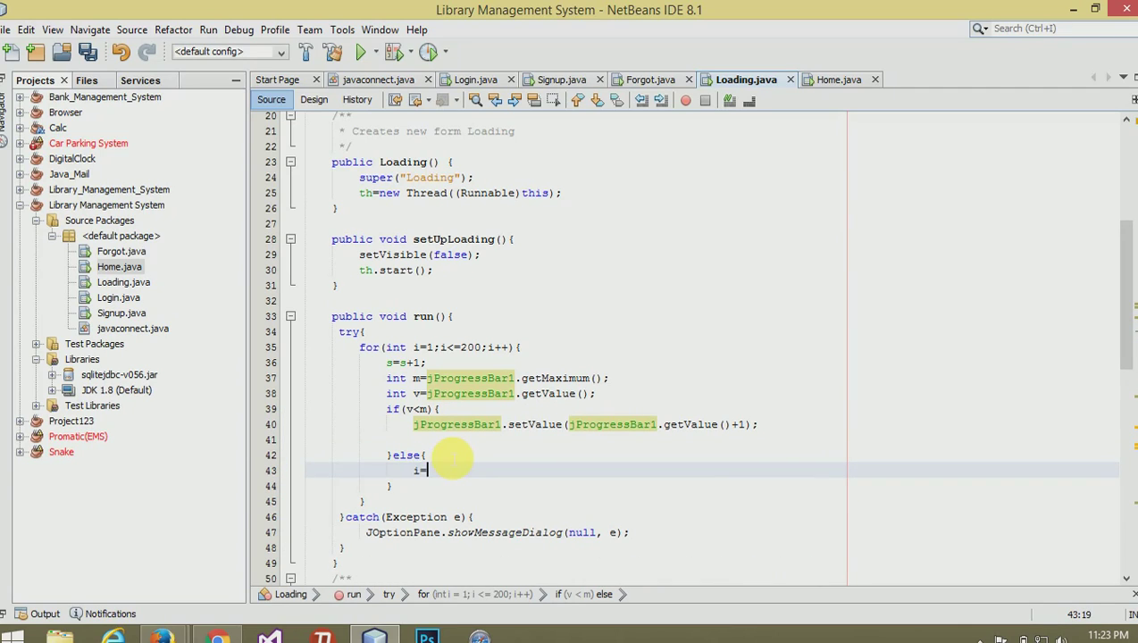
type("201;")
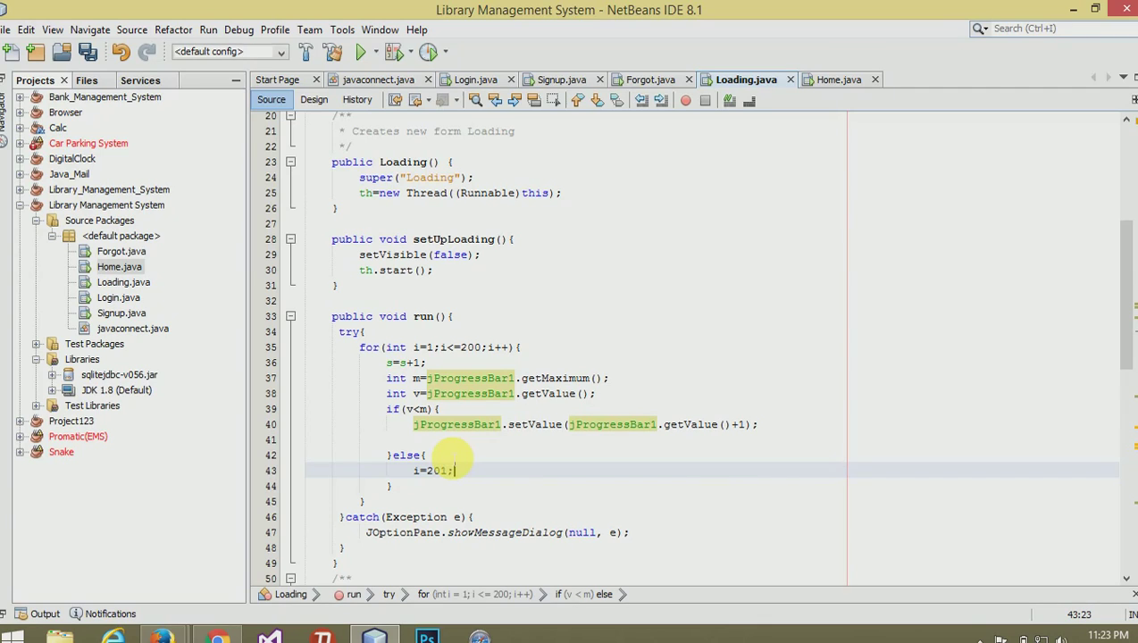
type("setVisibl")
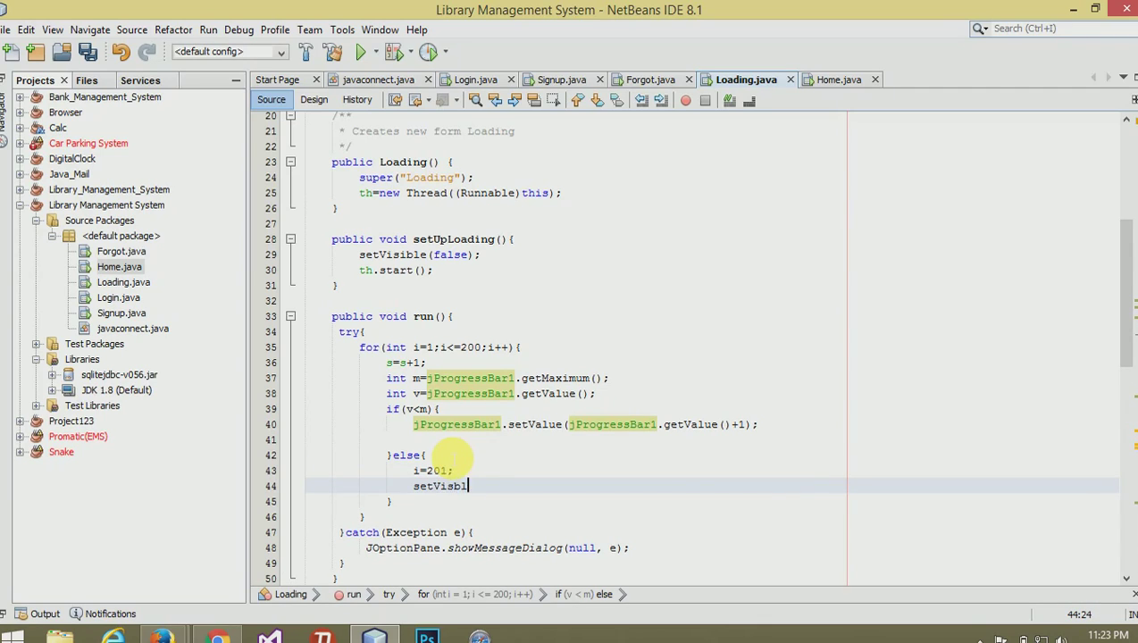
type("e(false);")
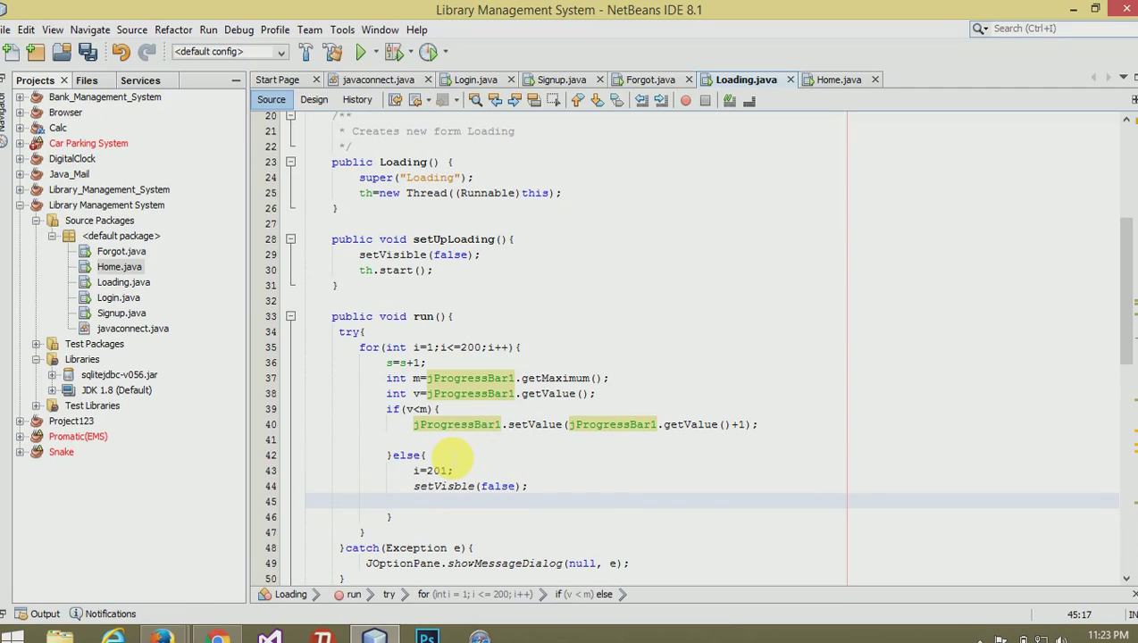
type("Home p")
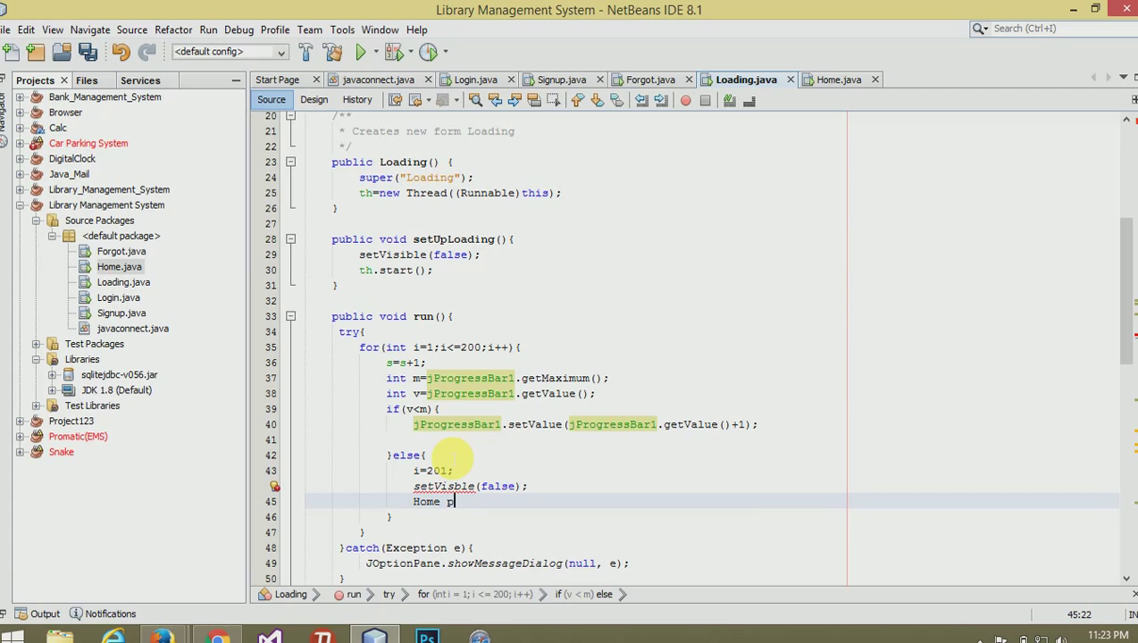
type("ob=ne")
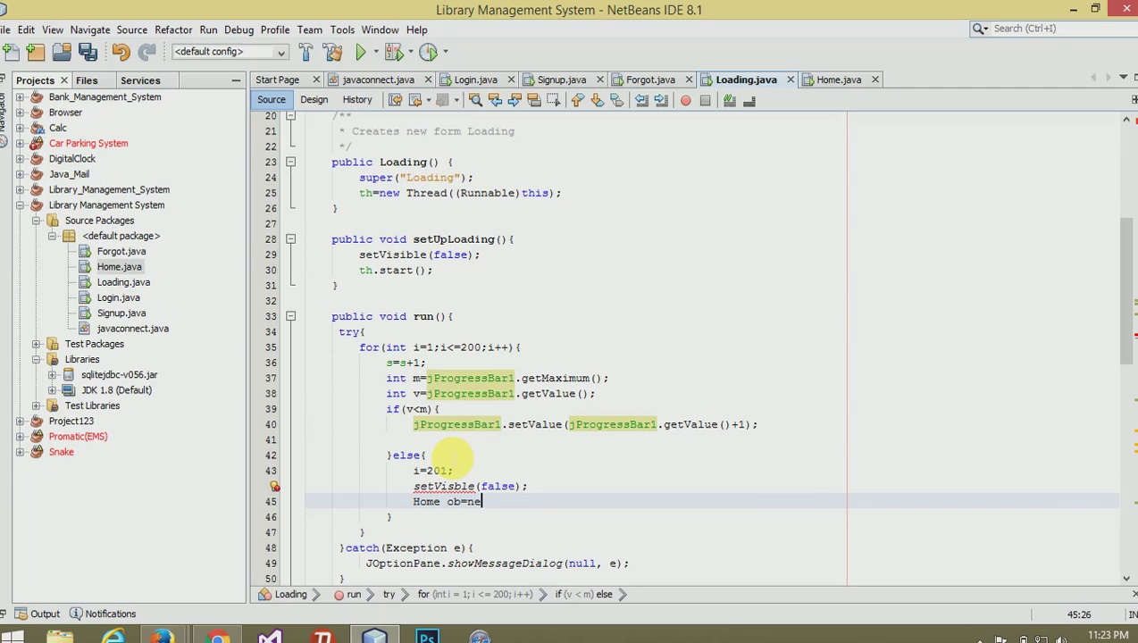
type("w")
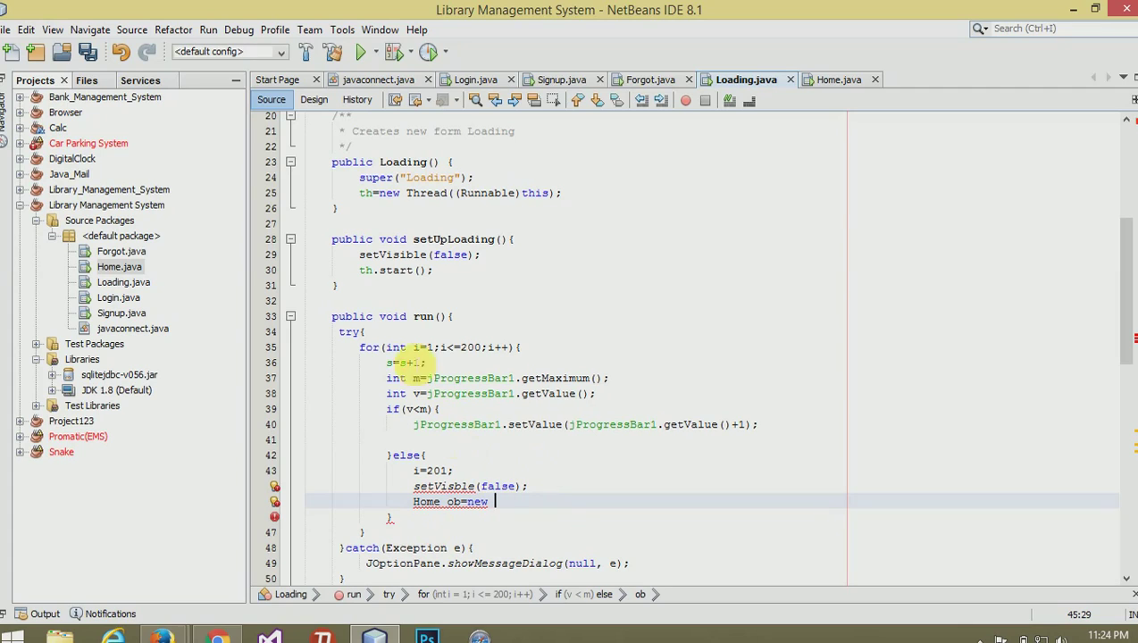
mouse_move(536, 426)
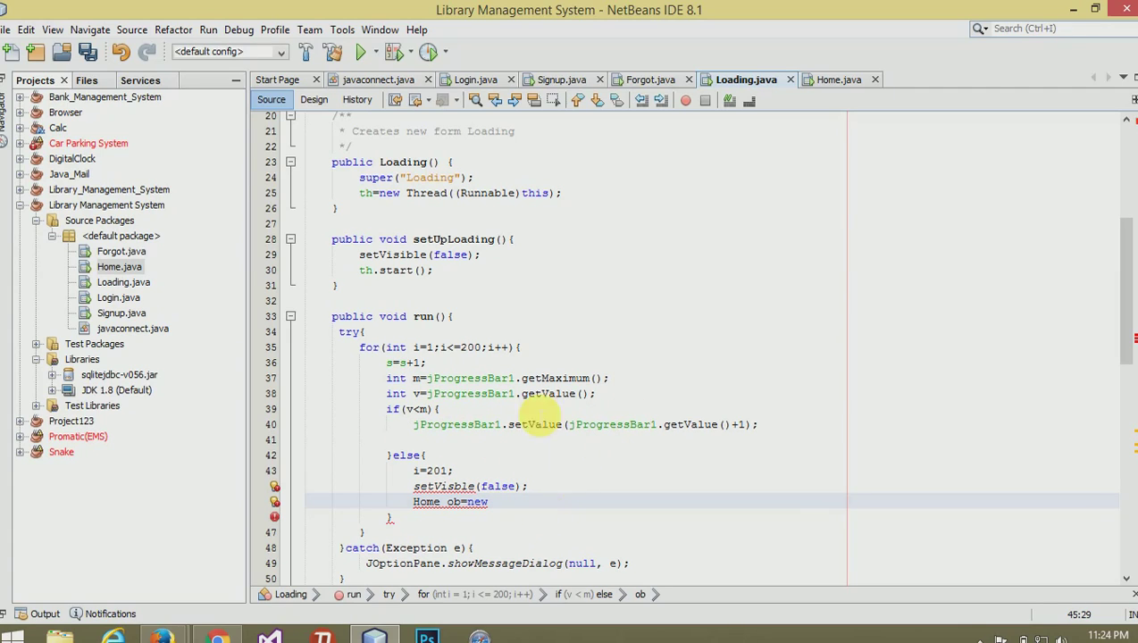
mouse_move(757, 200)
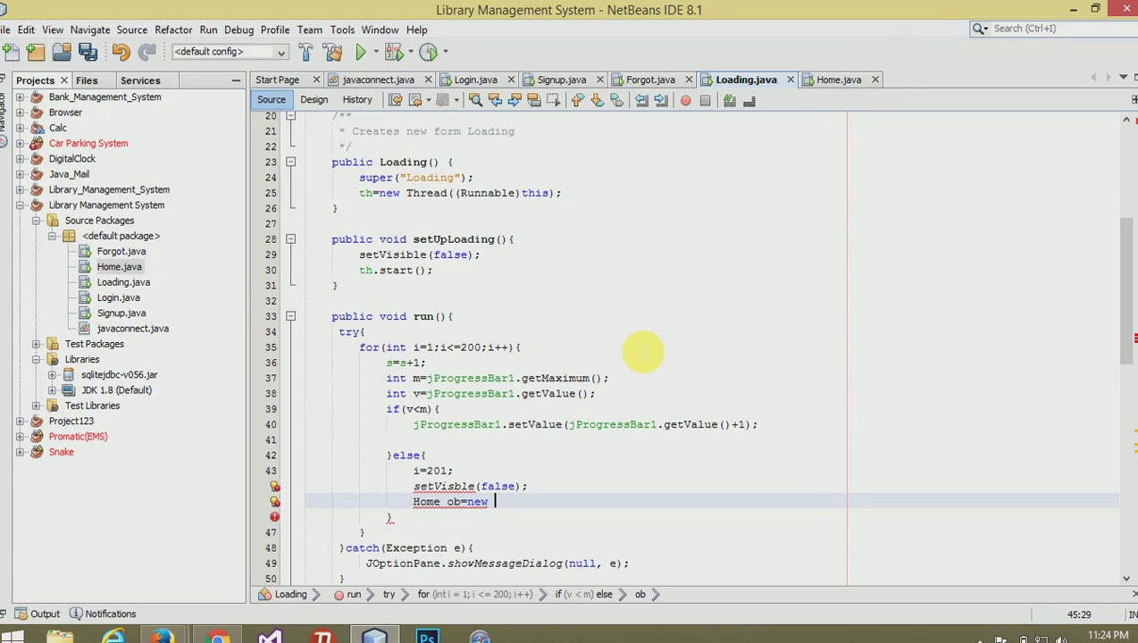
type("Home();")
type("ob.setV")
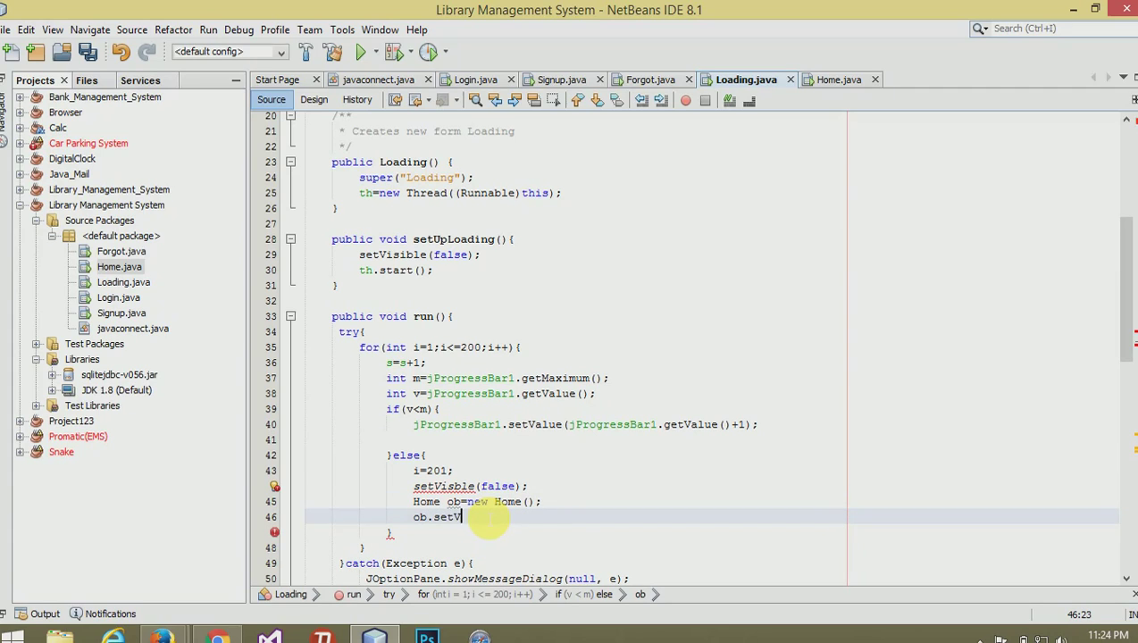
type("isible(true);")
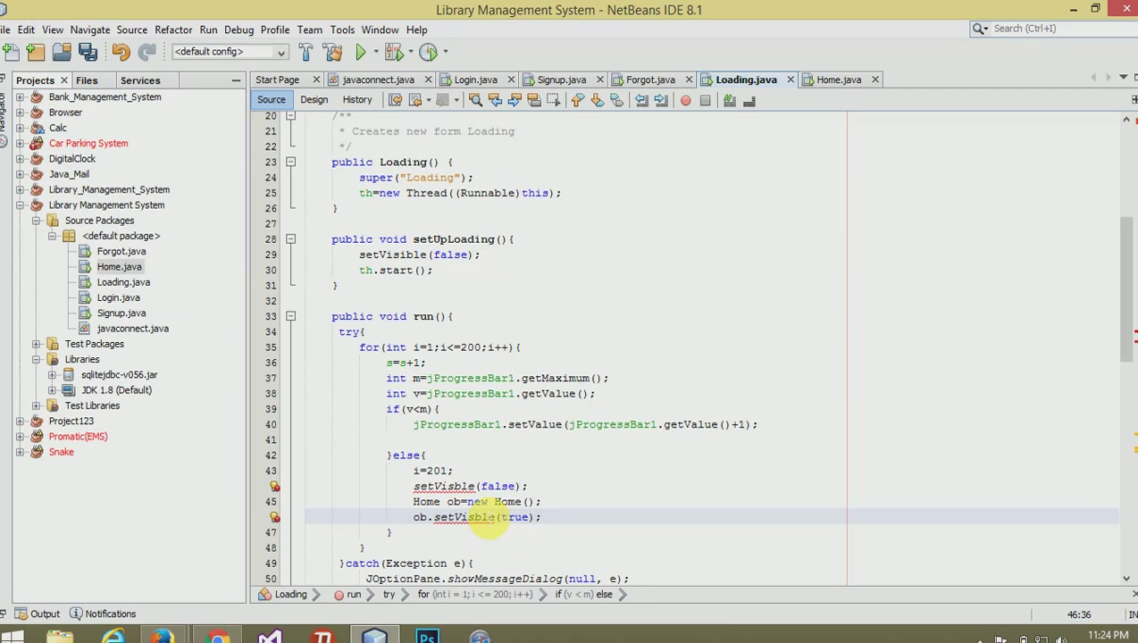
- After the else block, add Thread.sleep(50); so each loop pass pauses 50 ms
left_click(540, 518)
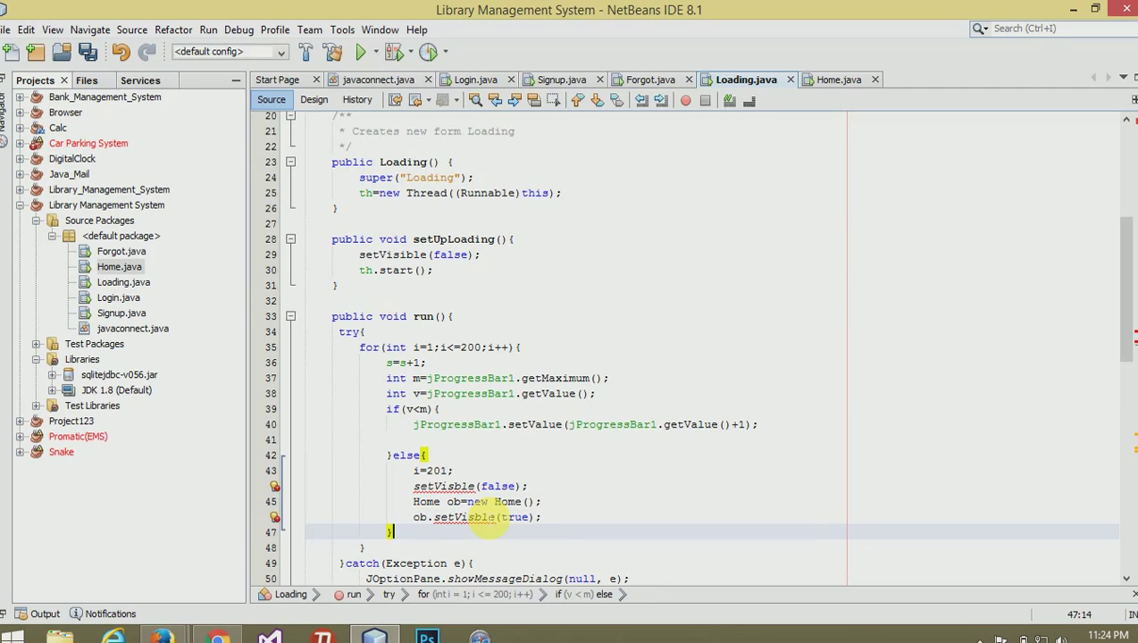
type("Thread.s")
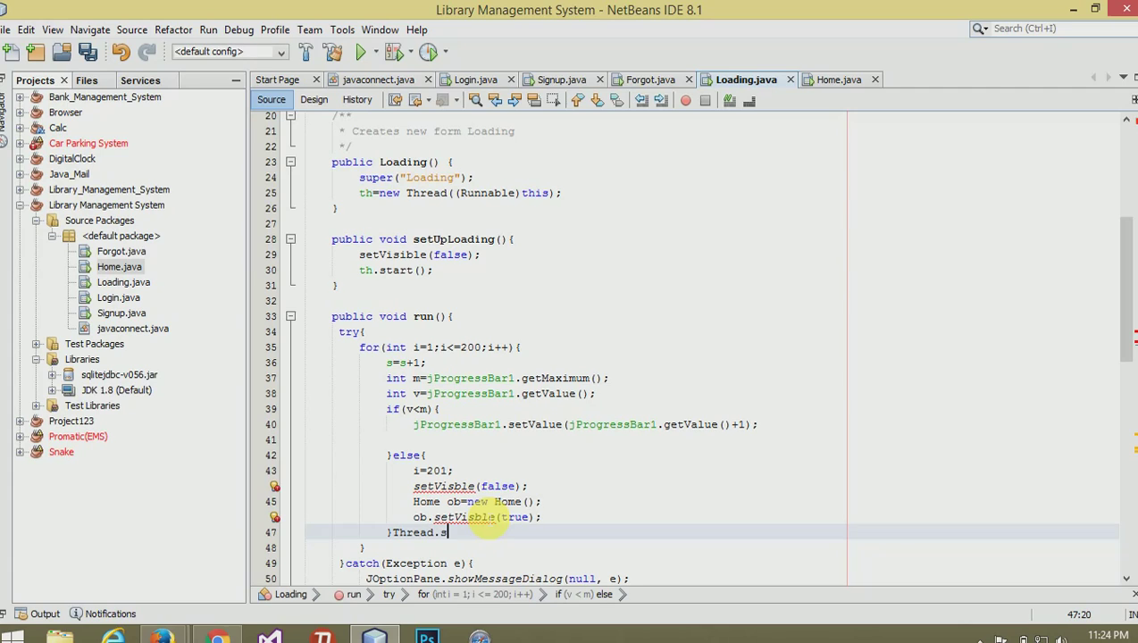
type("leep()")
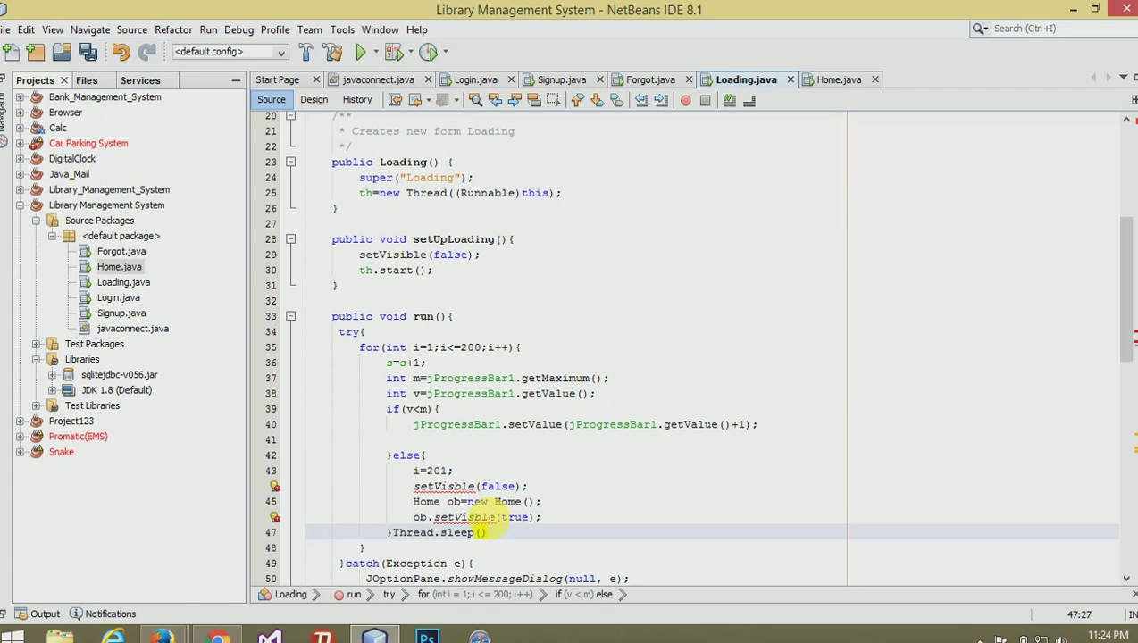
type("50")
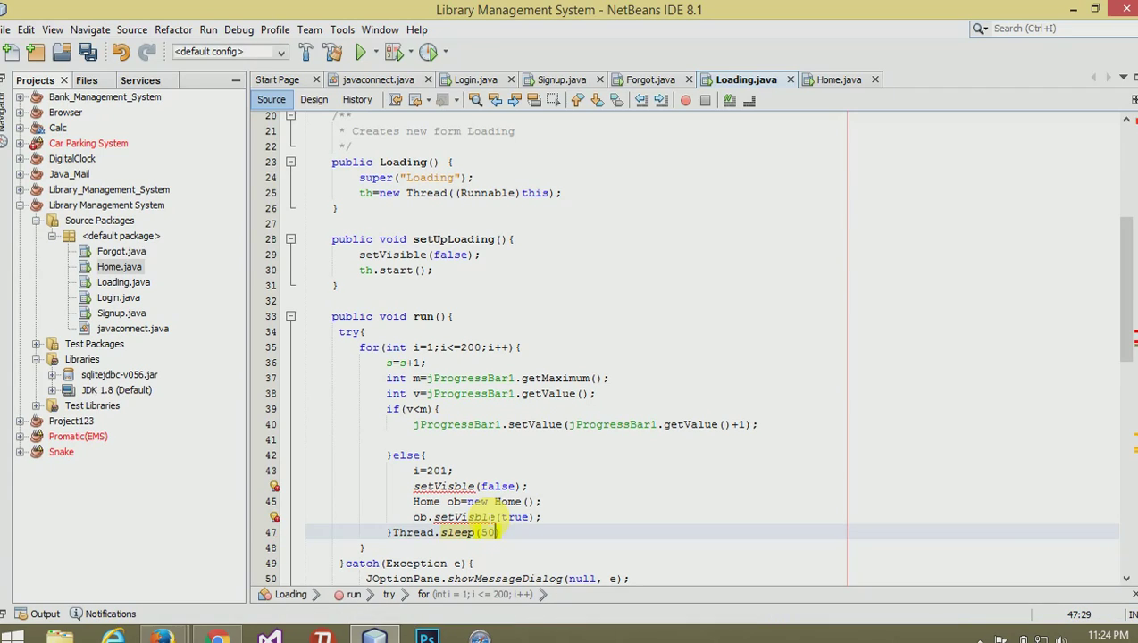
type(");")
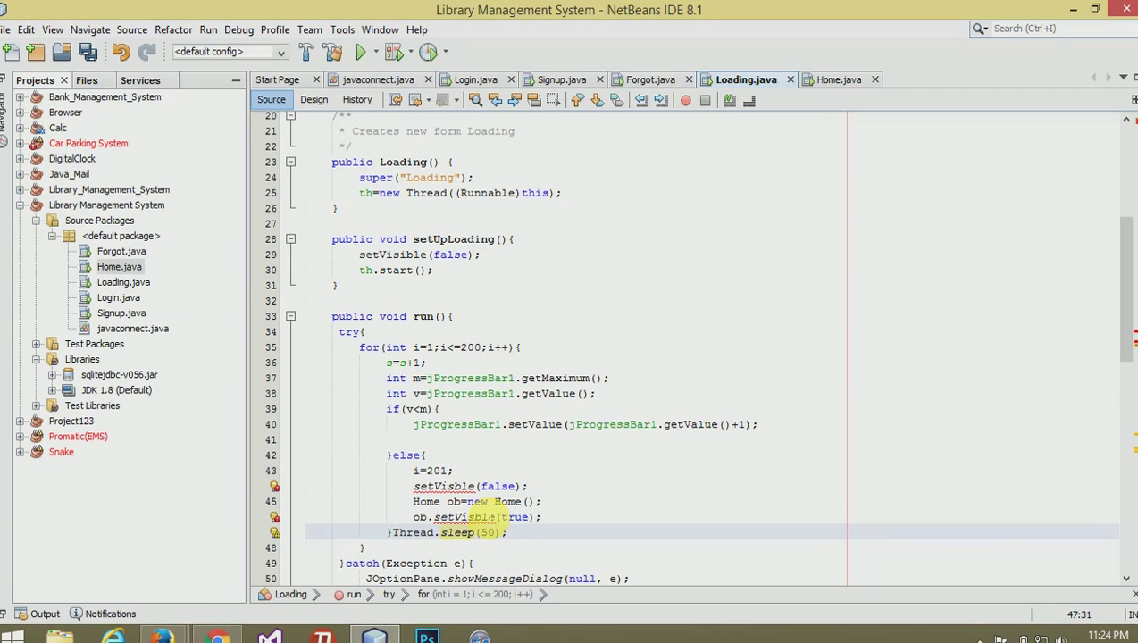
scroll("down", 3)
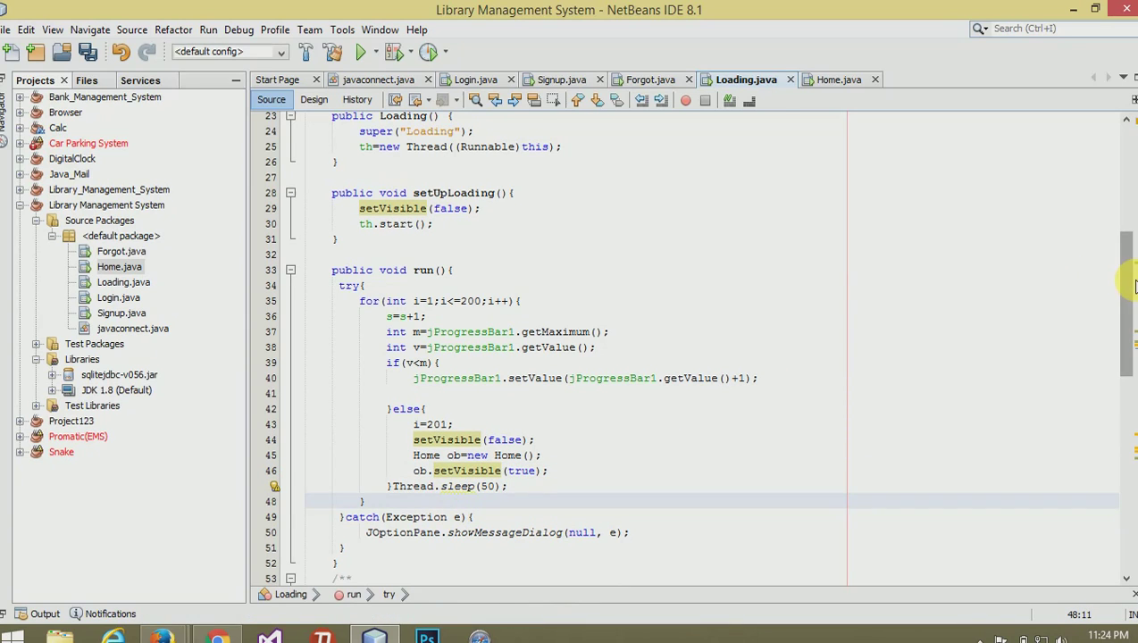
scroll("up", 3)
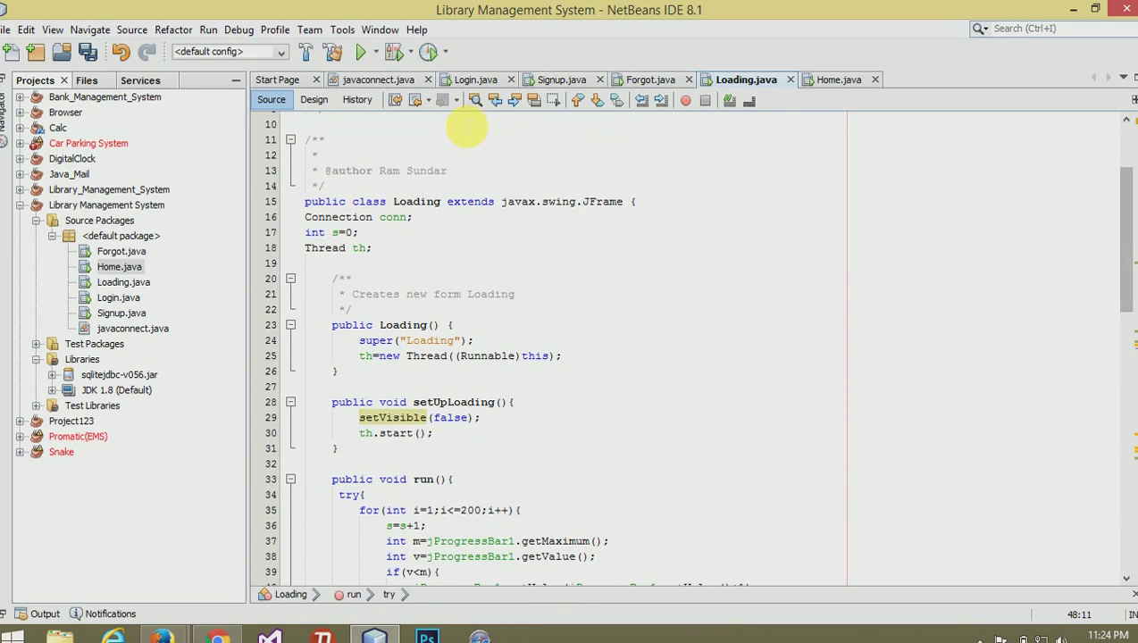
mouse_move(650, 79)
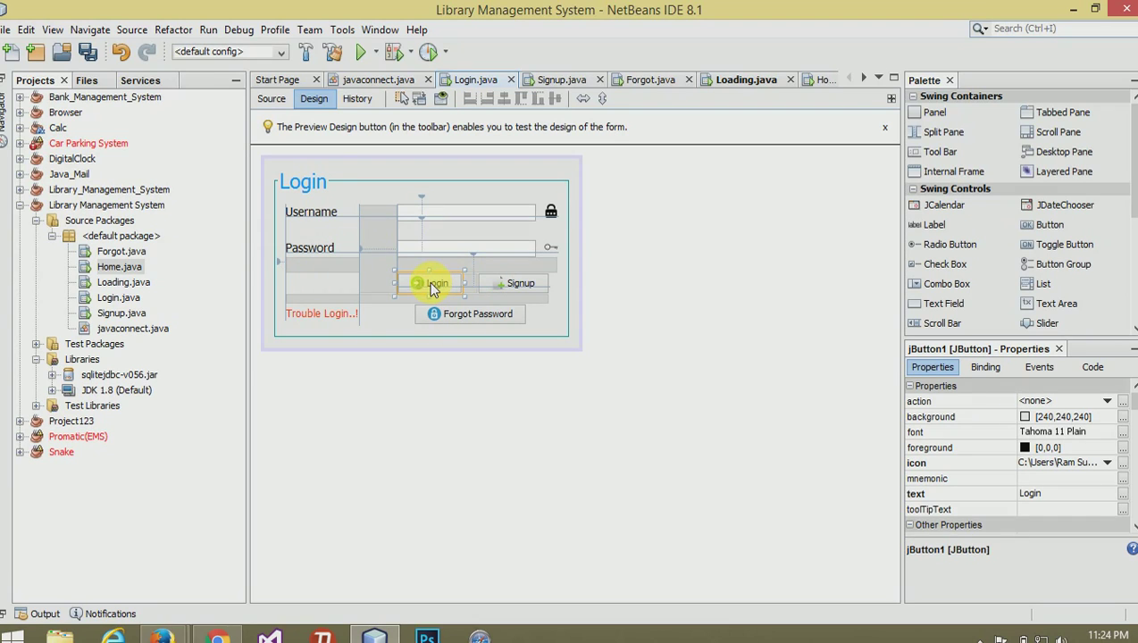
- In the Login button handler, call ob.setUpLoading(); after creating the Loading form
left_click(272, 98)
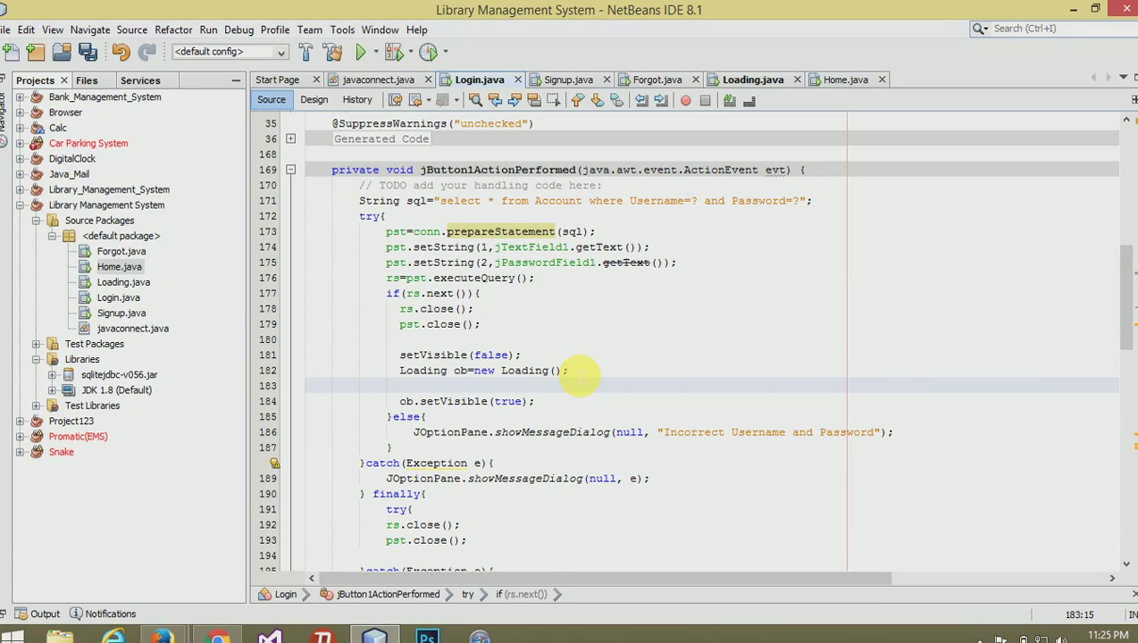
type("ob")
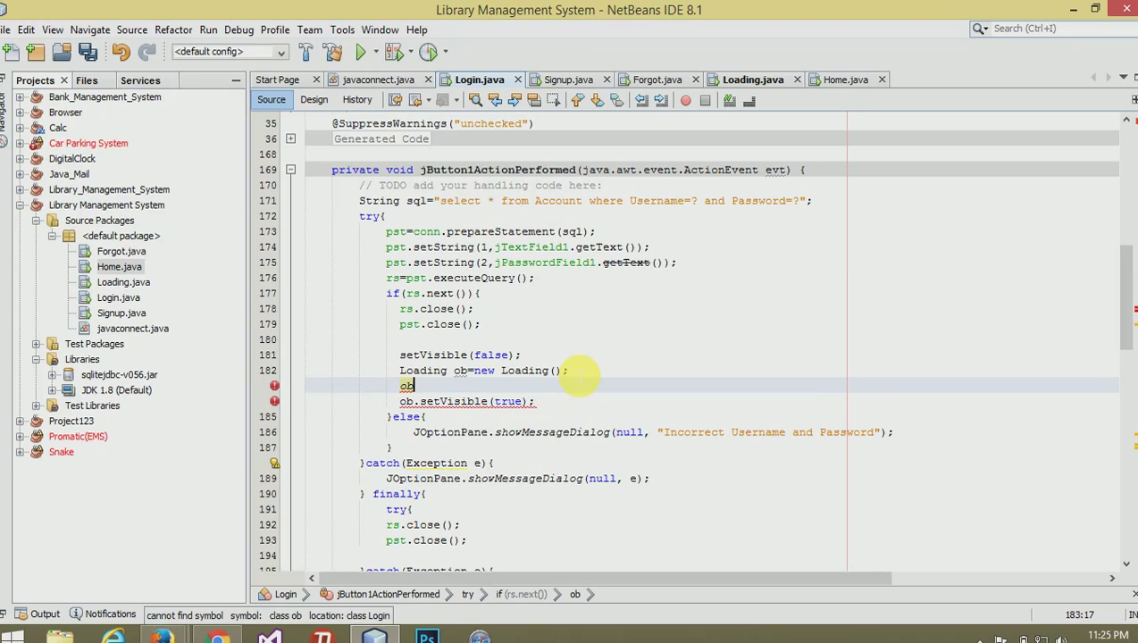
type(".setUp")
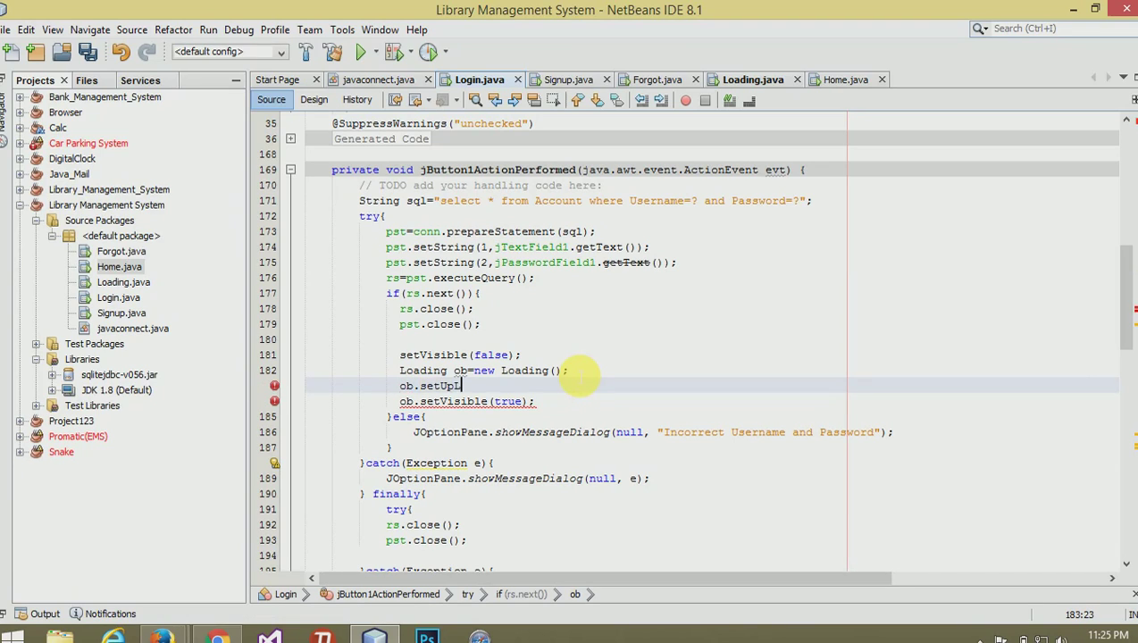
type("oading")
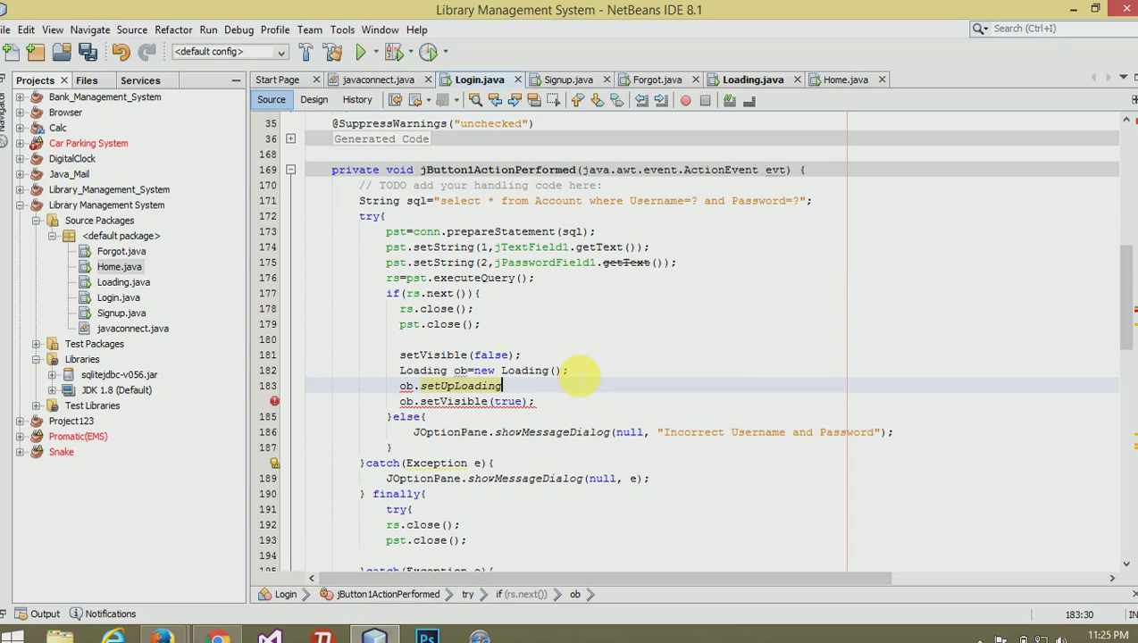
type("();")
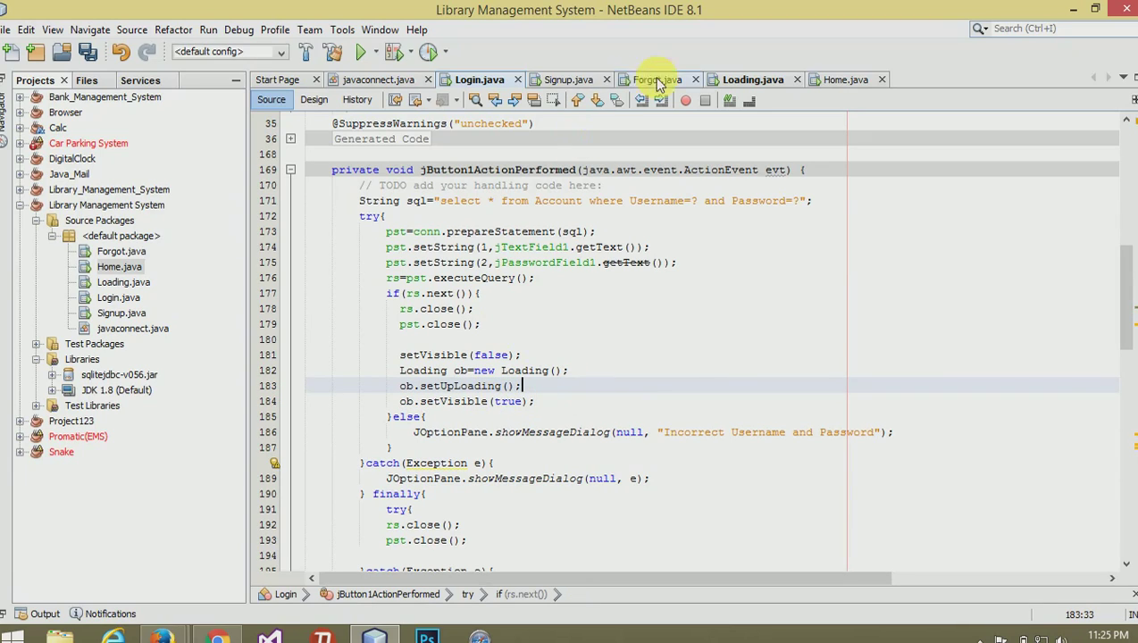
left_click(752, 79)
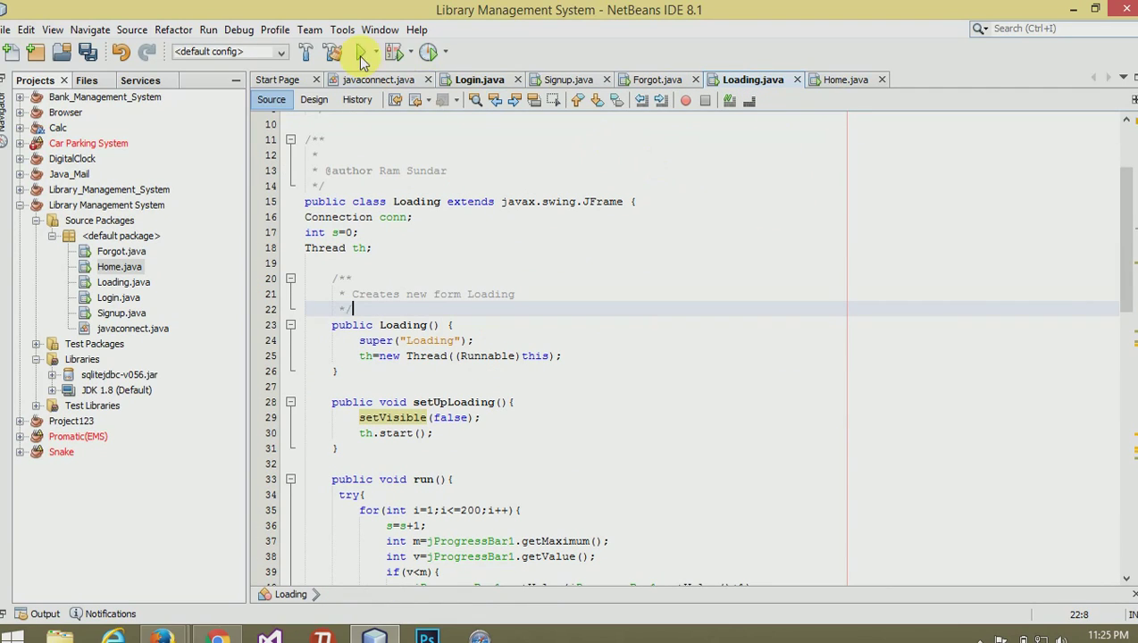
- Save all, run the project, and enter username ram with its password in the Login window
left_click(361, 50)
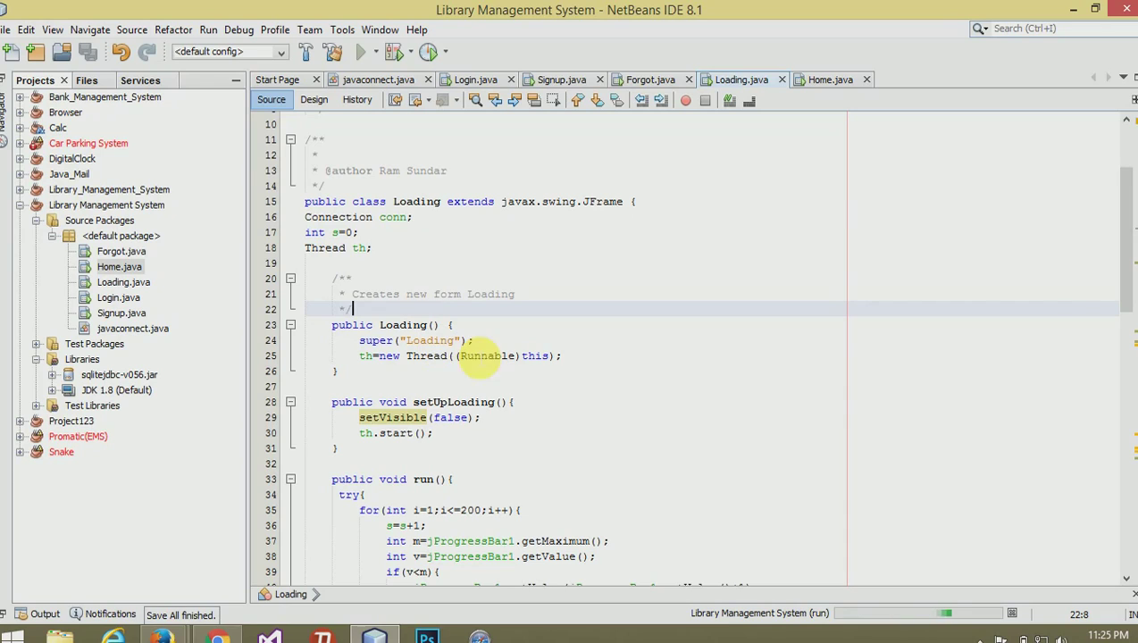
left_click(361, 50)
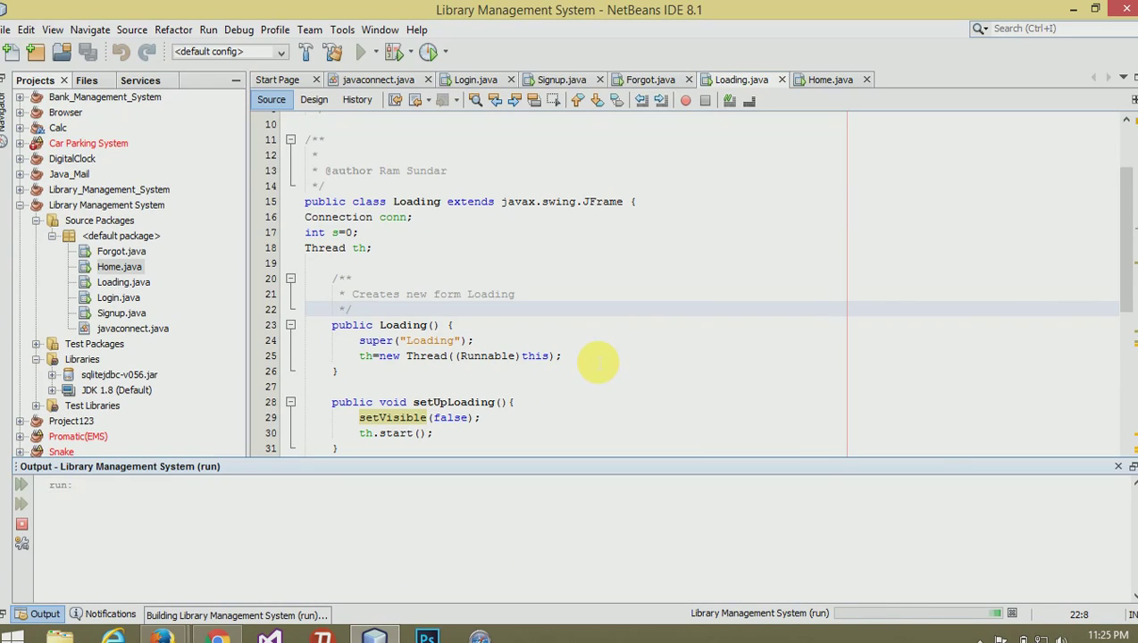
mouse_move(563, 308)
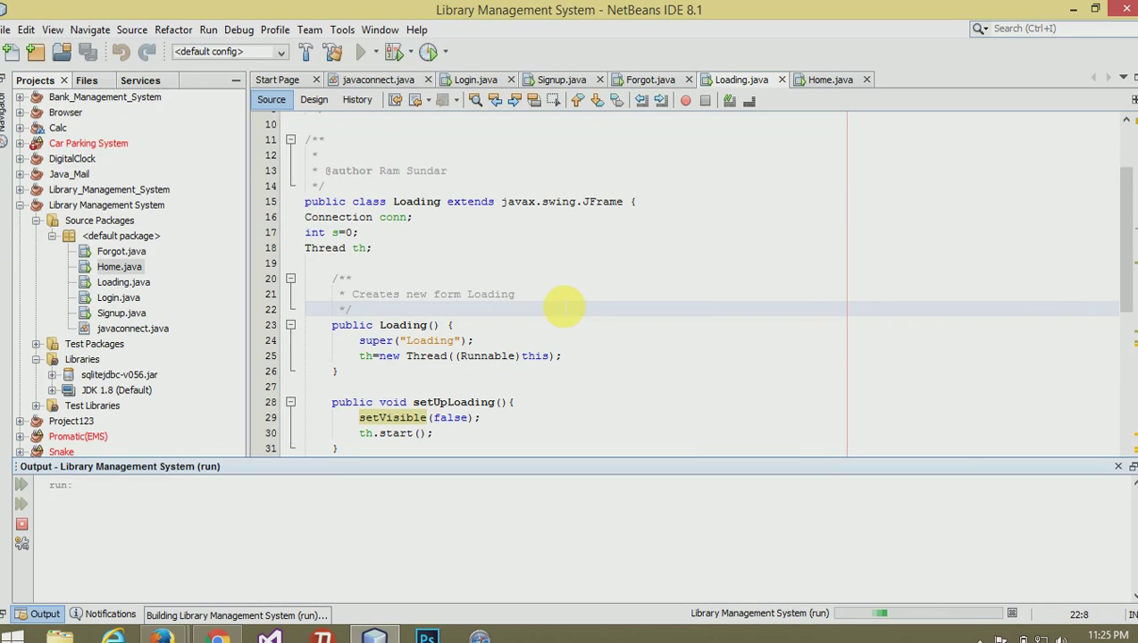
left_click(361, 50)
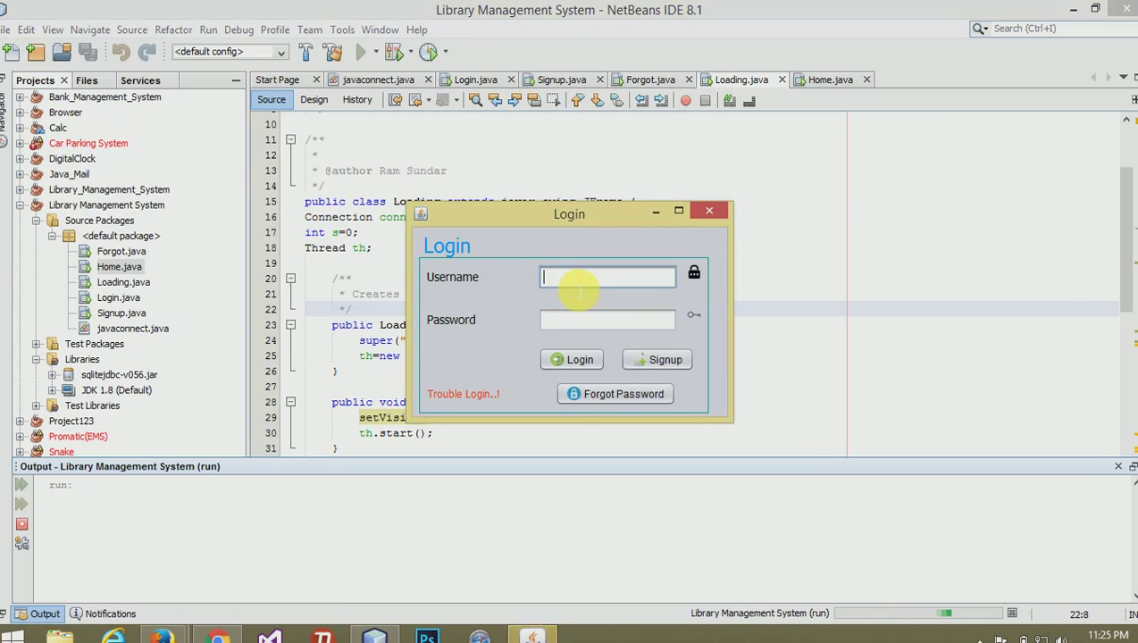
type("ram")
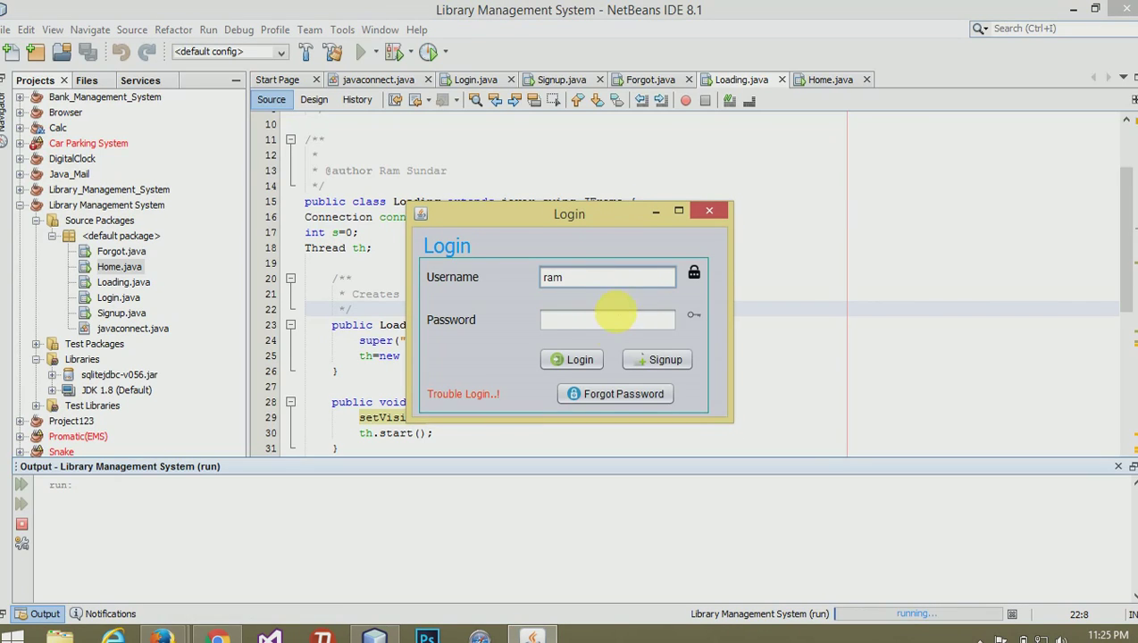
type("*****")
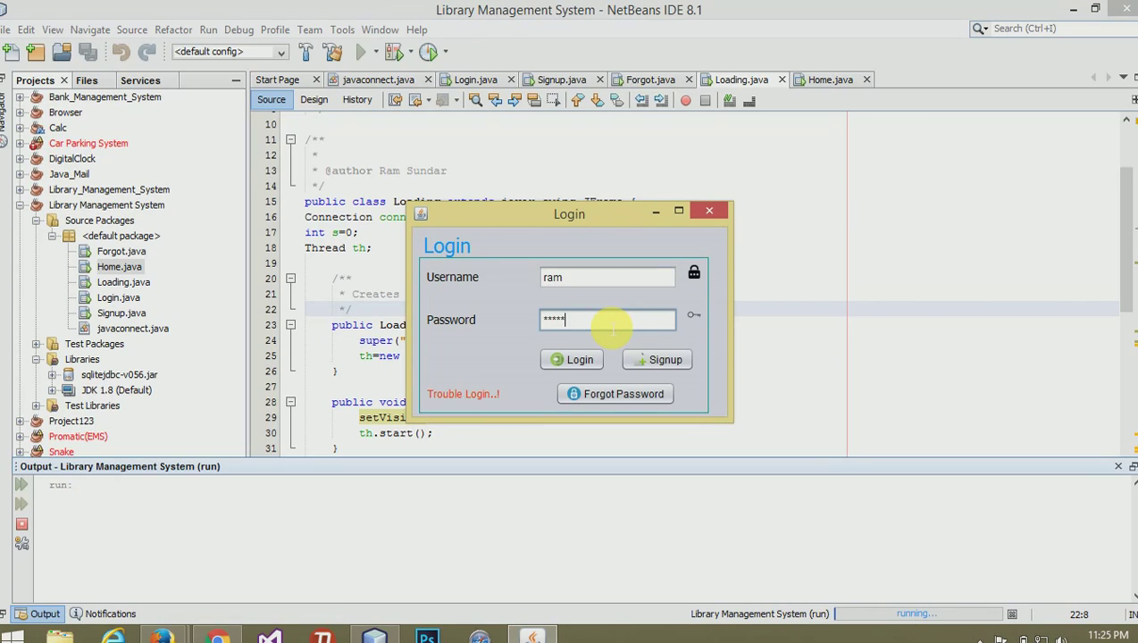
- Attempt login and dismiss the resulting ClassCastException: Loading cannot be cast to Runnable
left_click(572, 359)
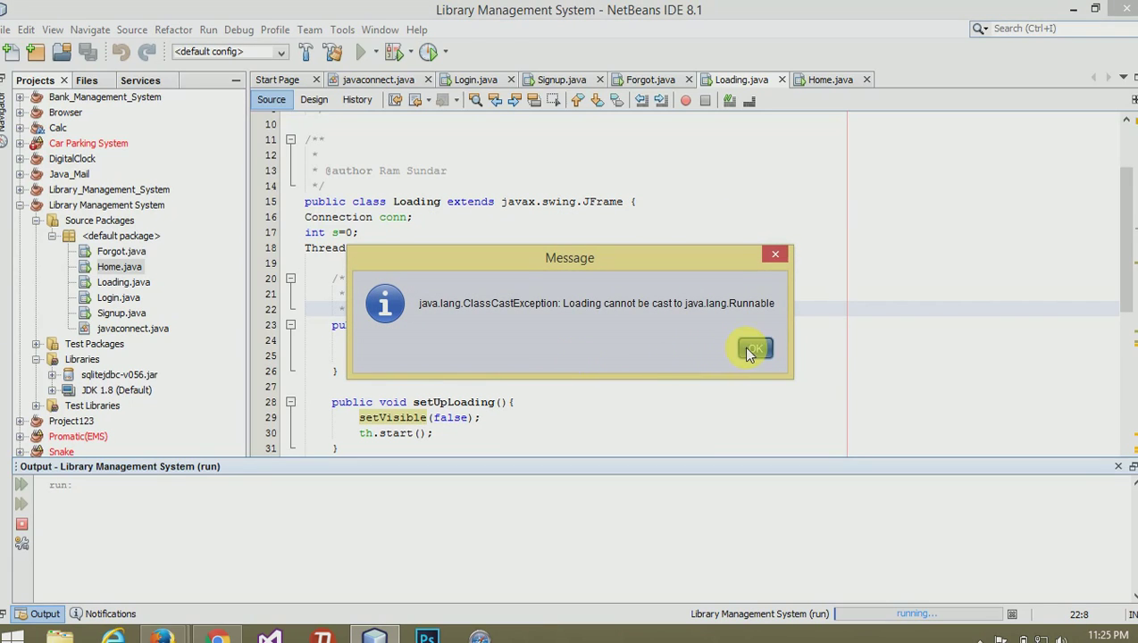
left_click(752, 349)
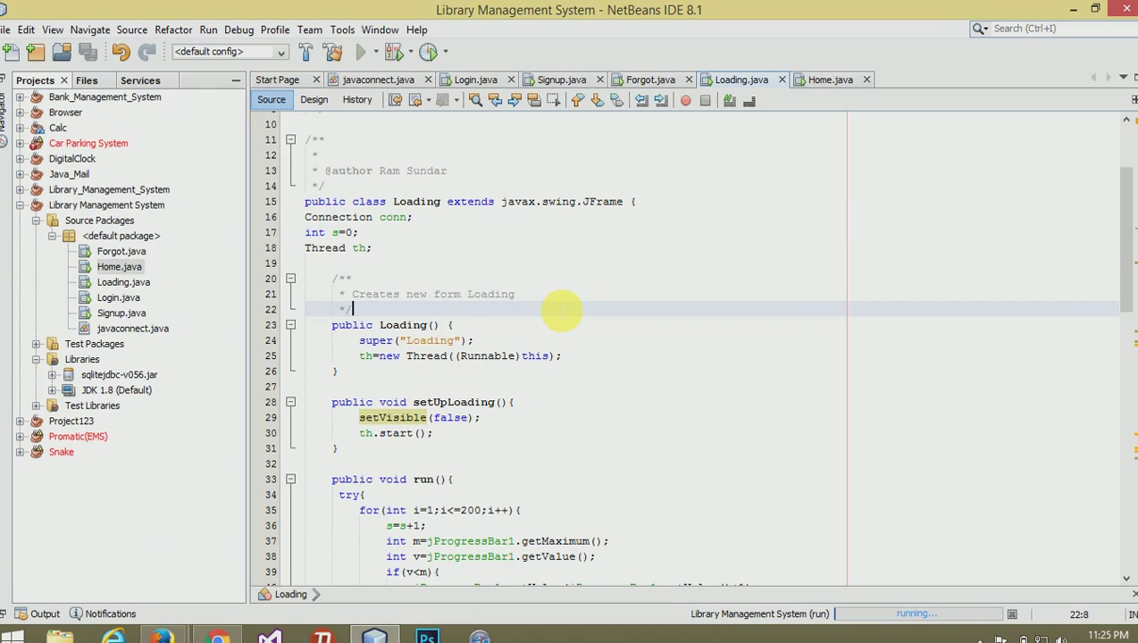
left_click(313, 98)
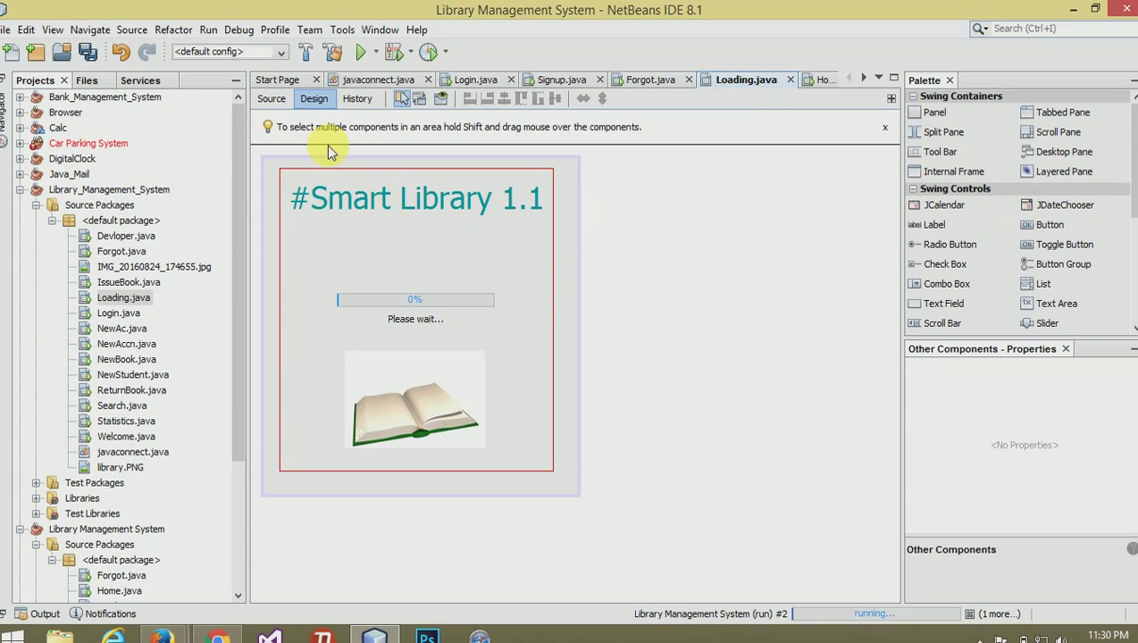
mouse_move(427, 194)
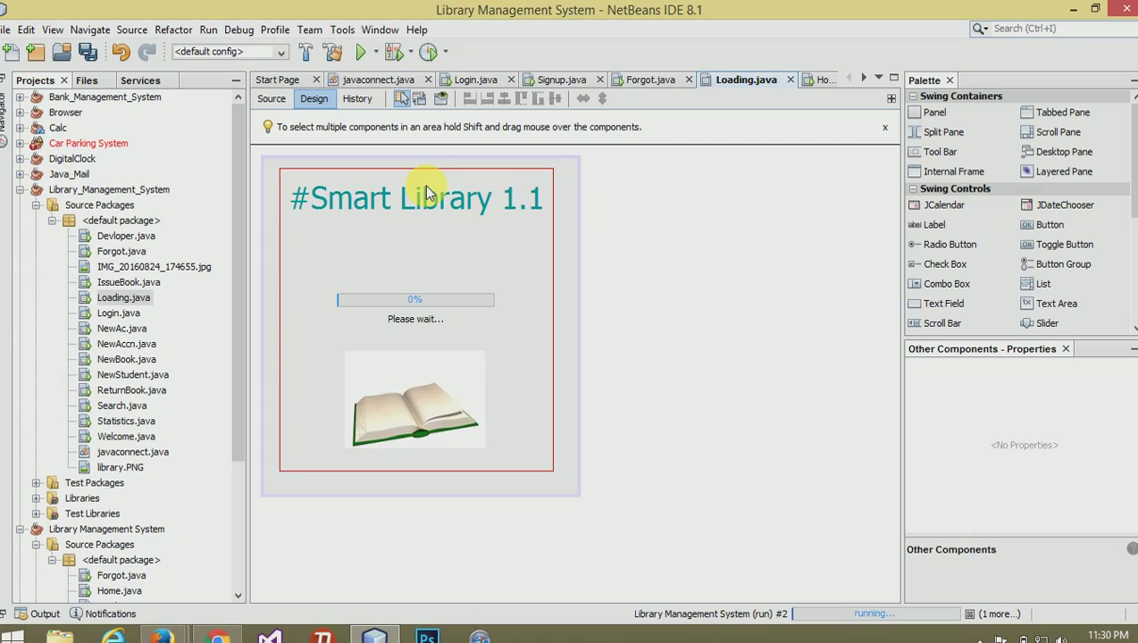
- Inspect the Loading frame's properties and switch to the Home form's design
left_click(420, 474)
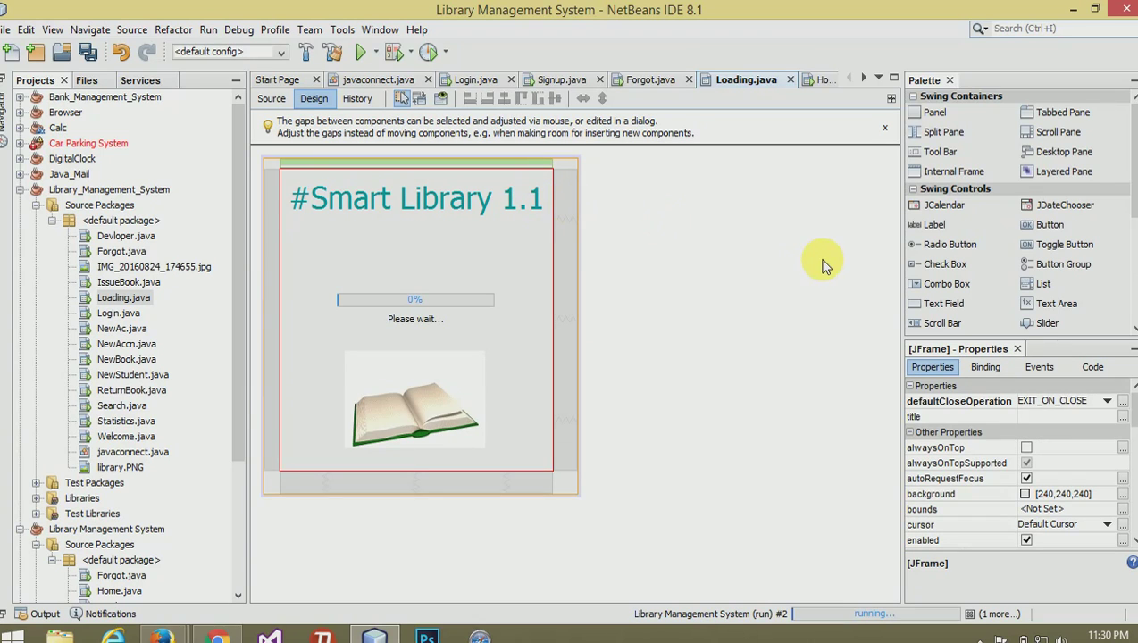
left_click(1093, 368)
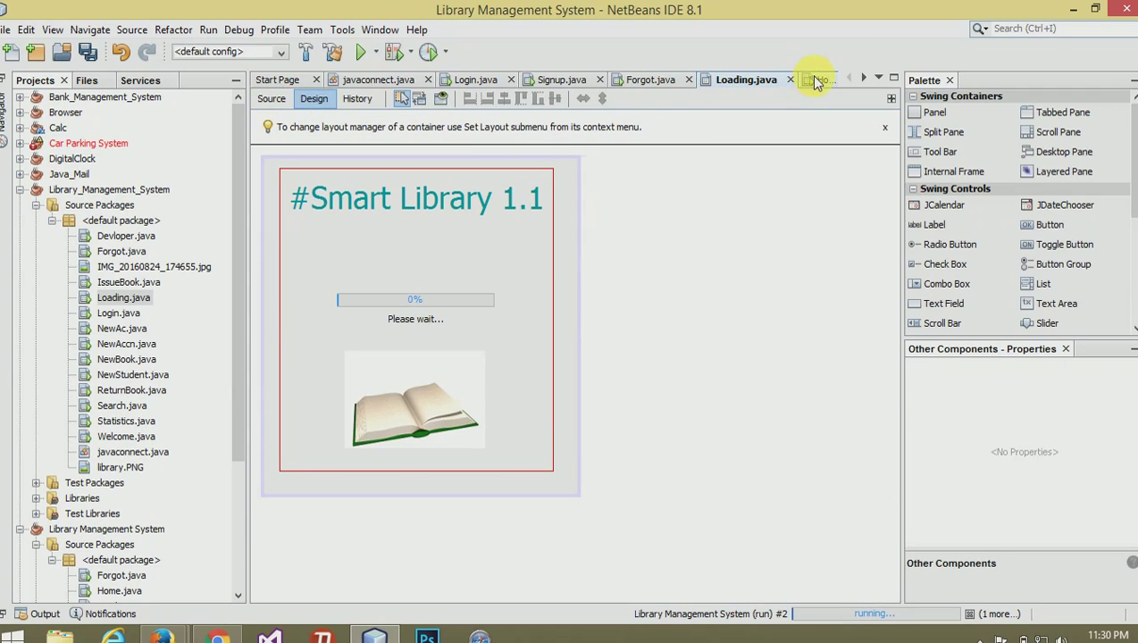
left_click(790, 79)
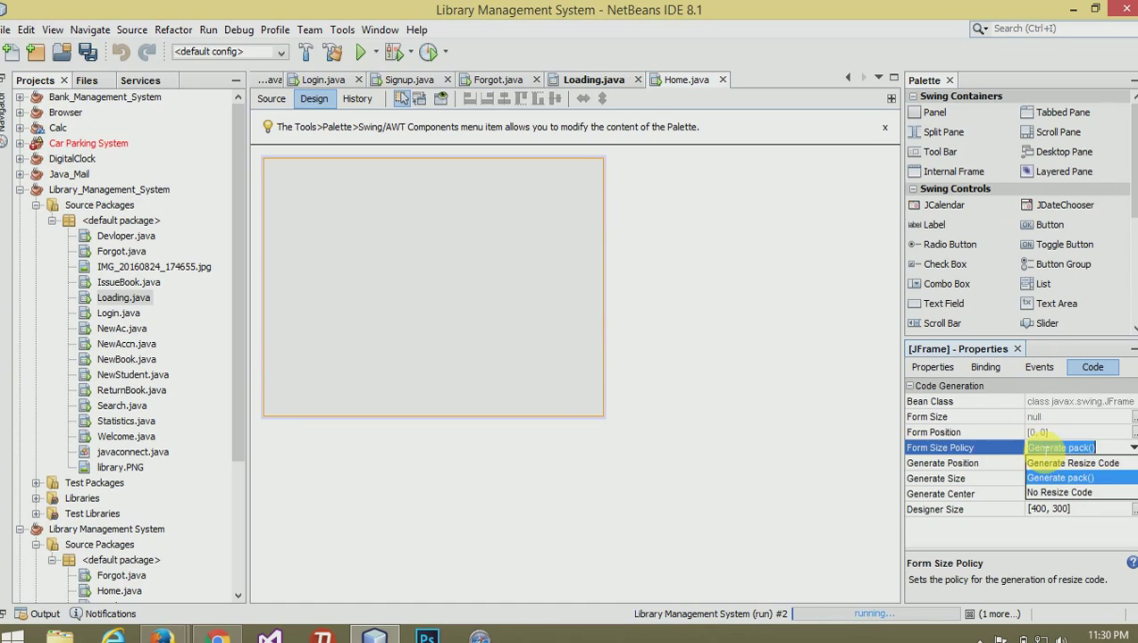
- Set Home's Form Size Policy to Generate Resize Code with Generate Center, then return to Loading
left_click(1072, 447)
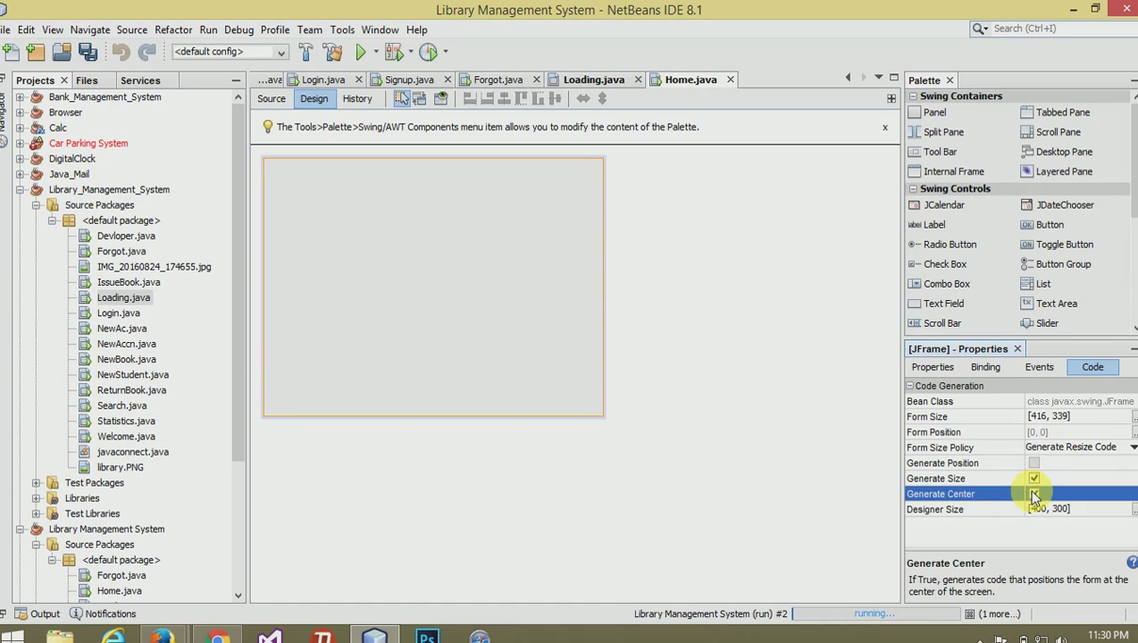
left_click(593, 78)
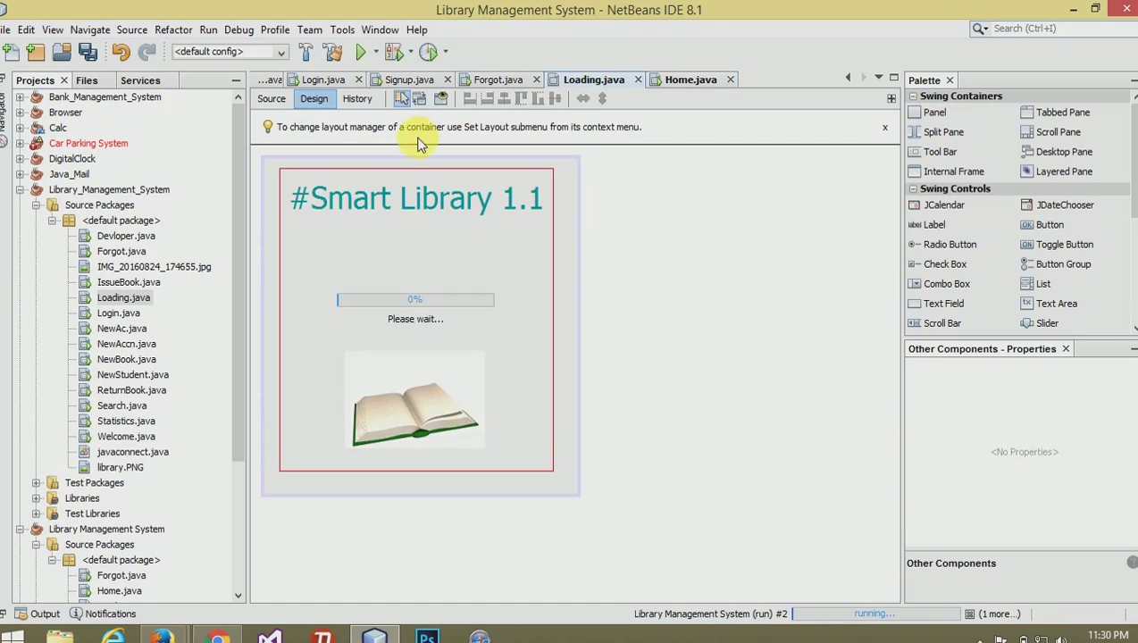
left_click(272, 99)
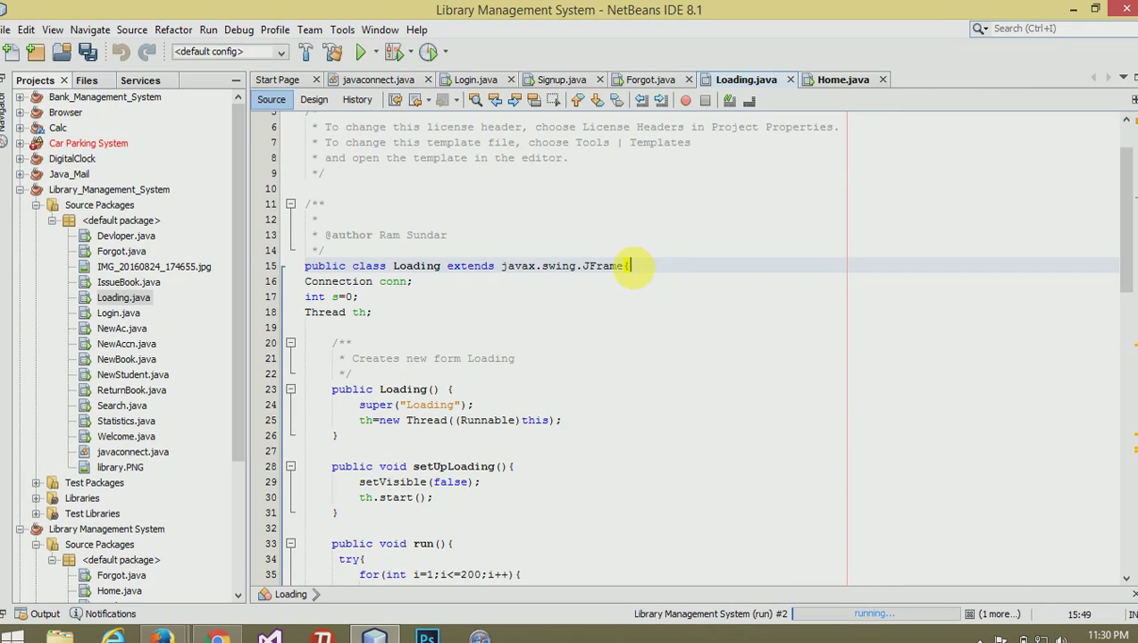
- Finish the initComponents(); call after super("Loading") in the Loading constructor
type("initComp")
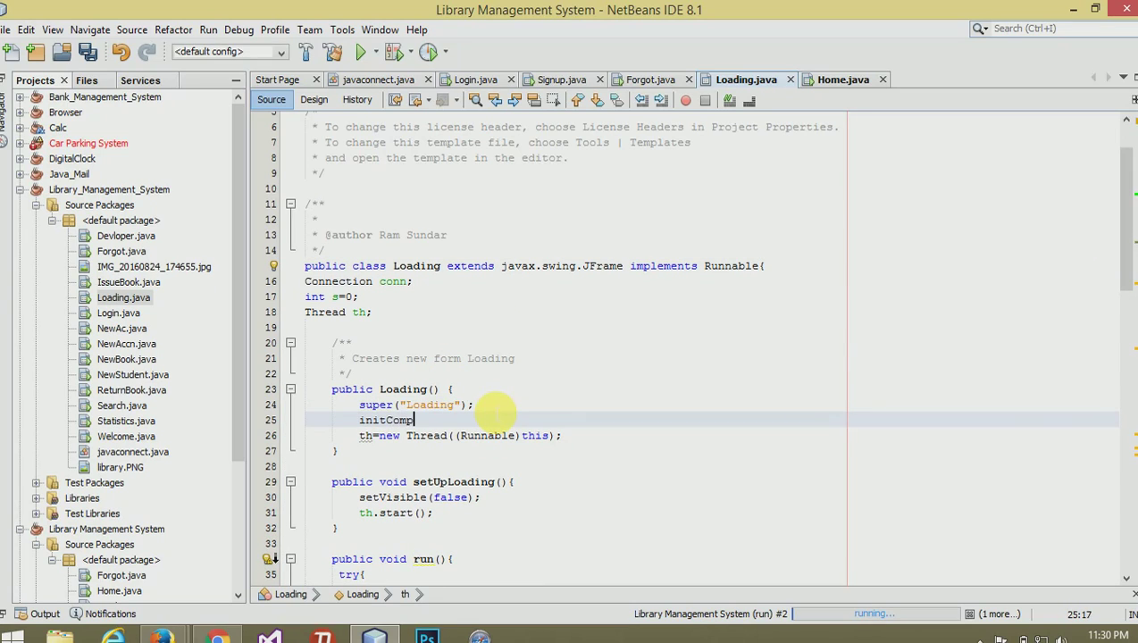
type("onents")
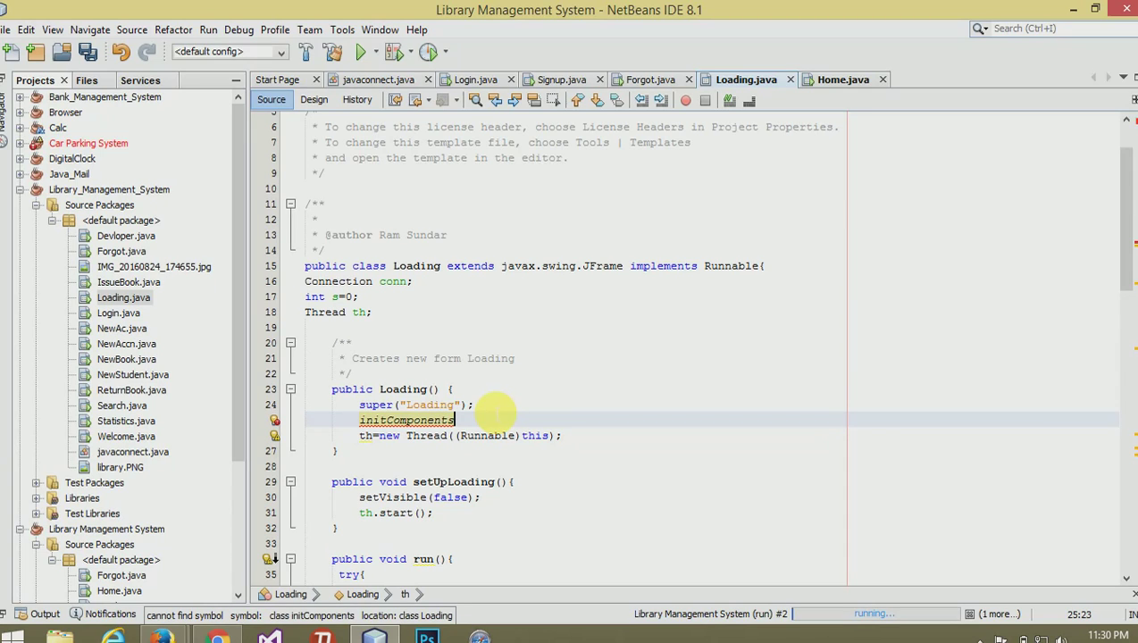
type("();")
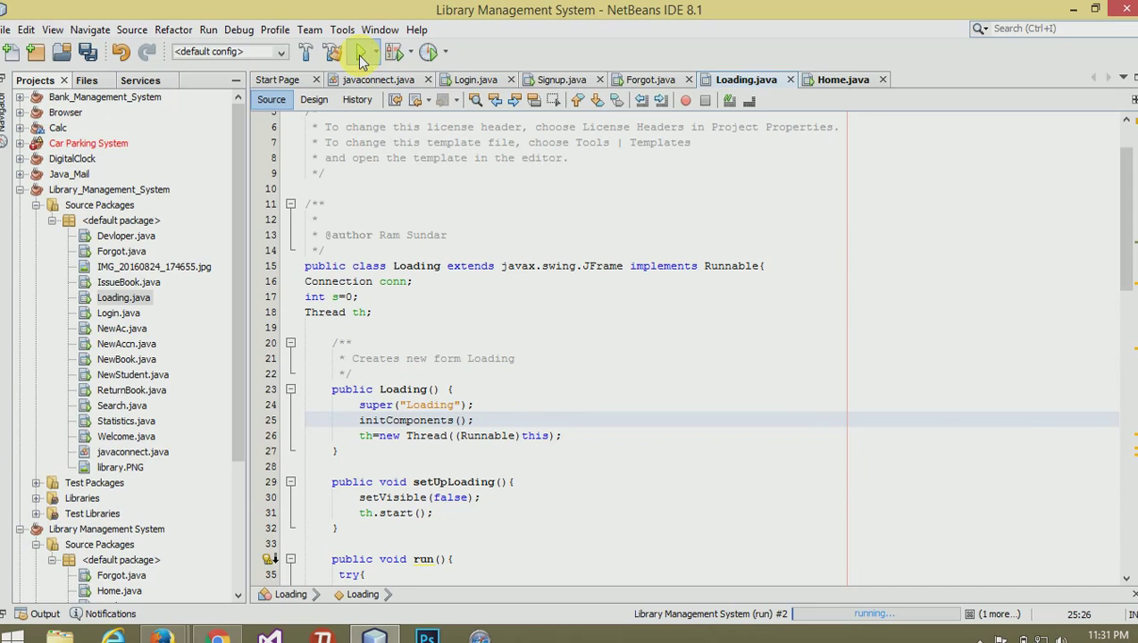
- Run the project, log in with the entered credentials, and close the blank loading window
left_click(361, 50)
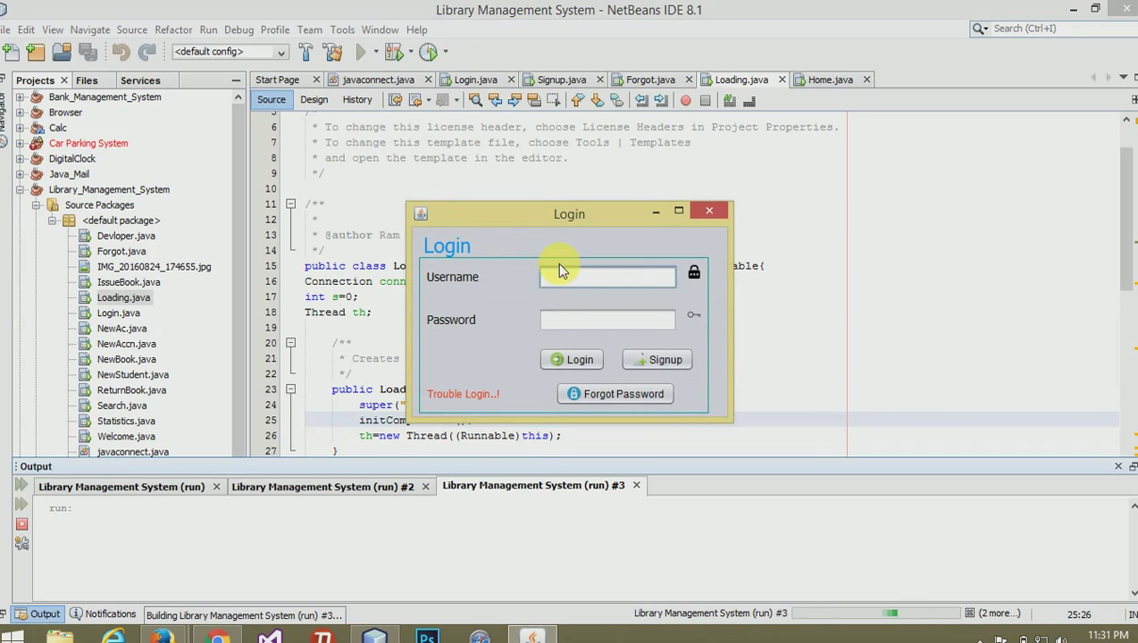
type("1")
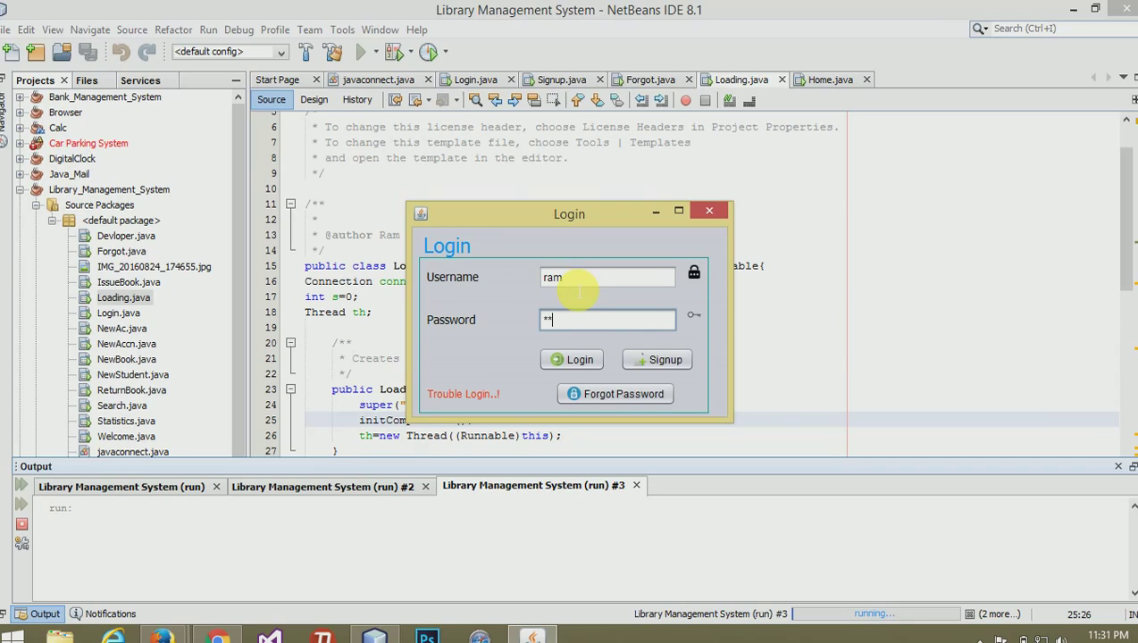
left_click(572, 359)
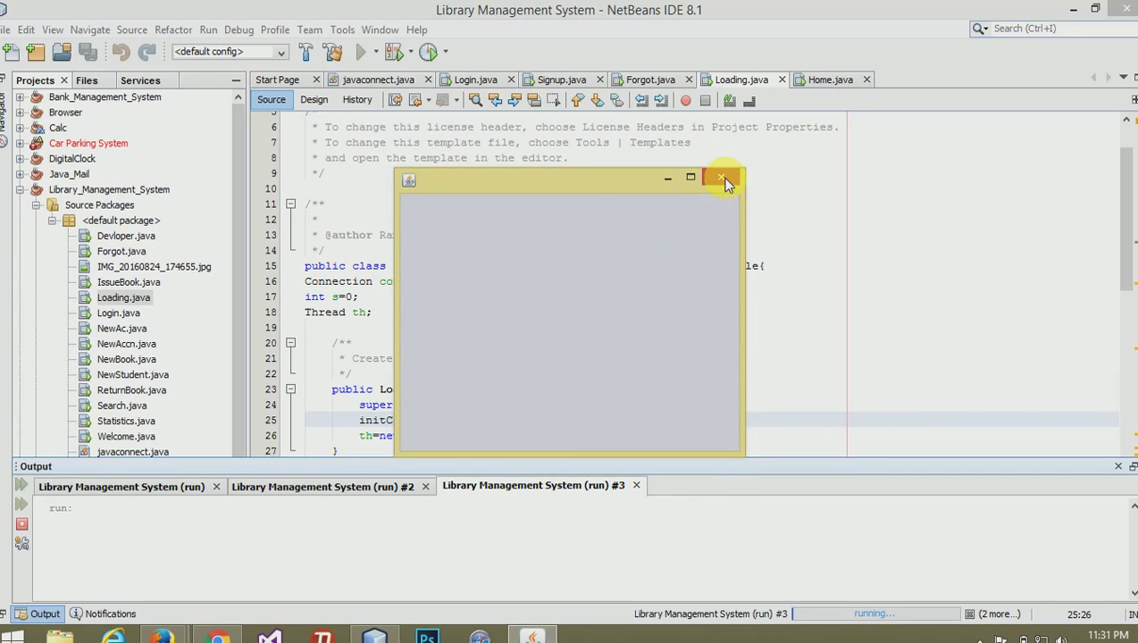
left_click(723, 179)
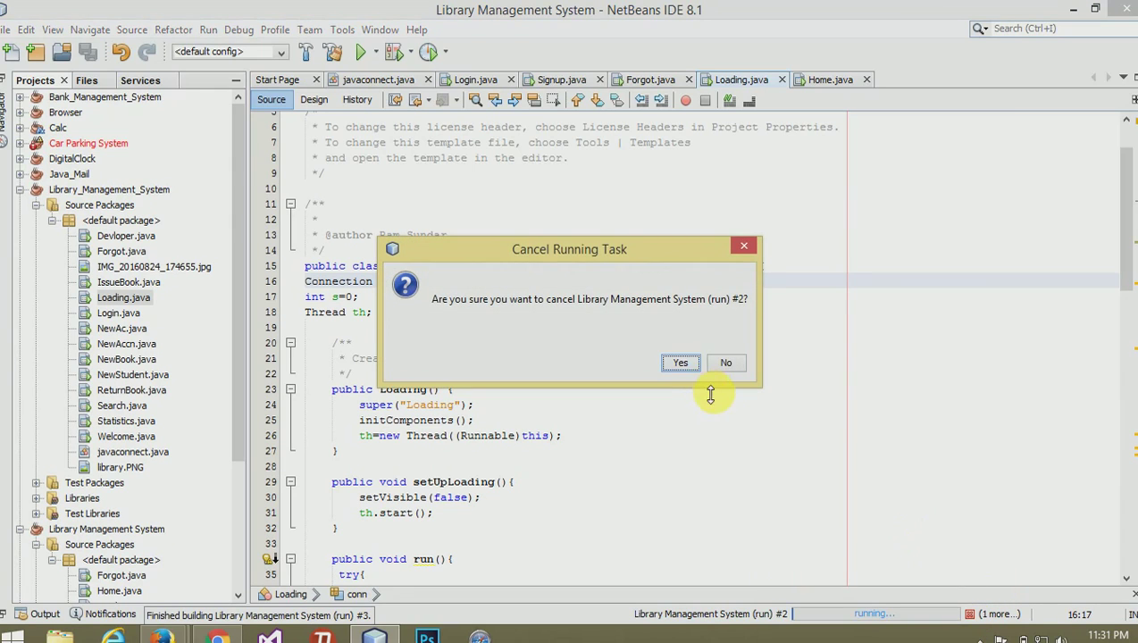
- Cancel and stop every still-running instance of the application
left_click(681, 362)
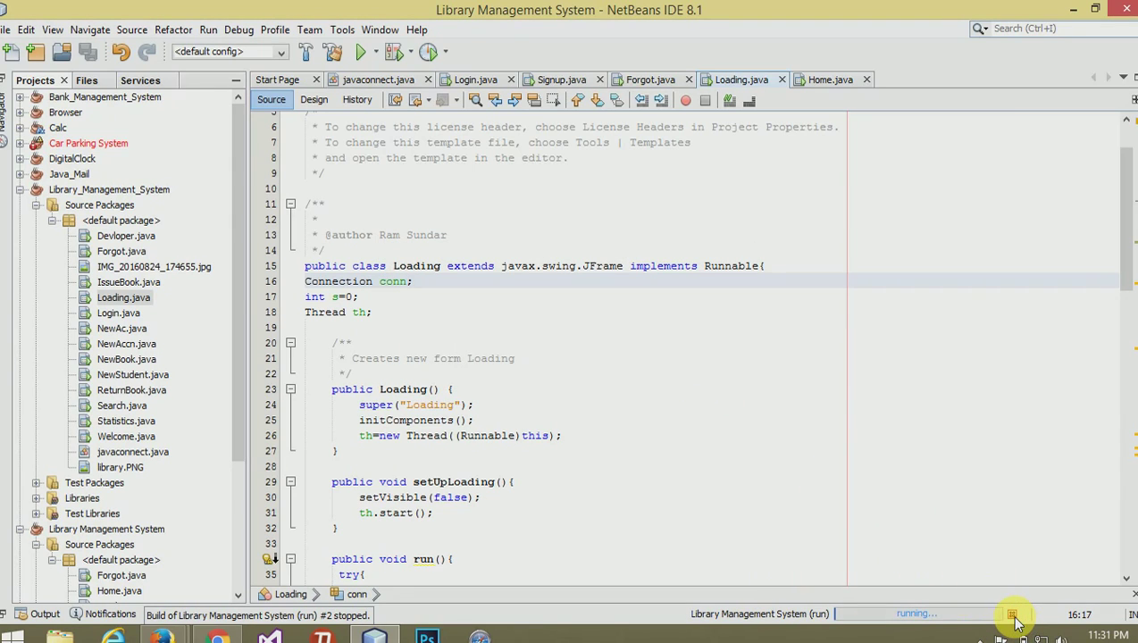
left_click(1012, 615)
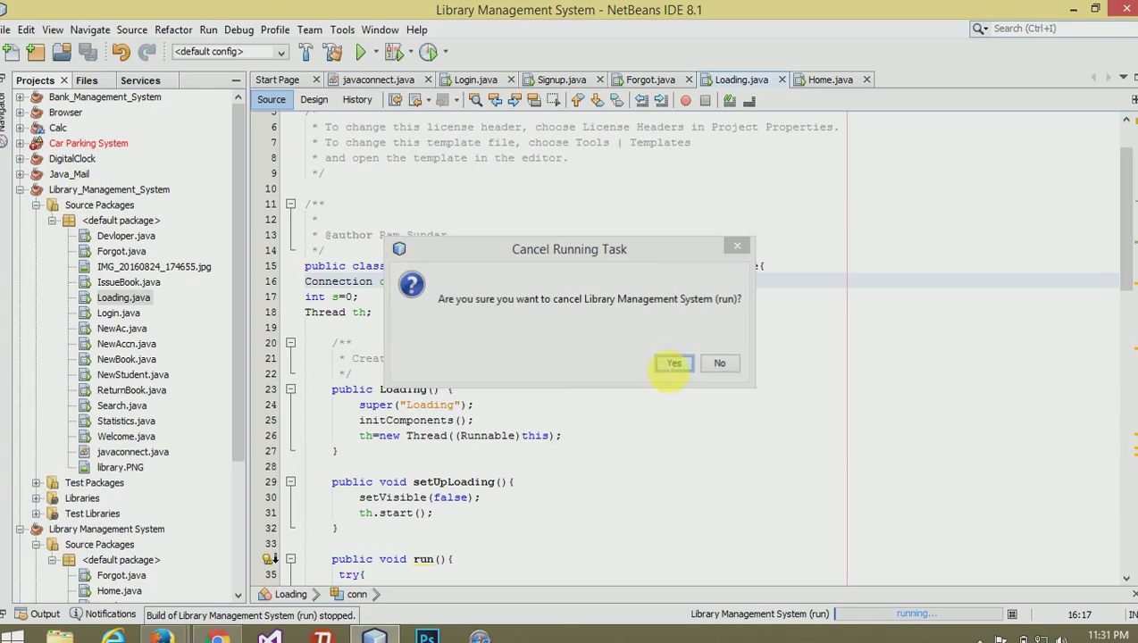
left_click(672, 363)
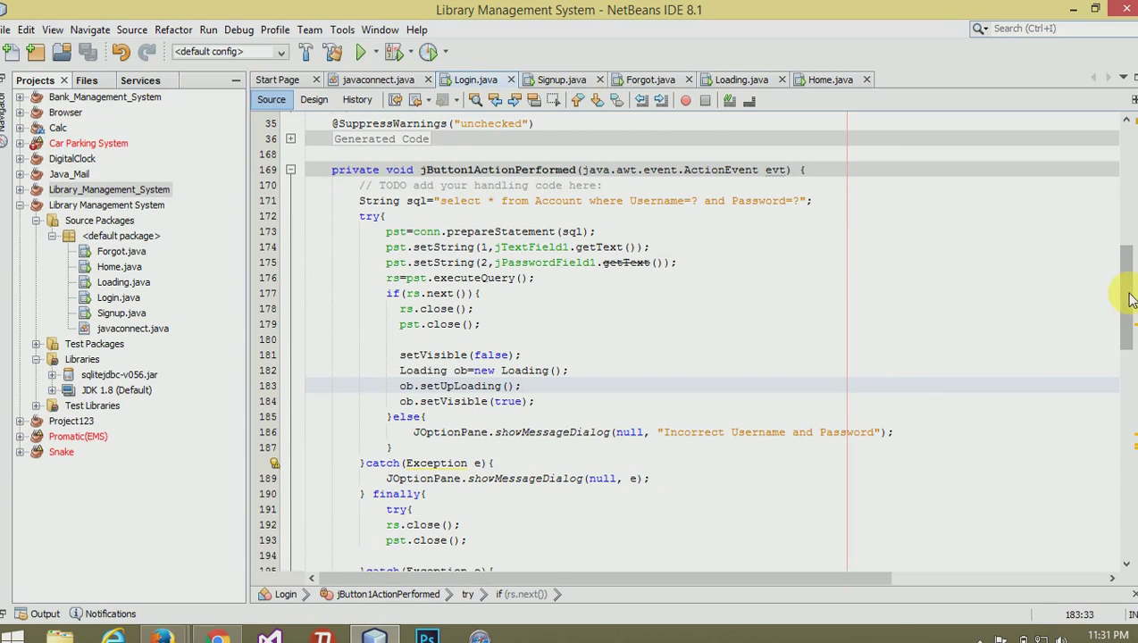
- Expand the look-and-feel setup fold in Login's main and comment out the Nimbus if-block
scroll("down", 3)
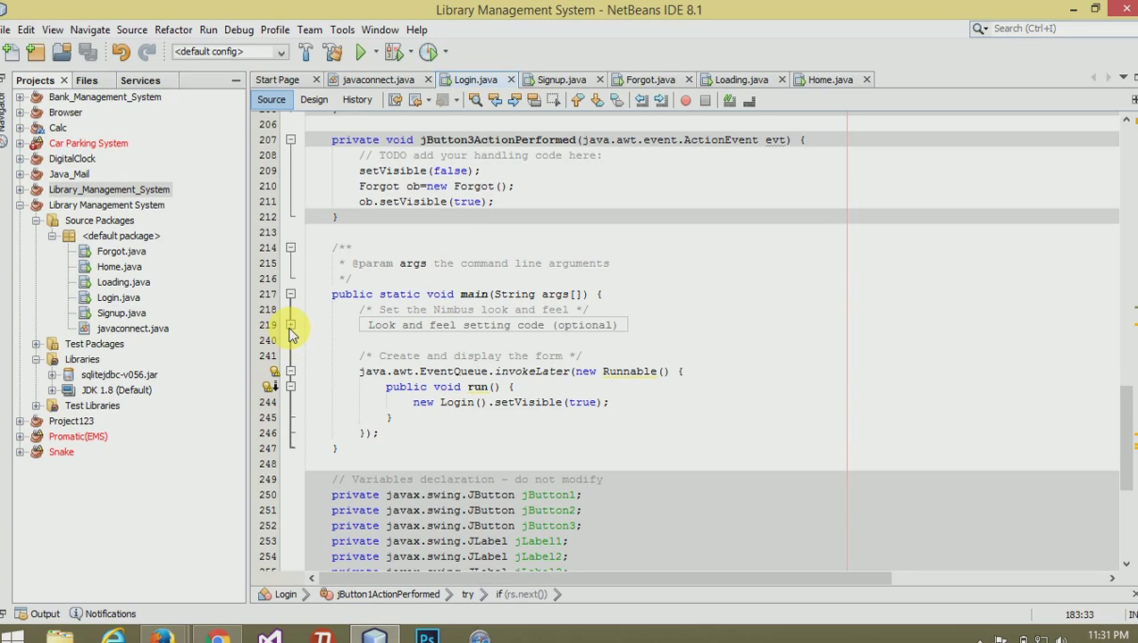
left_click(290, 326)
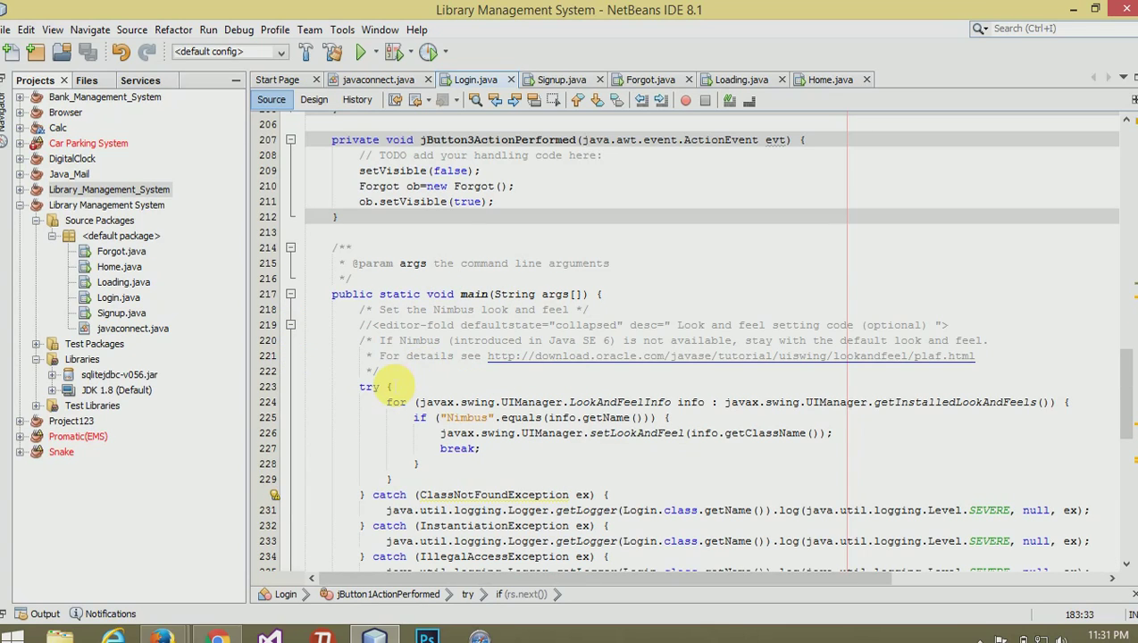
scroll("down", 3)
type("/* ")
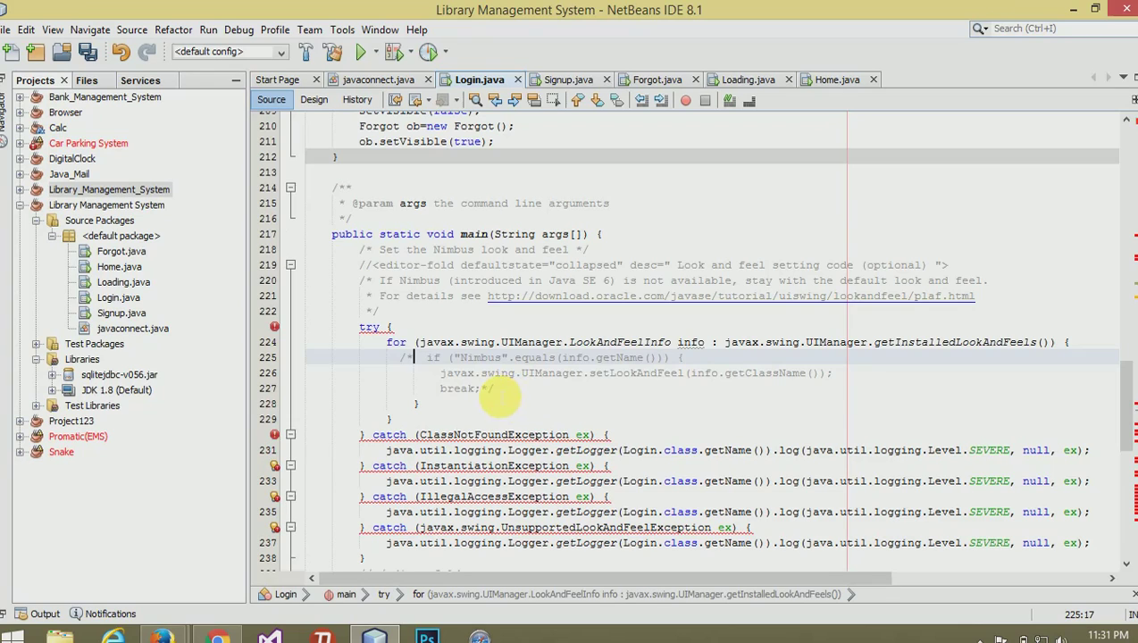
key("enter")
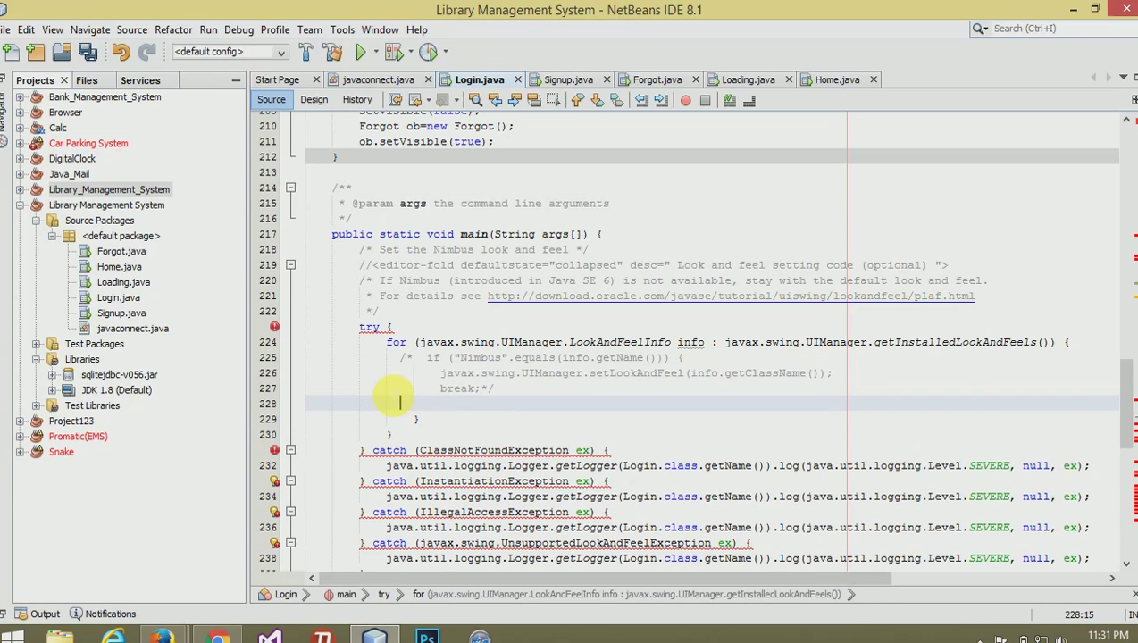
mouse_move(164, 636)
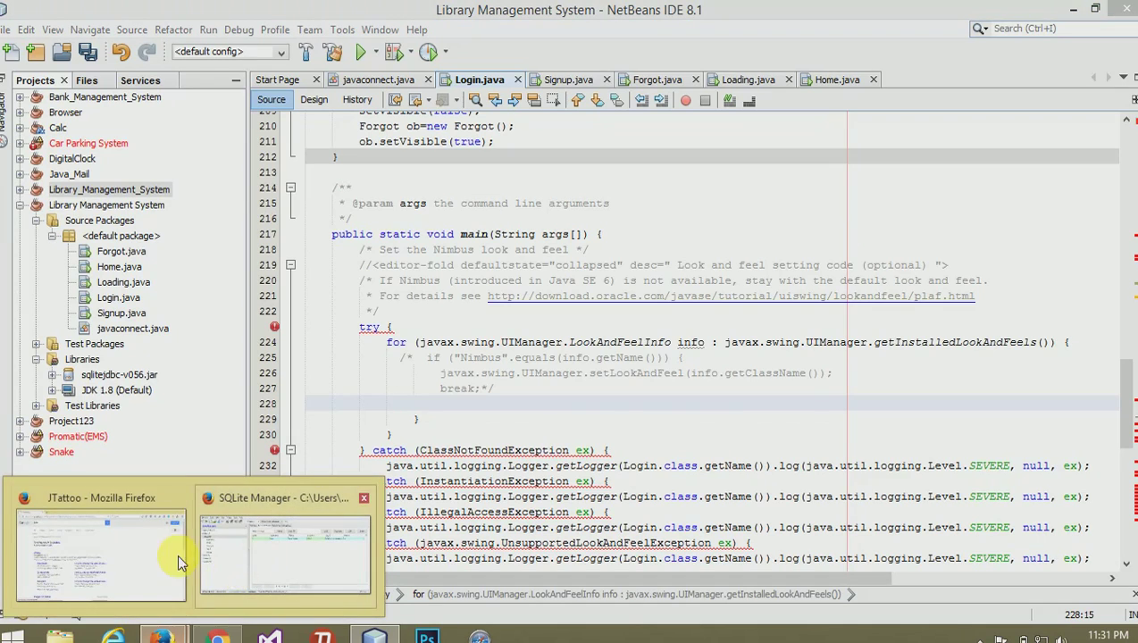
- Switch to the JTattoo site in Firefox and follow a left-navigation link
left_click(100, 554)
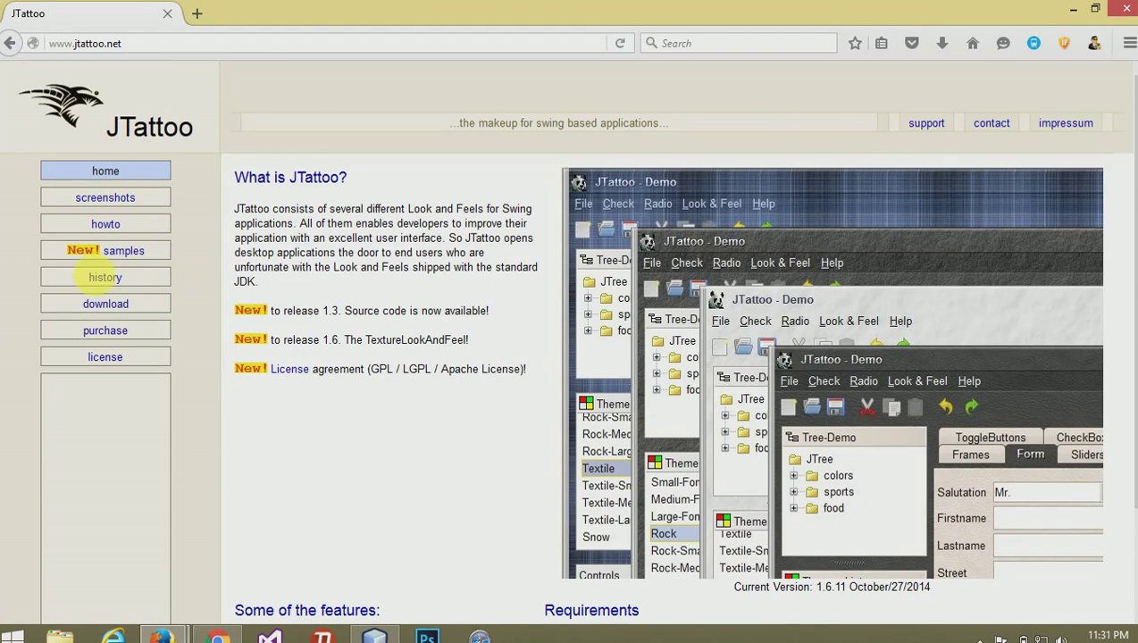
left_click(104, 277)
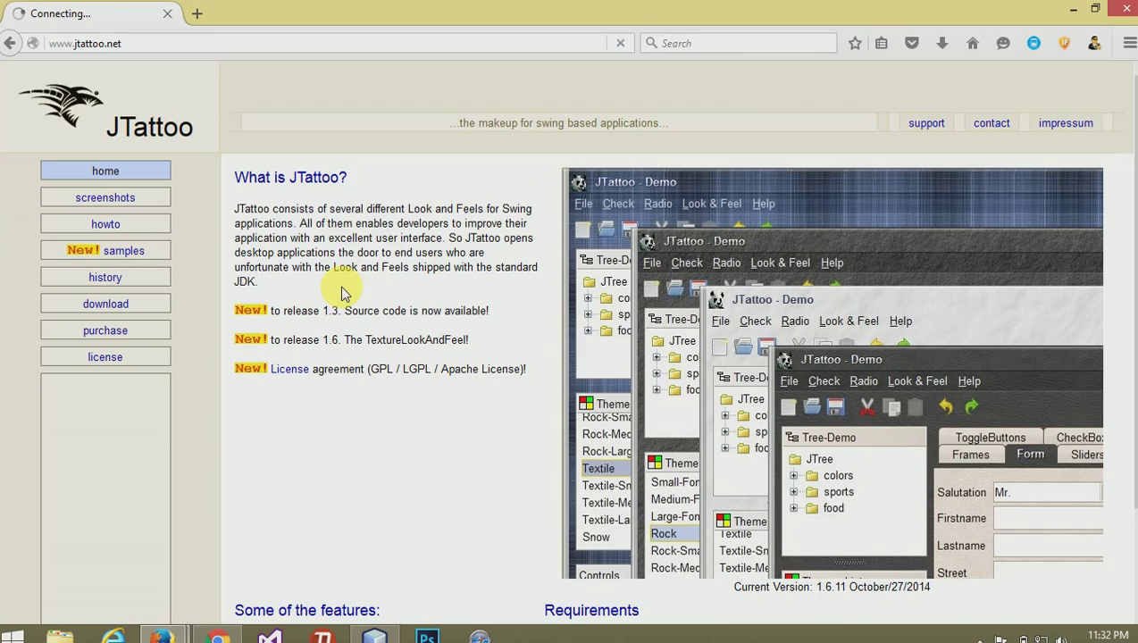
mouse_move(504, 318)
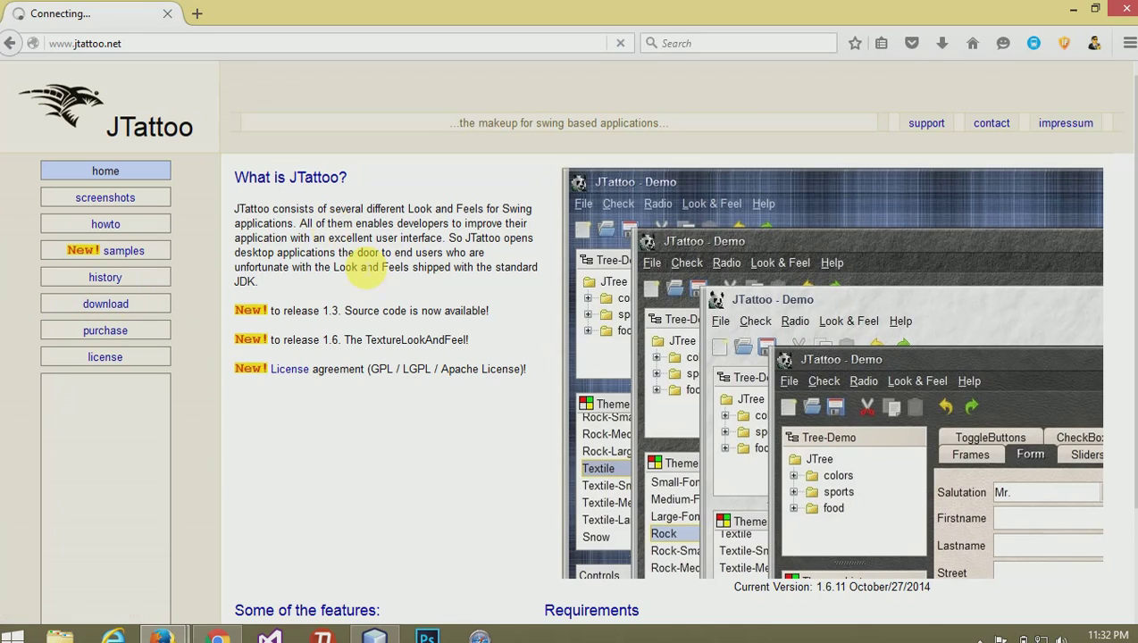
mouse_move(397, 289)
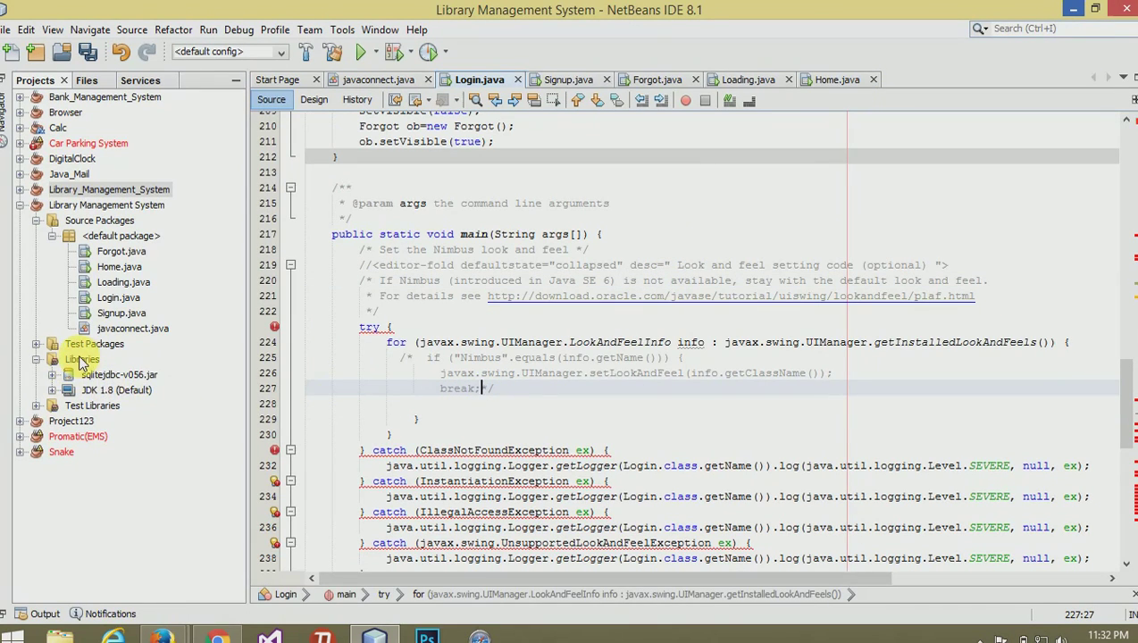
- Add JTattoo-1.6.11.jar to the project via Libraries > Add JAR/Folder and place the cursor in the empty try block
right_click(82, 359)
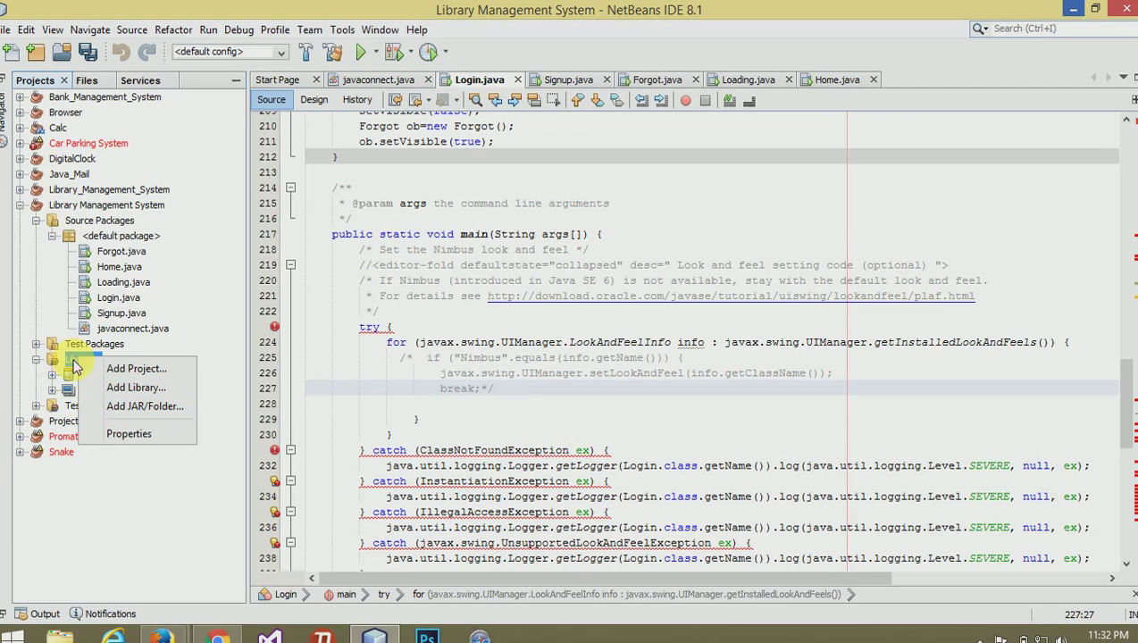
mouse_move(143, 407)
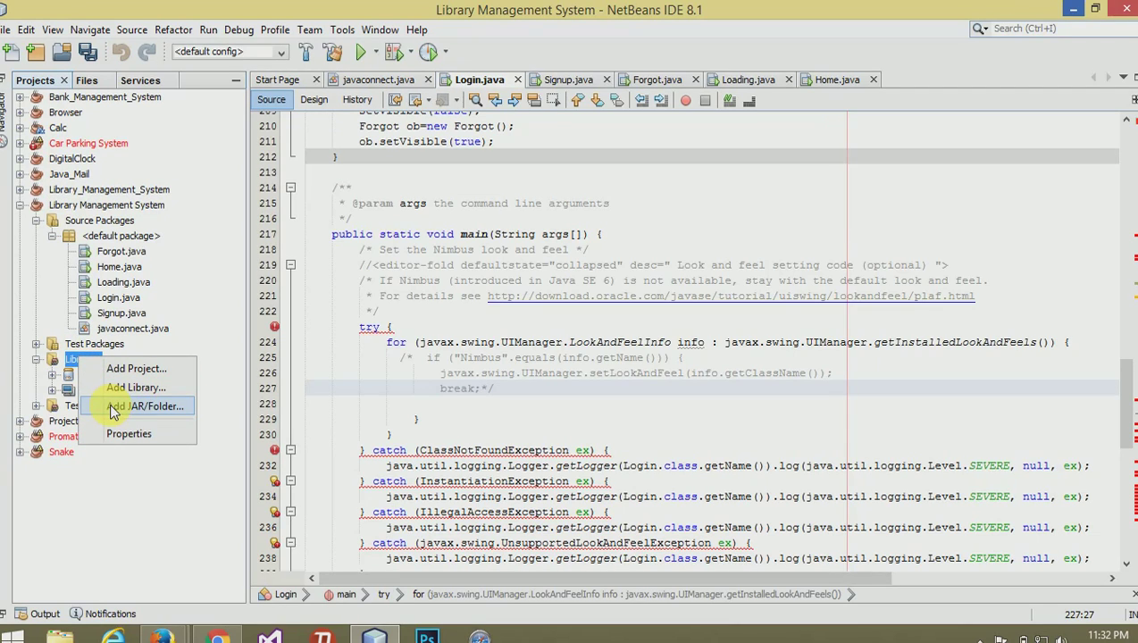
left_click(146, 406)
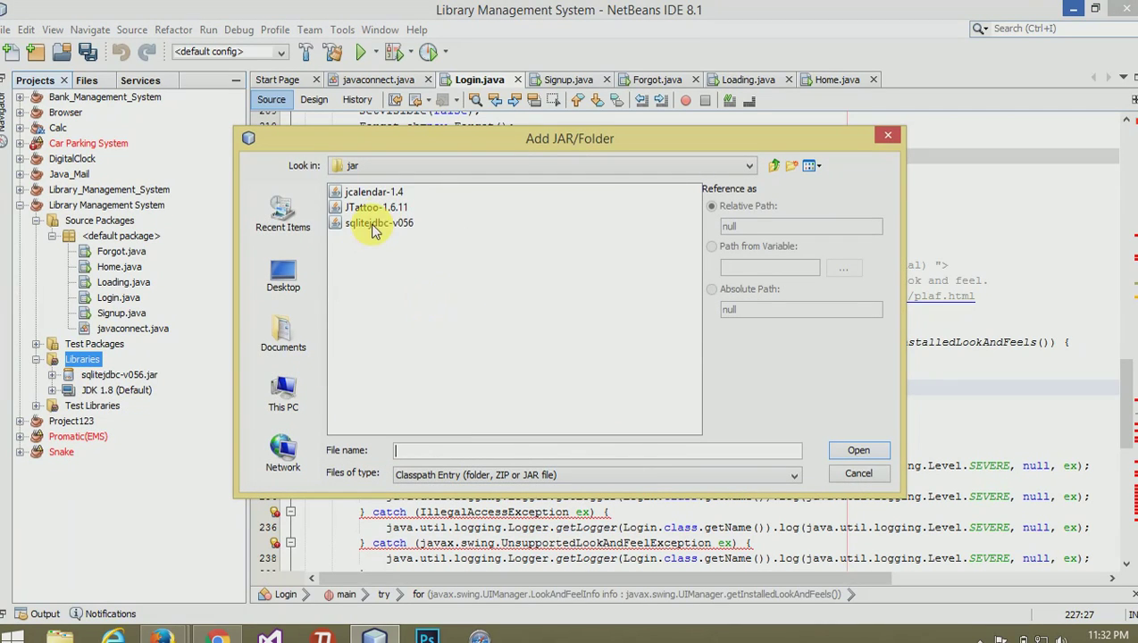
left_click(375, 207)
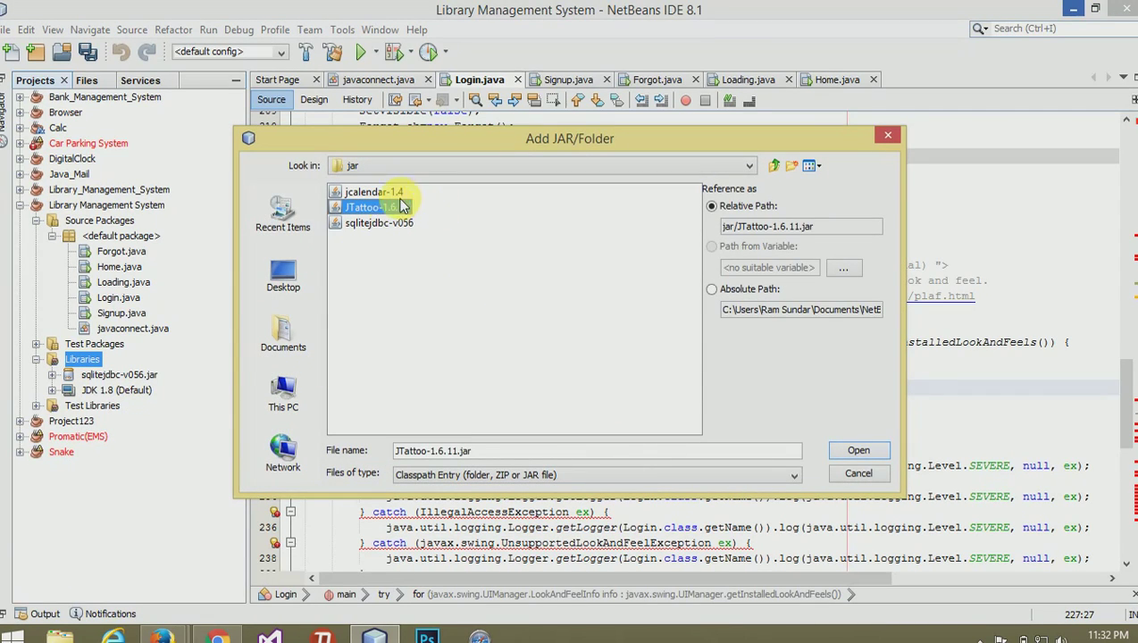
left_click(858, 450)
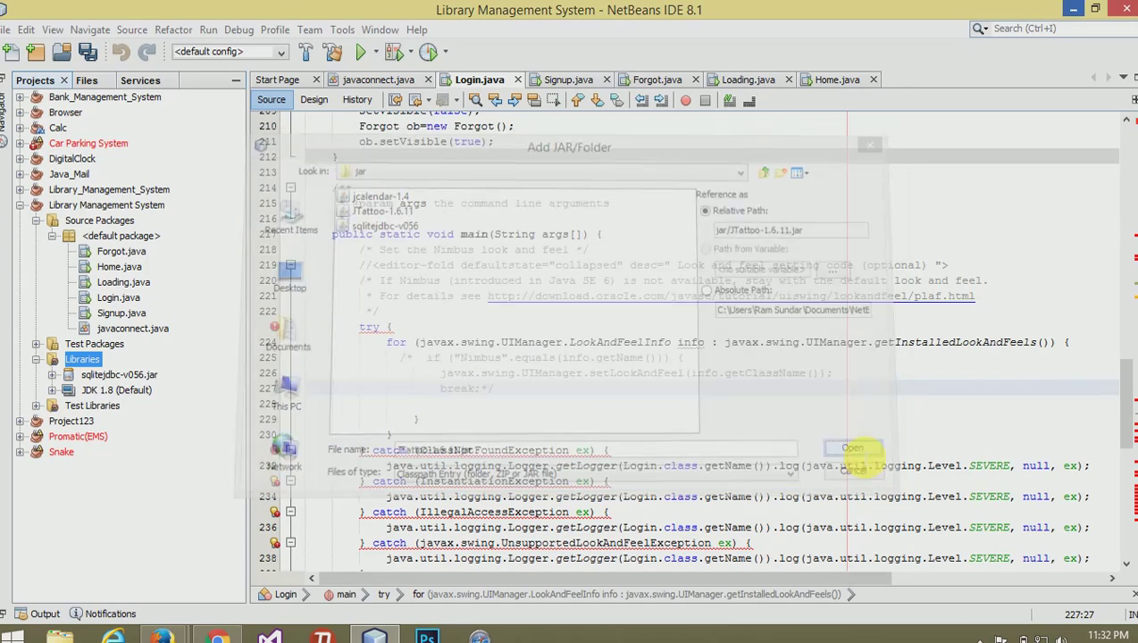
left_click(850, 447)
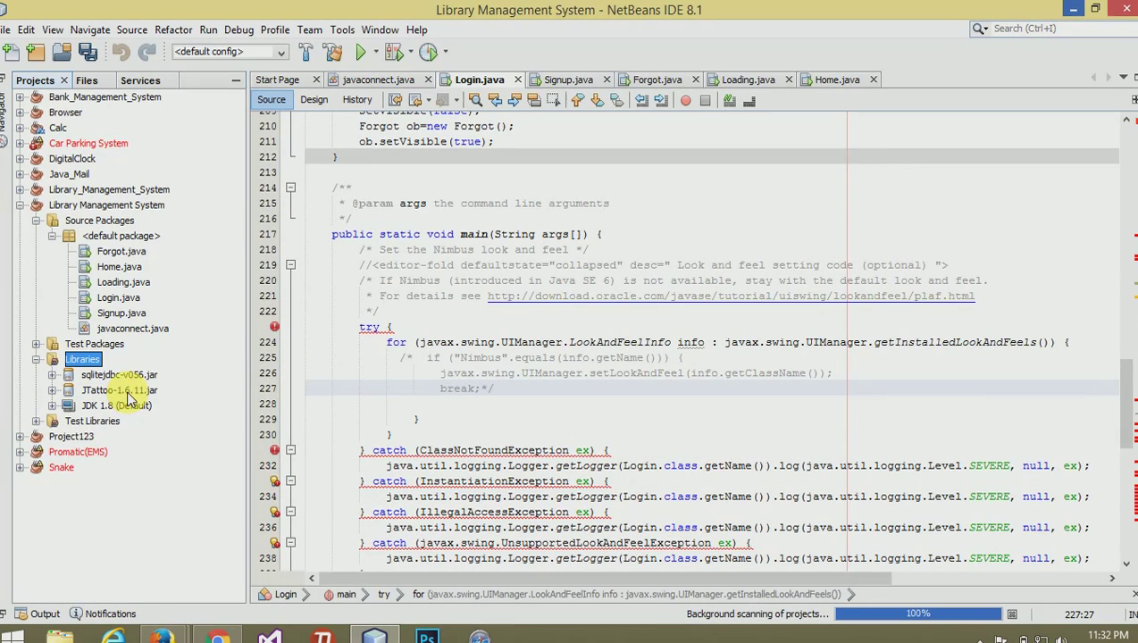
left_click(400, 404)
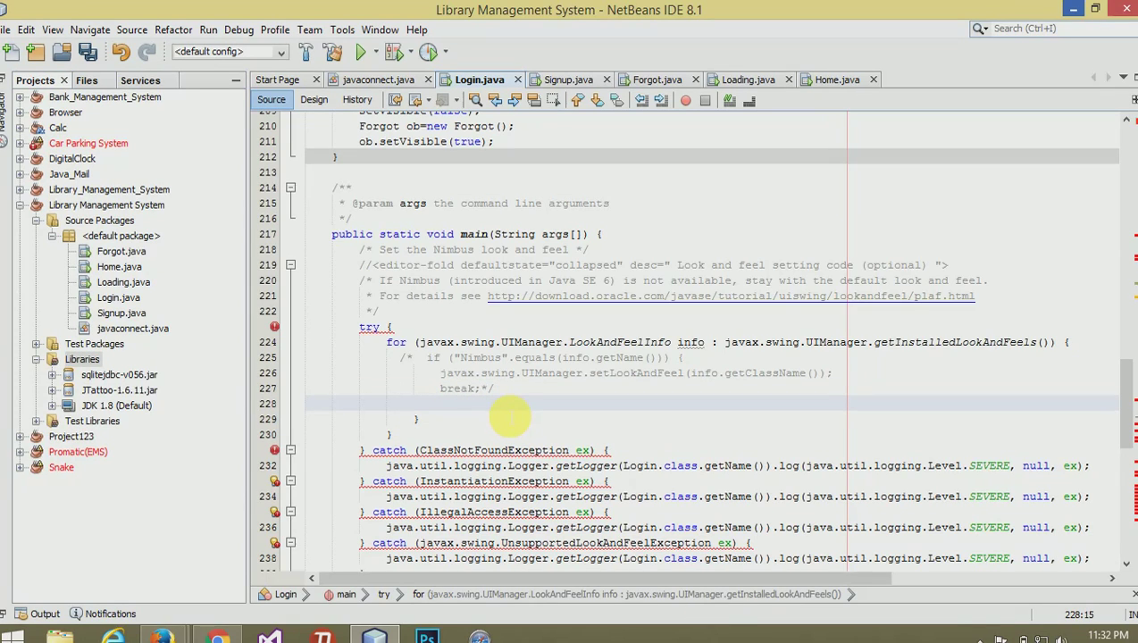
- Write UIManager.setLookAndFeel("com.jtattoo.plaf.acryl.AcrylLookAndFeel") in the try block and Save All
type("UIManager")
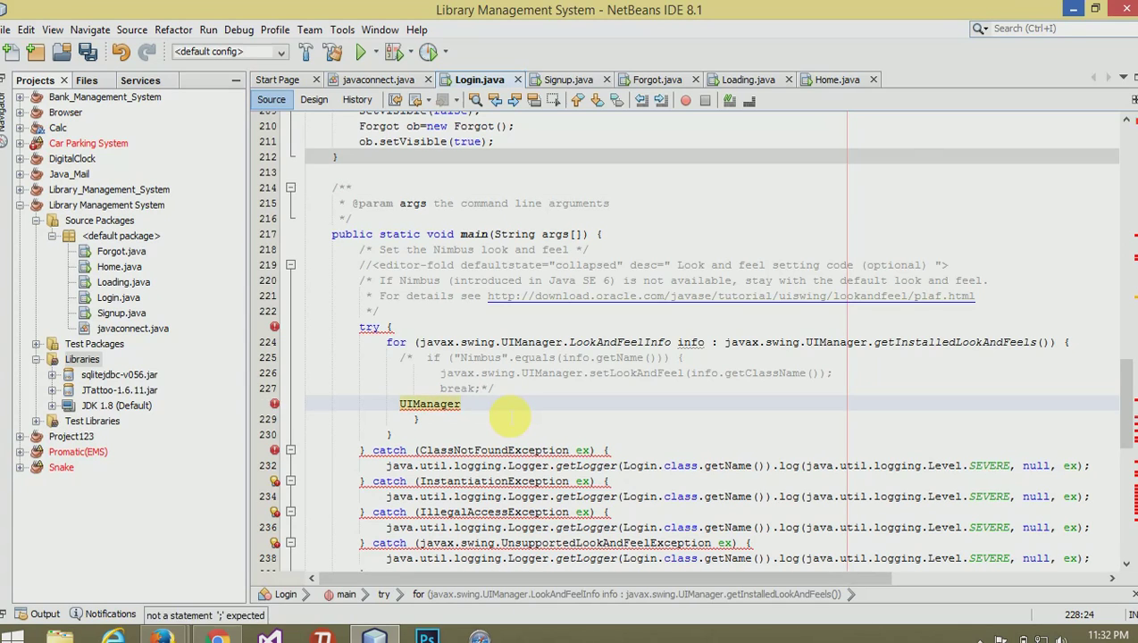
type(".set")
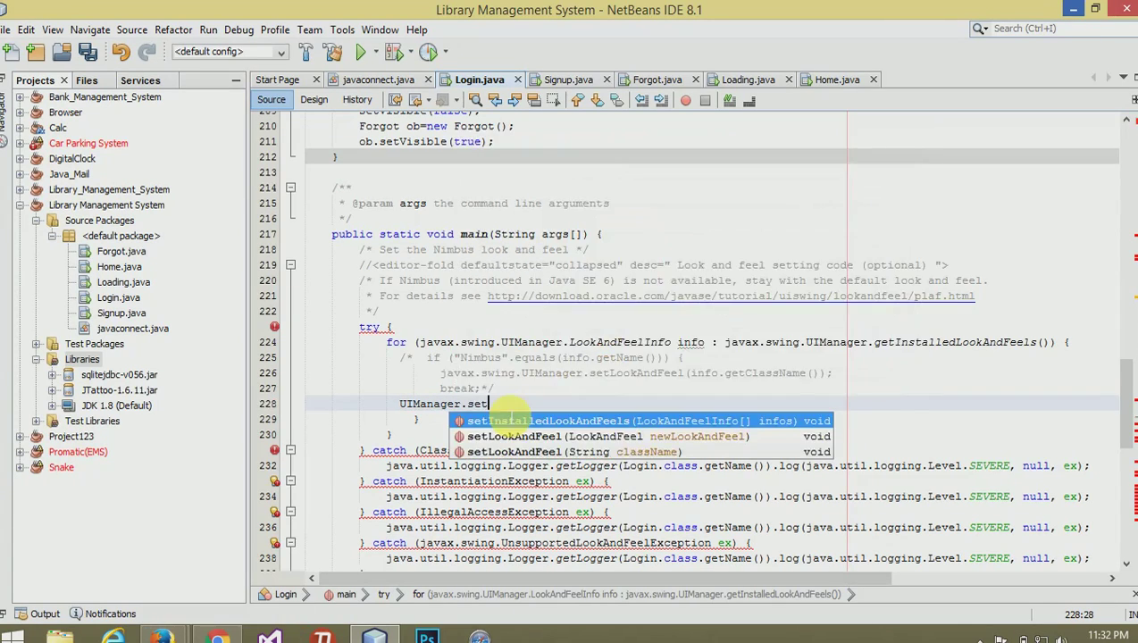
type("LookAndFeel(\"c\");")
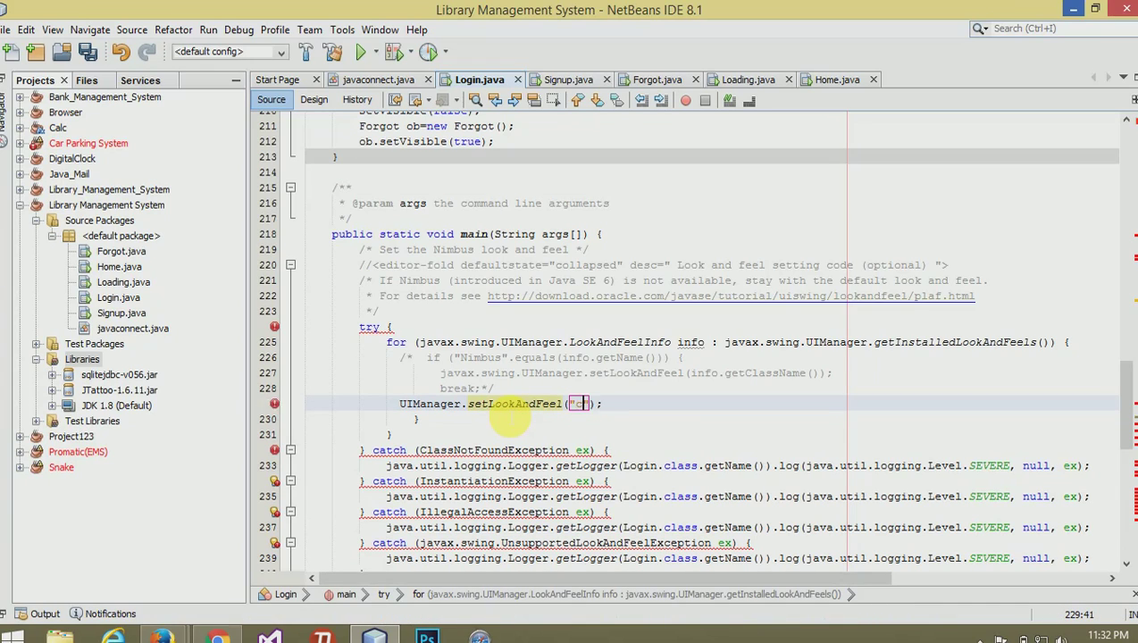
type("com.")
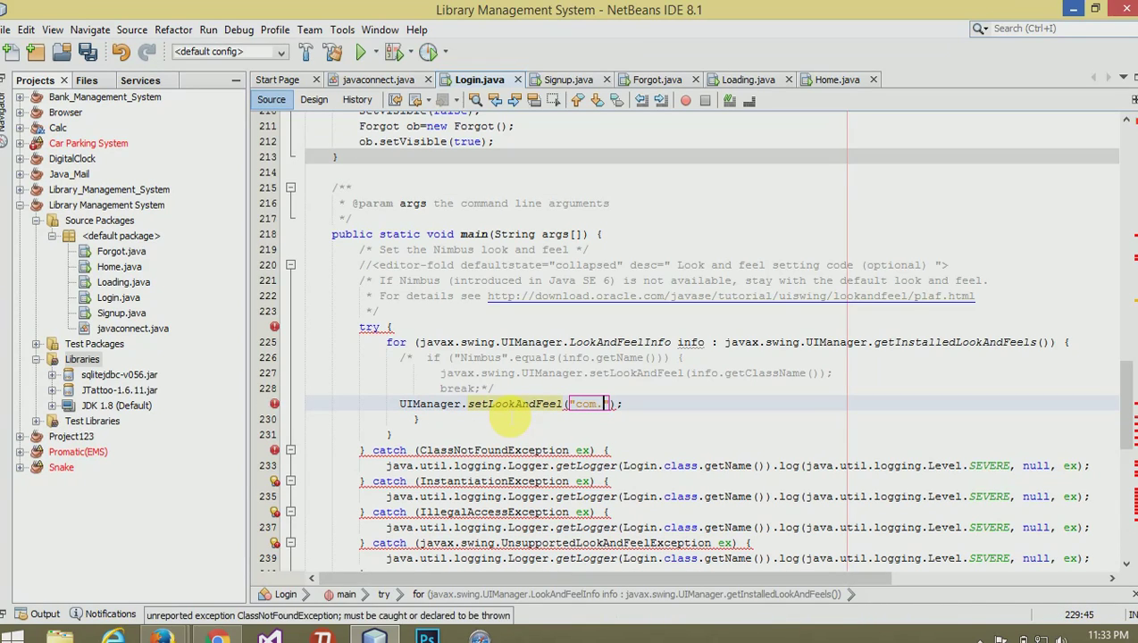
type("jtattoo.plaf.")
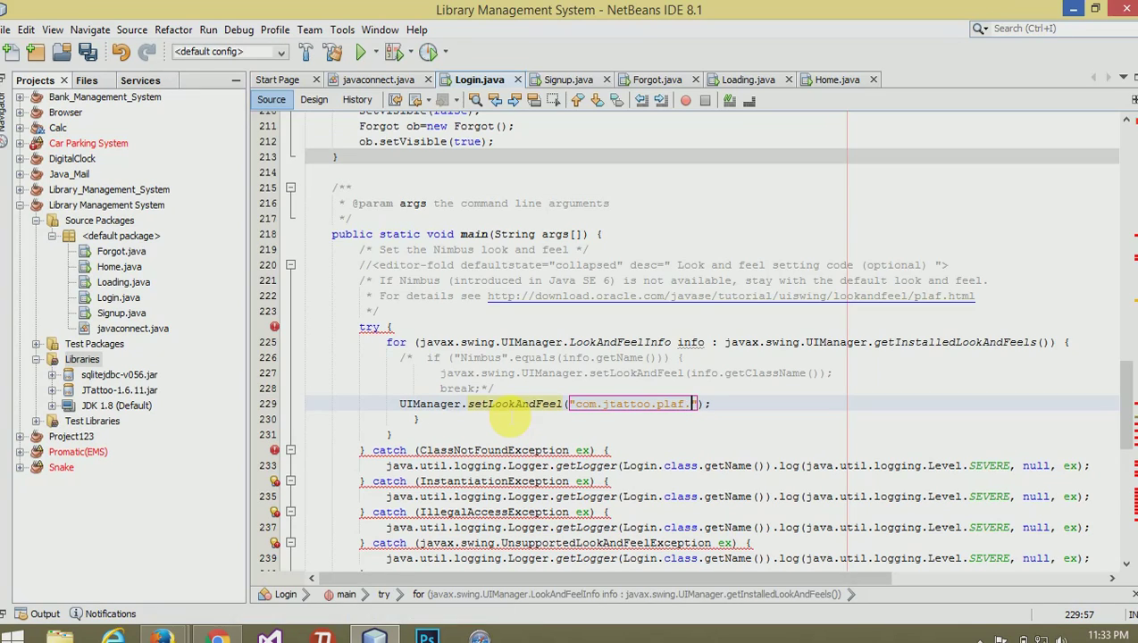
type("acryl.Acryl")
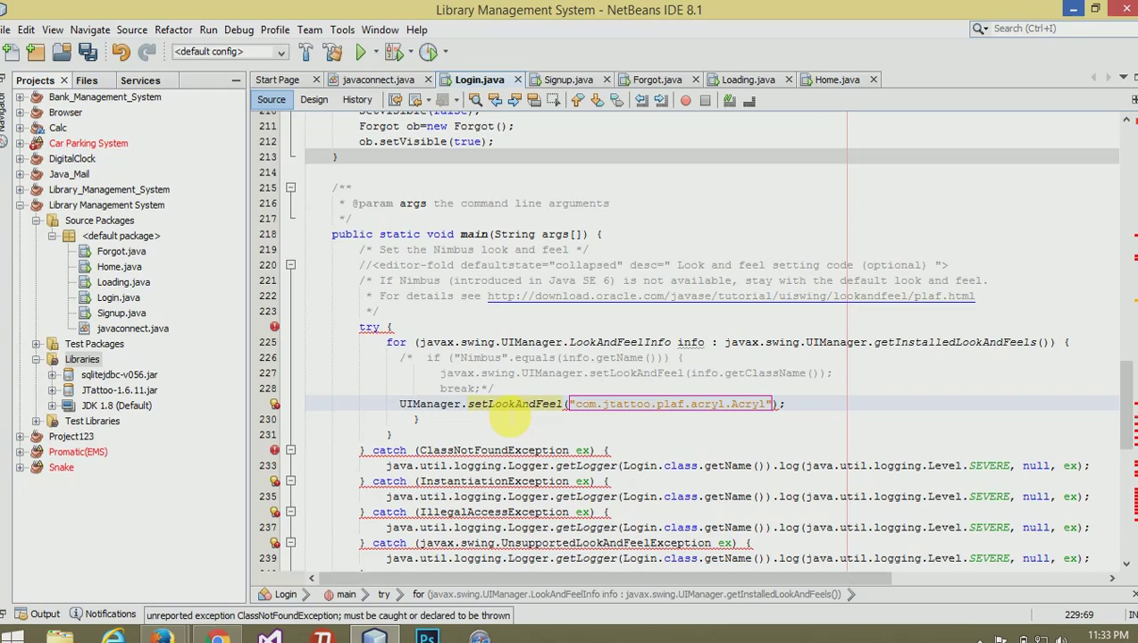
type("LookAndFeel")
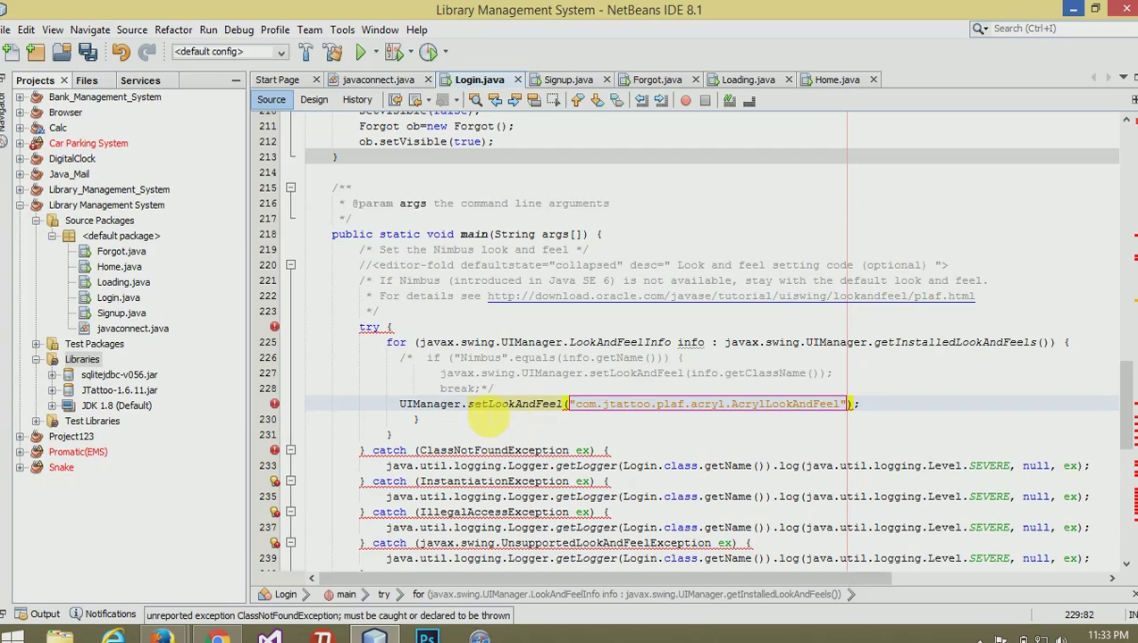
left_click(386, 435)
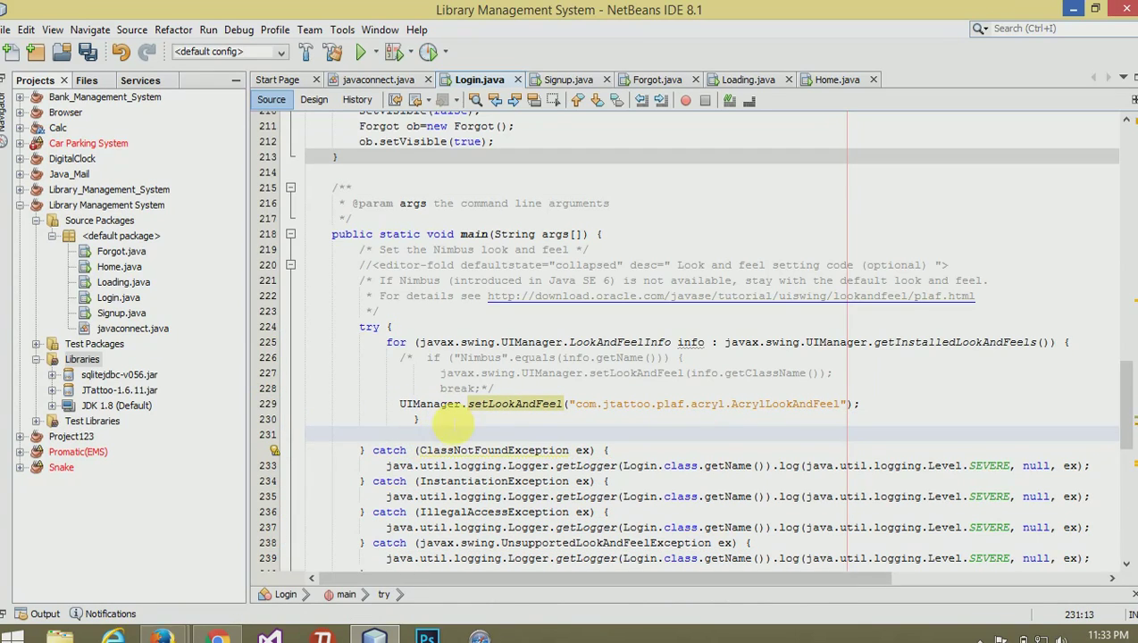
left_click(361, 50)
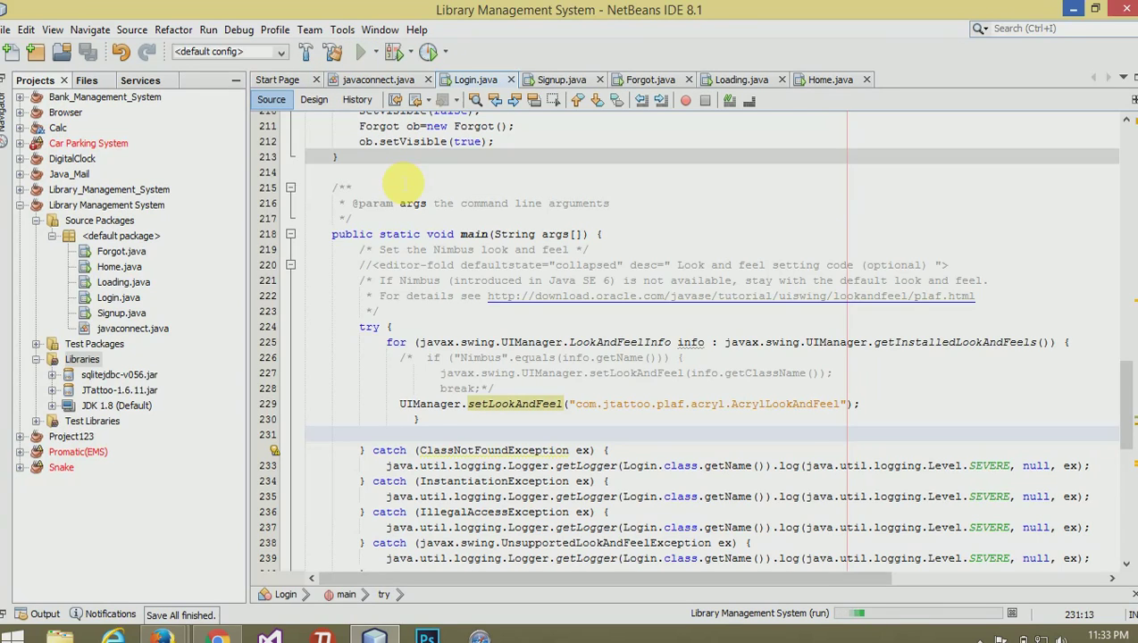
- Run the project and visit the Acryl-styled Signup and Forgot Password screens, returning to Login each time
left_click(361, 50)
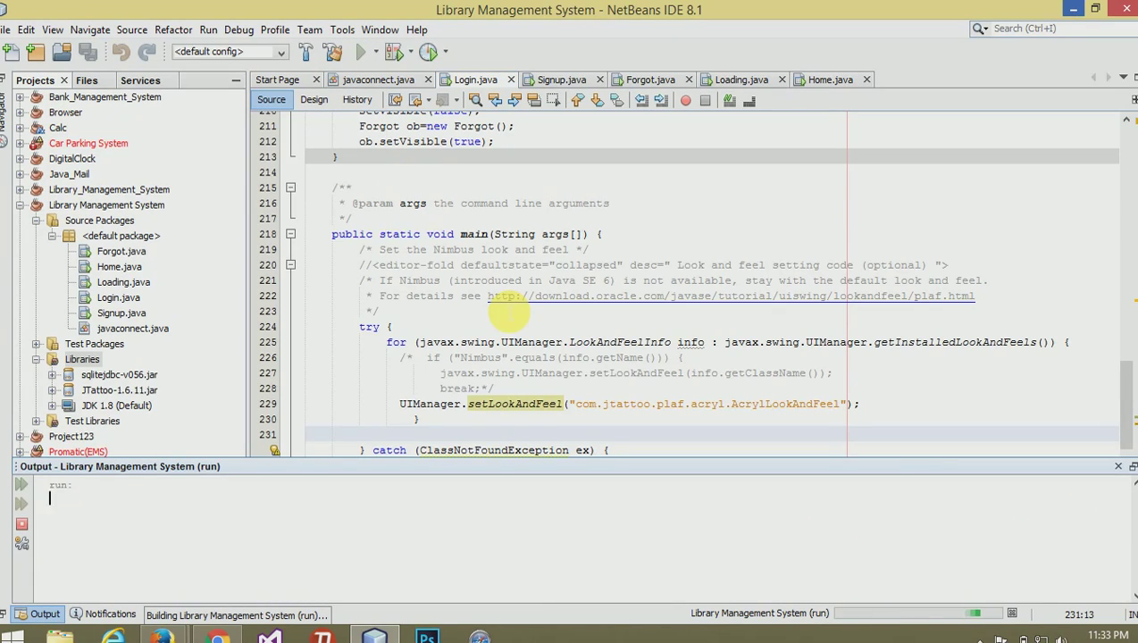
left_click(361, 50)
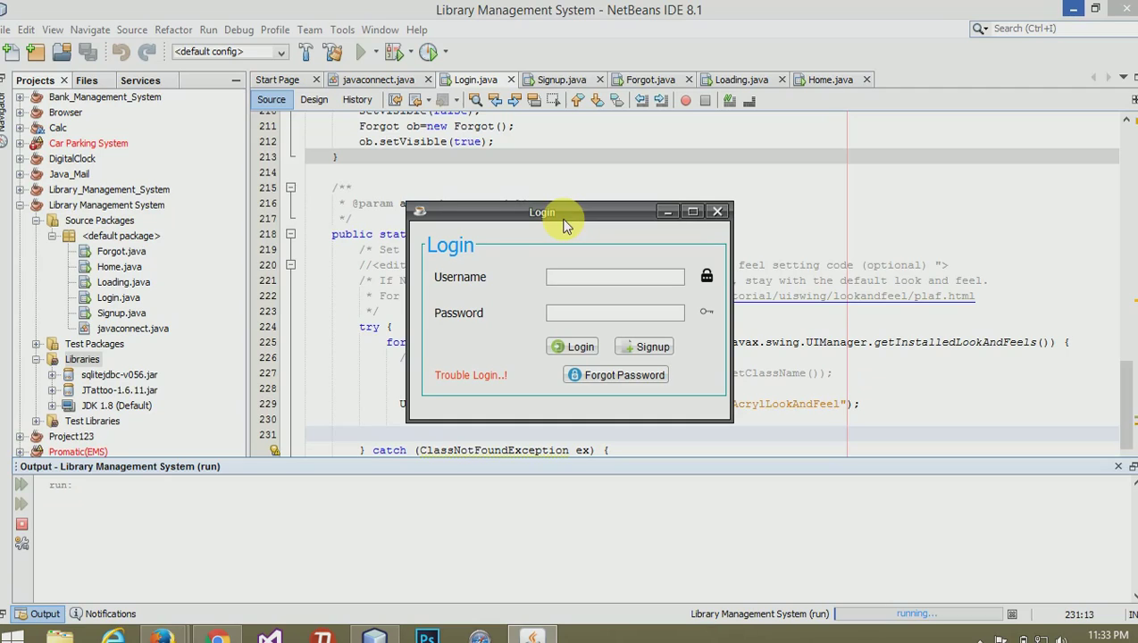
mouse_move(514, 375)
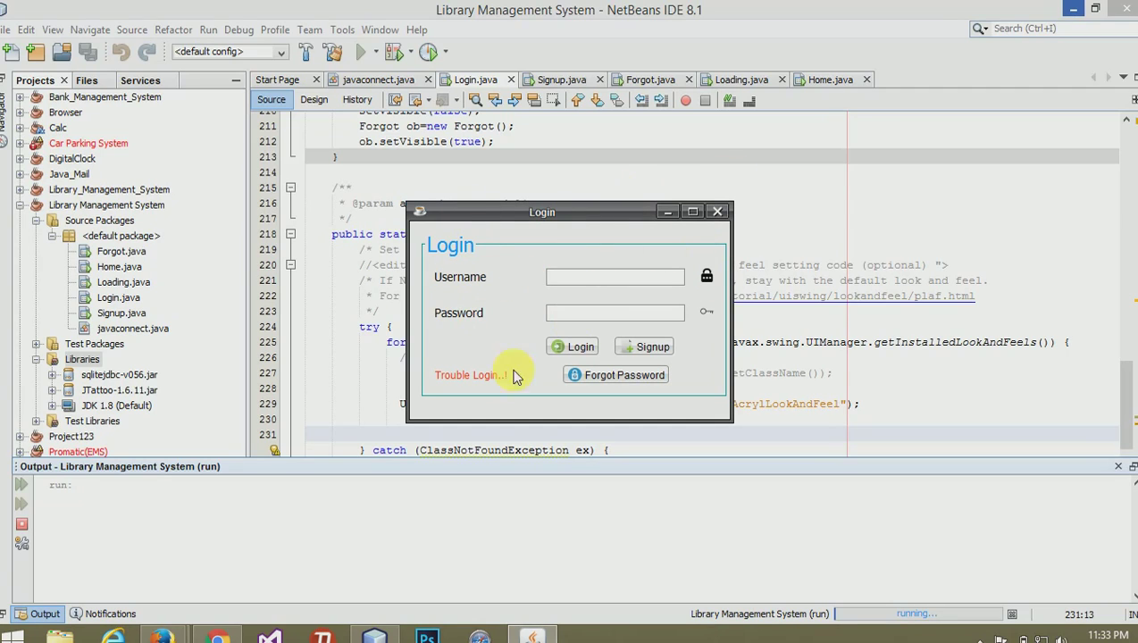
mouse_move(436, 268)
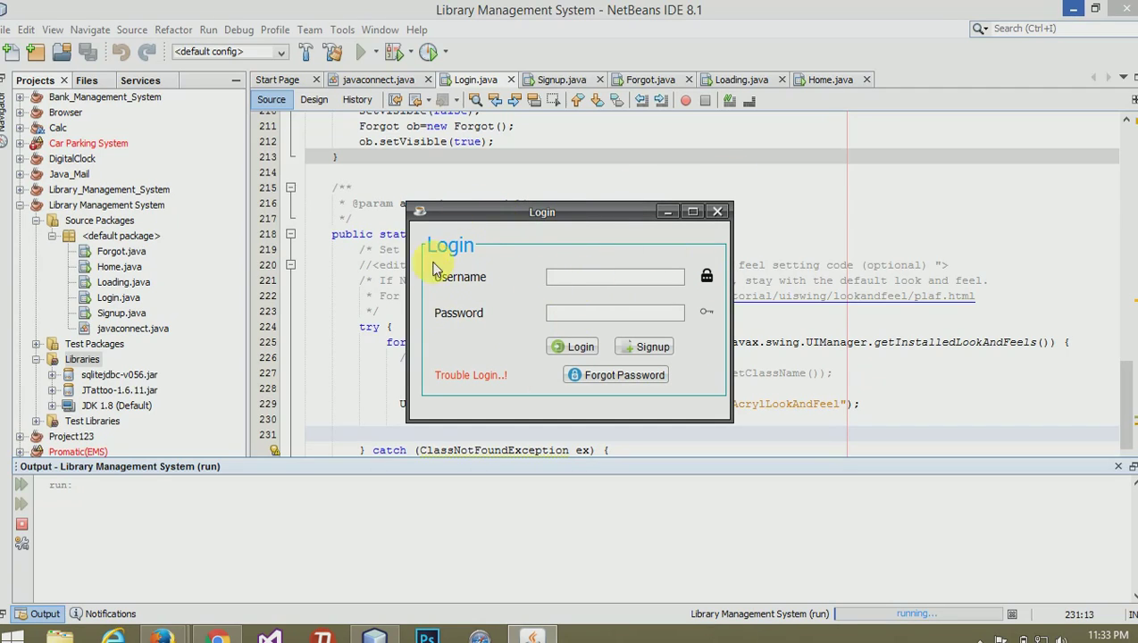
mouse_move(83, 390)
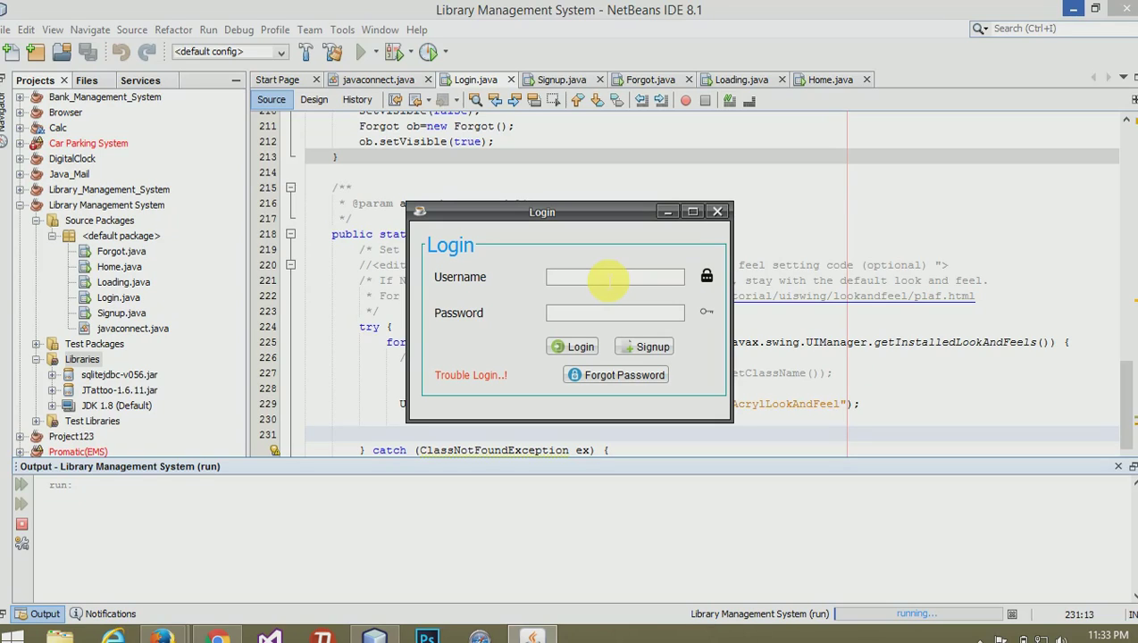
mouse_move(629, 261)
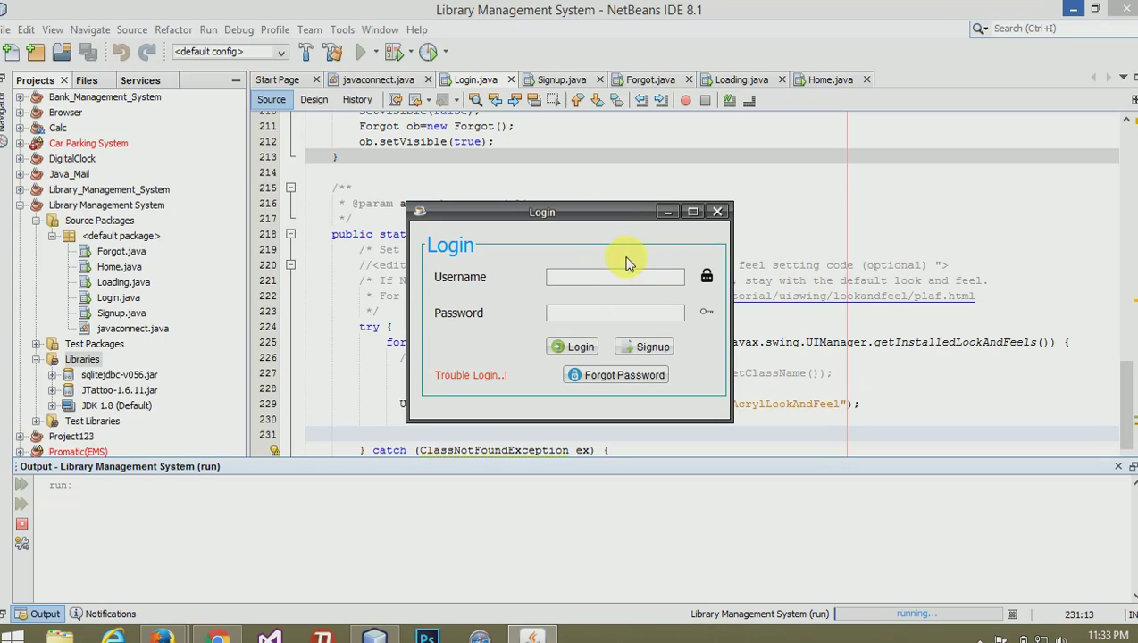
mouse_move(621, 334)
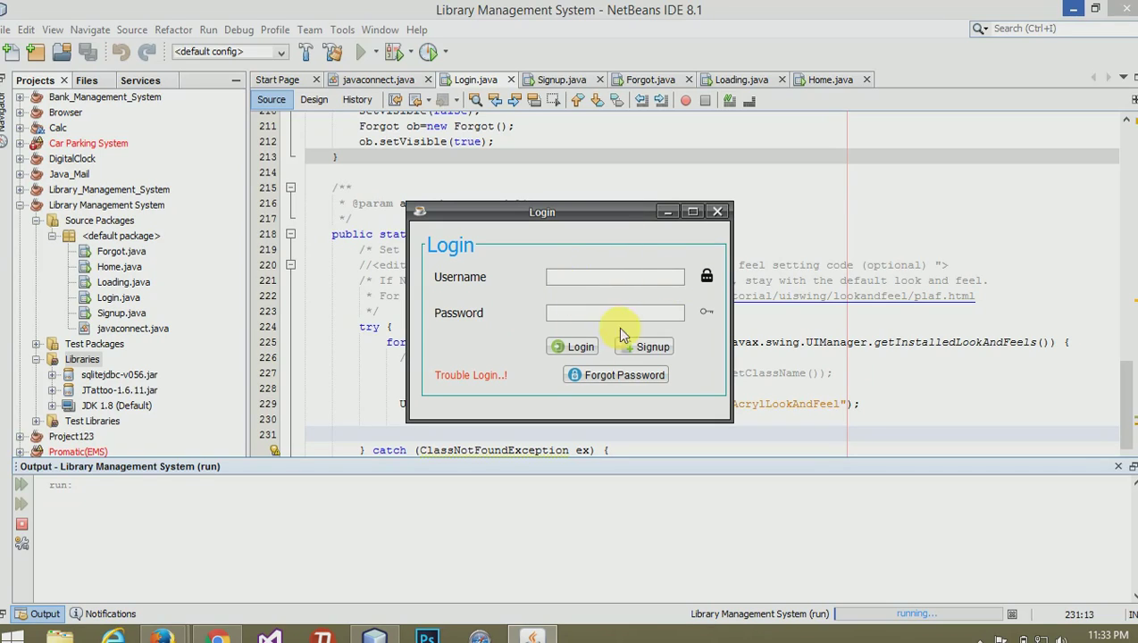
left_click(646, 346)
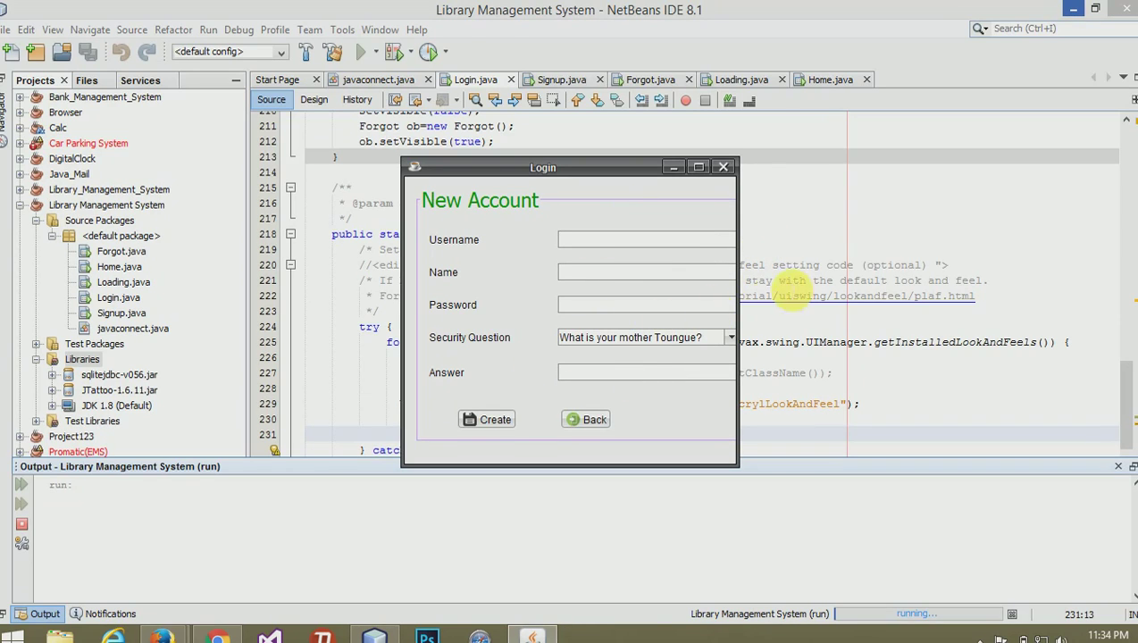
left_click(586, 418)
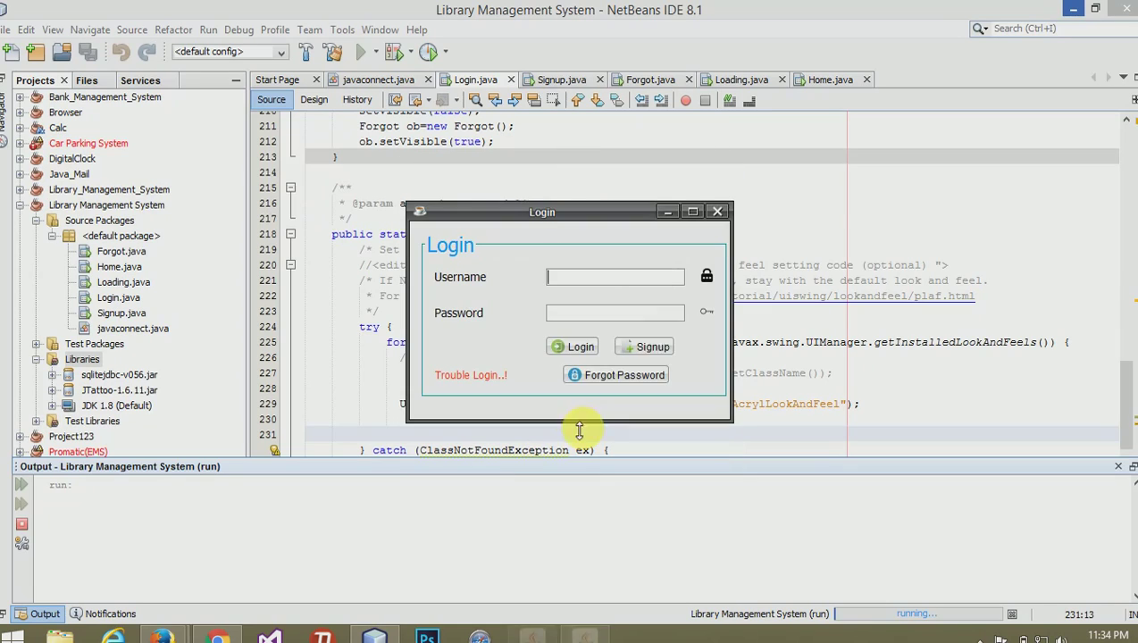
left_click(623, 375)
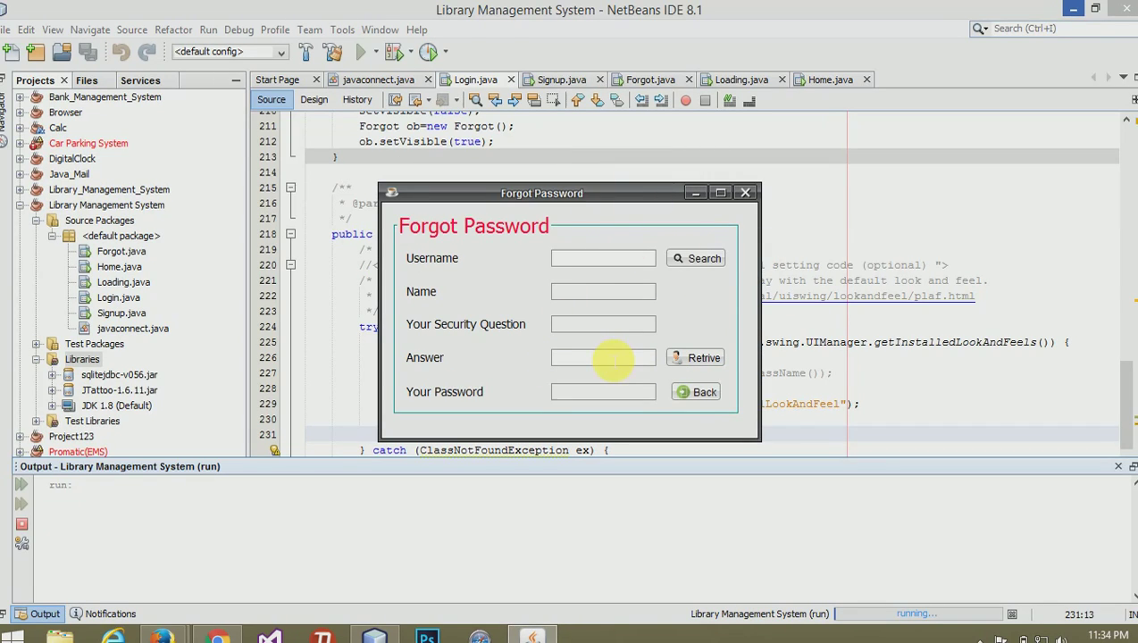
left_click(695, 391)
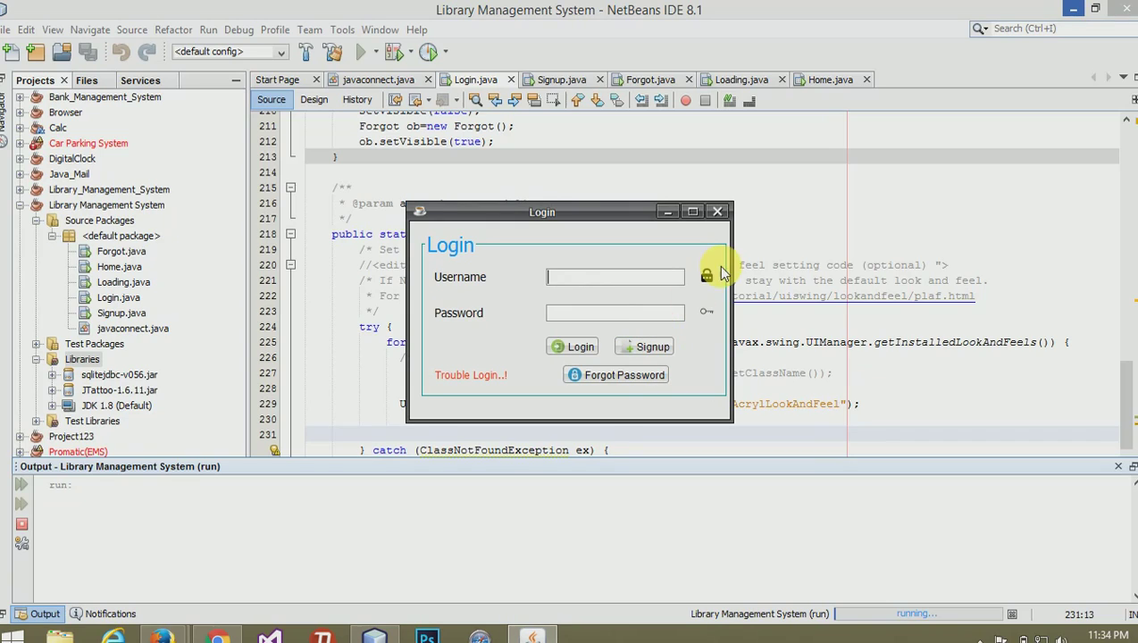
mouse_move(615, 277)
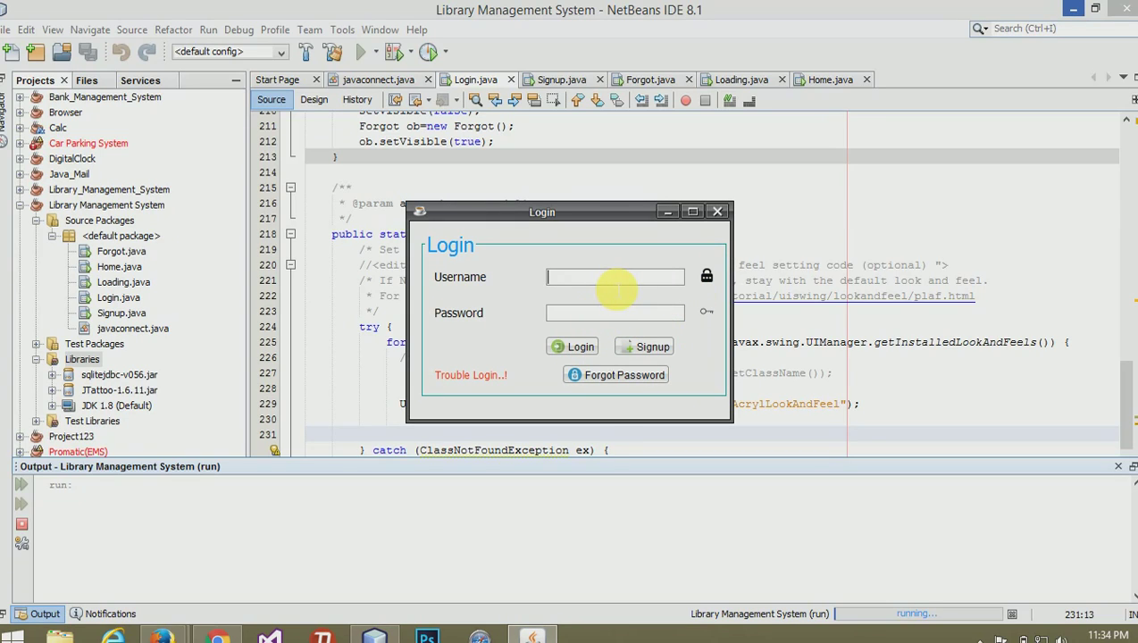
- Enter the username 'ram' with its password and log in
type("ram")
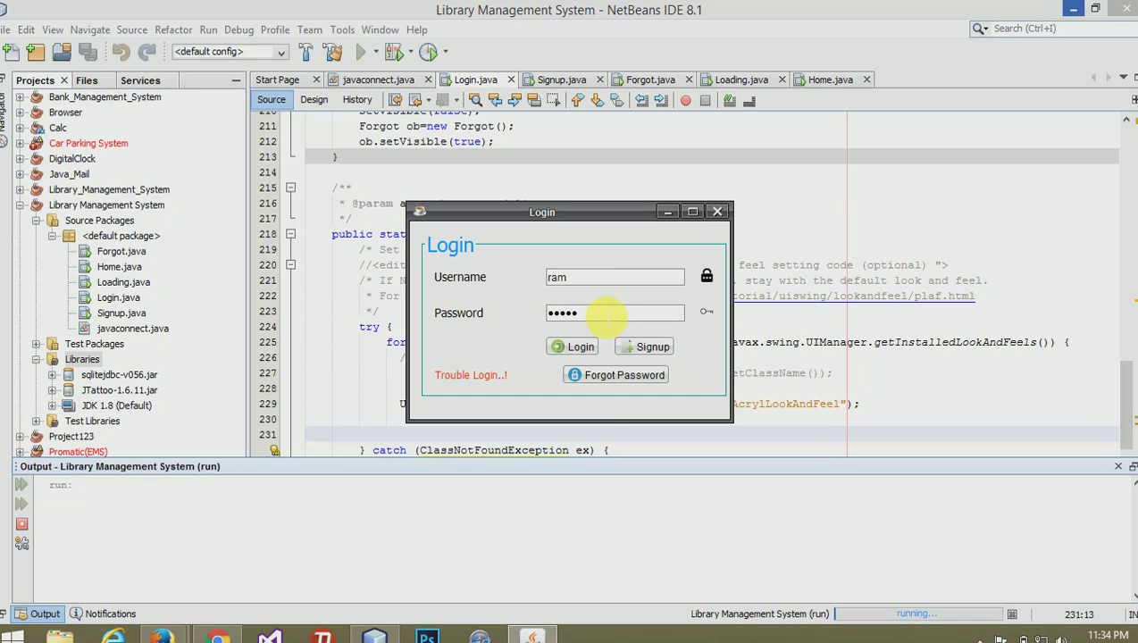
left_click(572, 347)
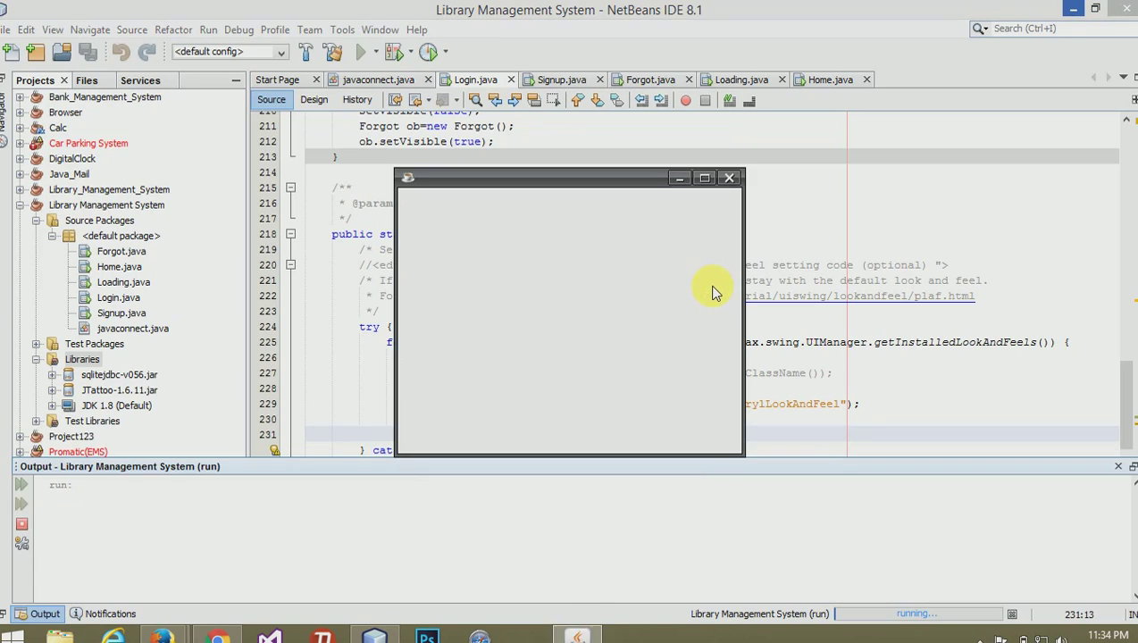
- Close the running app, collapse the look-and-feel fold, and show Signup.java's New Account form in Design view
left_click(728, 177)
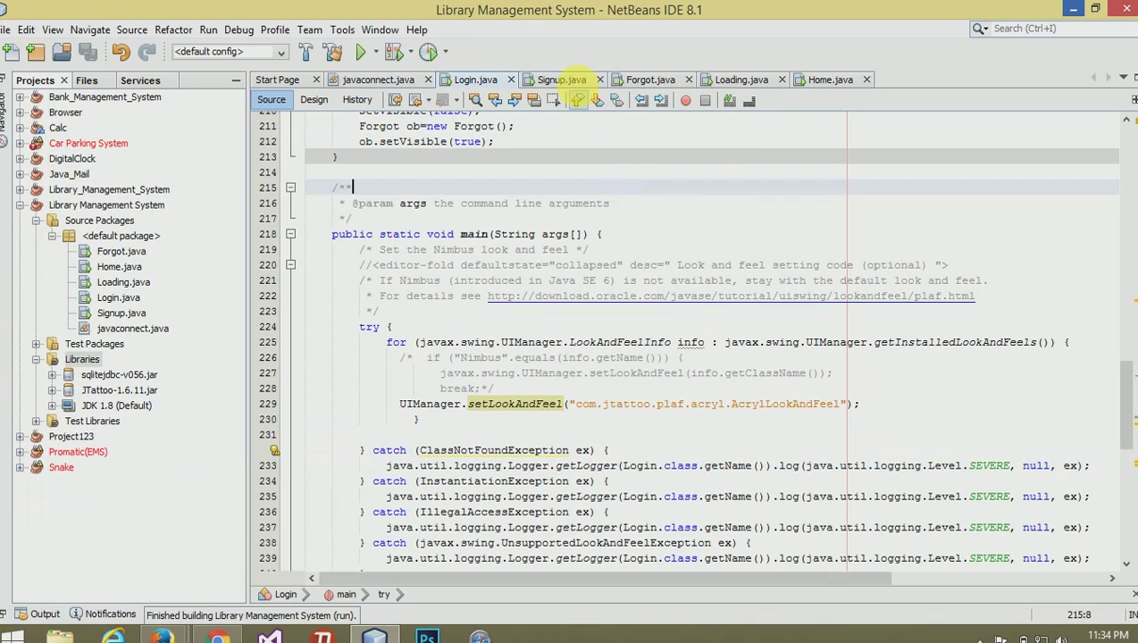
left_click(289, 264)
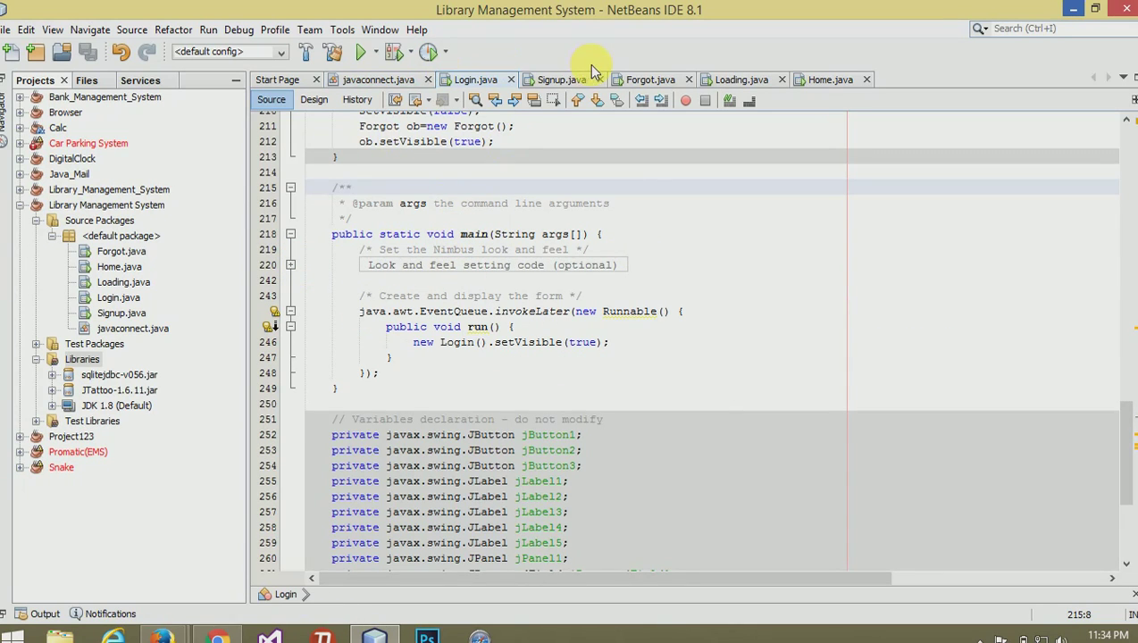
left_click(313, 99)
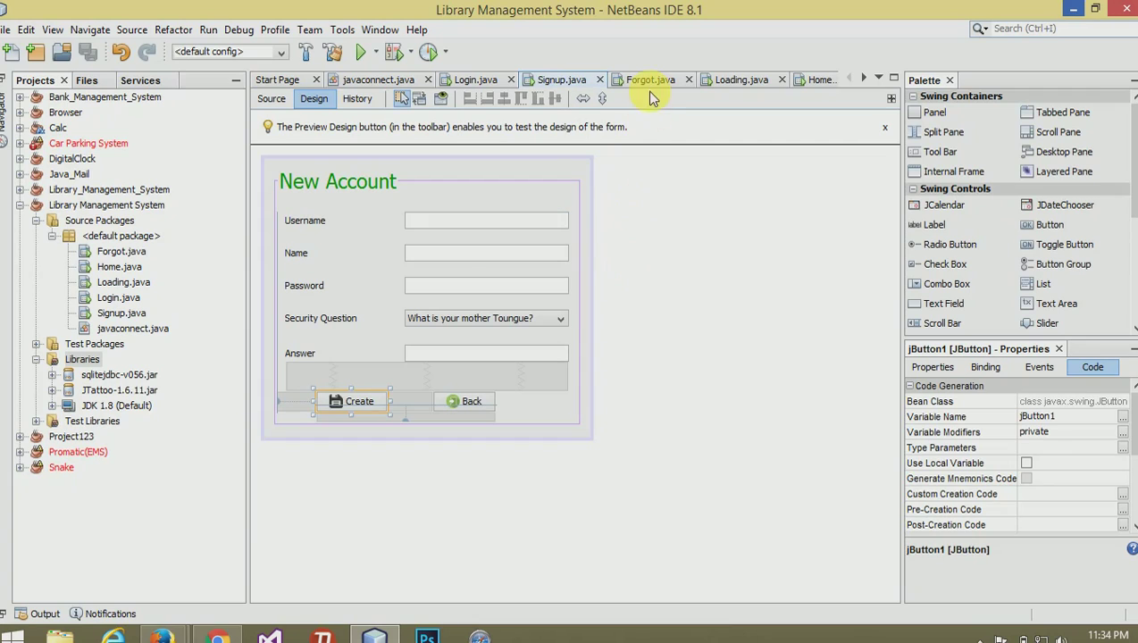
left_click(486, 354)
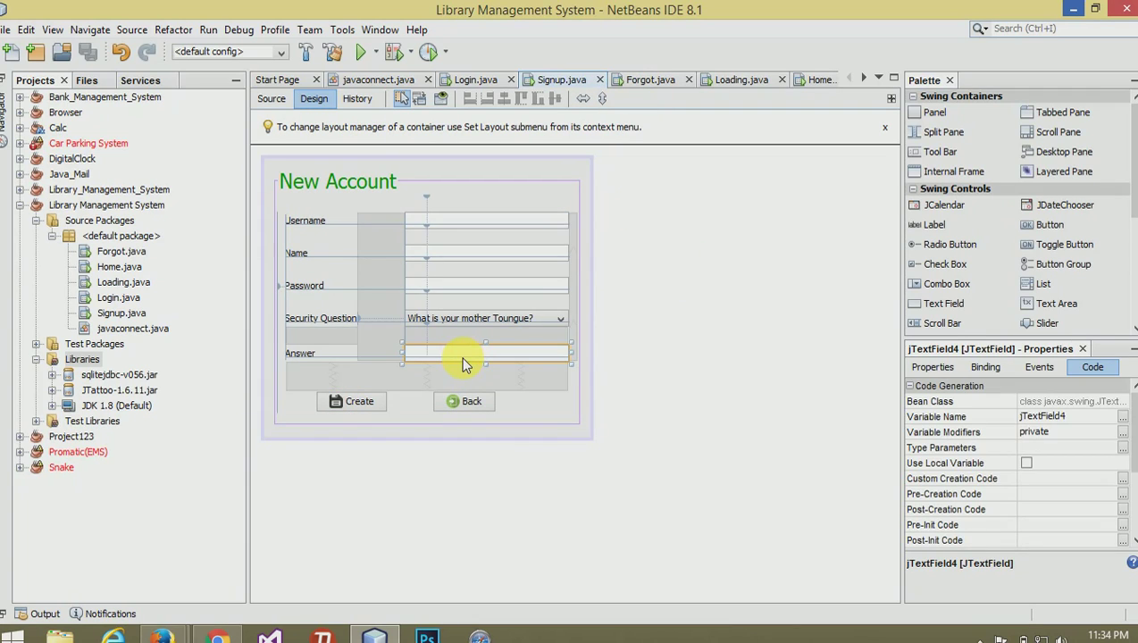
left_click(661, 205)
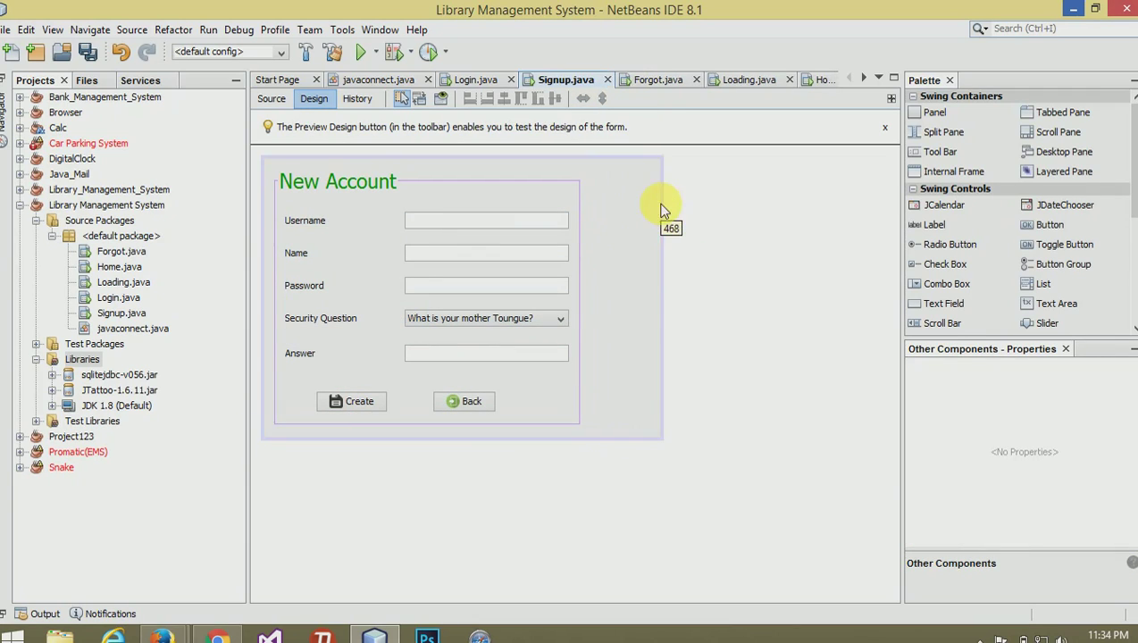
left_click(427, 295)
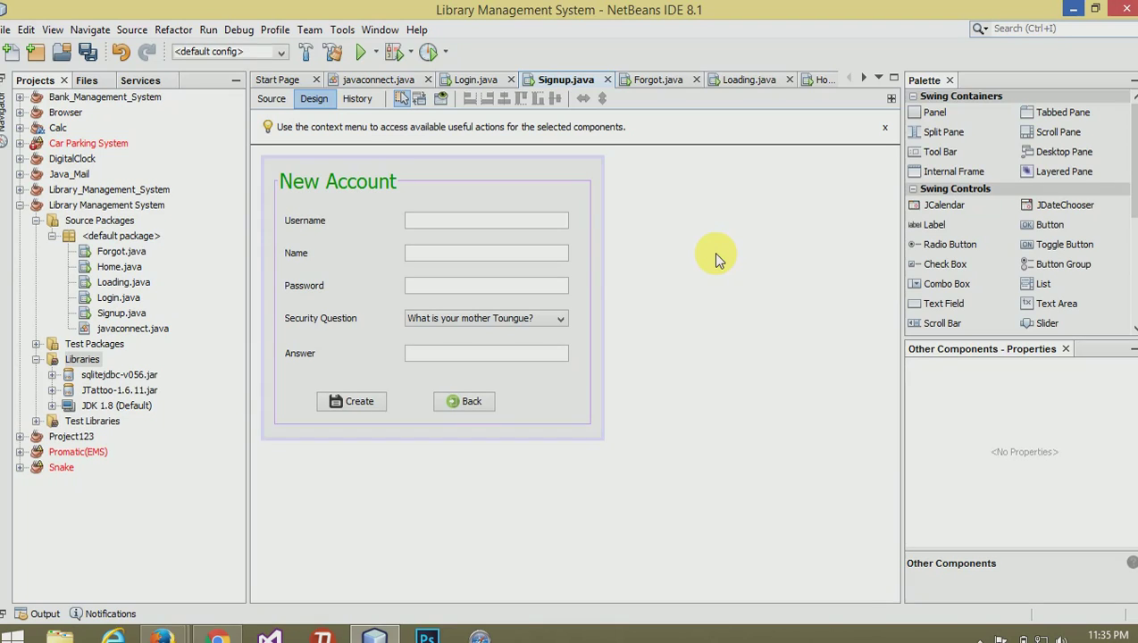
mouse_move(650, 254)
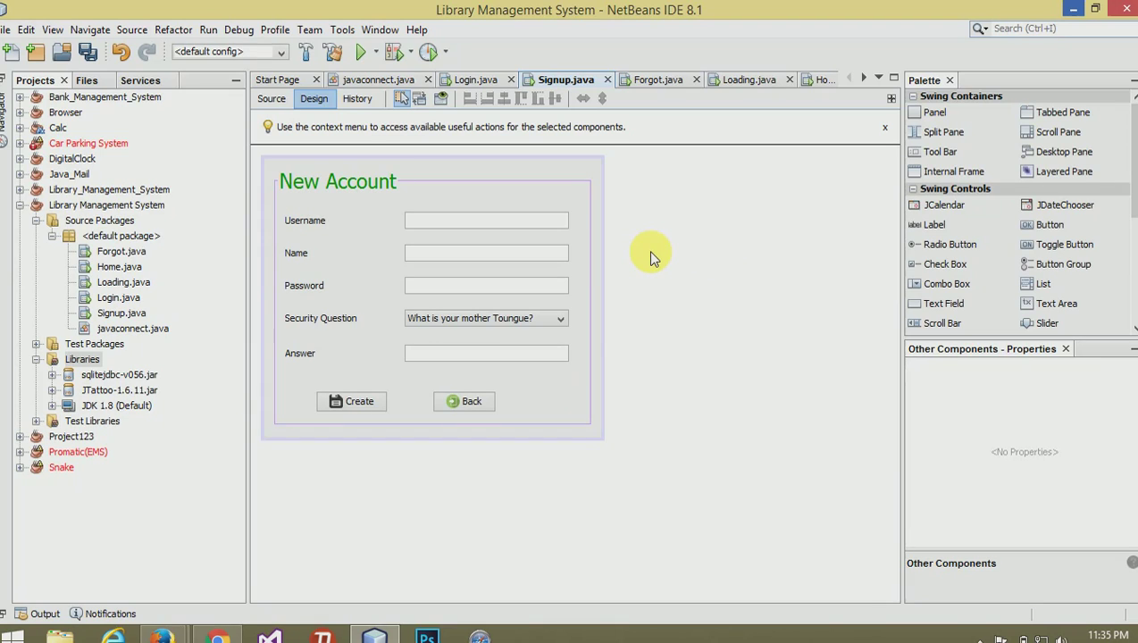